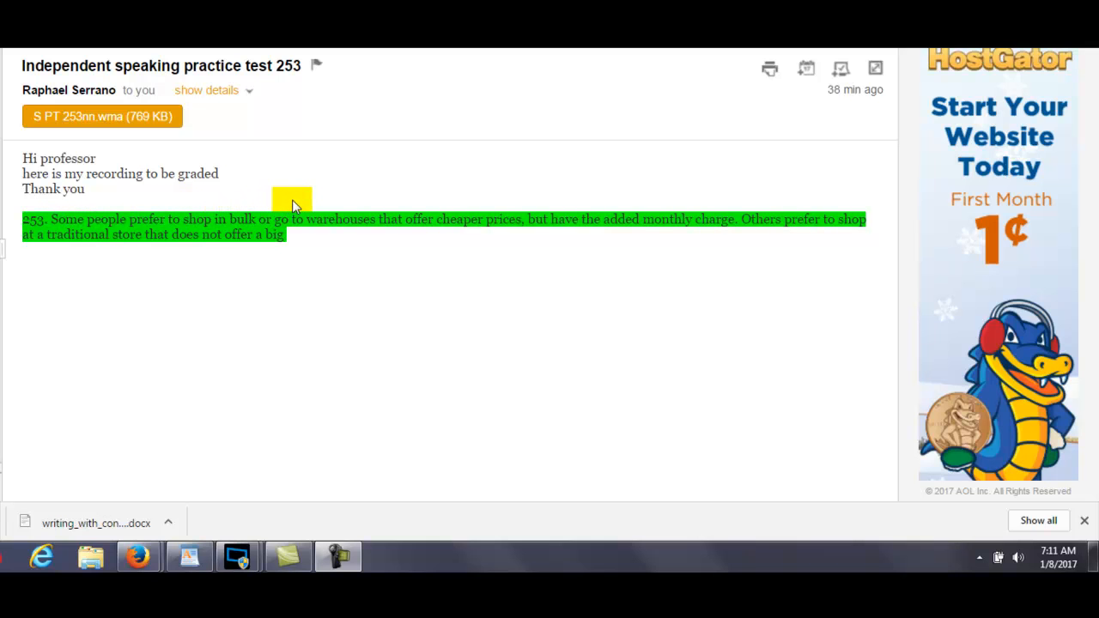
mouse_move(301, 206)
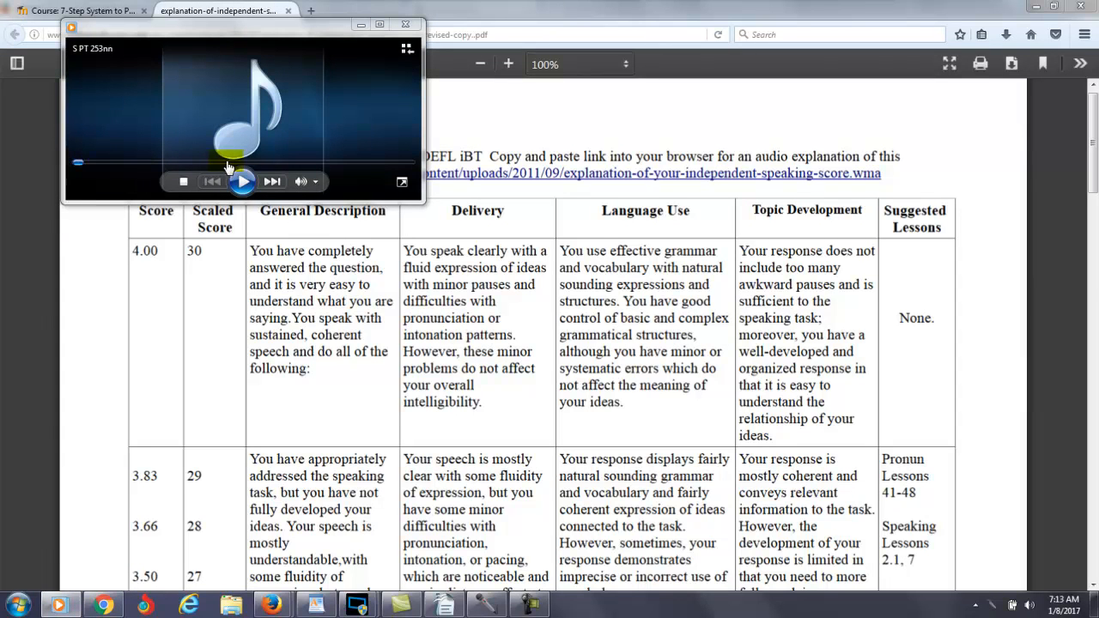
- Play the student's S PT 253nn.wma recording and stop it after listening
left_click(242, 182)
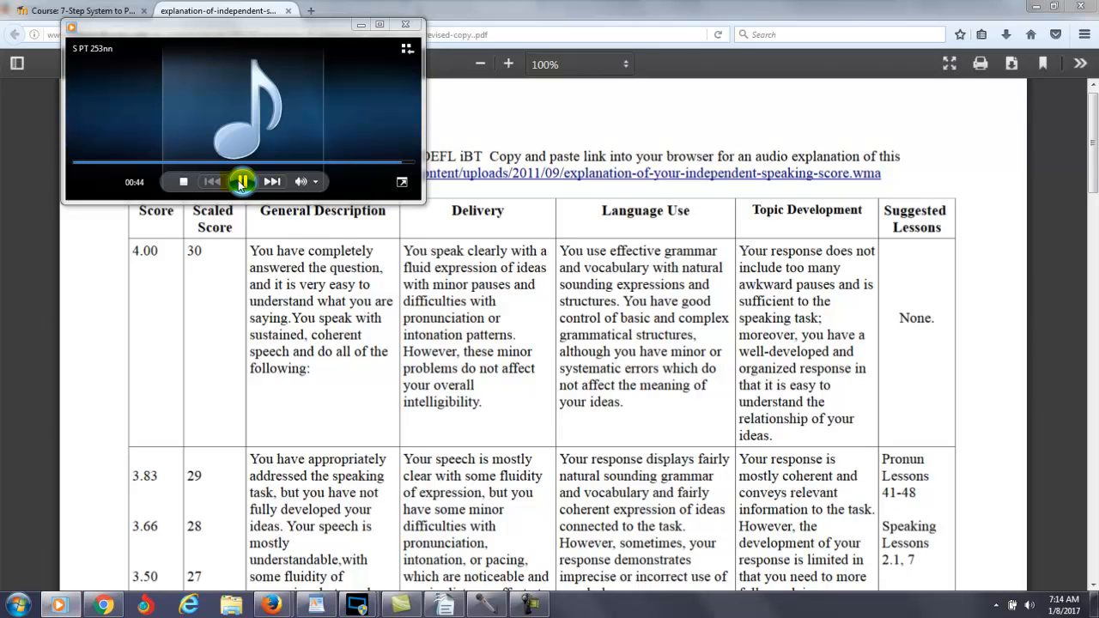
left_click(182, 182)
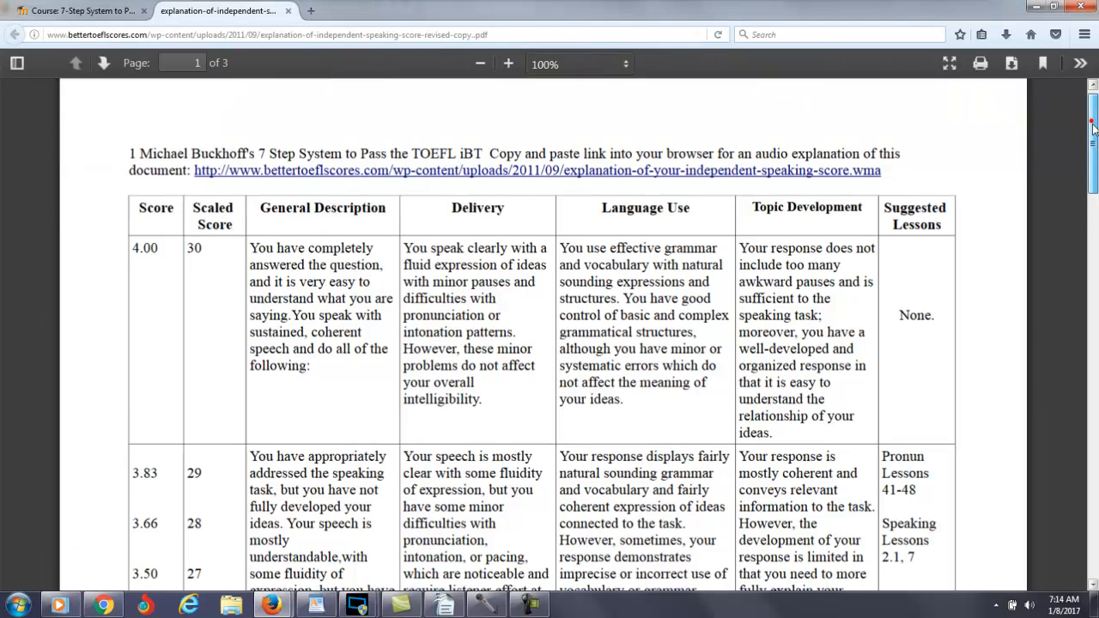
- Scroll through the speaking rubric PDF, then stop the spoken feedback in Sound Recorder
scroll("down", 3)
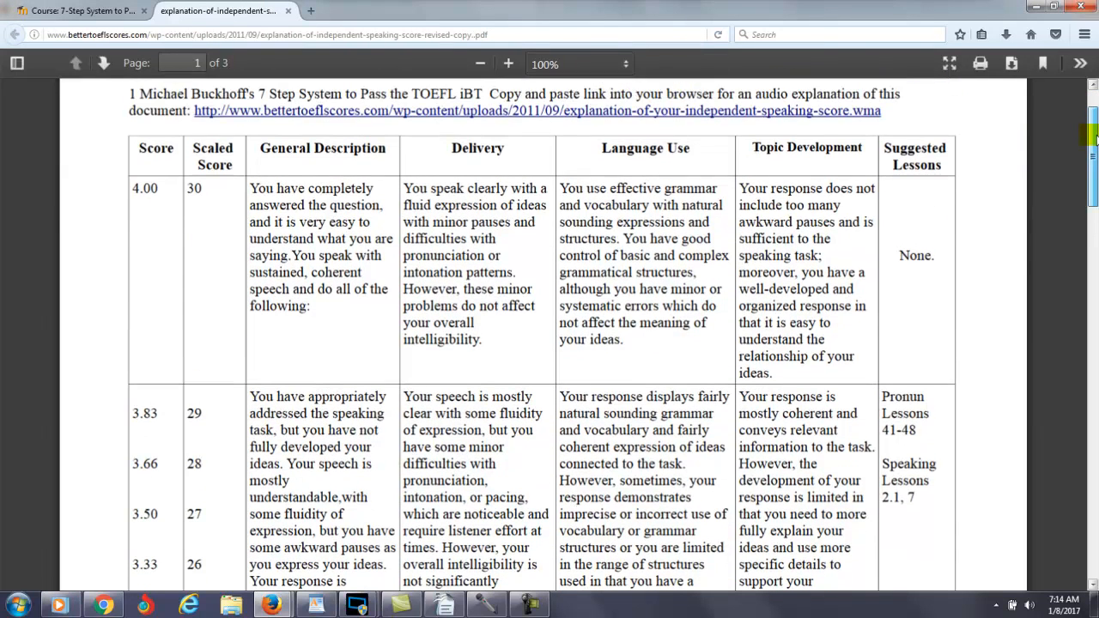
scroll("down", 3)
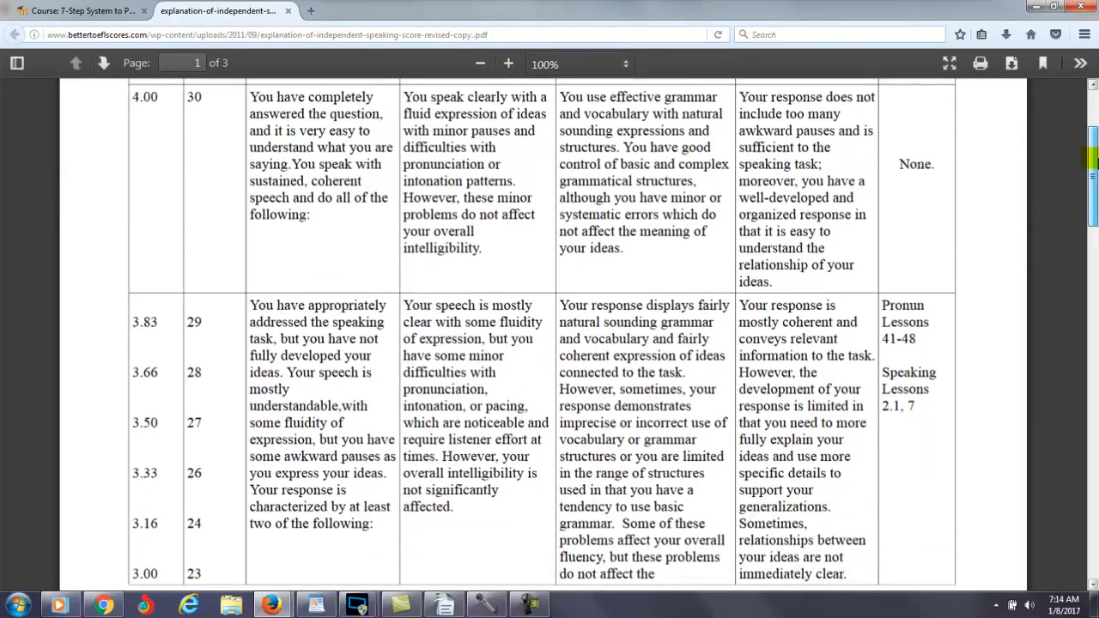
scroll("down", 3)
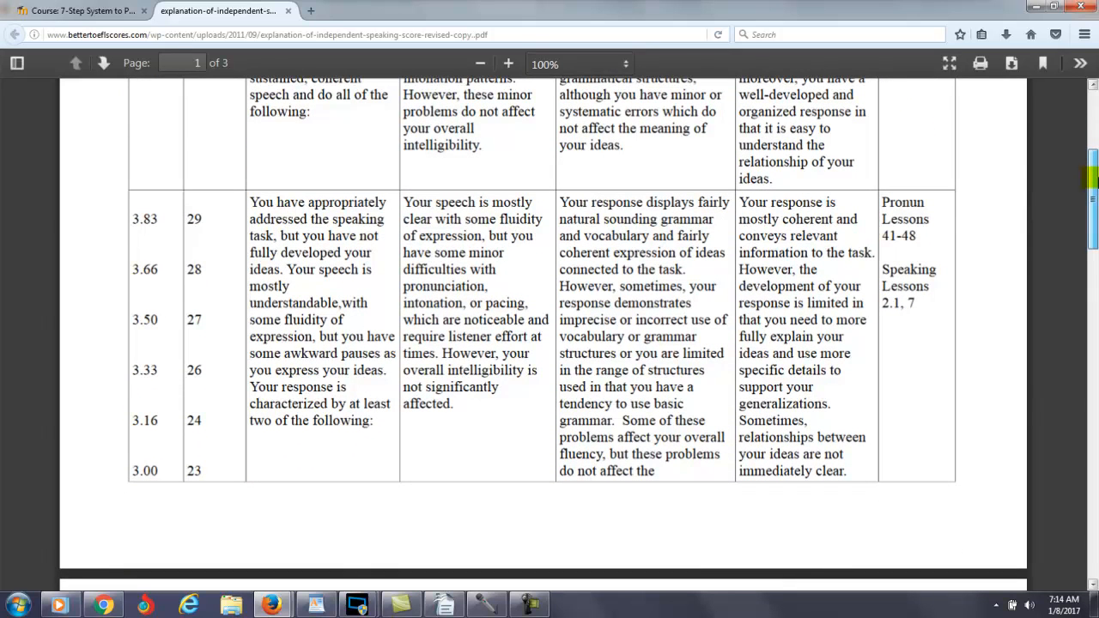
scroll("up", 3)
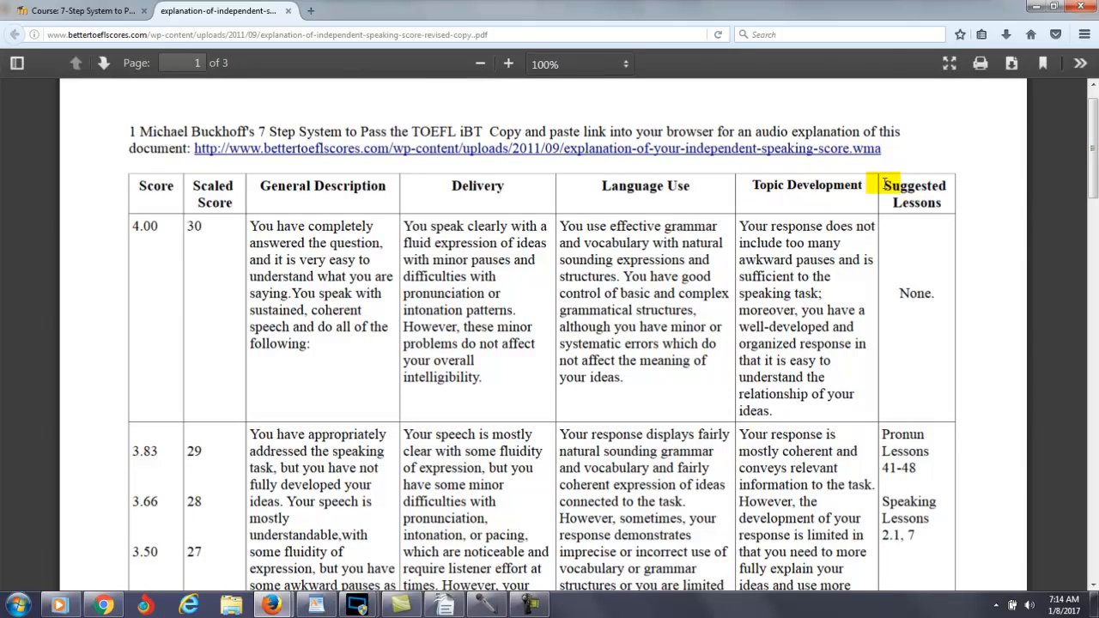
scroll("down", 3)
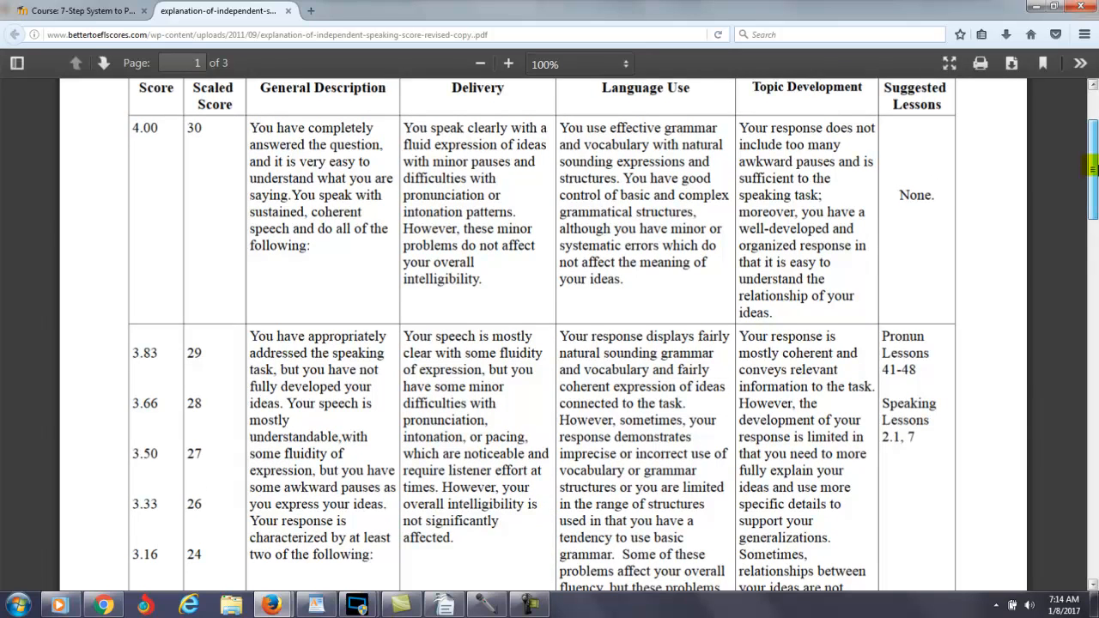
scroll("down", 3)
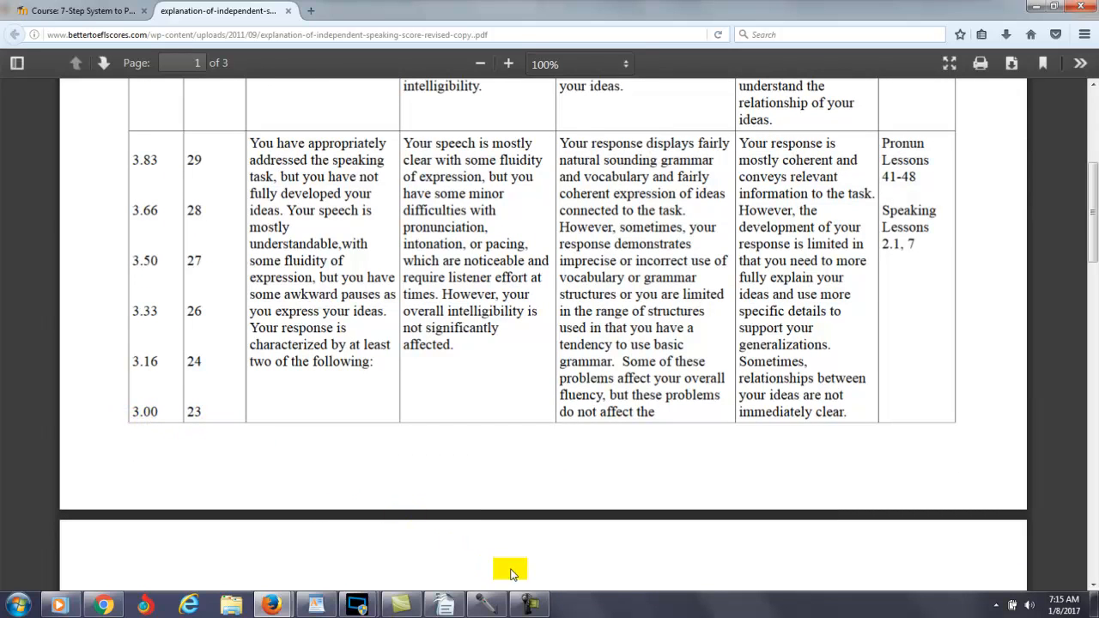
left_click(529, 605)
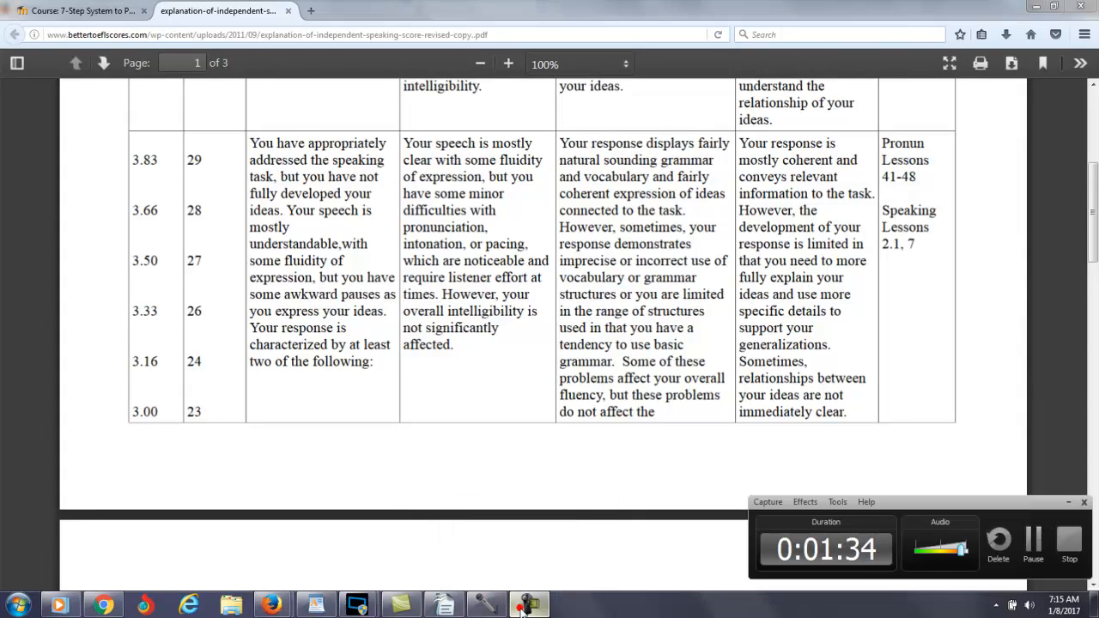
left_click(529, 605)
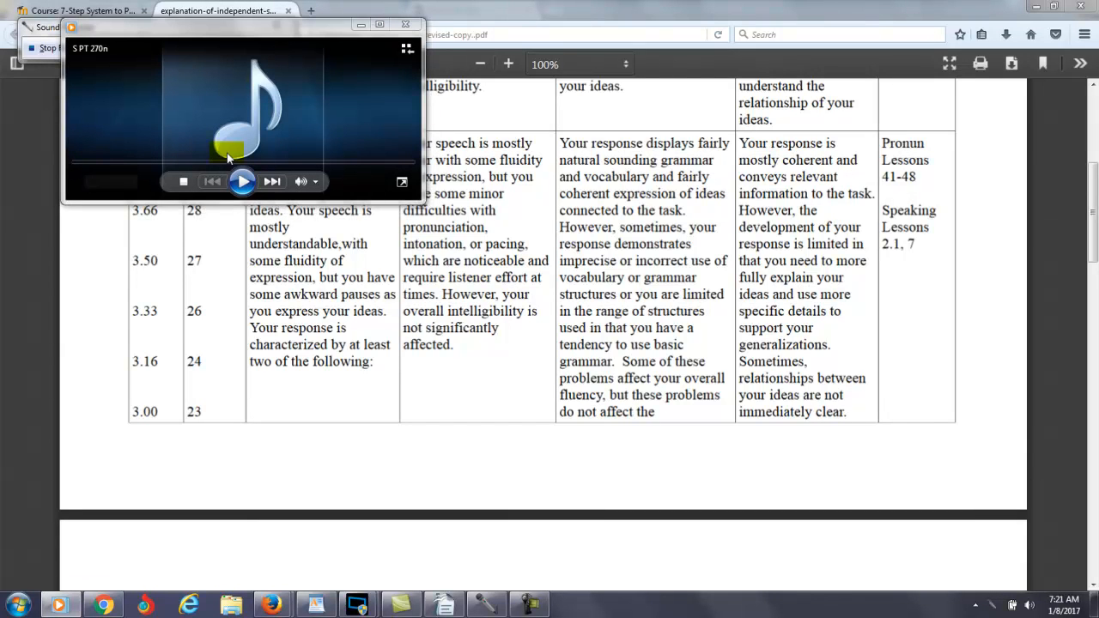
- Play the S PT 270n recording, rewinding on the seek bar and pausing to replay parts
left_click(244, 182)
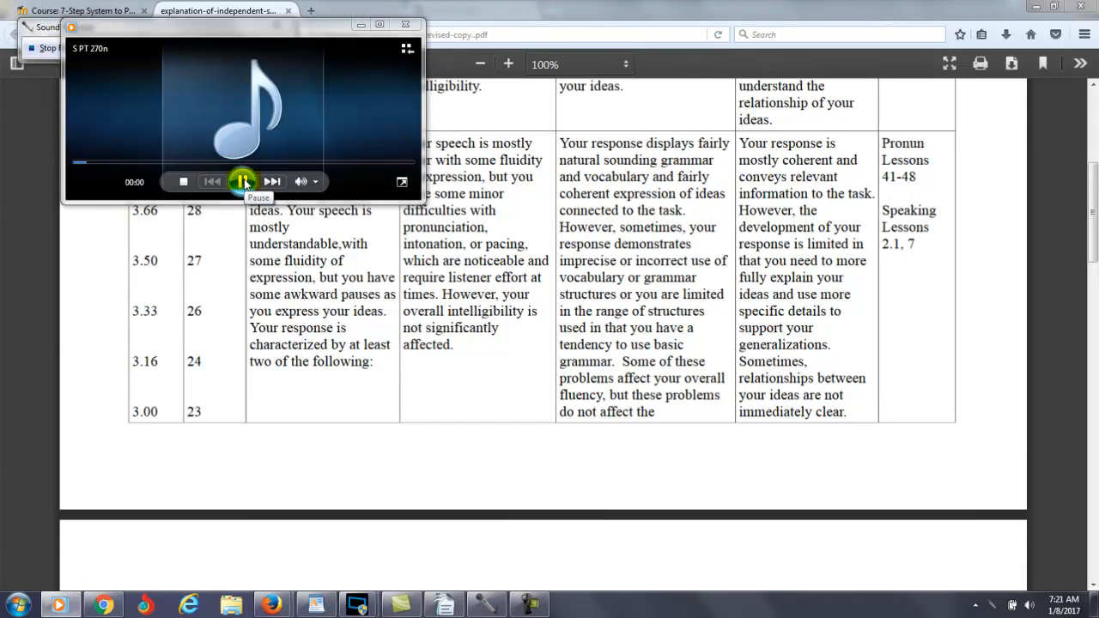
left_click(243, 182)
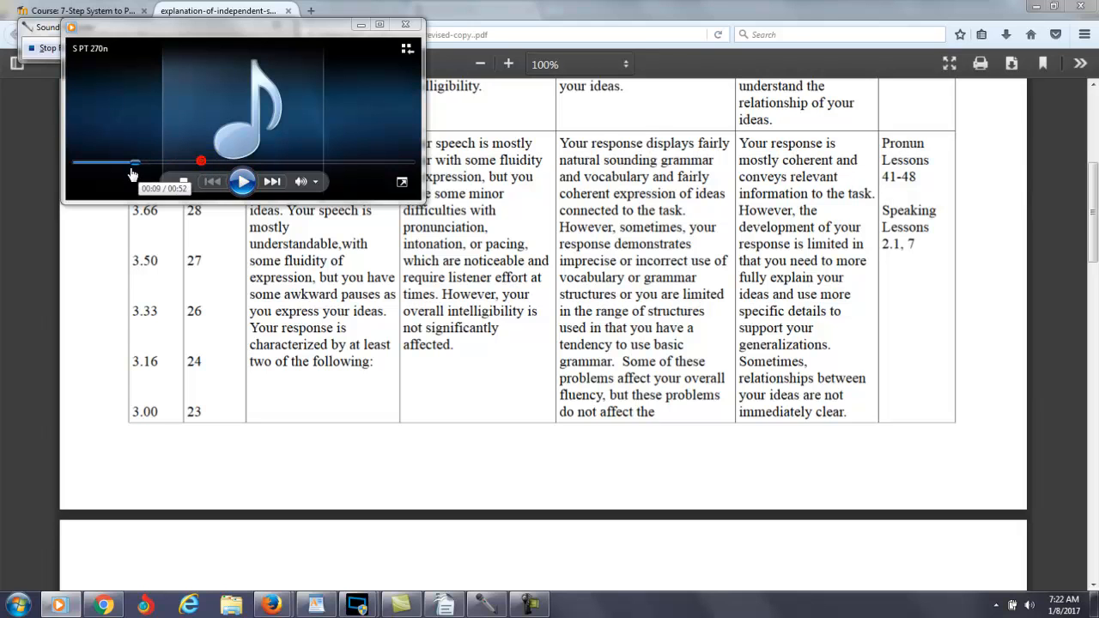
left_click(243, 182)
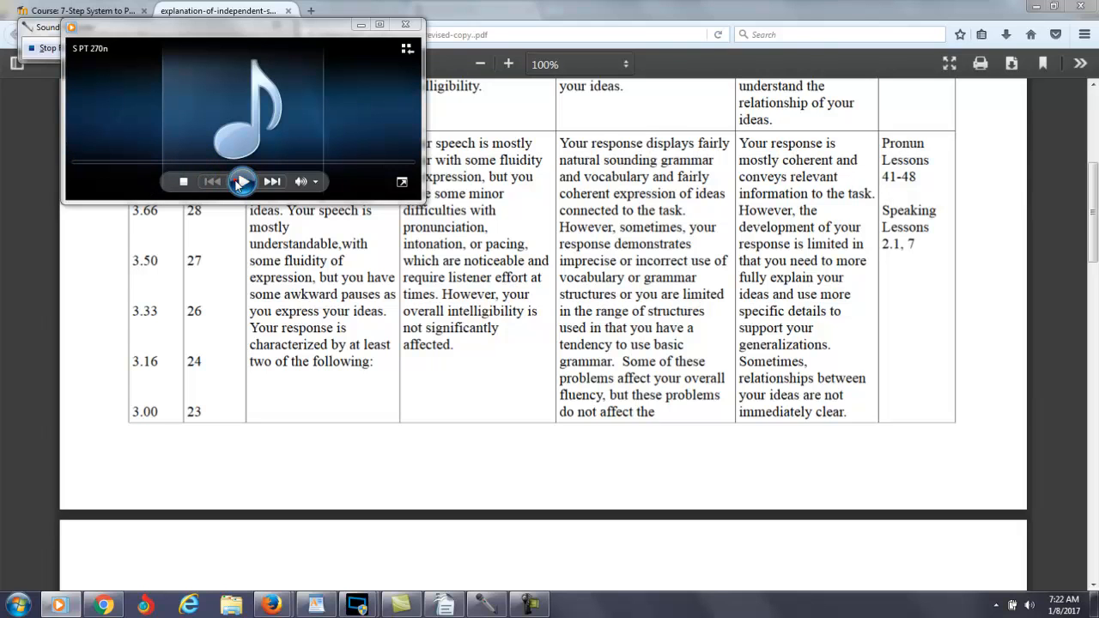
left_click(242, 182)
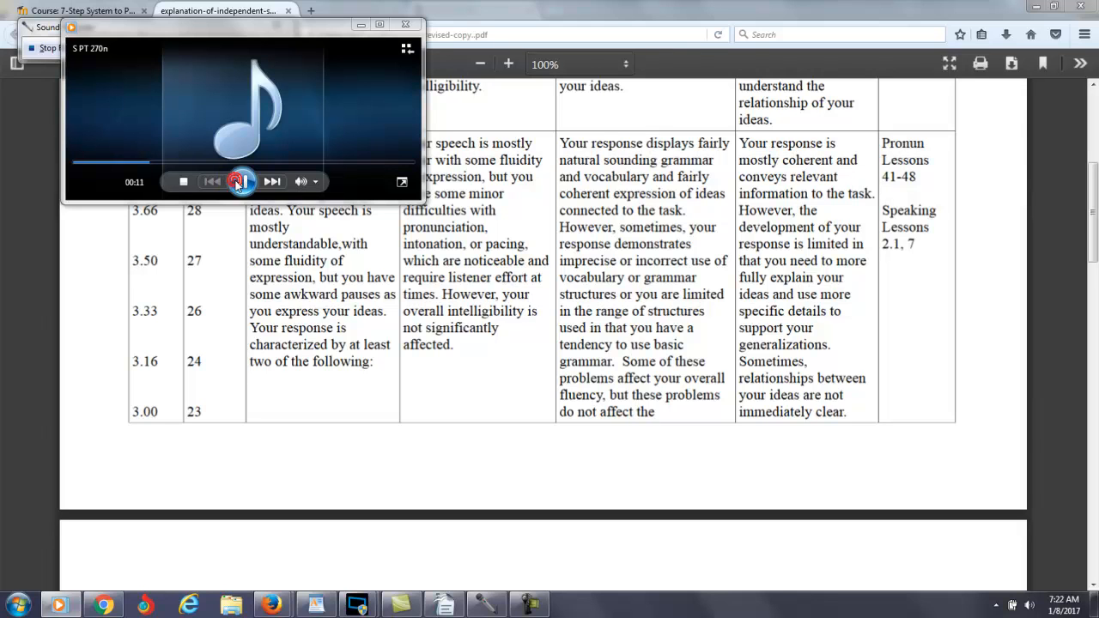
left_click(240, 182)
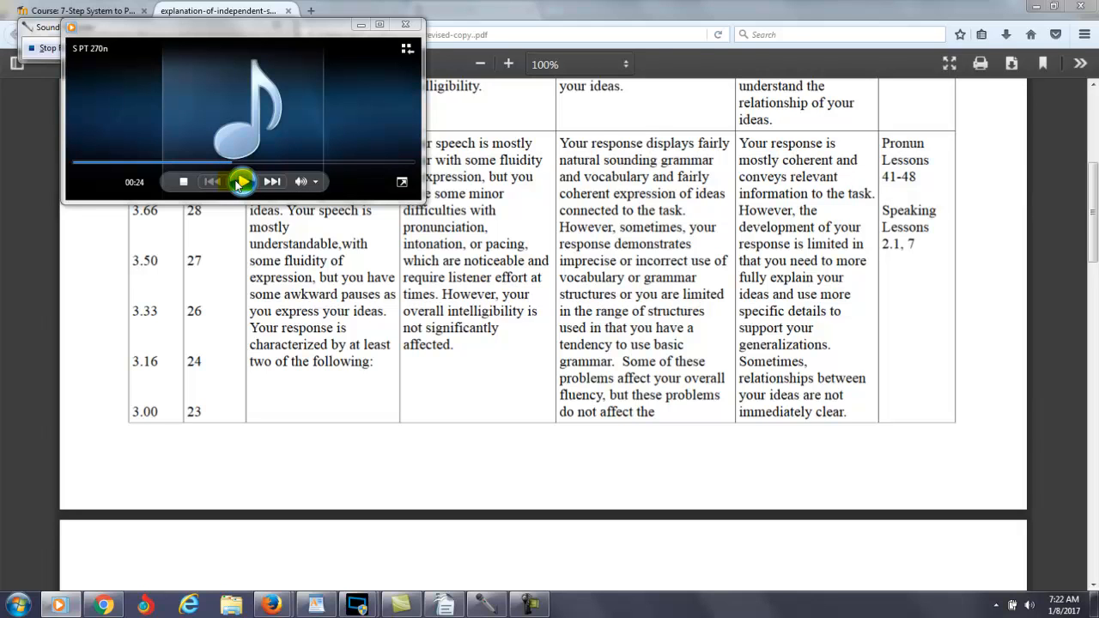
left_click(242, 182)
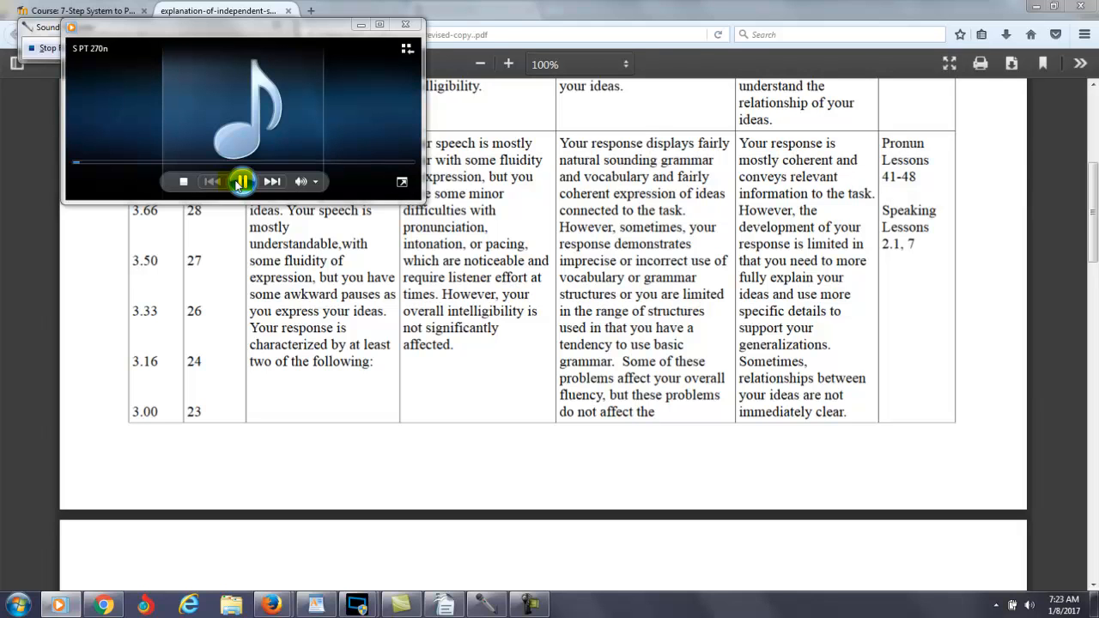
- Stop playback, scroll the rubric PDF to the 3.83–3.00 score rows, and check the feedback recording
left_click(241, 182)
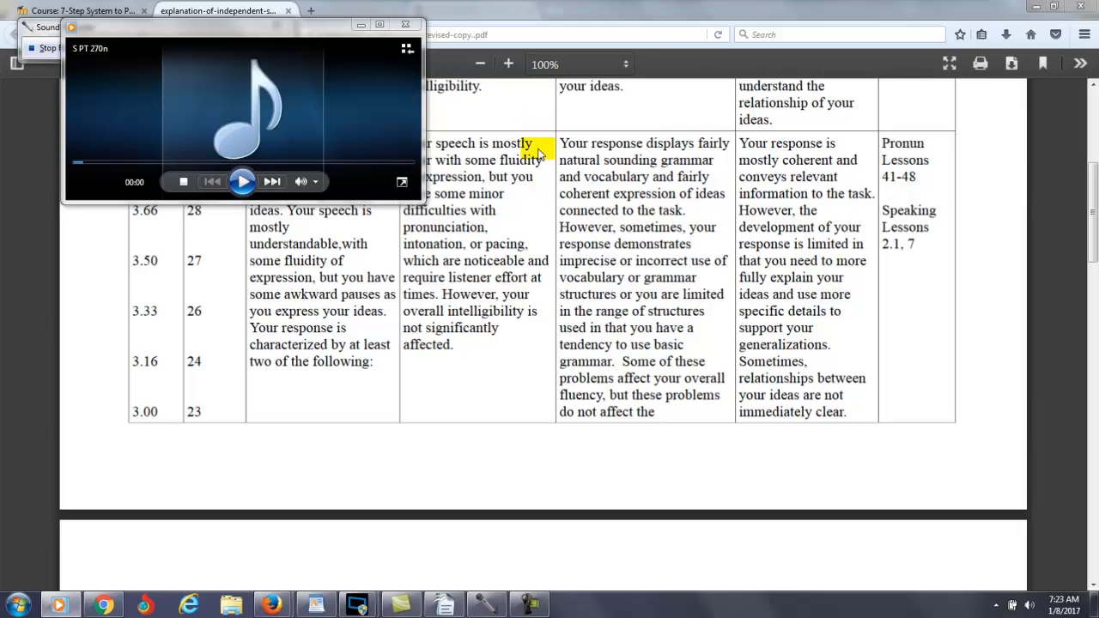
left_click(406, 24)
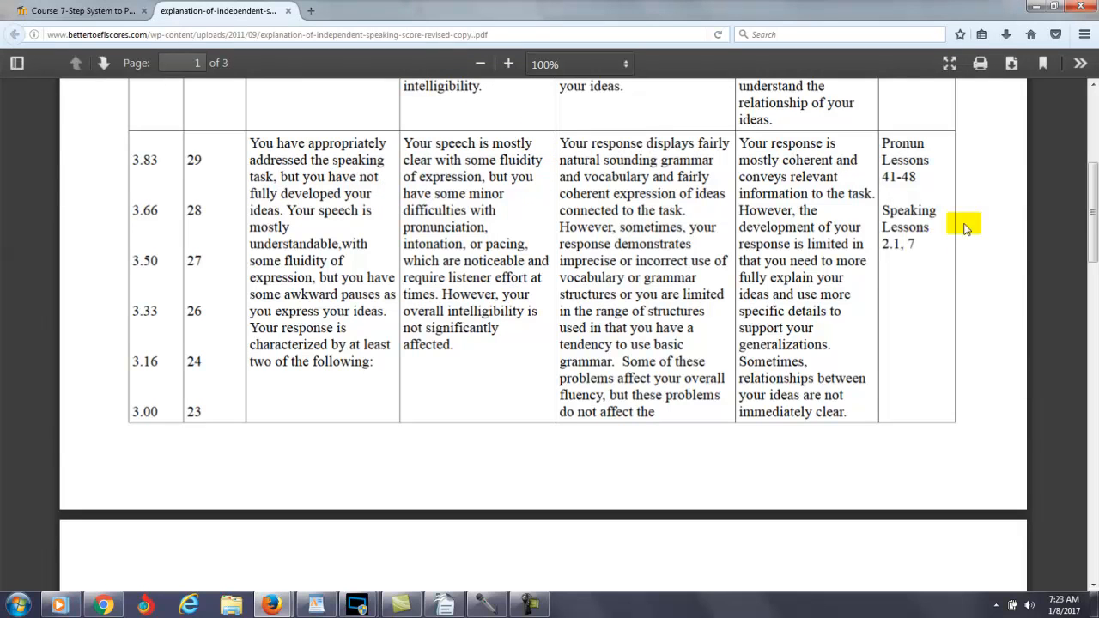
scroll("up", 3)
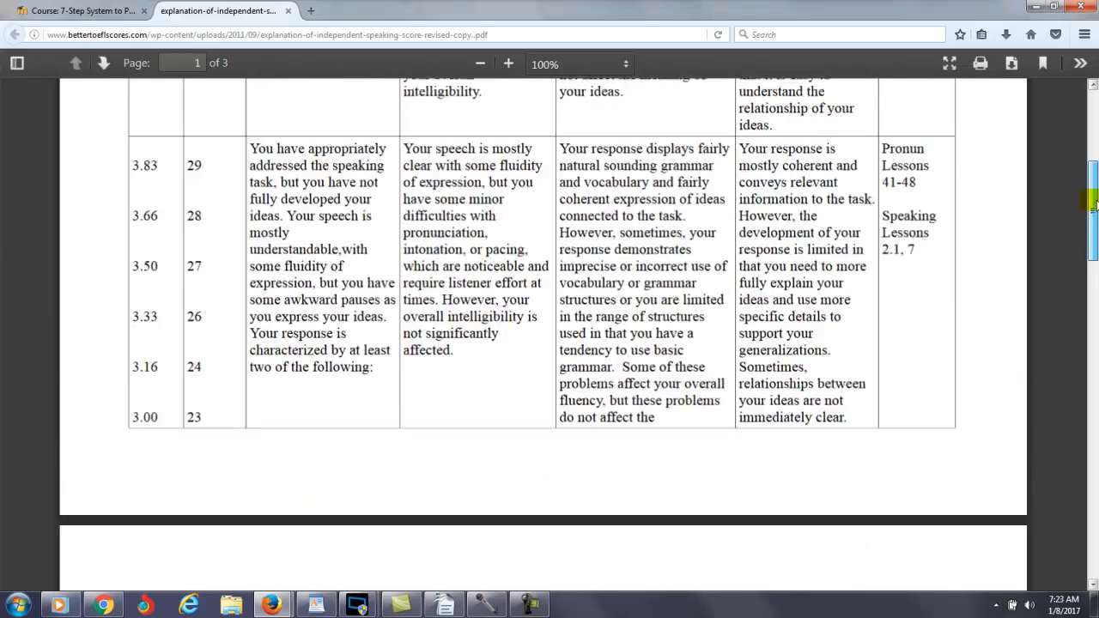
scroll("up", 3)
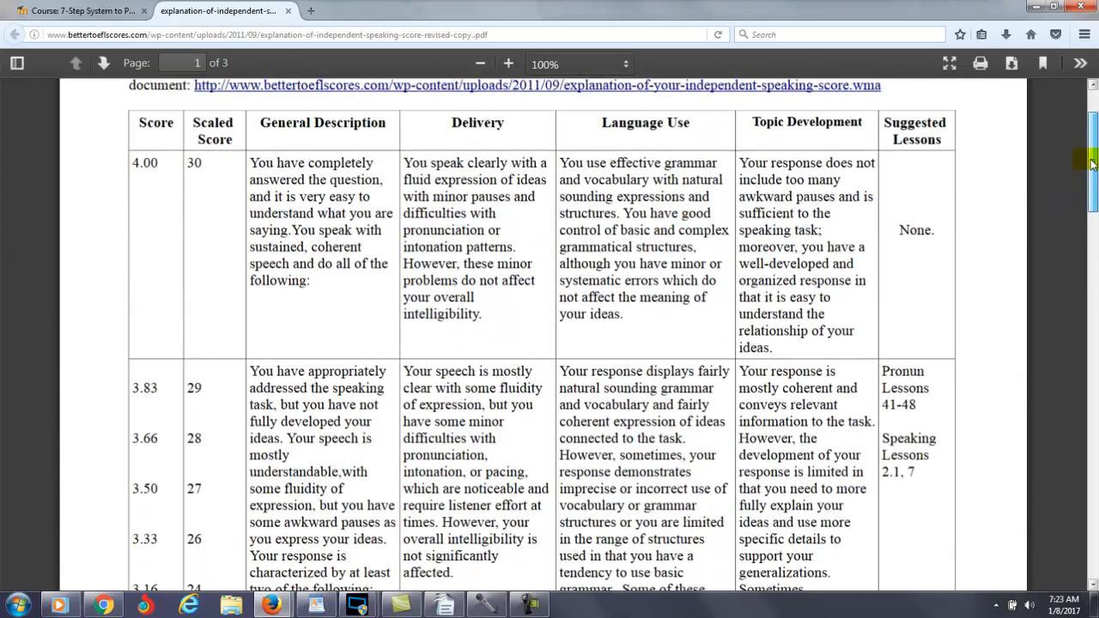
scroll("down", 3)
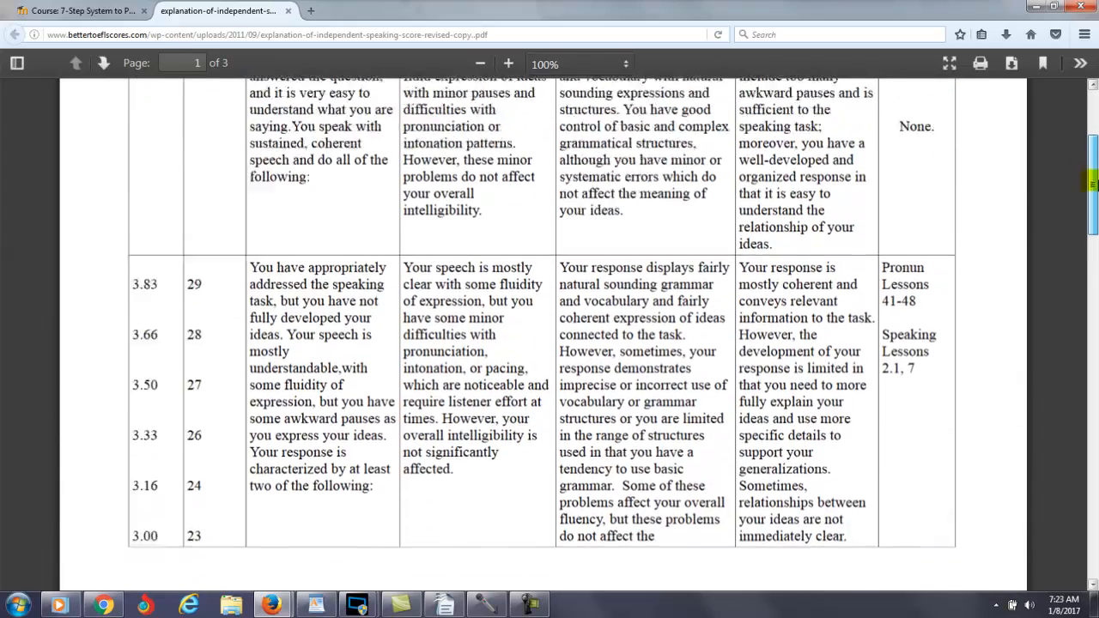
scroll("up", 3)
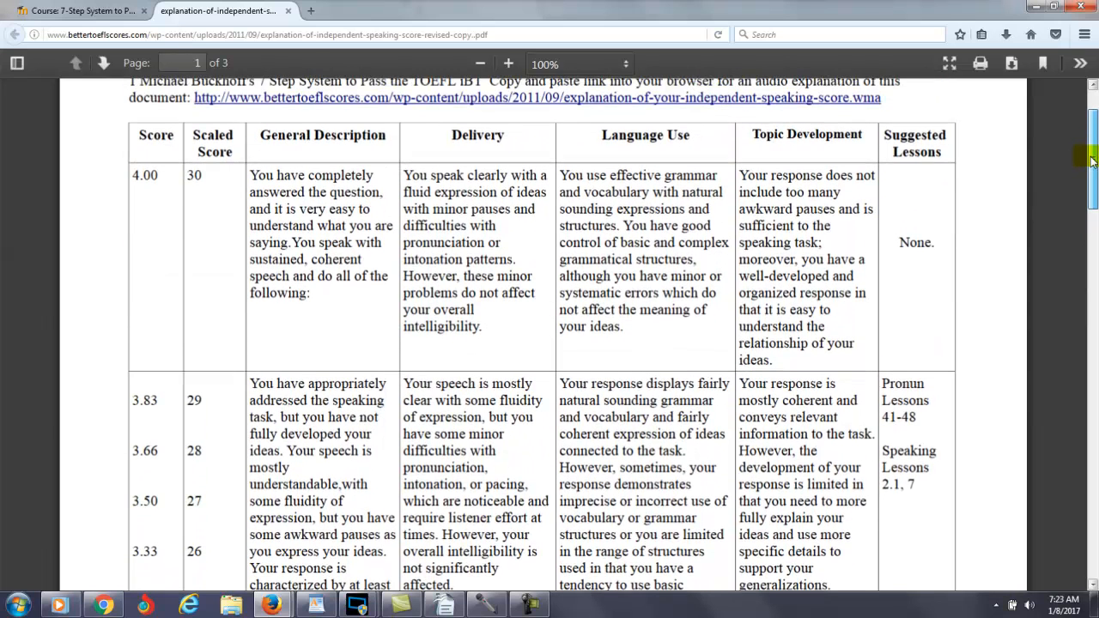
scroll("down", 3)
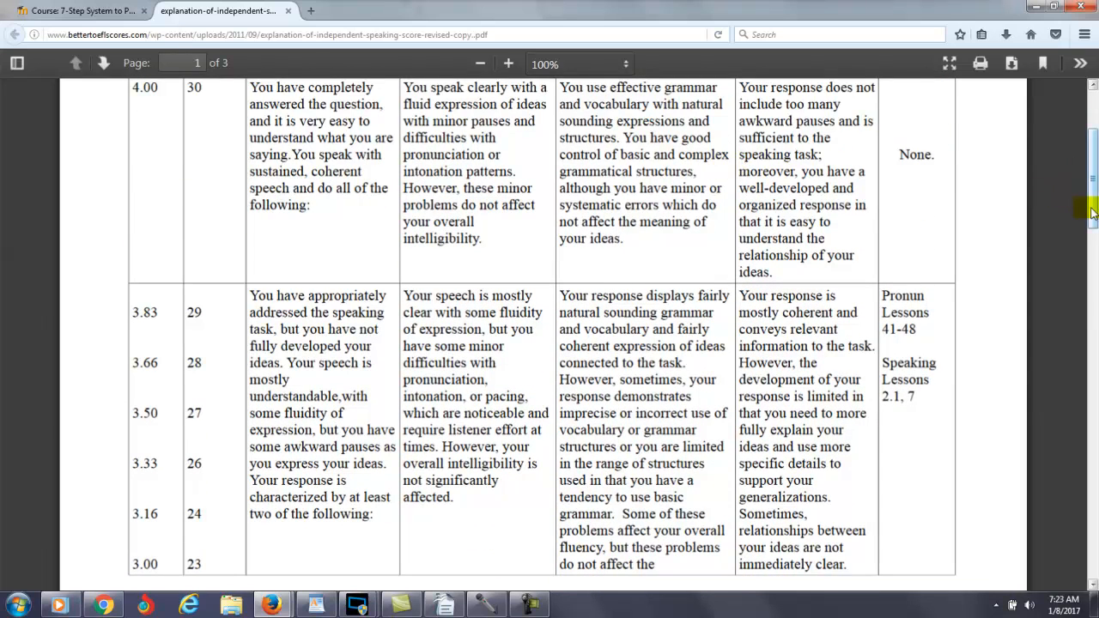
scroll("up", 3)
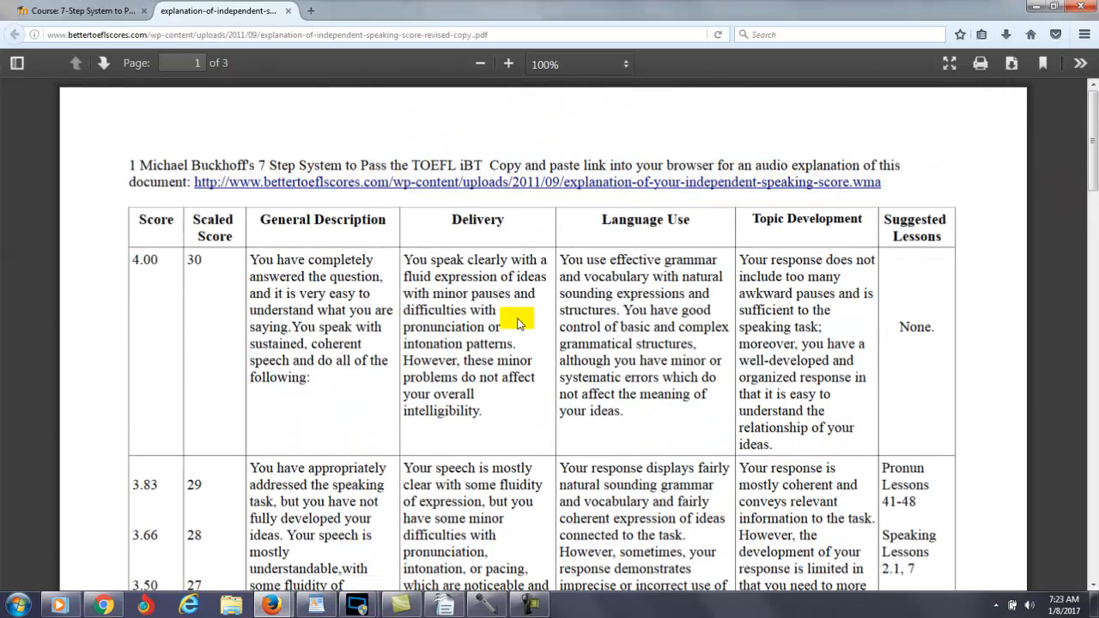
scroll("down", 3)
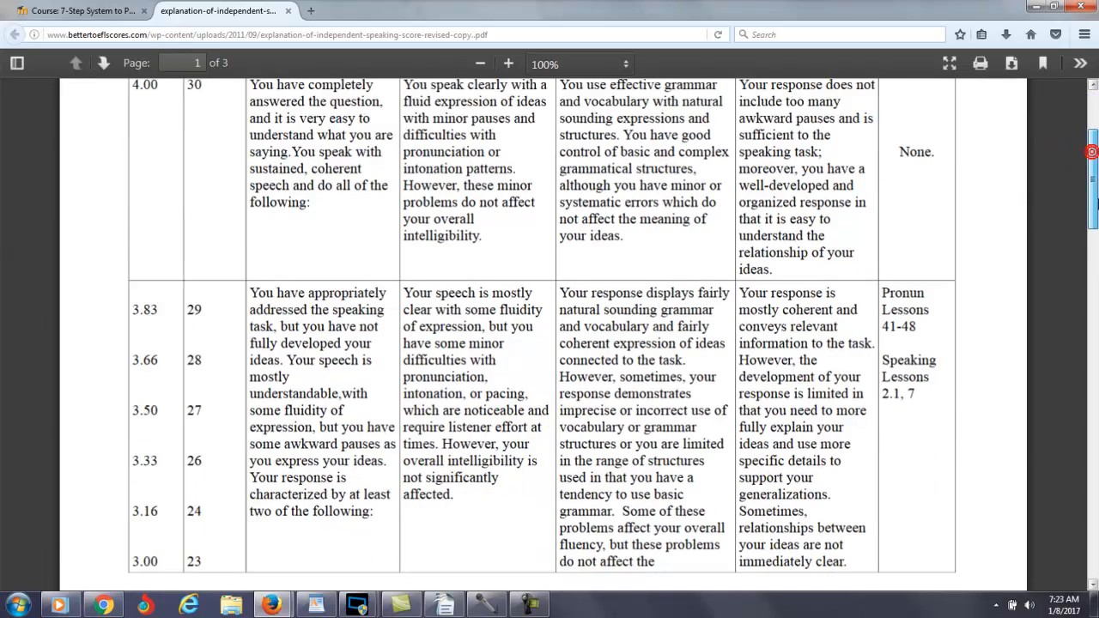
scroll("down", 3)
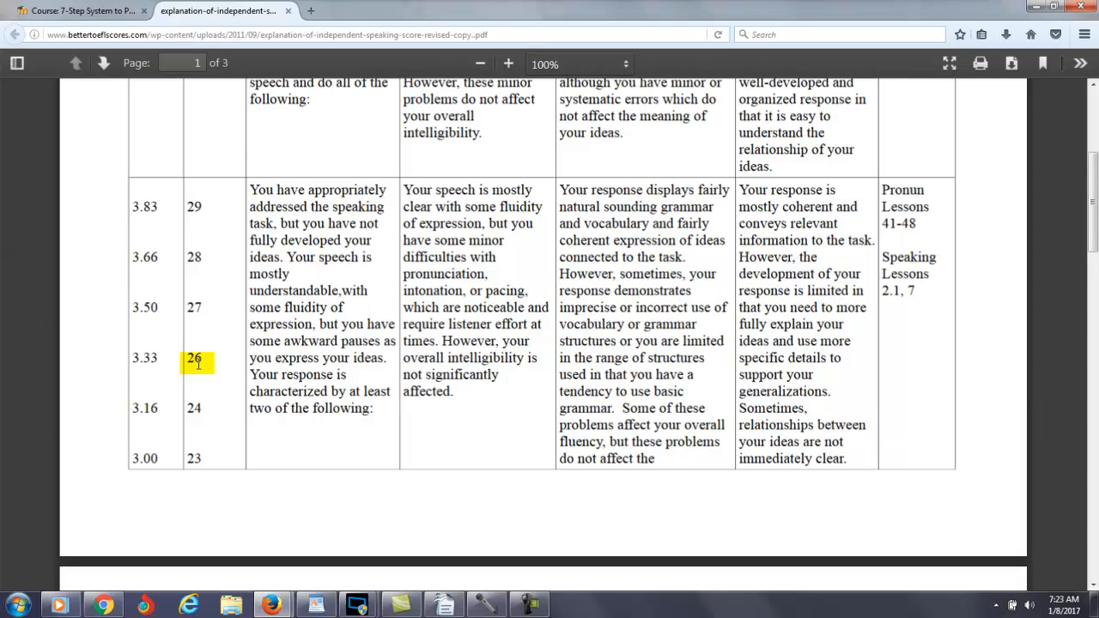
mouse_move(464, 550)
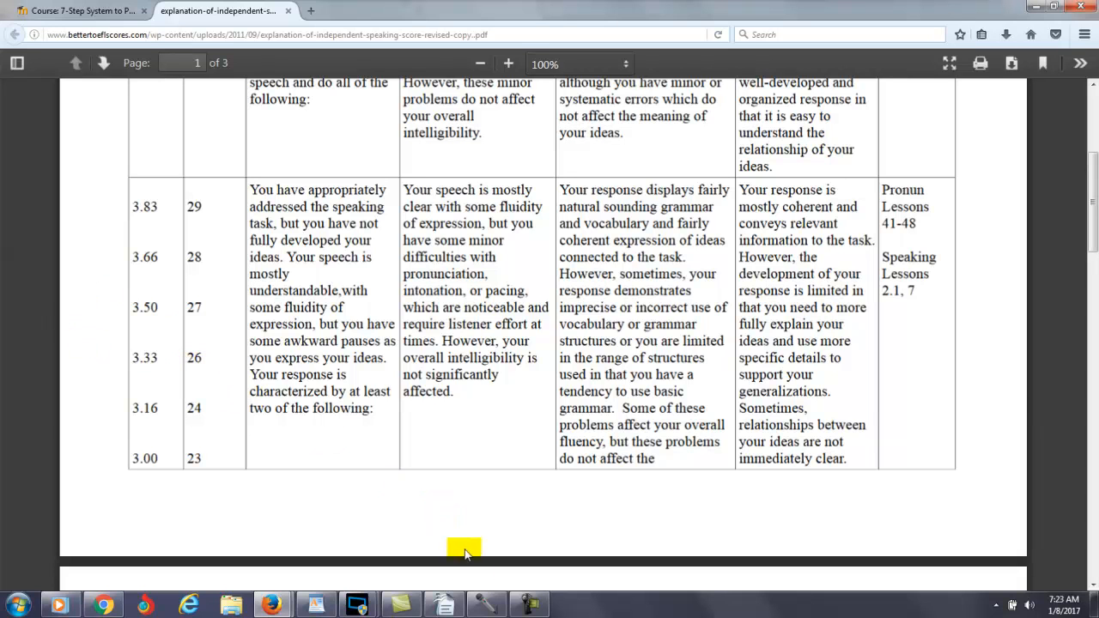
left_click(528, 604)
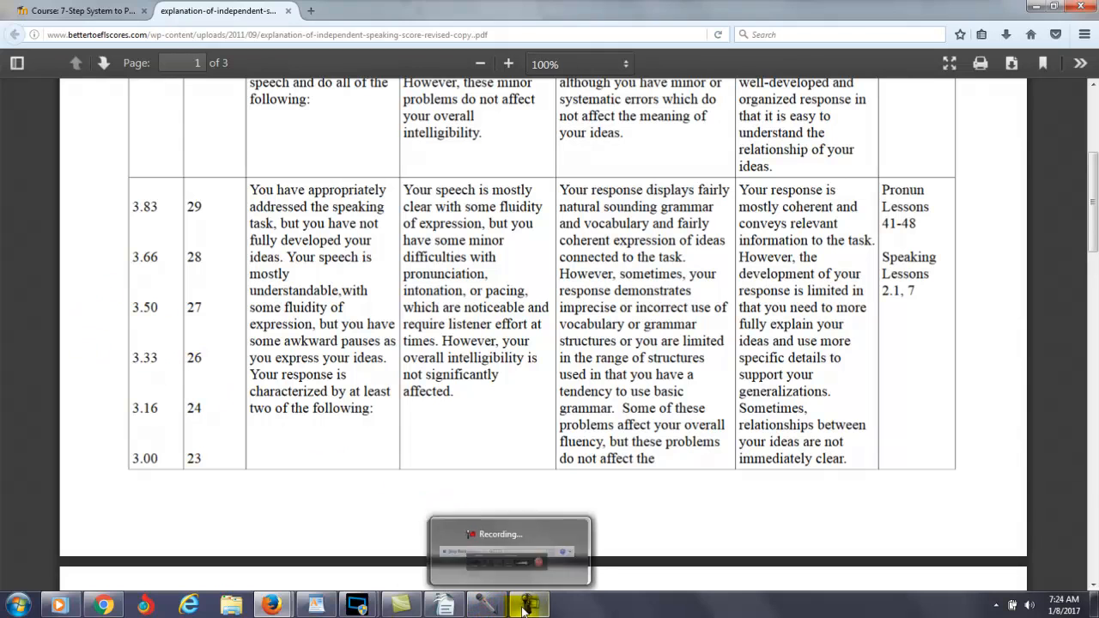
- Play the 2017-01-07 student recording, pausing and resuming while listening to about 56 seconds
left_click(528, 605)
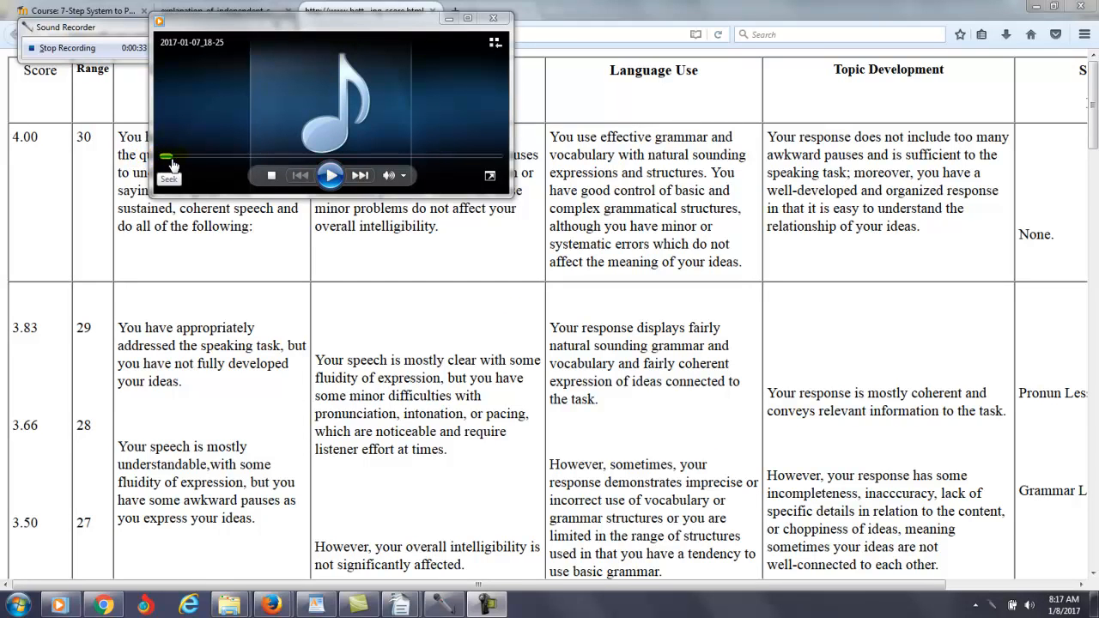
left_click(330, 175)
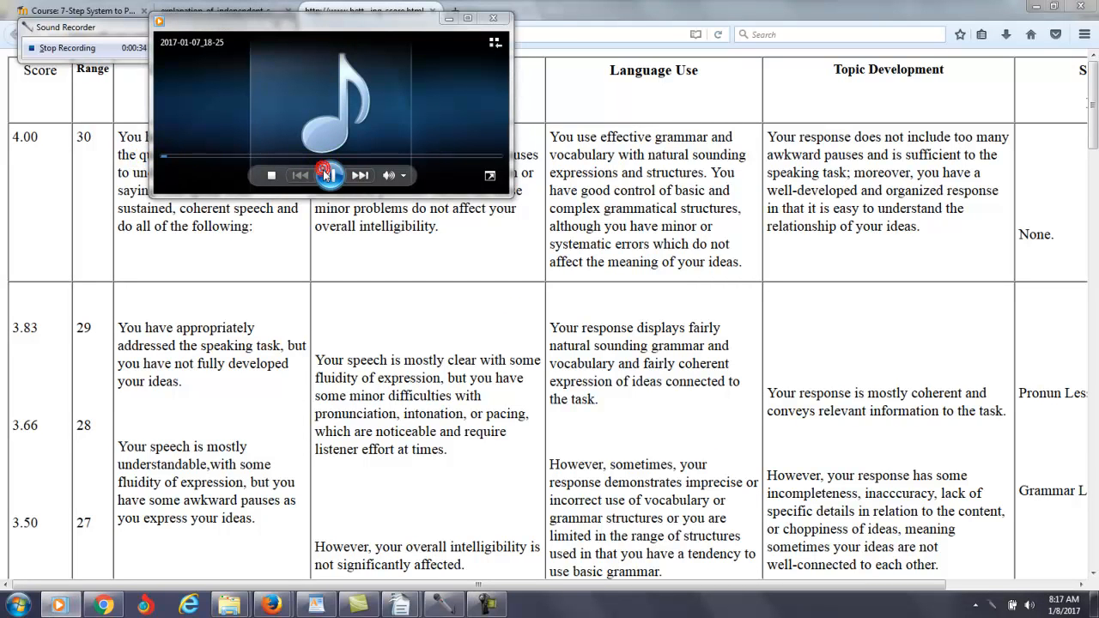
left_click(330, 175)
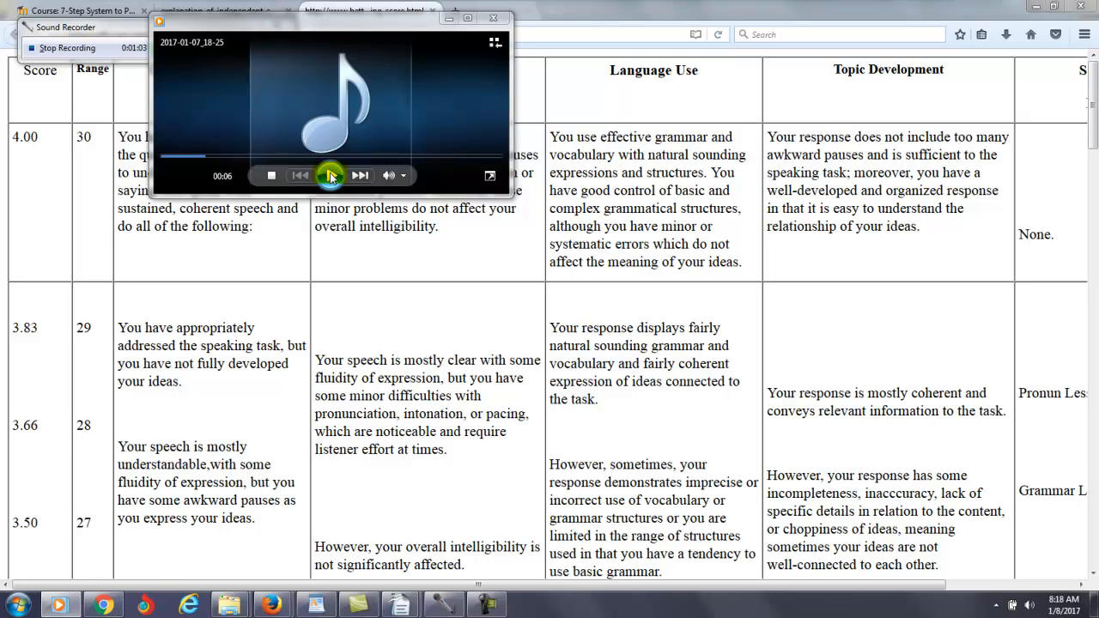
left_click(330, 175)
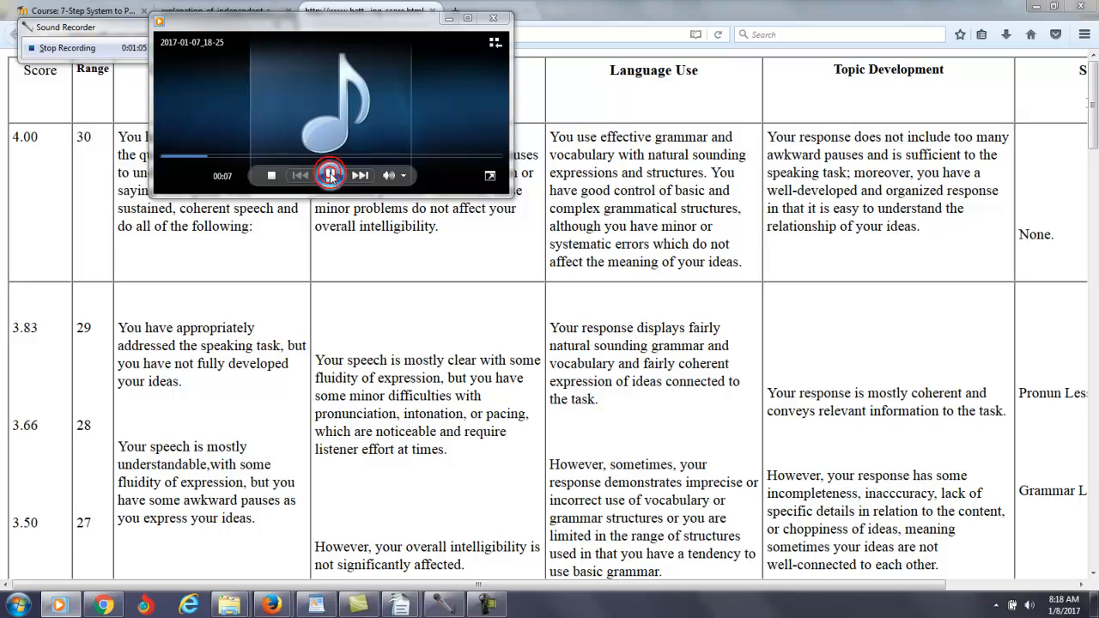
left_click(329, 175)
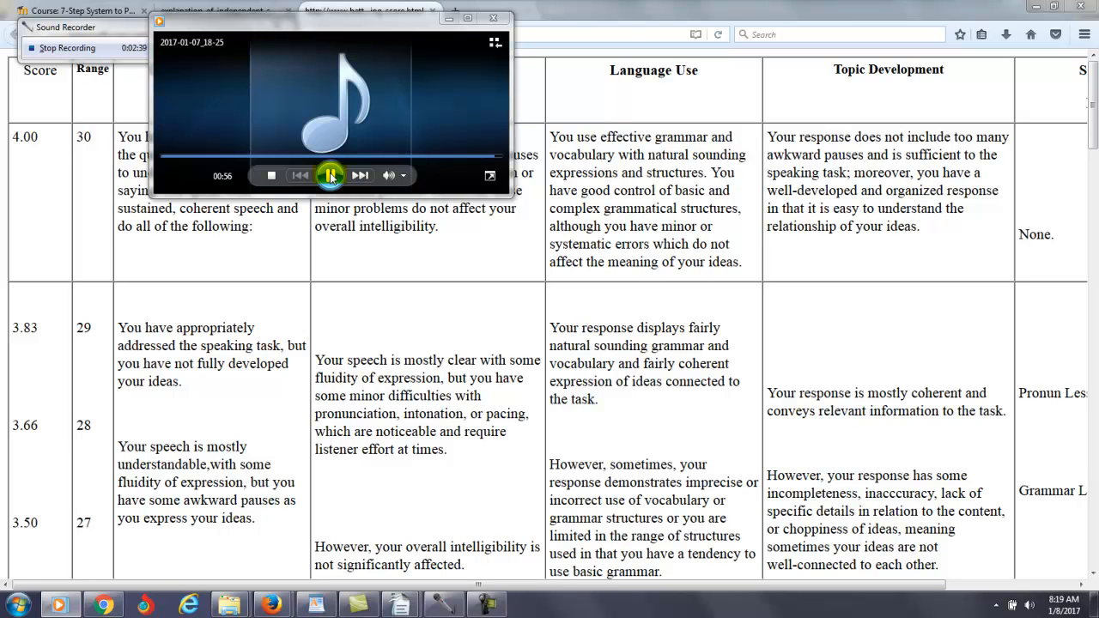
- Scroll the integrated speaking rubric down to the 2.50 band, then switch to the Voxopop Lesson 25 discussion
left_click(330, 175)
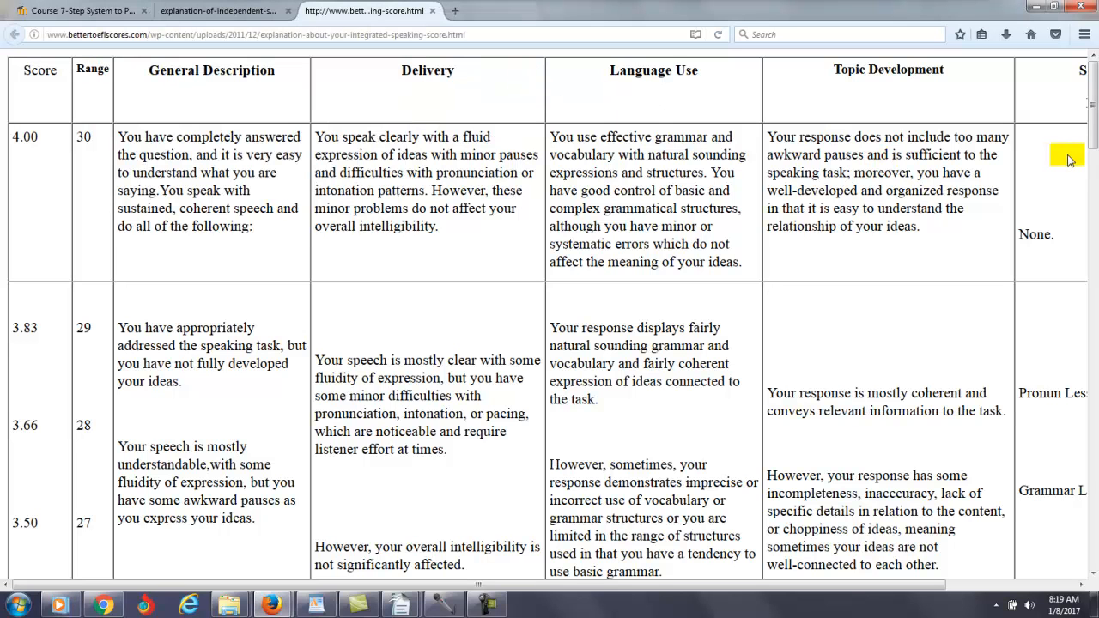
scroll("down", 3)
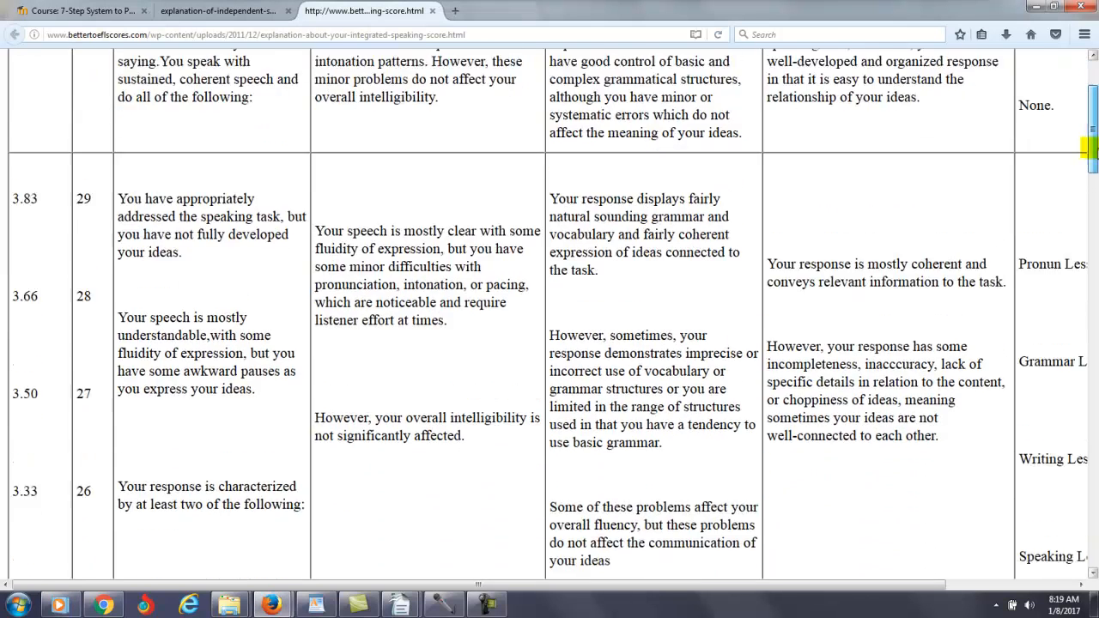
scroll("up", 3)
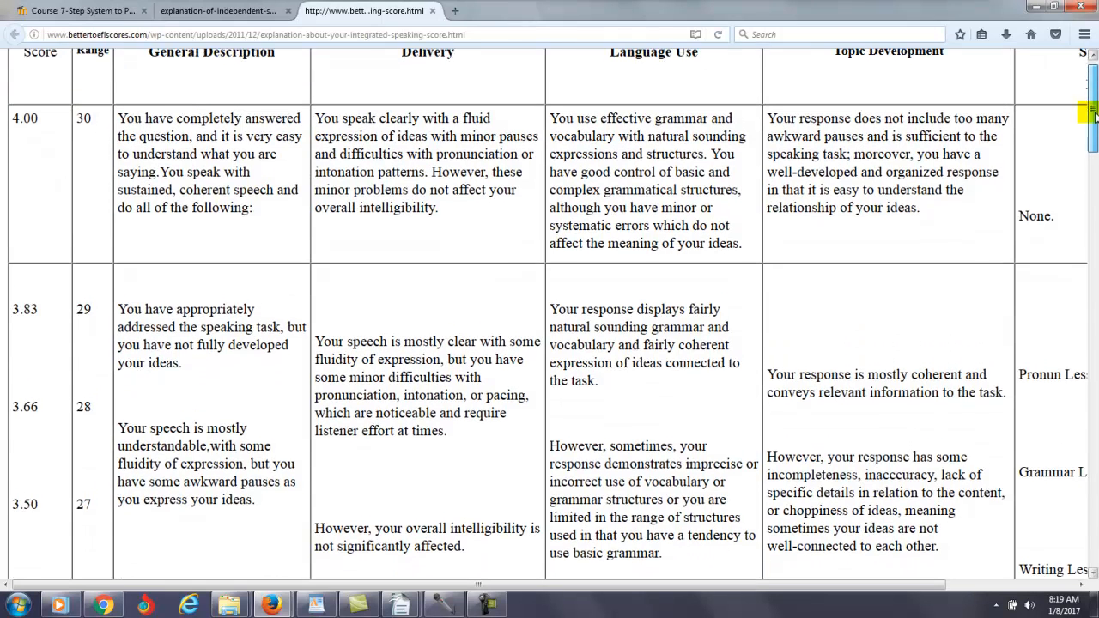
scroll("up", 3)
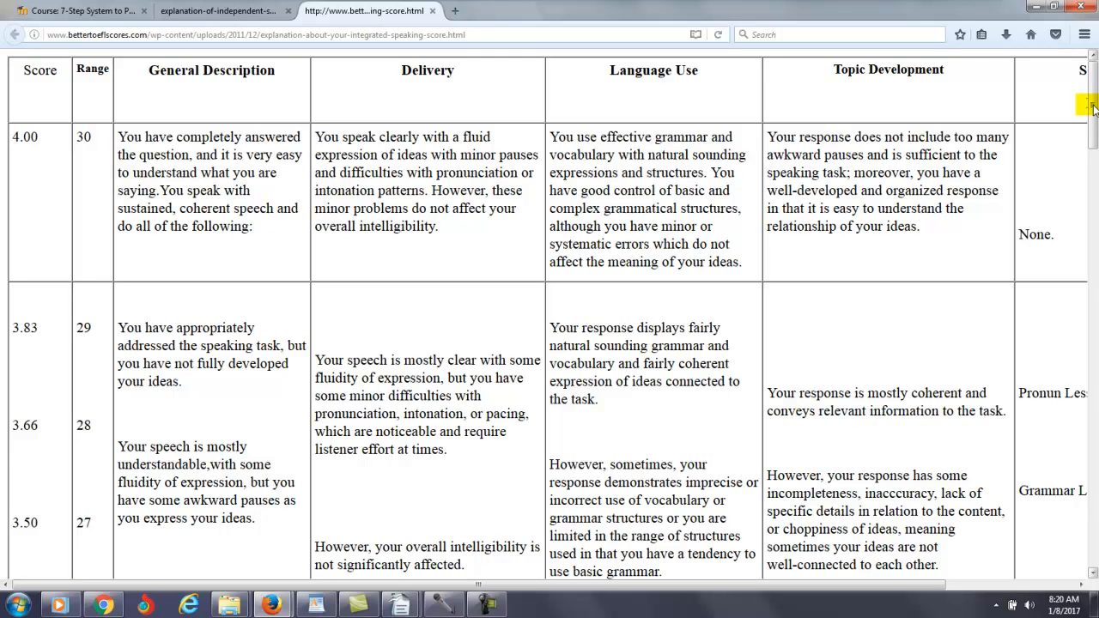
scroll("down", 3)
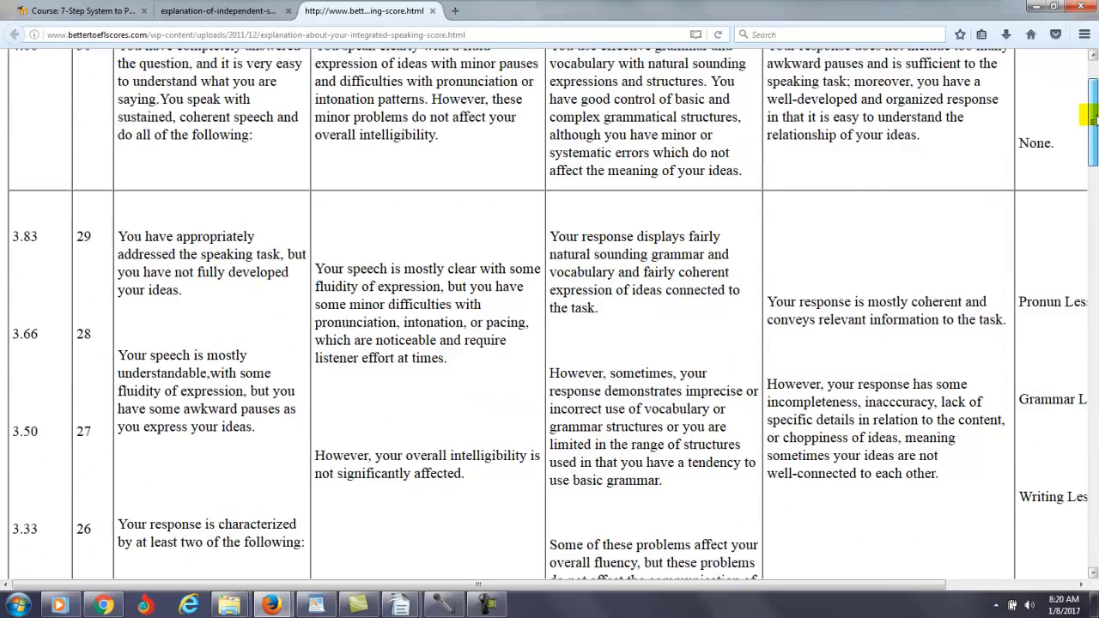
scroll("up", 3)
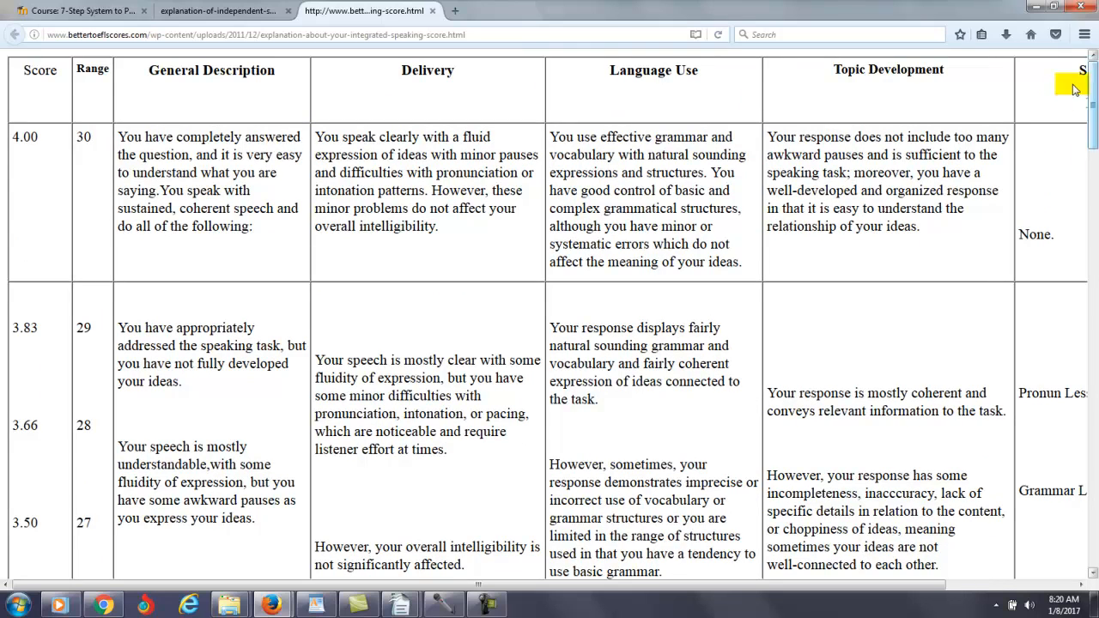
scroll("down", 3)
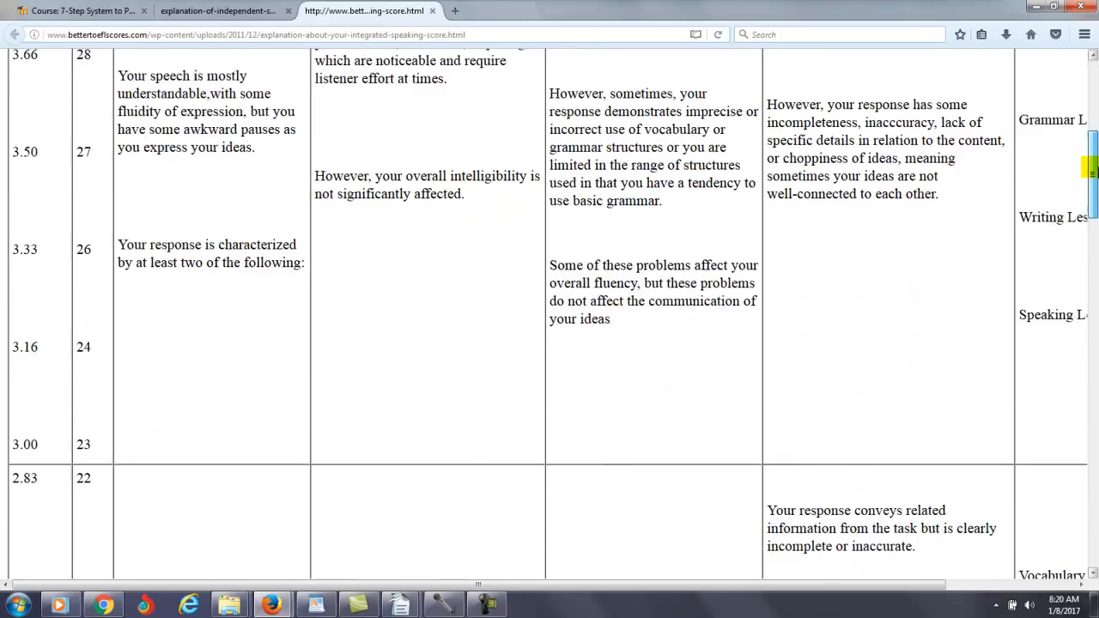
scroll("down", 3)
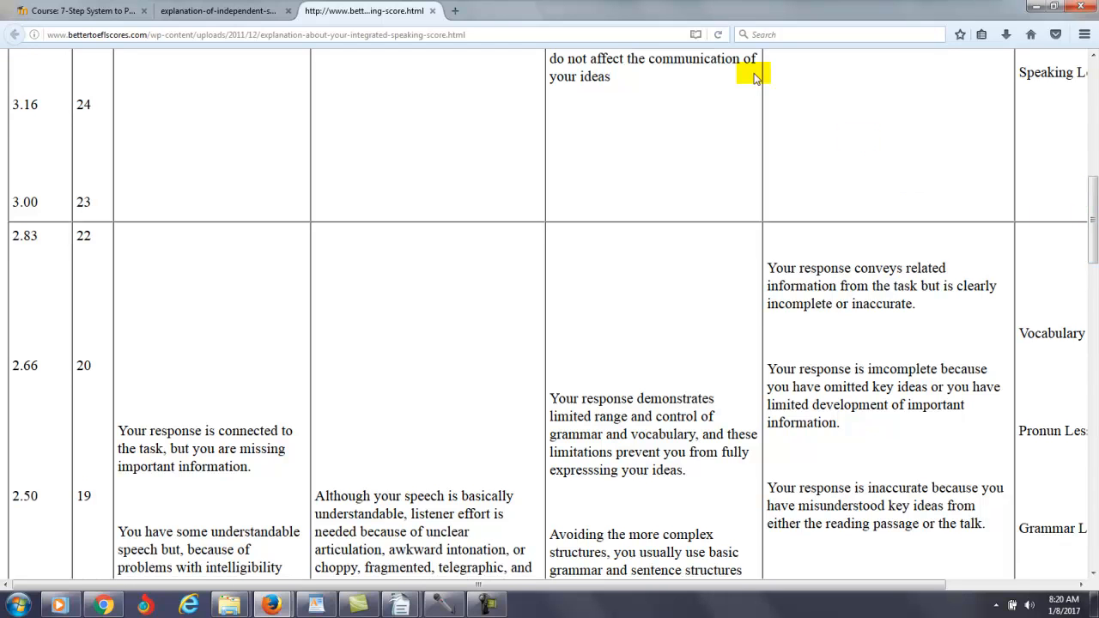
mouse_move(126, 81)
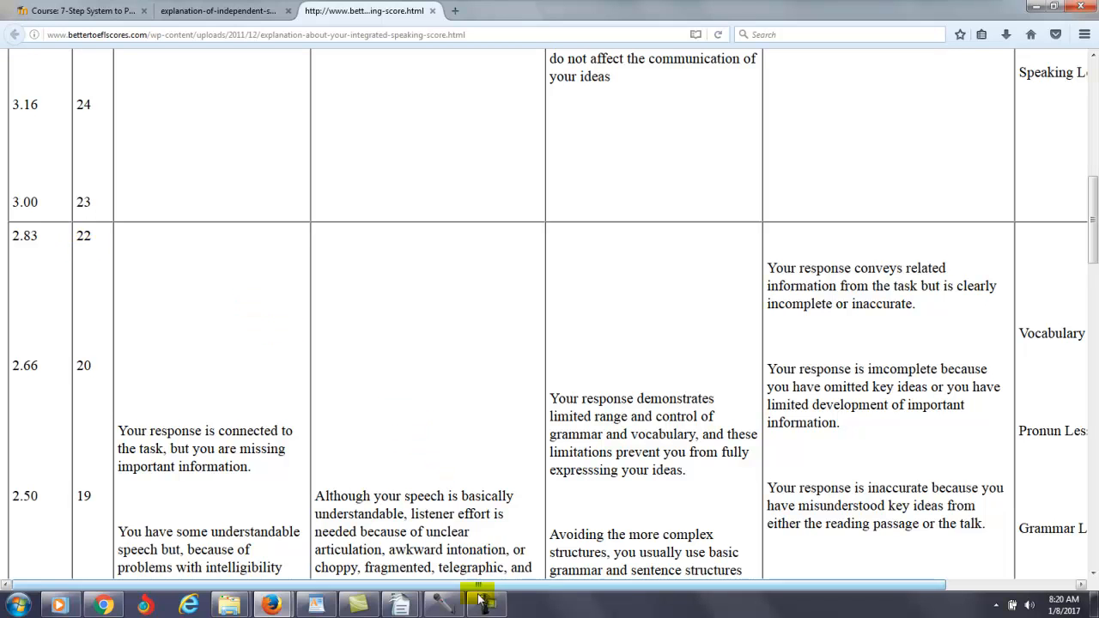
left_click(485, 604)
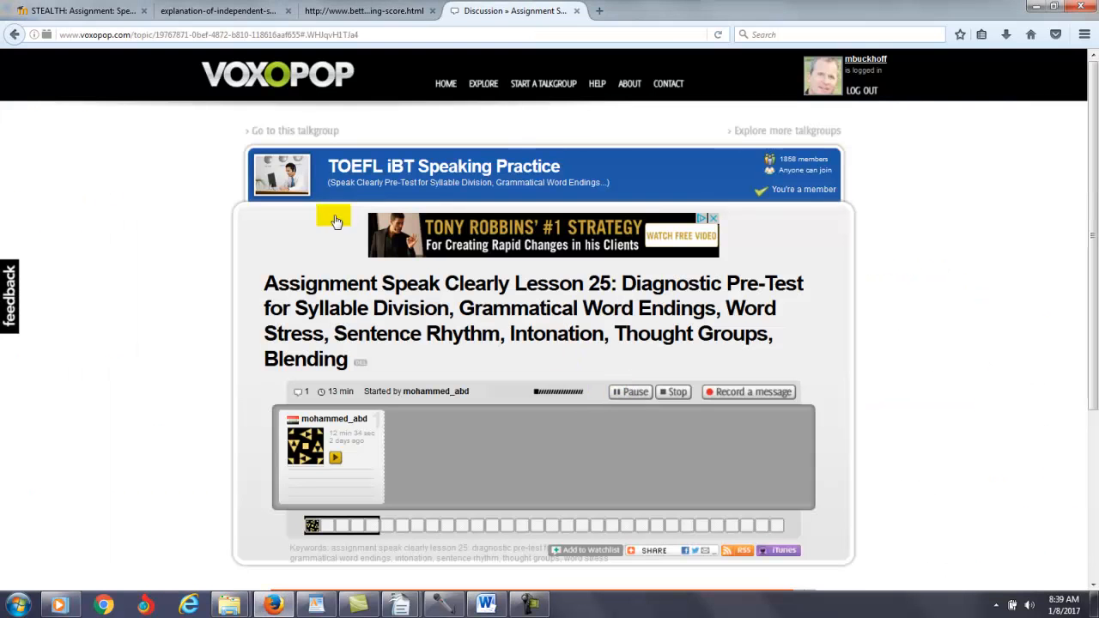
- Open the STEALTH assignment page and scroll through the Lesson 26–30 word lists
left_click(77, 10)
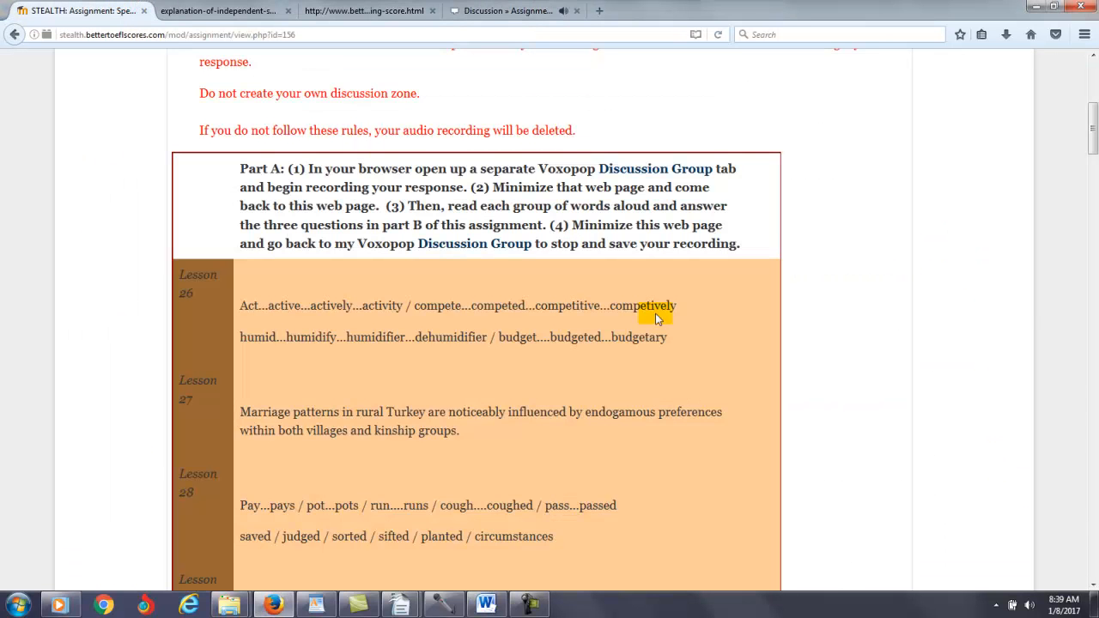
scroll("up", 3)
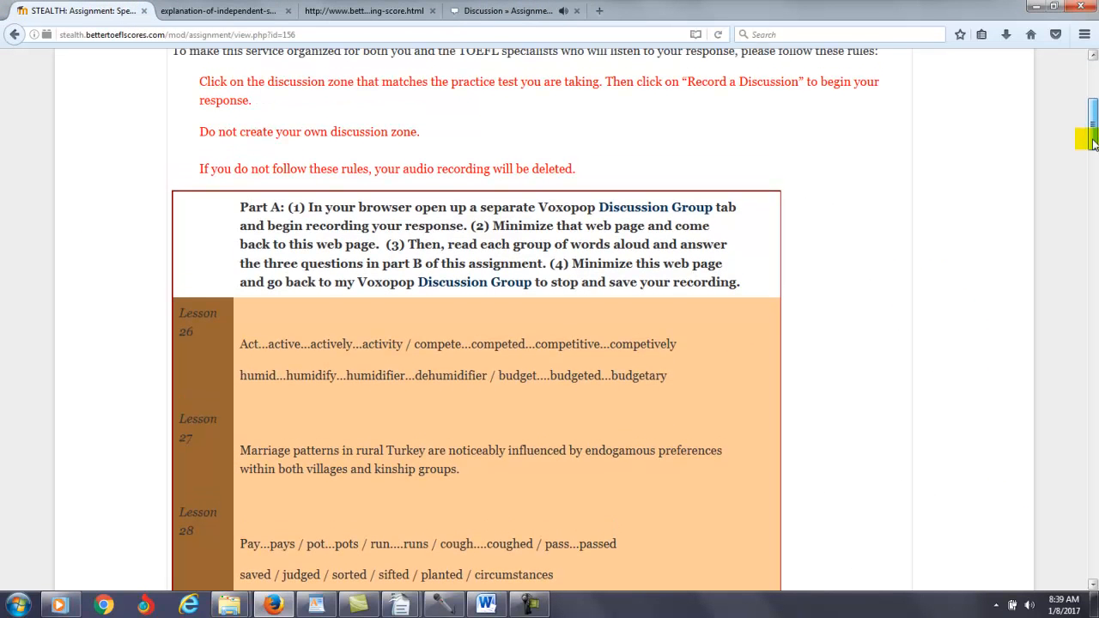
scroll("down", 3)
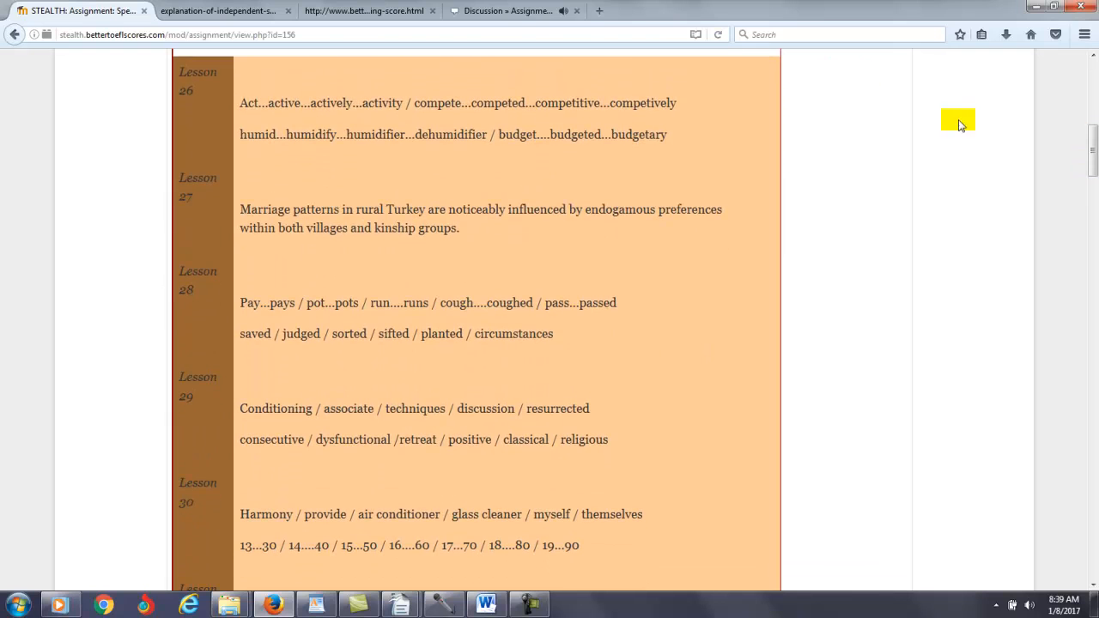
mouse_move(251, 112)
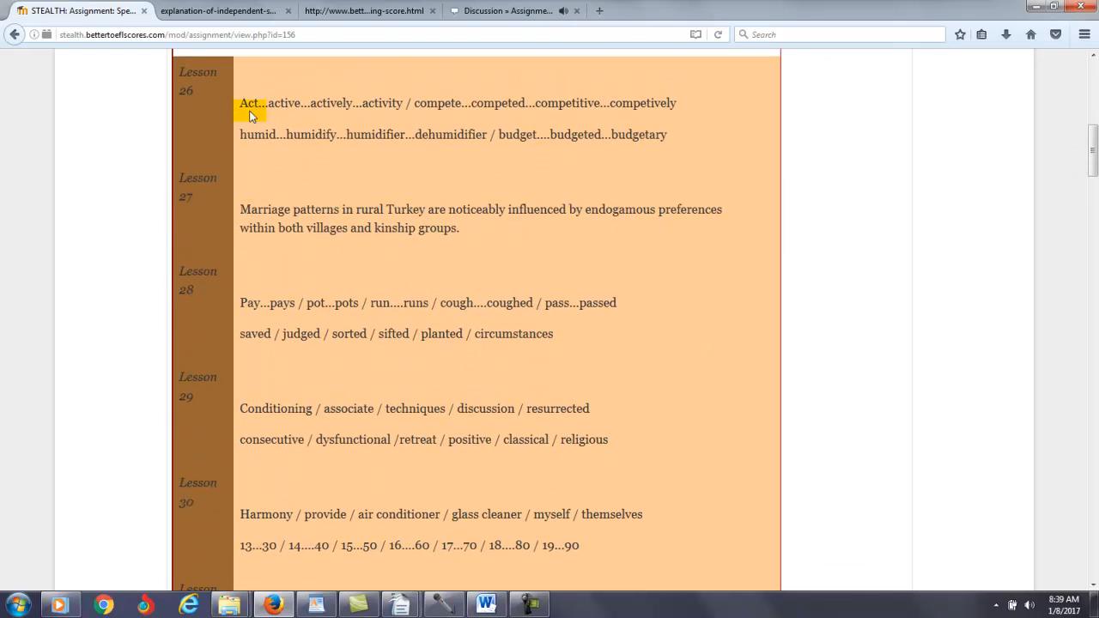
mouse_move(306, 117)
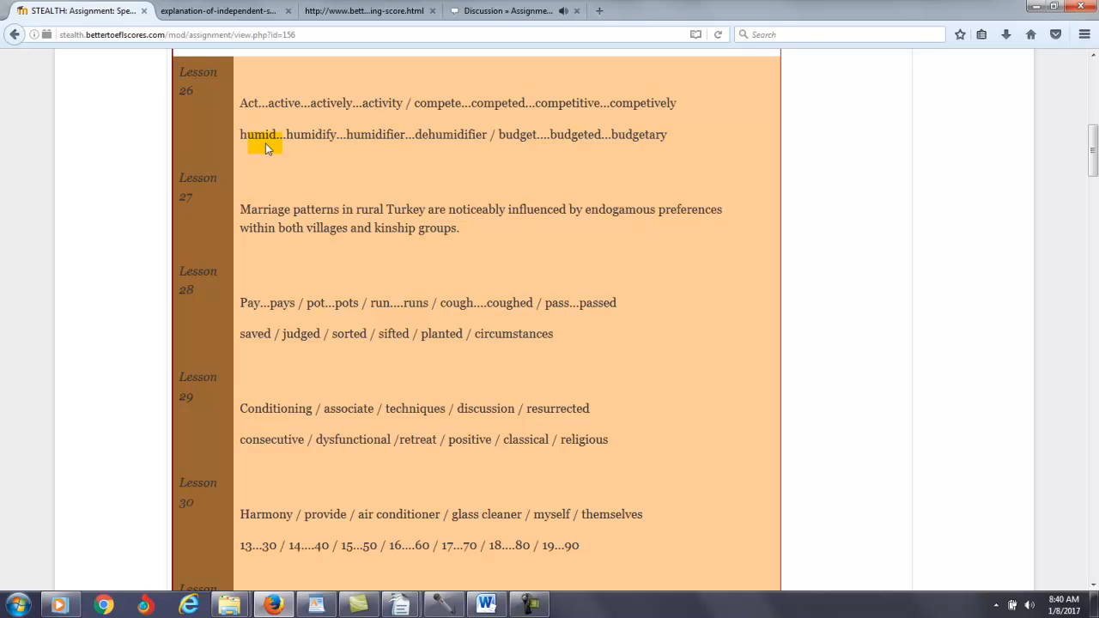
scroll("down", 3)
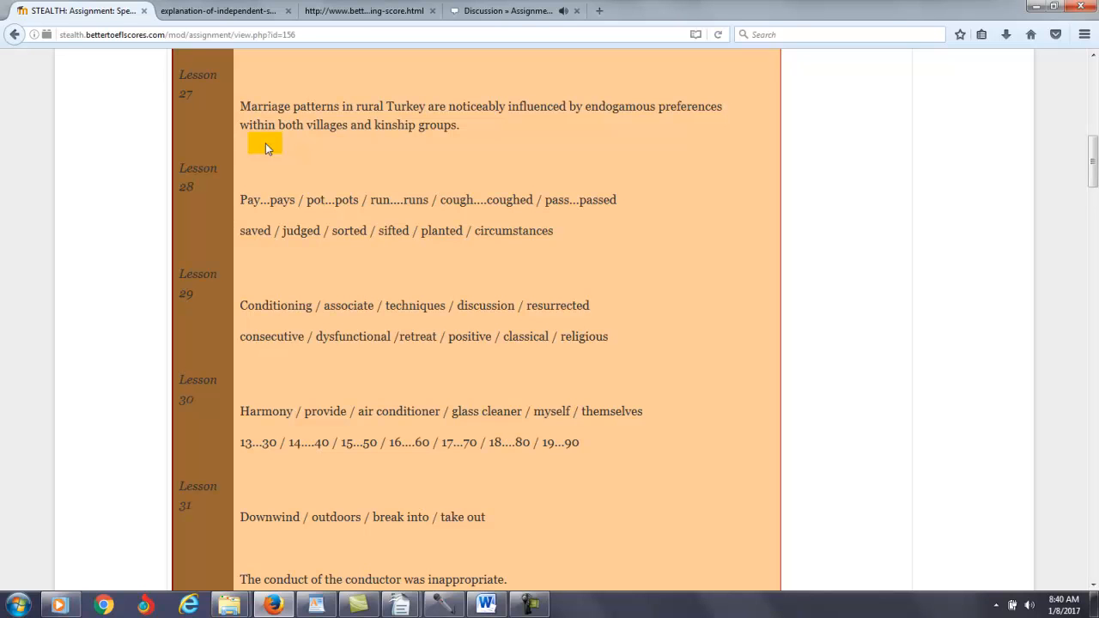
scroll("down", 3)
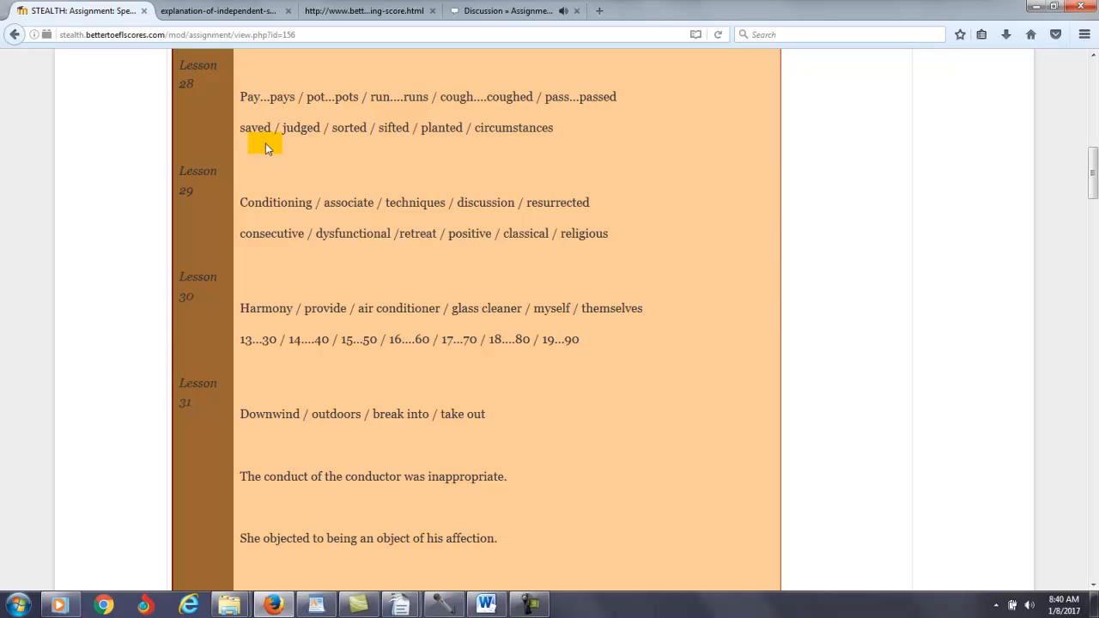
scroll("down", 3)
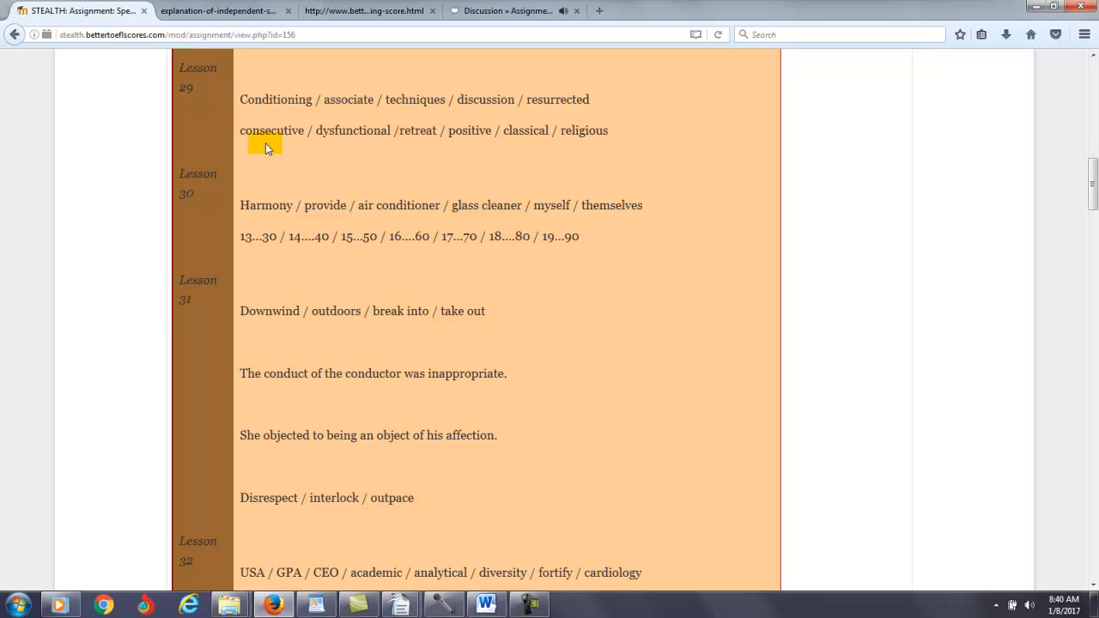
scroll("down", 3)
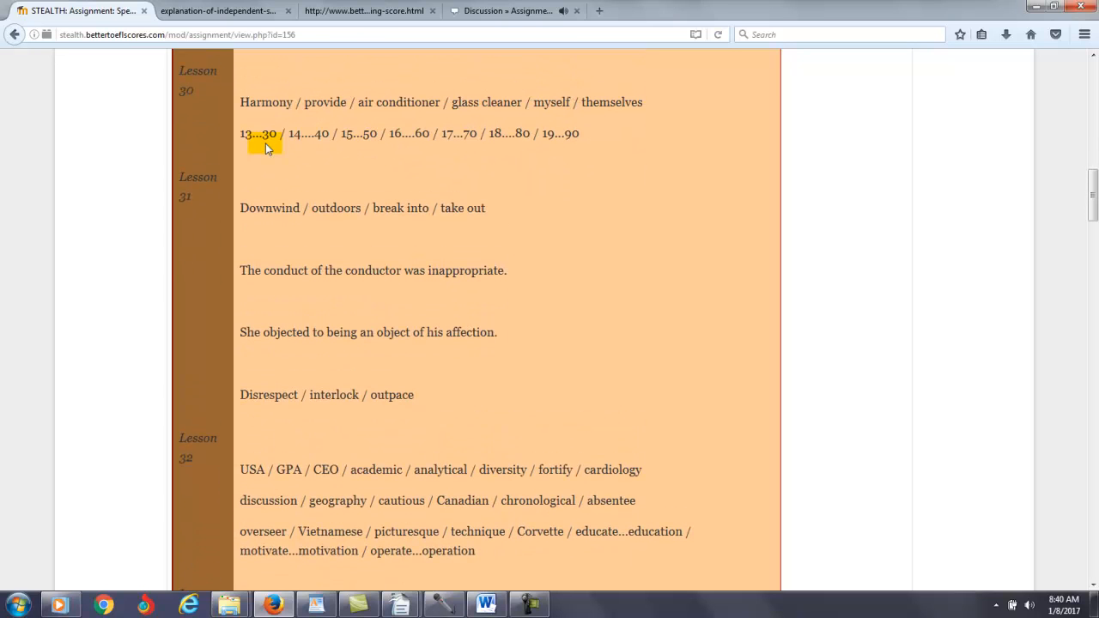
mouse_move(266, 112)
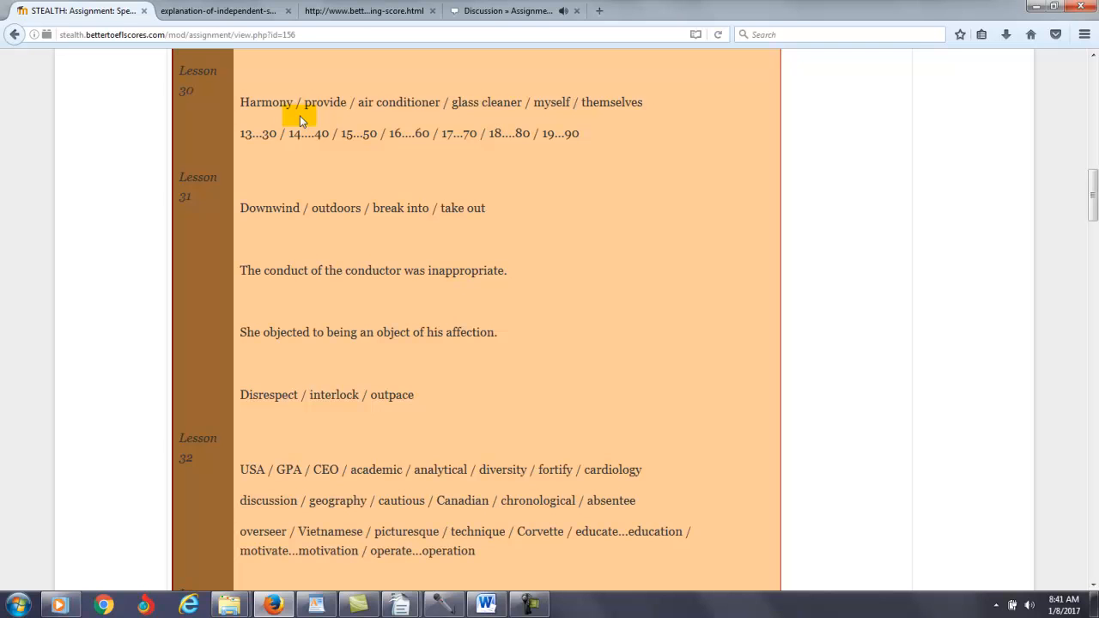
mouse_move(264, 117)
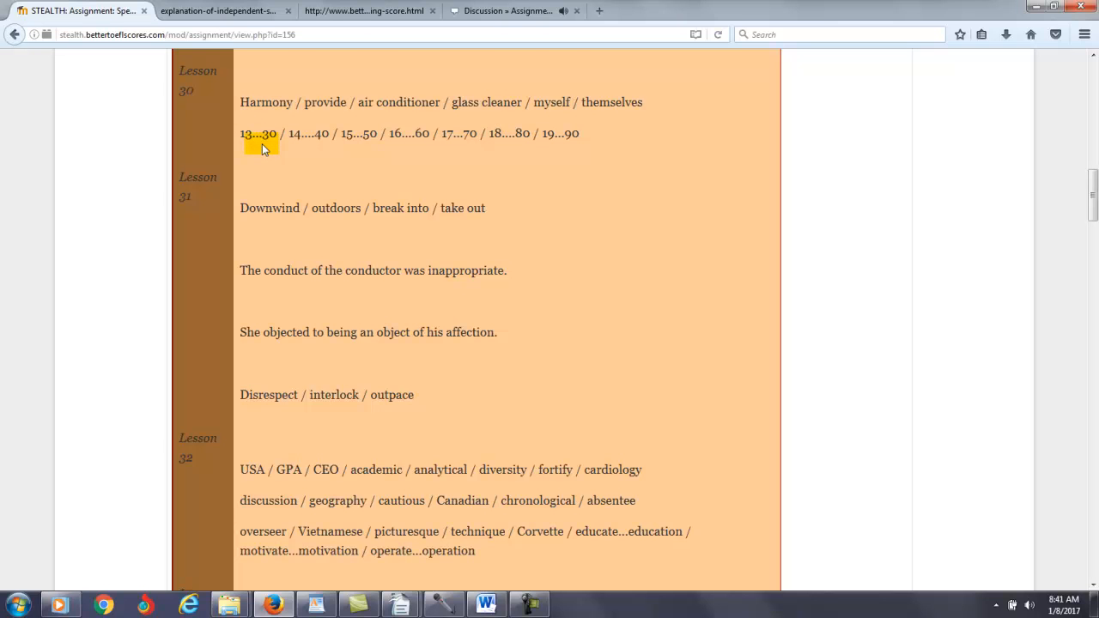
scroll("down", 3)
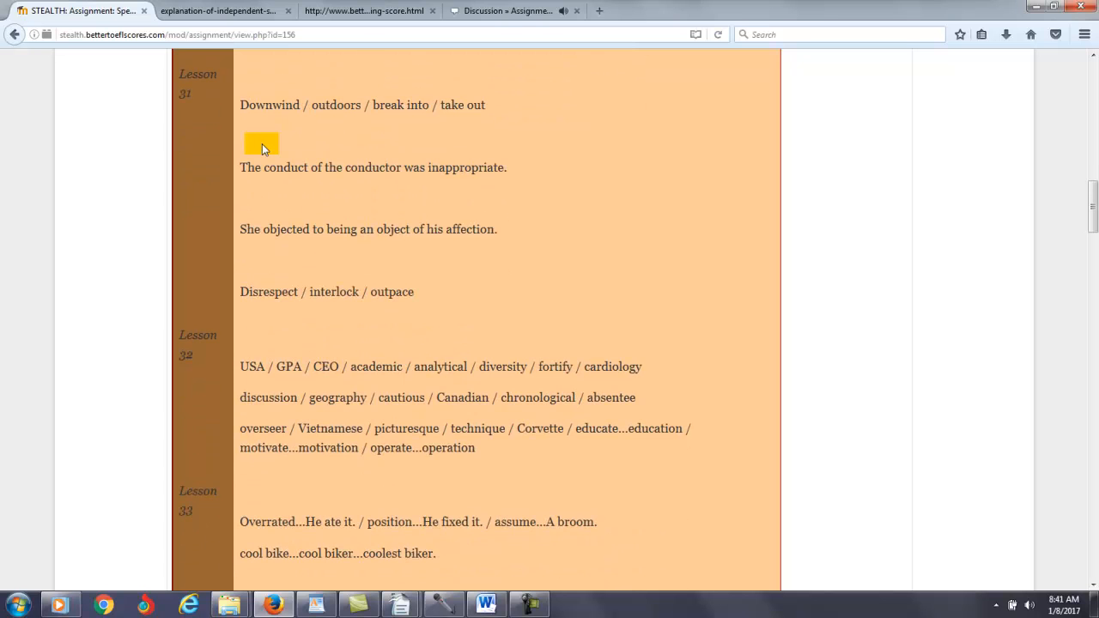
scroll("down", 3)
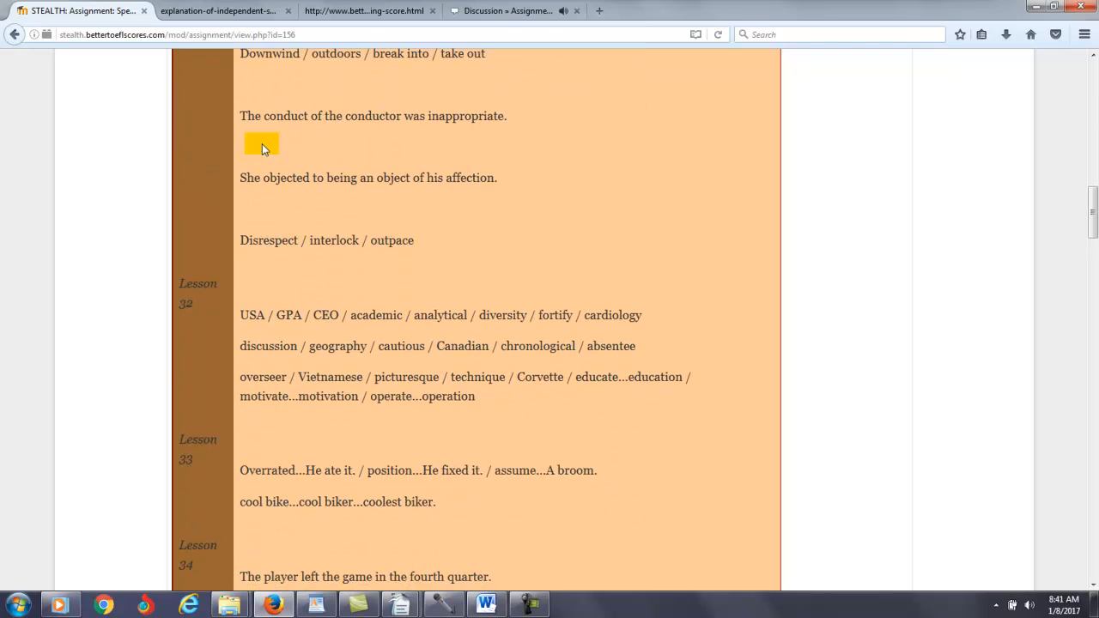
scroll("up", 3)
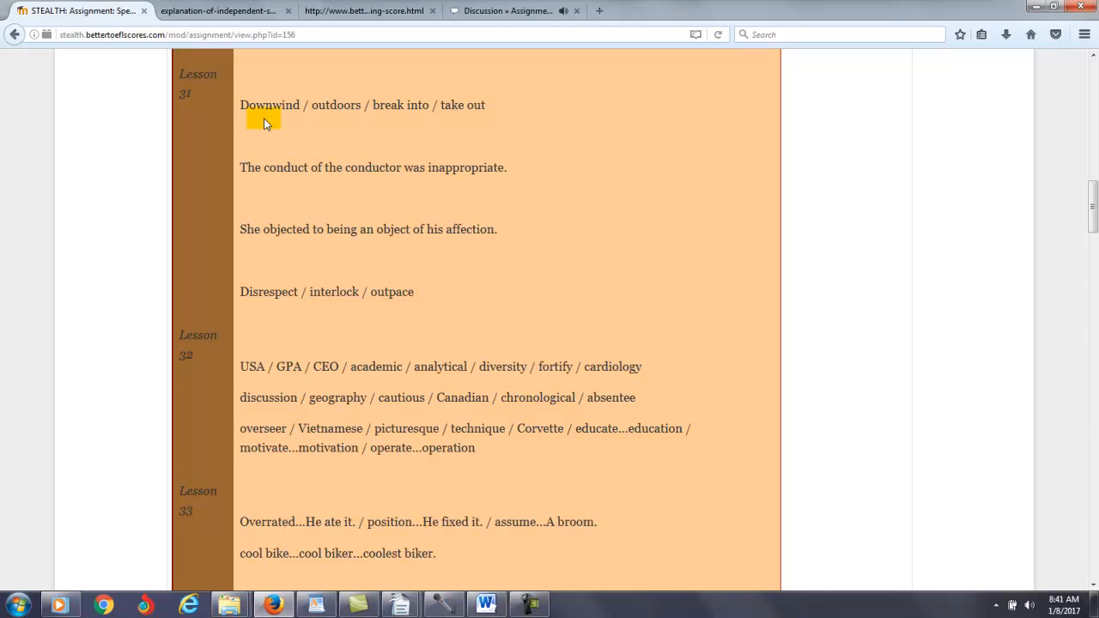
scroll("down", 3)
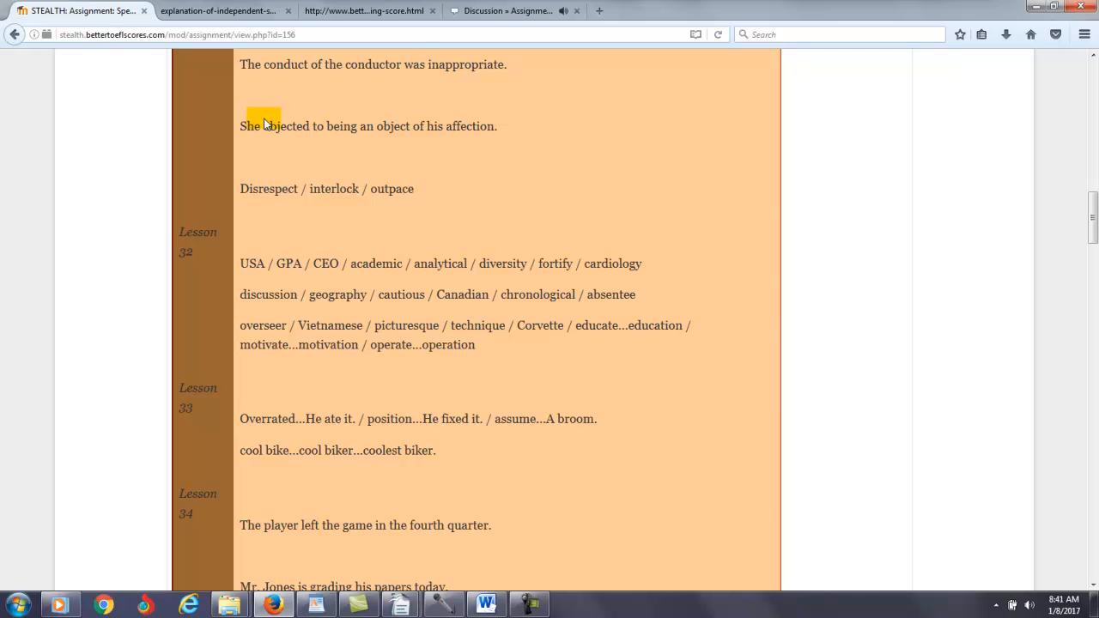
scroll("down", 3)
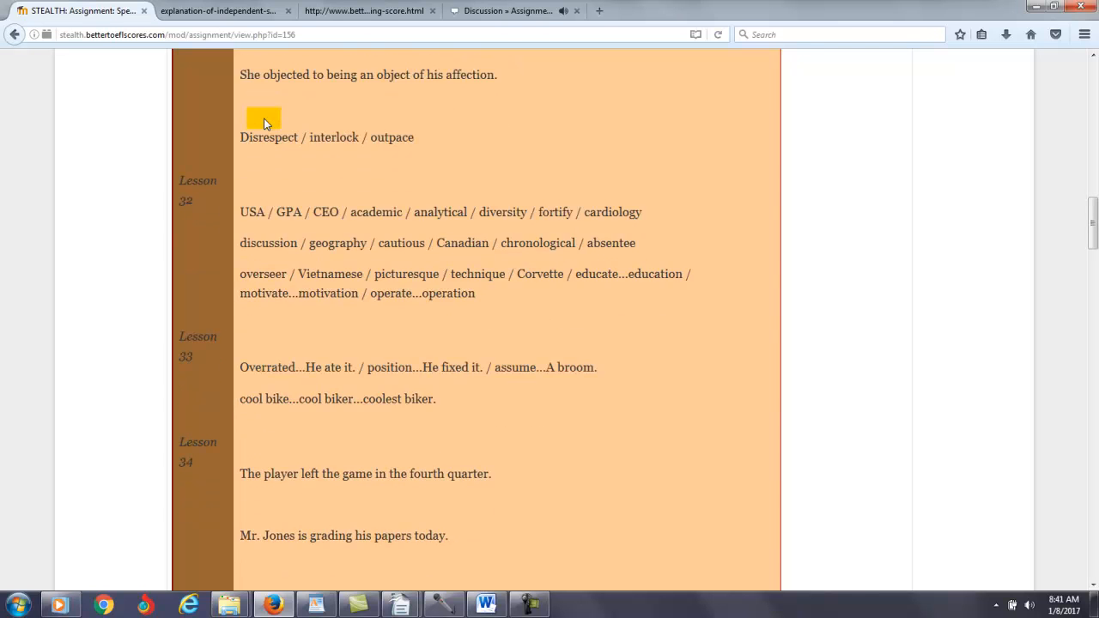
scroll("down", 3)
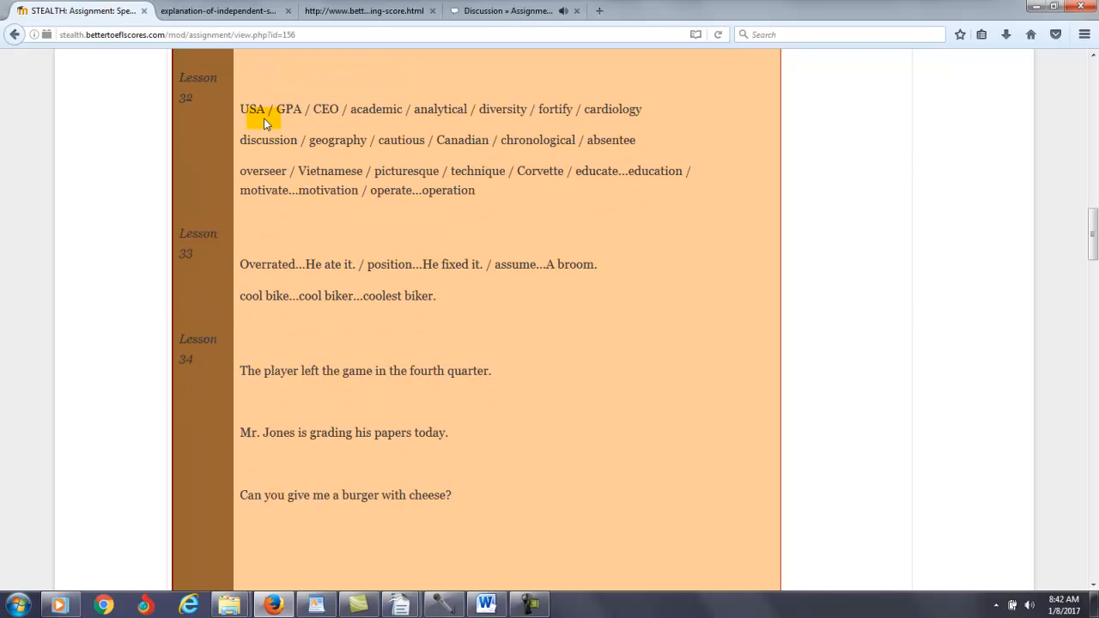
scroll("down", 3)
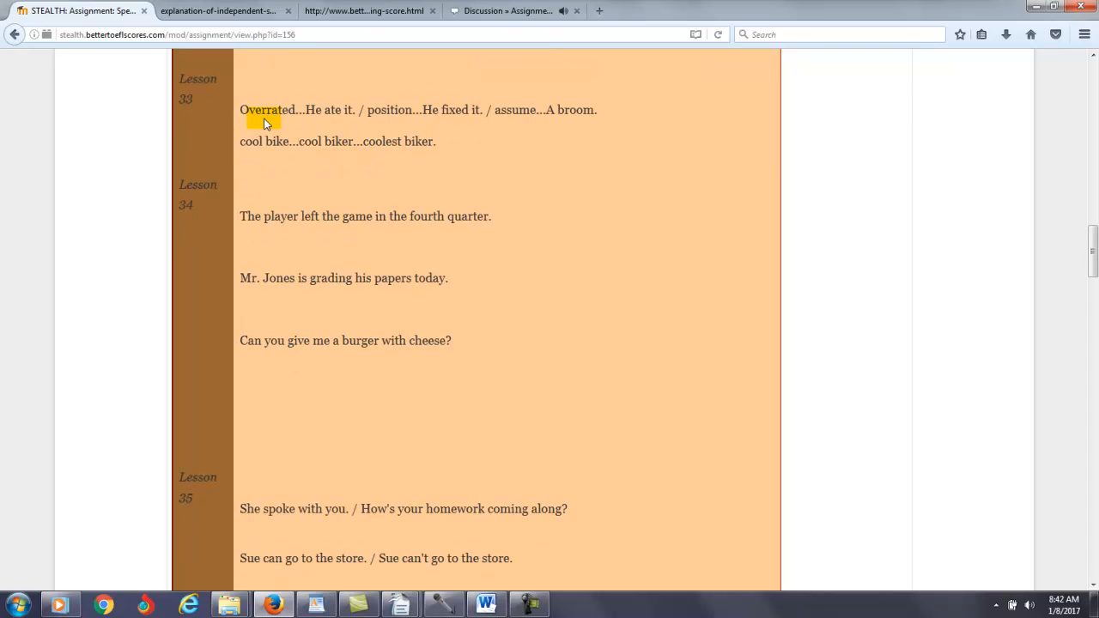
scroll("down", 3)
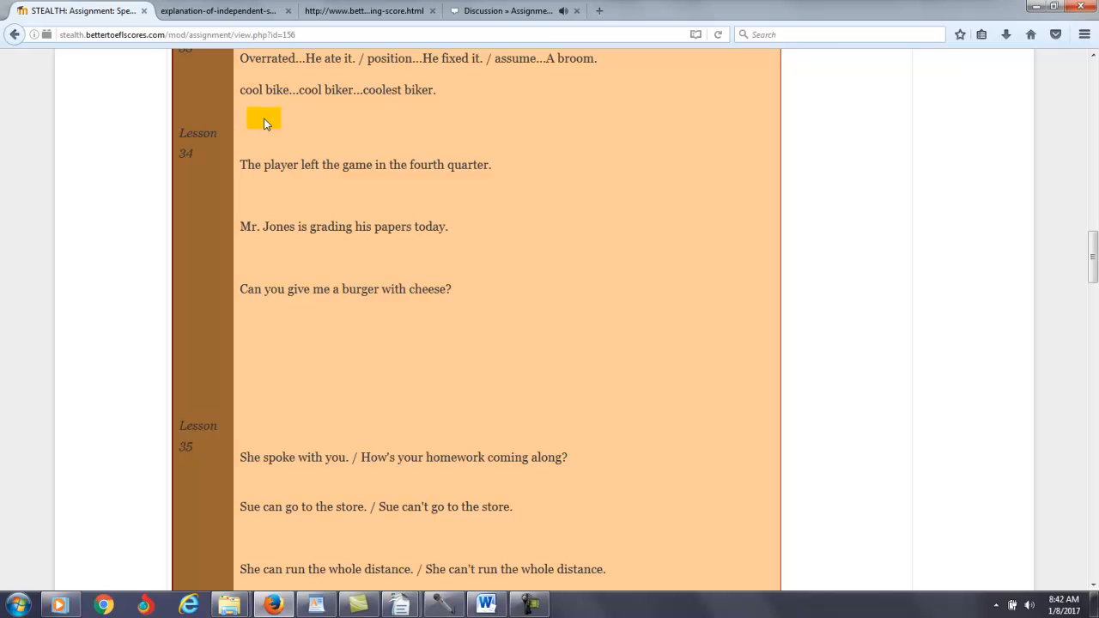
scroll("down", 3)
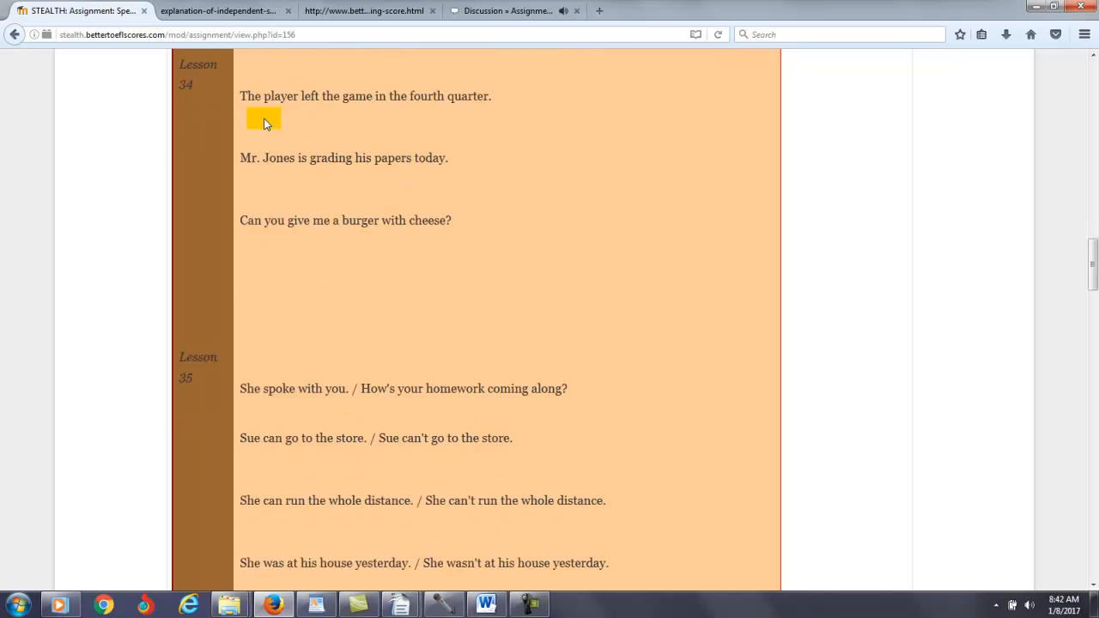
scroll("down", 3)
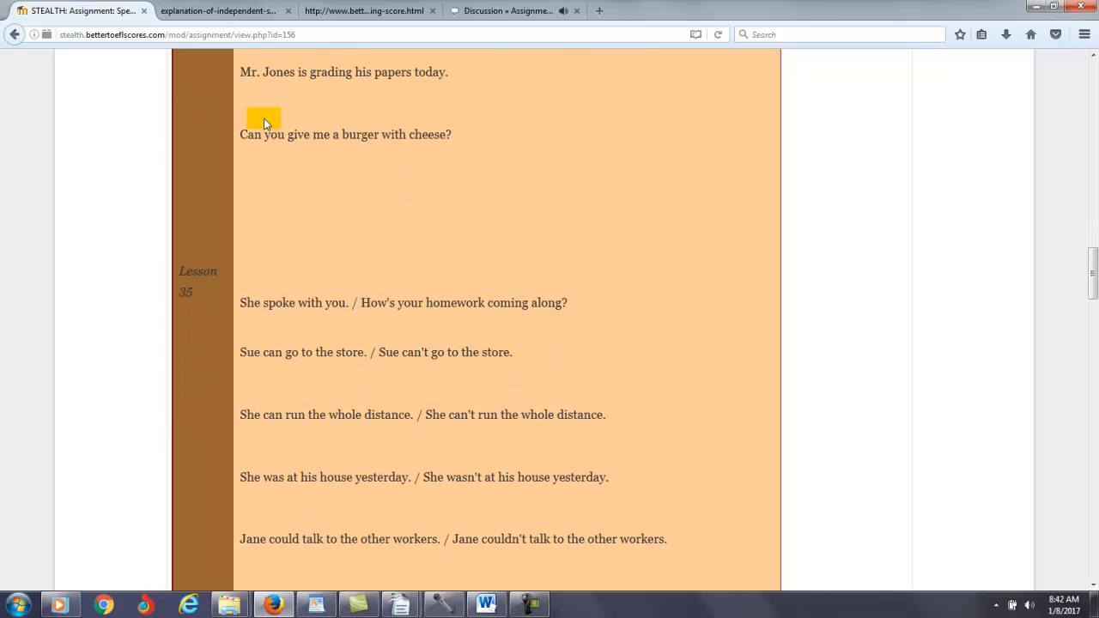
scroll("down", 3)
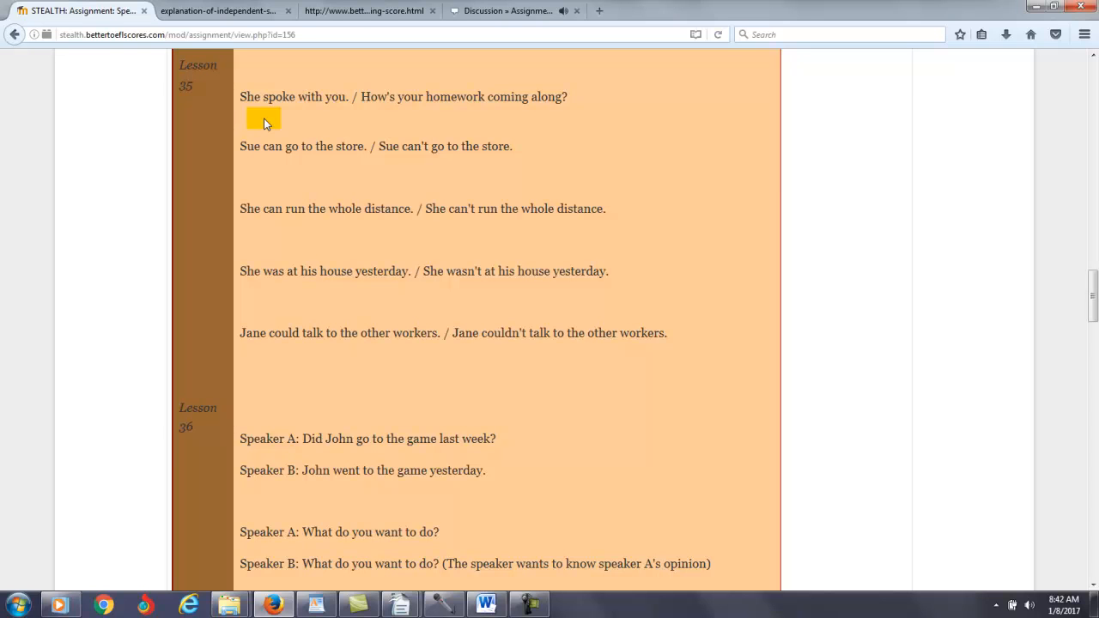
scroll("down", 3)
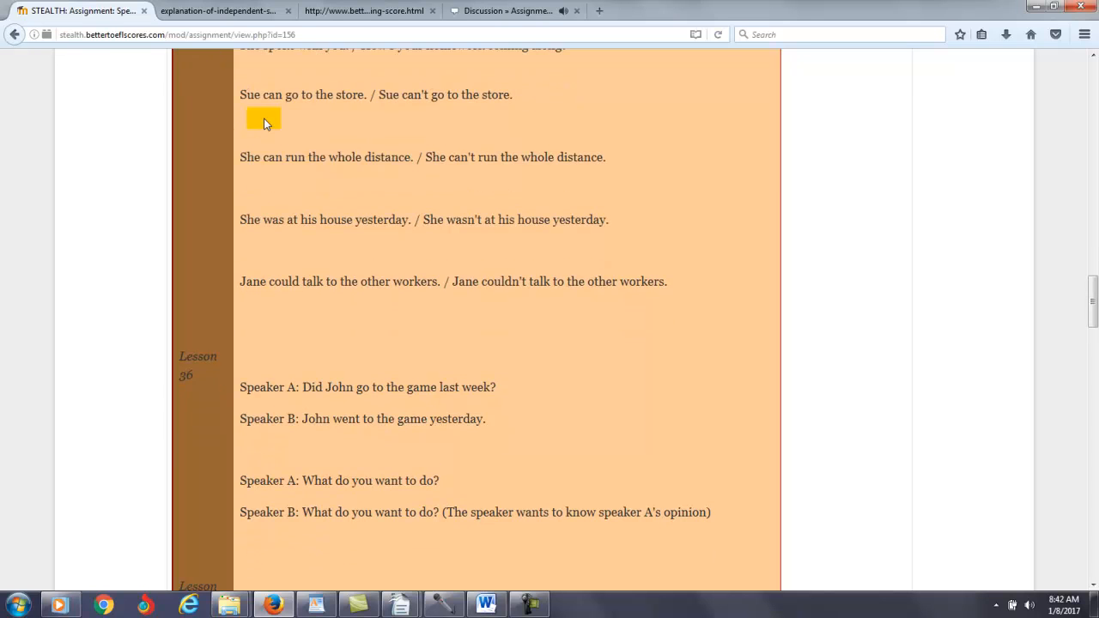
scroll("down", 3)
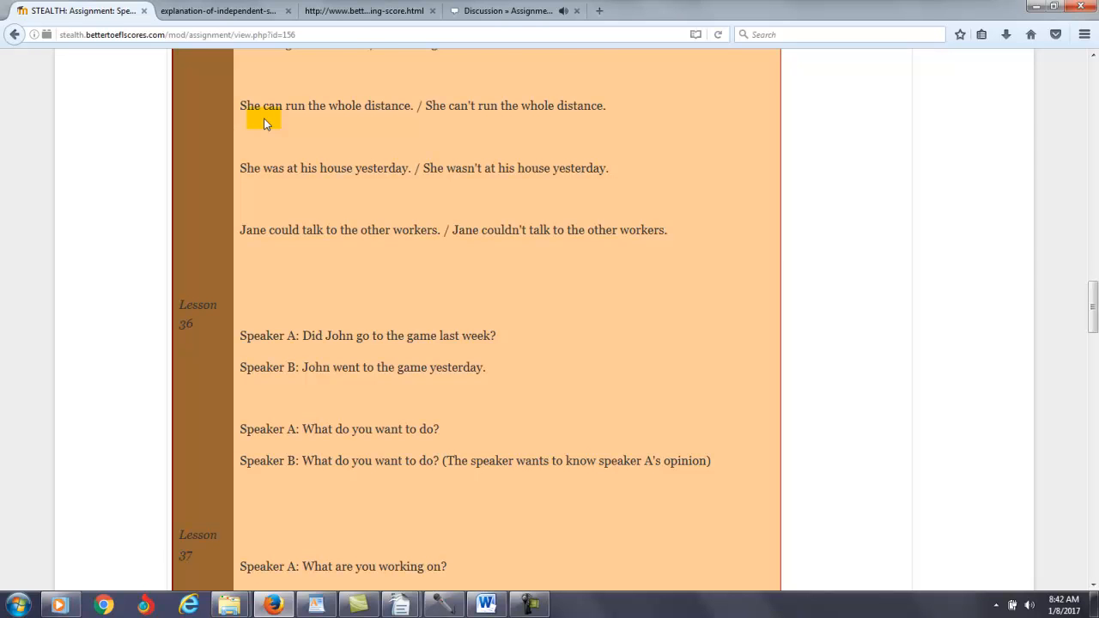
scroll("down", 3)
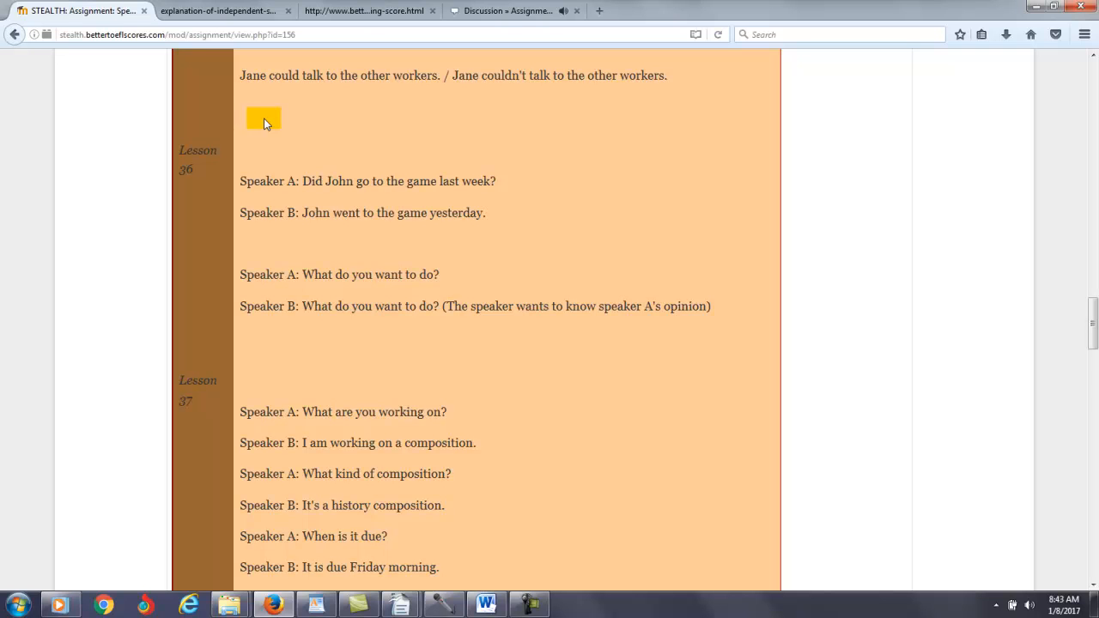
scroll("down", 3)
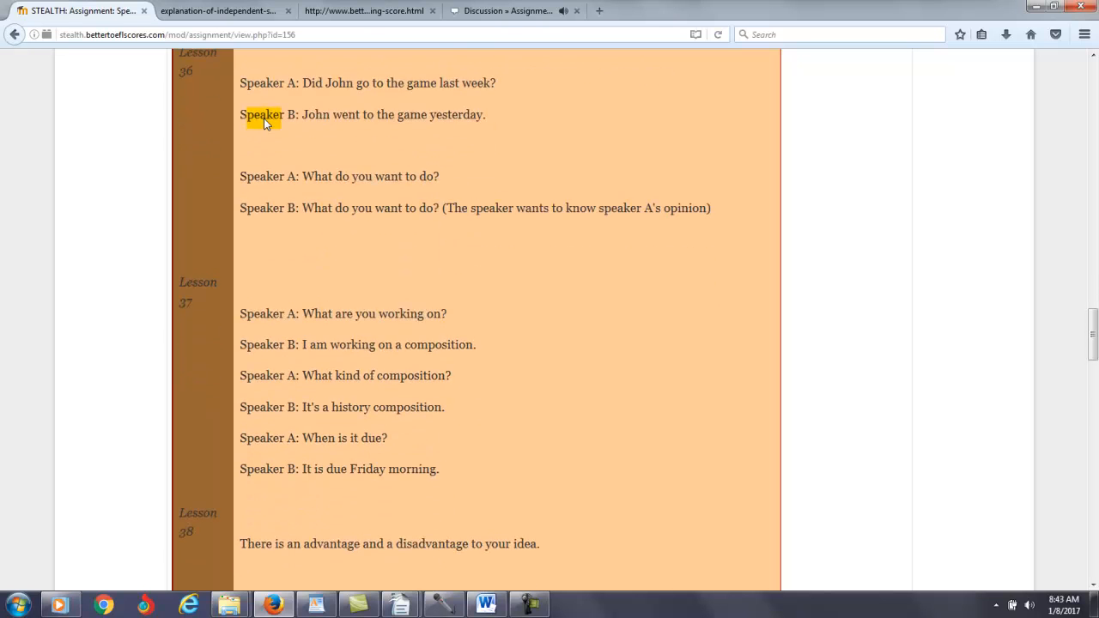
- Scroll down the STEALTH assignment page through the next lesson sentence lists
scroll("down", 3)
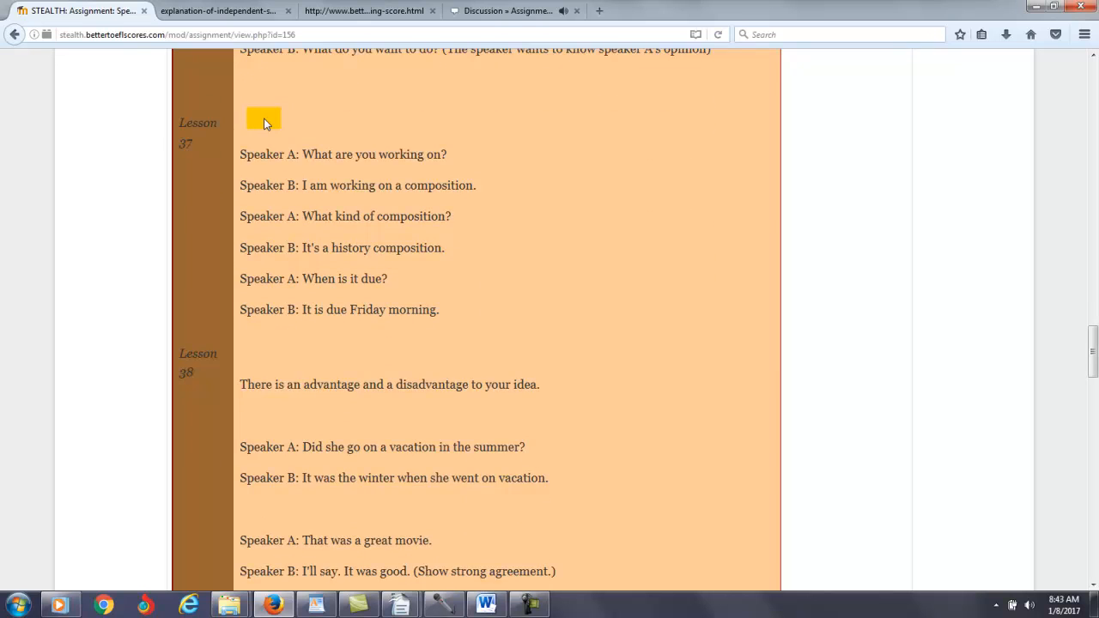
scroll("down", 3)
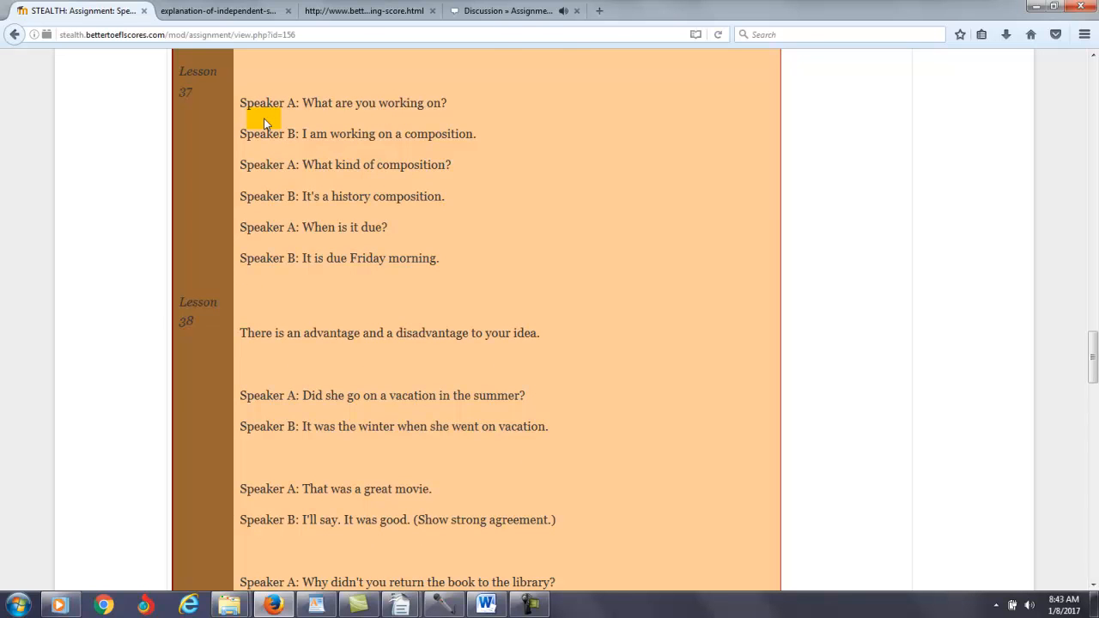
scroll("down", 3)
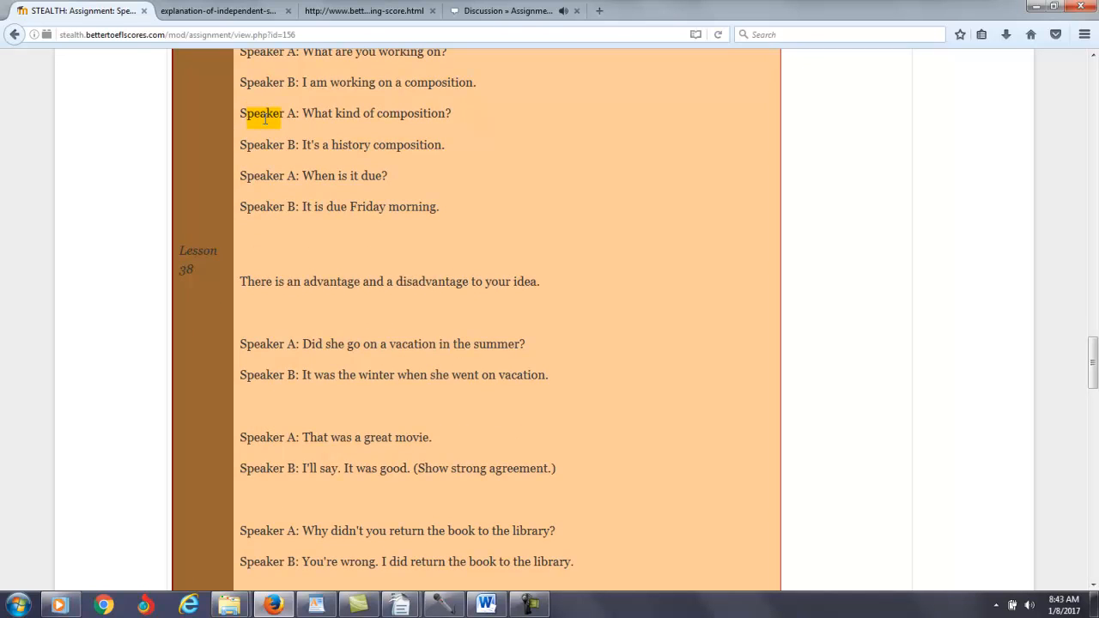
scroll("up", 3)
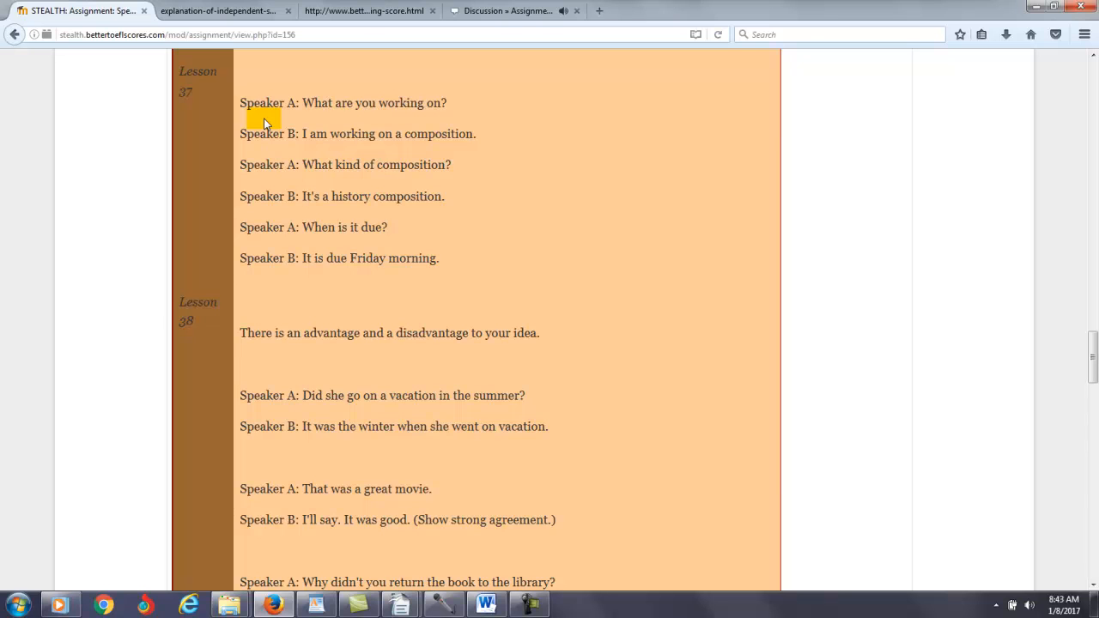
scroll("down", 3)
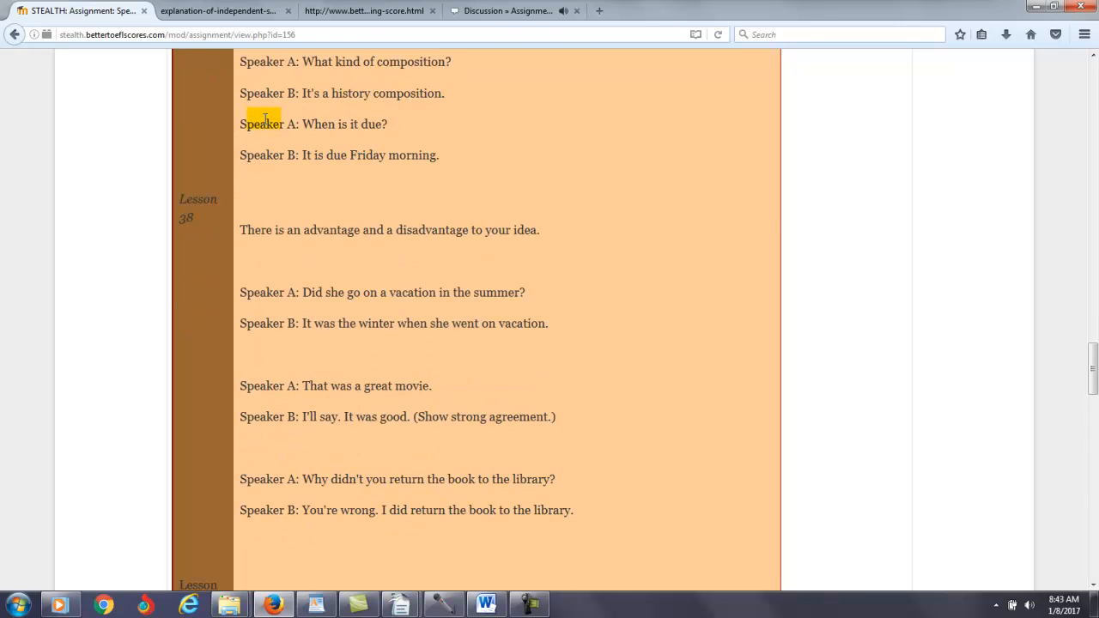
scroll("down", 3)
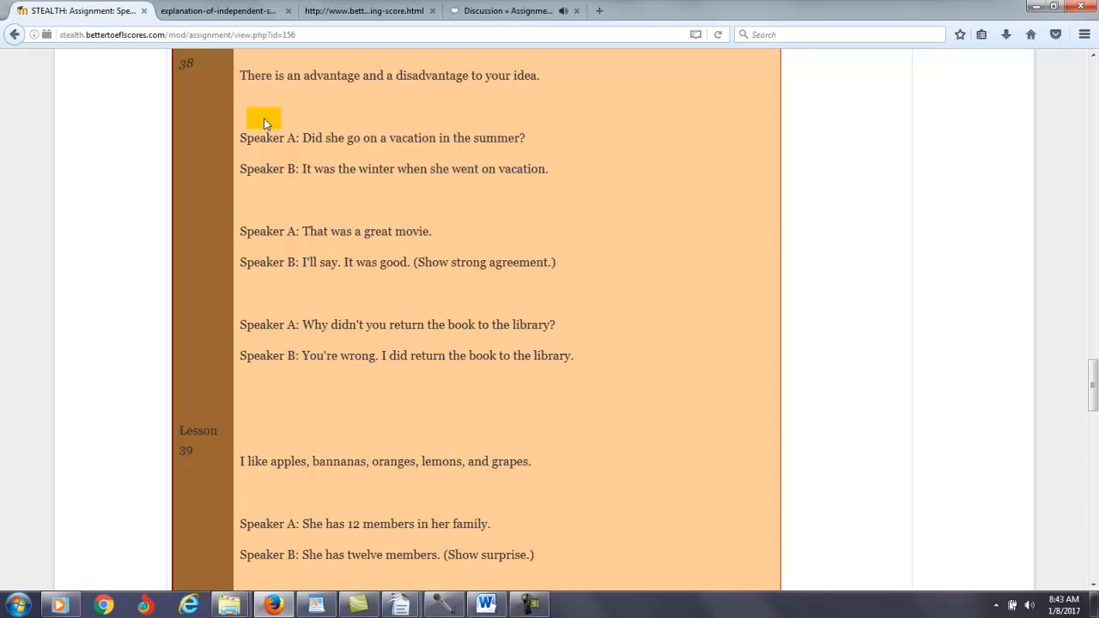
scroll("down", 3)
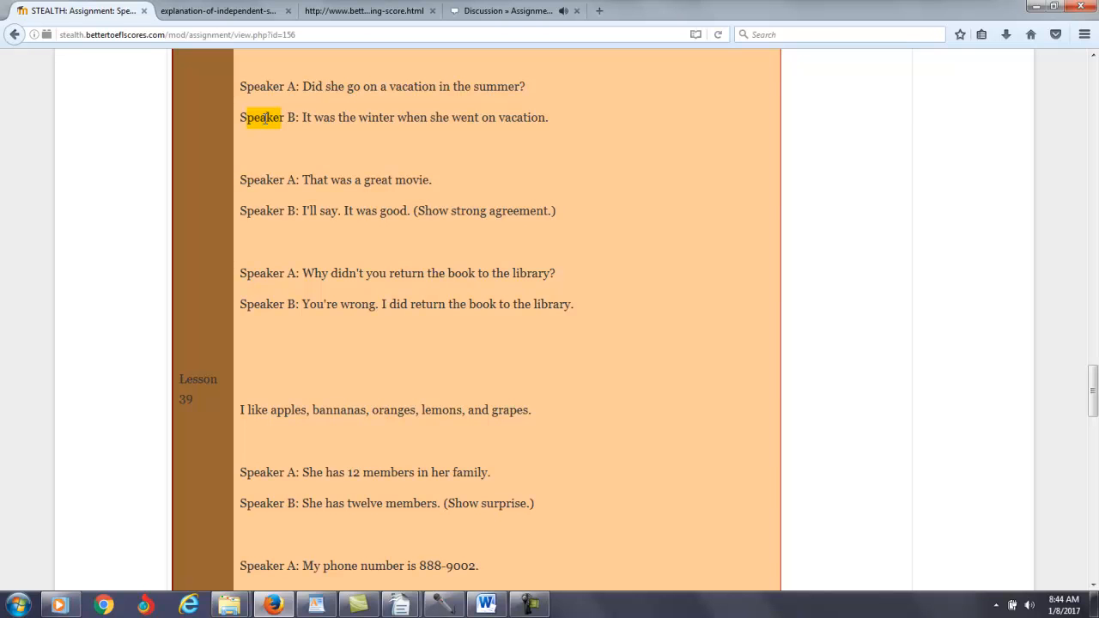
scroll("down", 3)
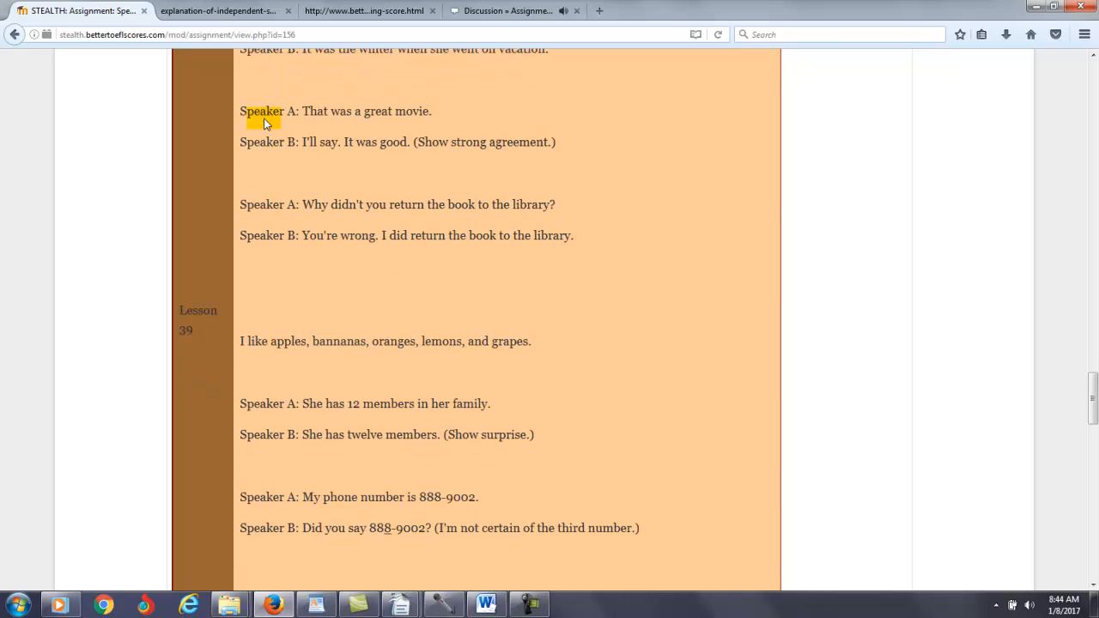
scroll("down", 3)
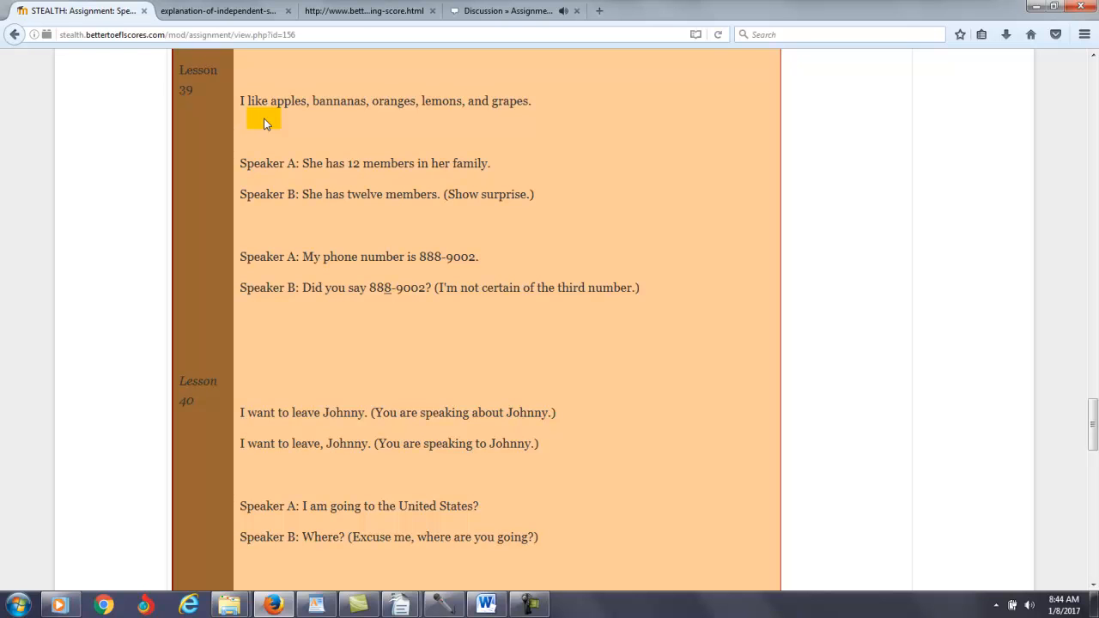
scroll("down", 3)
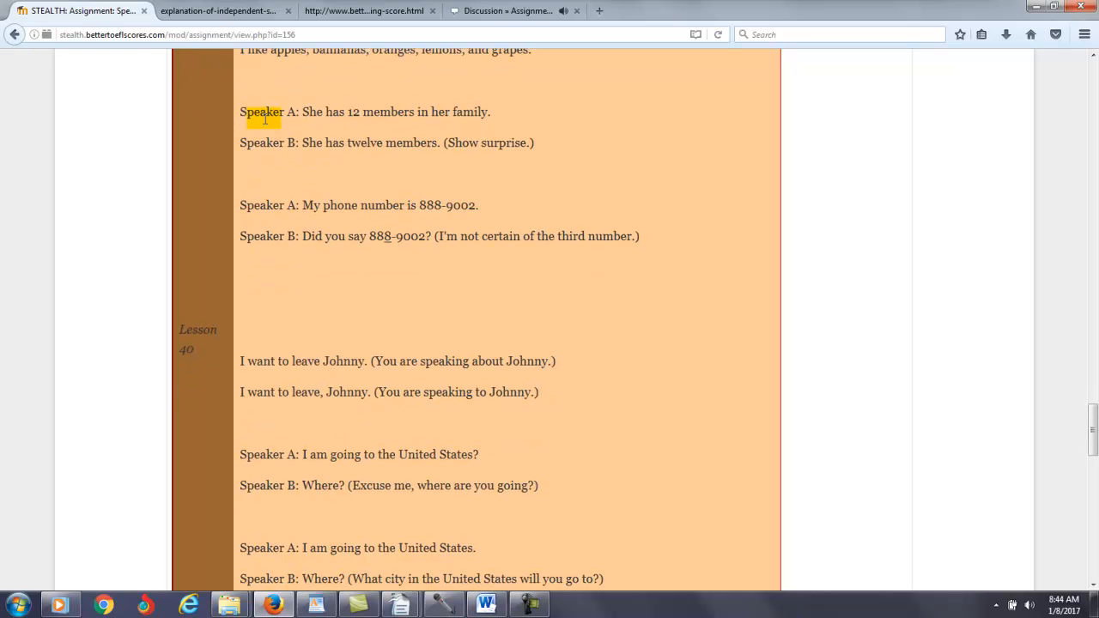
scroll("down", 3)
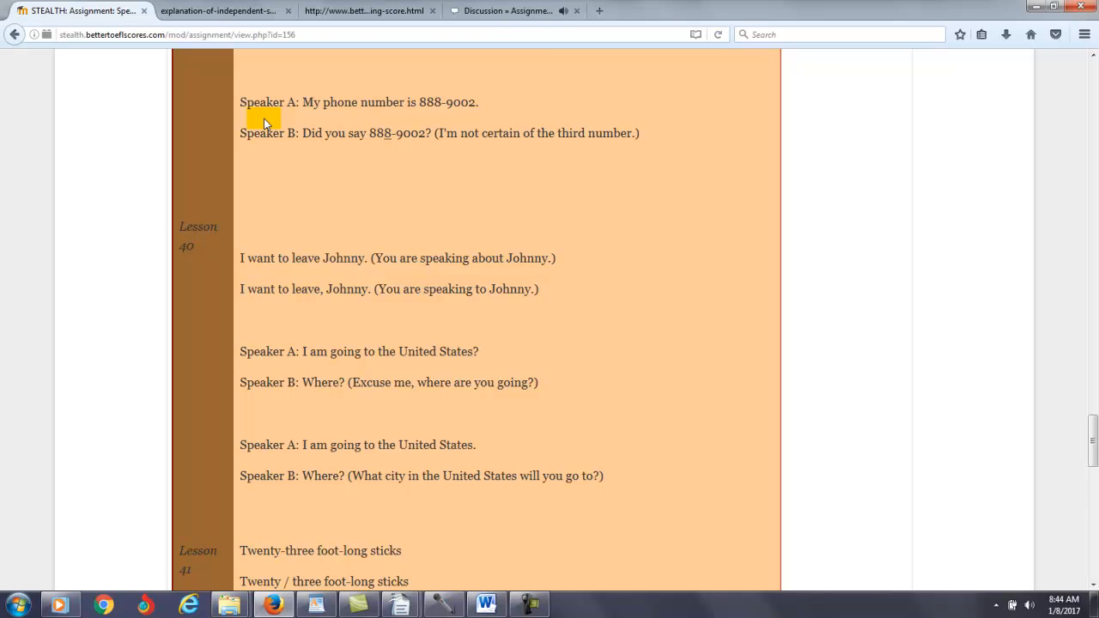
- Continue reading the sentences through Lesson 44, then return to the Voxopop Lesson 25 discussion
scroll("down", 3)
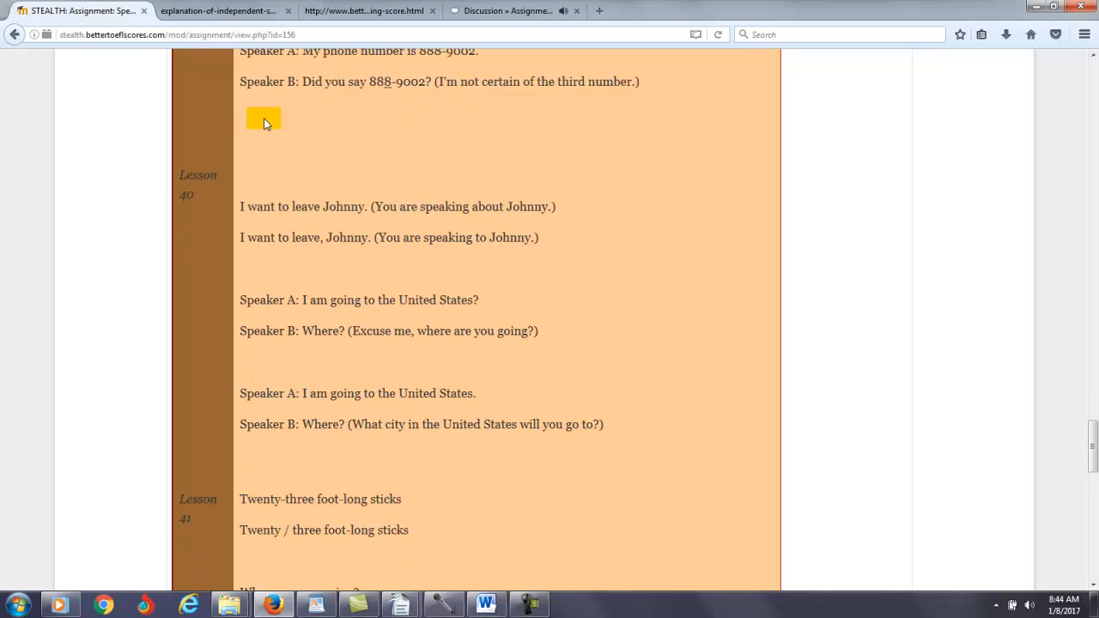
scroll("down", 3)
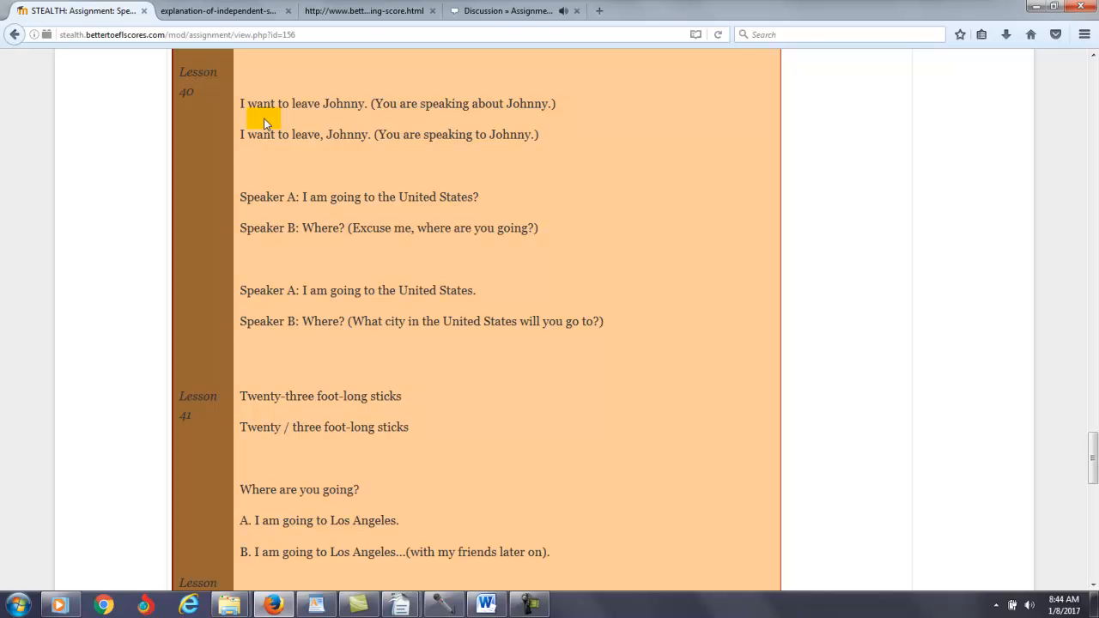
scroll("down", 3)
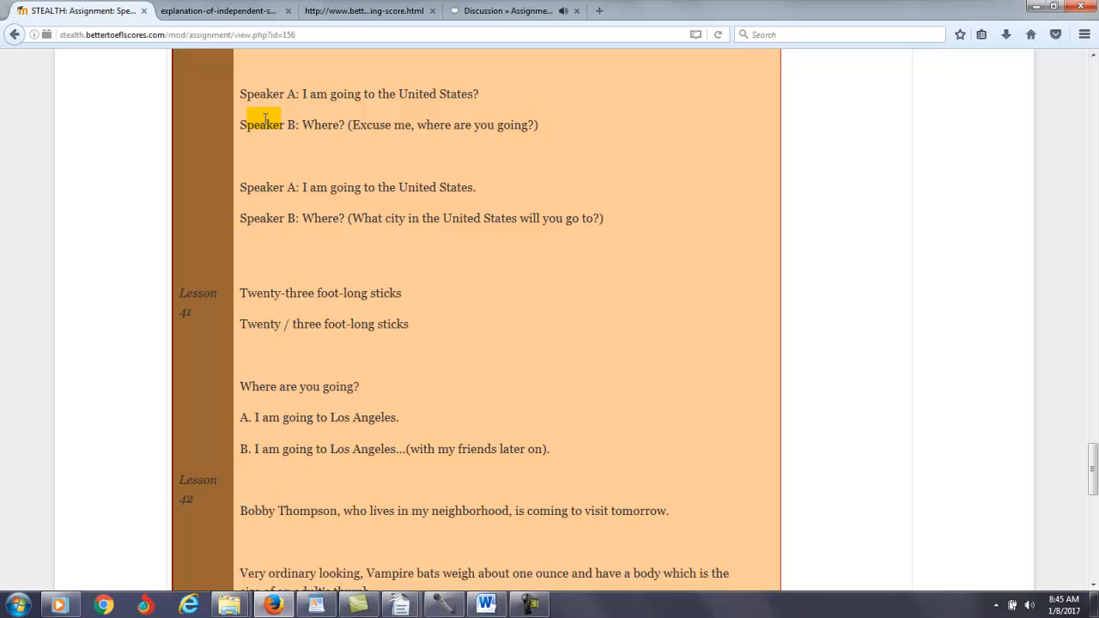
scroll("down", 3)
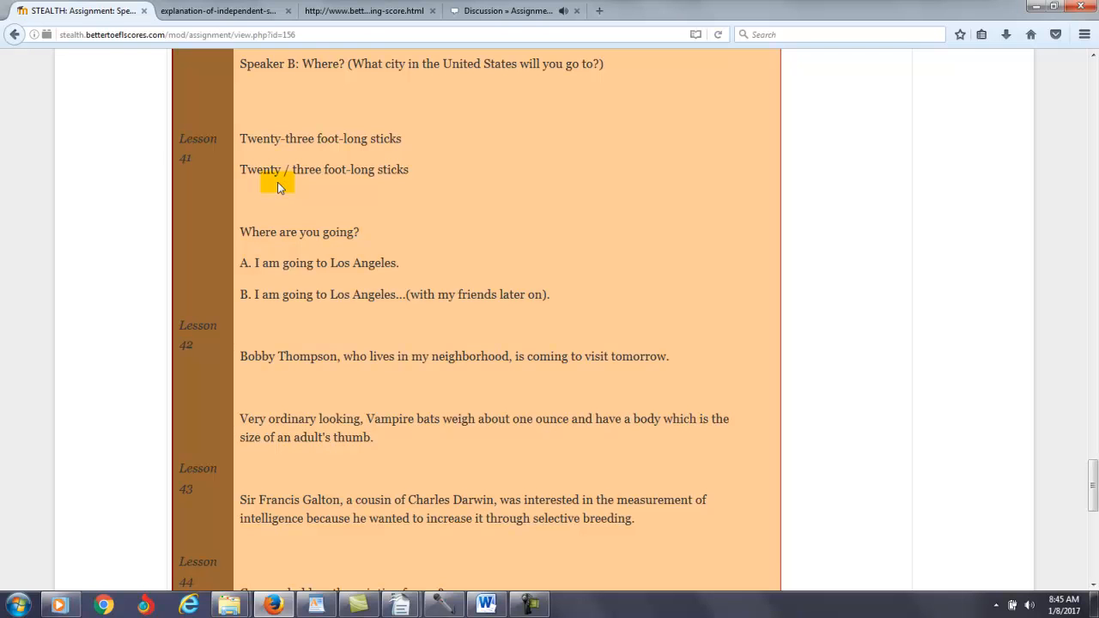
scroll("down", 3)
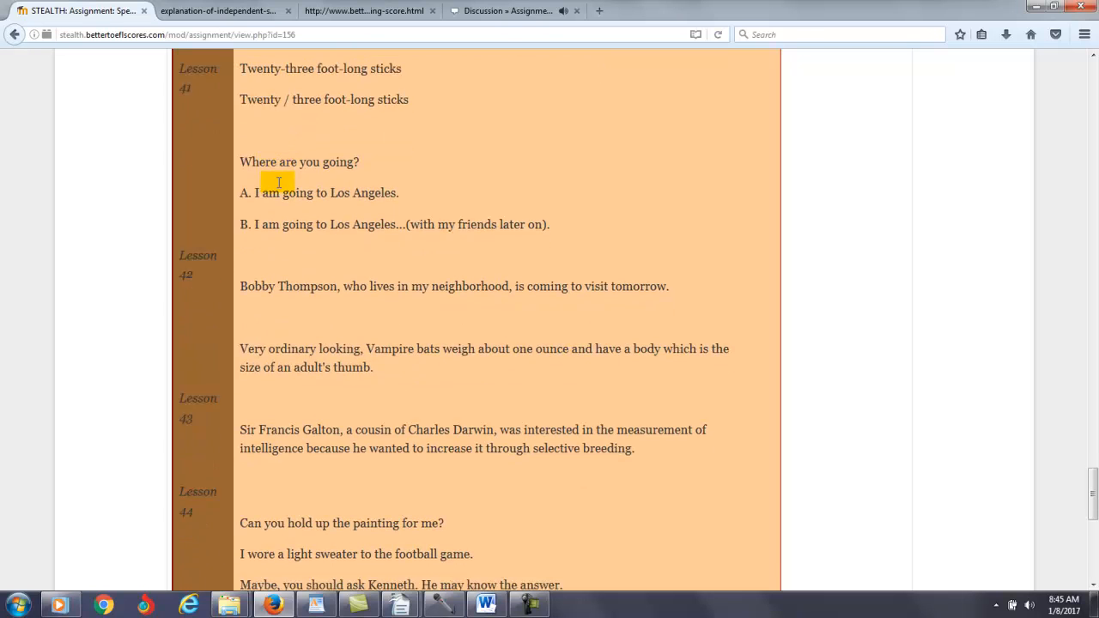
scroll("down", 3)
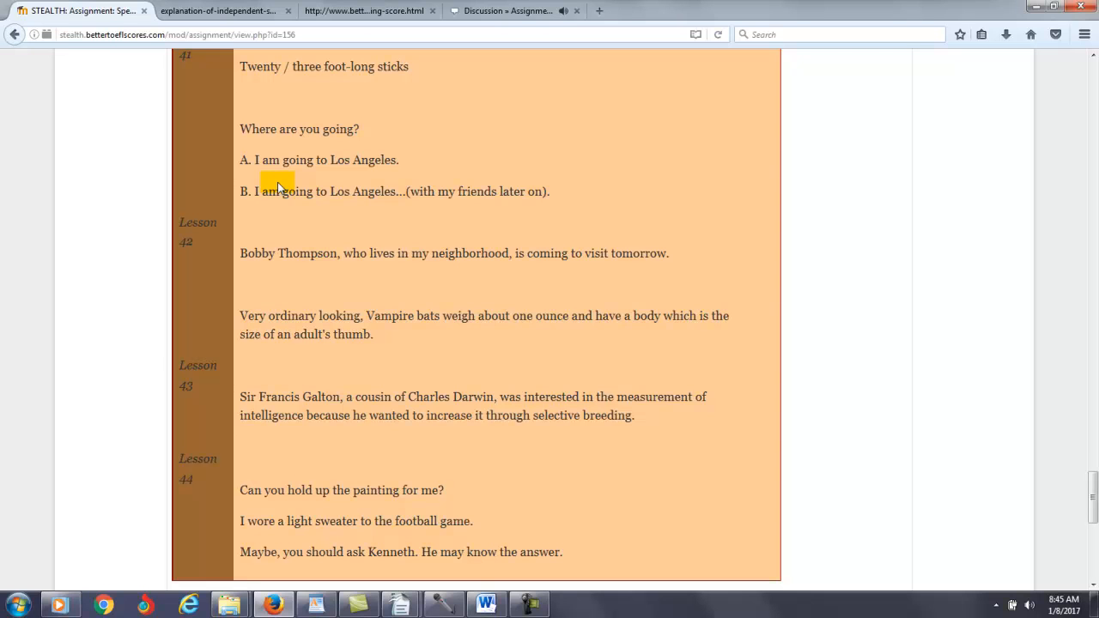
scroll("down", 3)
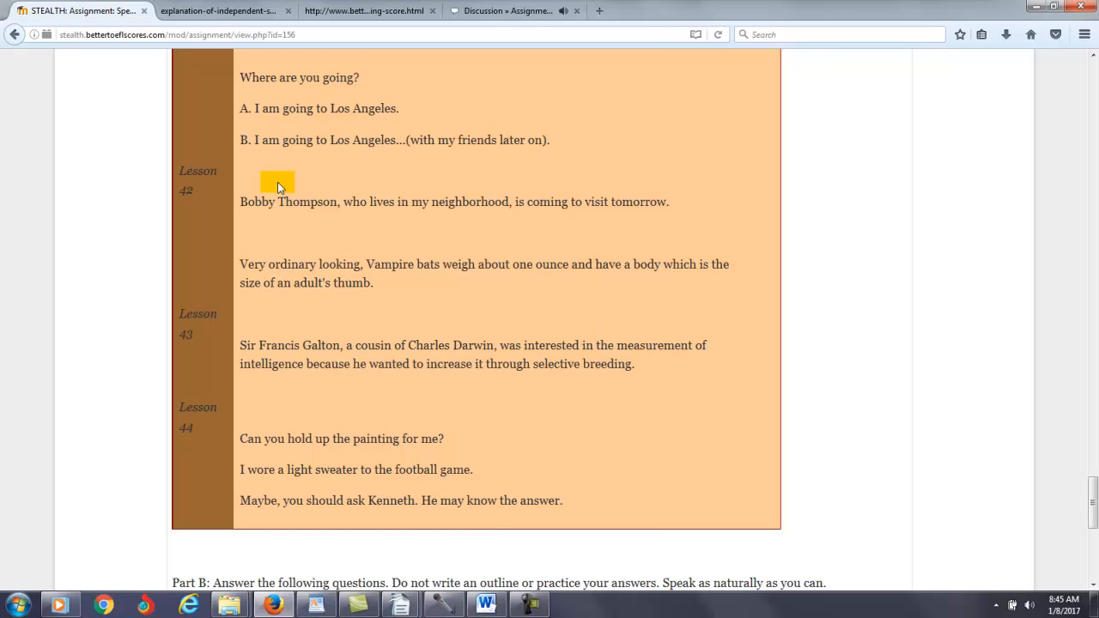
scroll("down", 3)
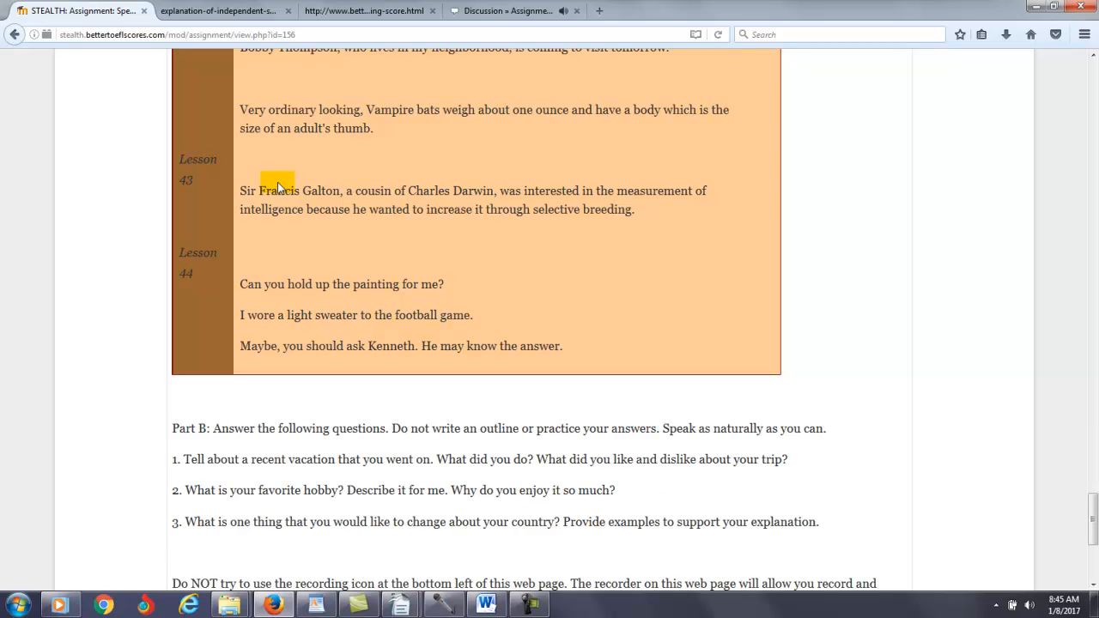
scroll("up", 3)
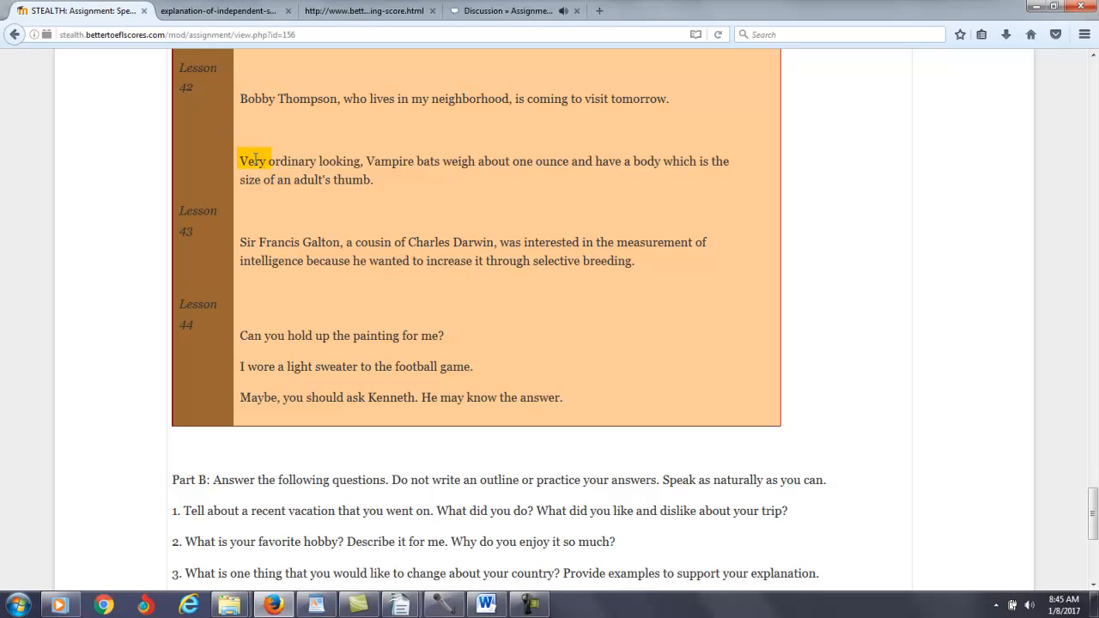
left_click(275, 234)
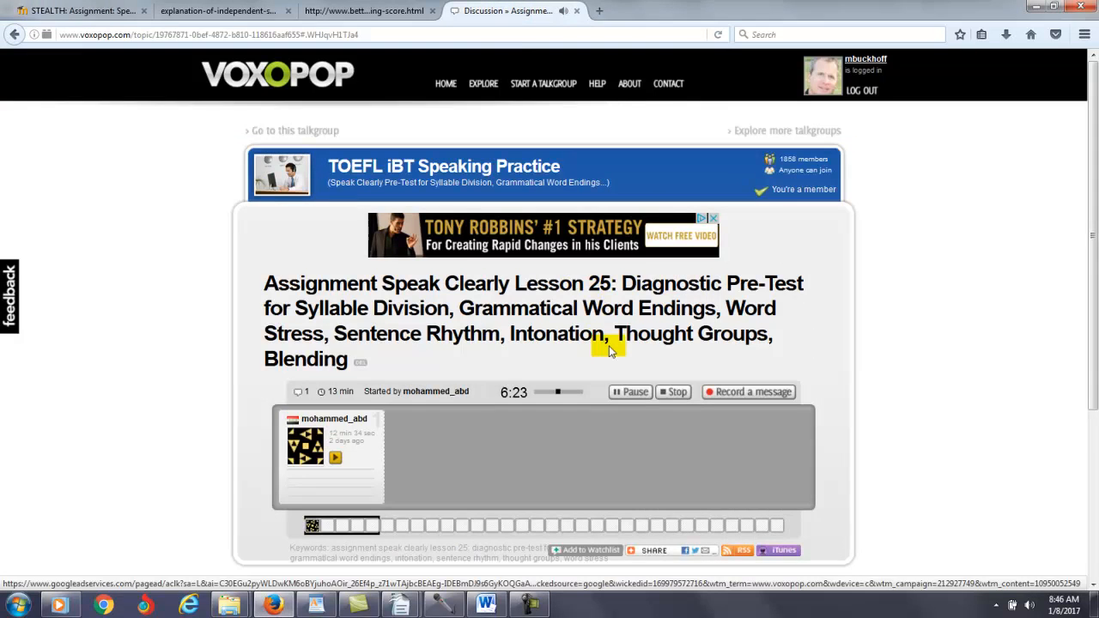
- Pause the Voxopop player, record about 76 seconds of spoken feedback in Sound Recorder, and answer the save prompt
left_click(629, 392)
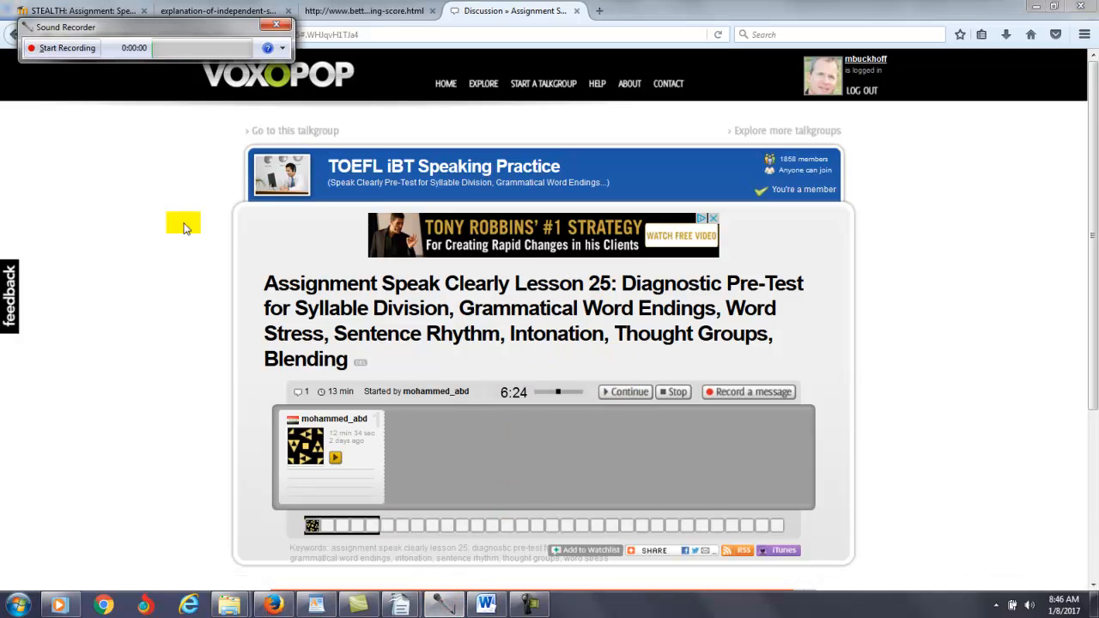
left_click(67, 48)
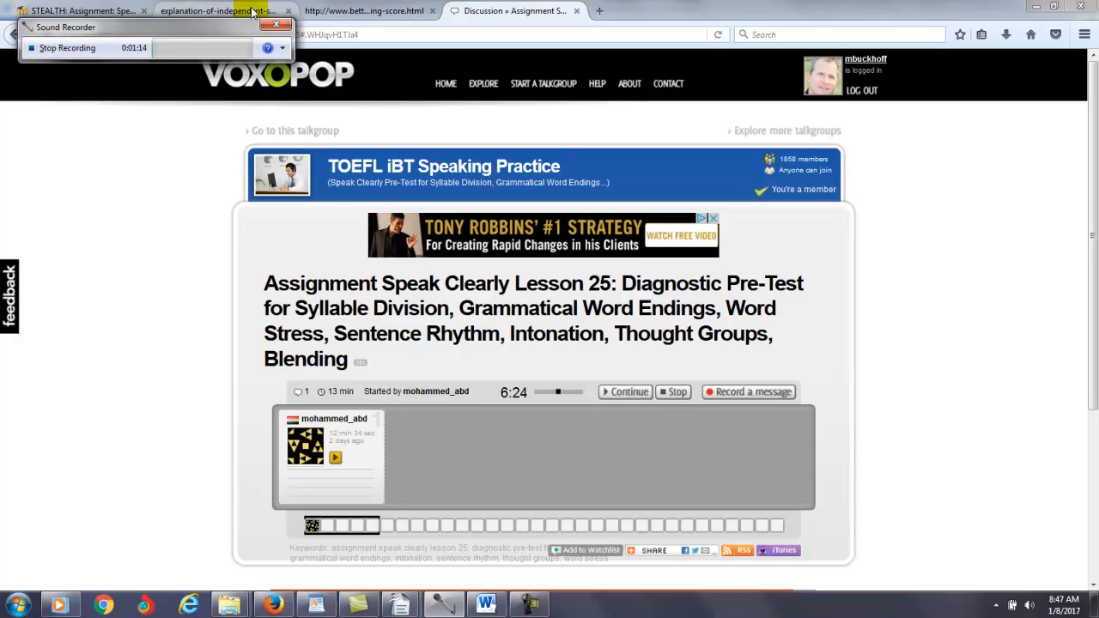
left_click(276, 24)
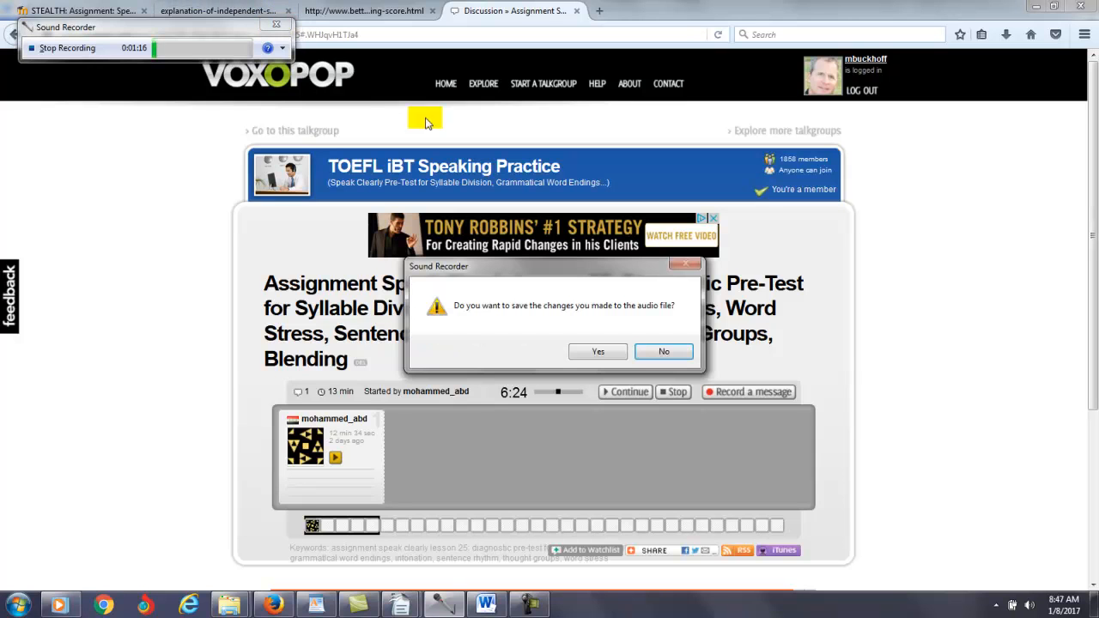
left_click(662, 351)
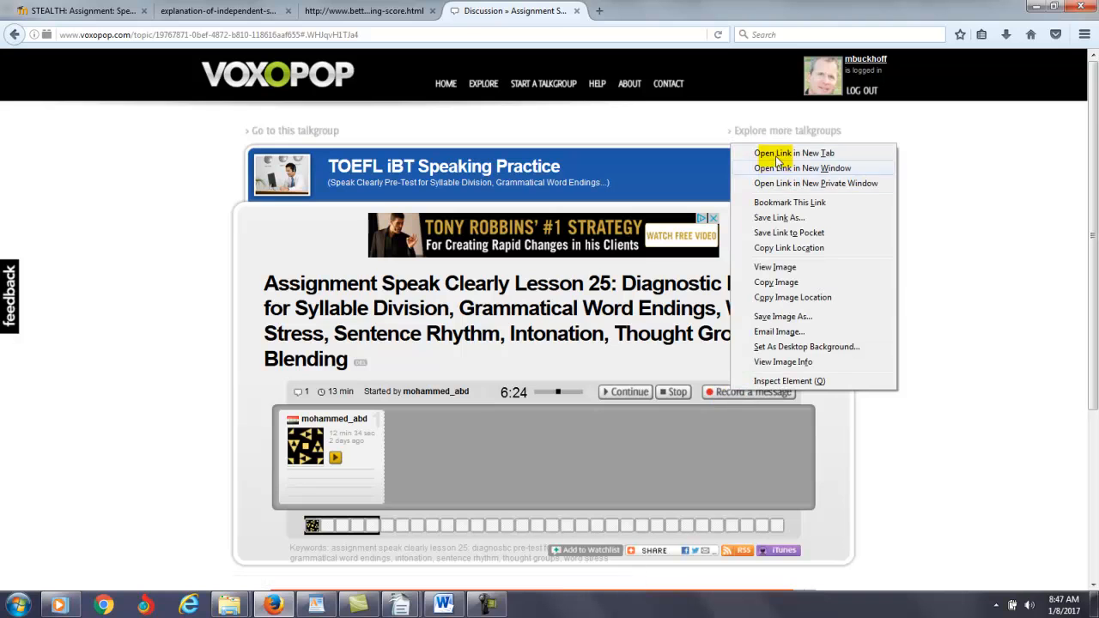
- Open Record a message, accept the Java Security Warning risk and let the recorder run
left_click(794, 153)
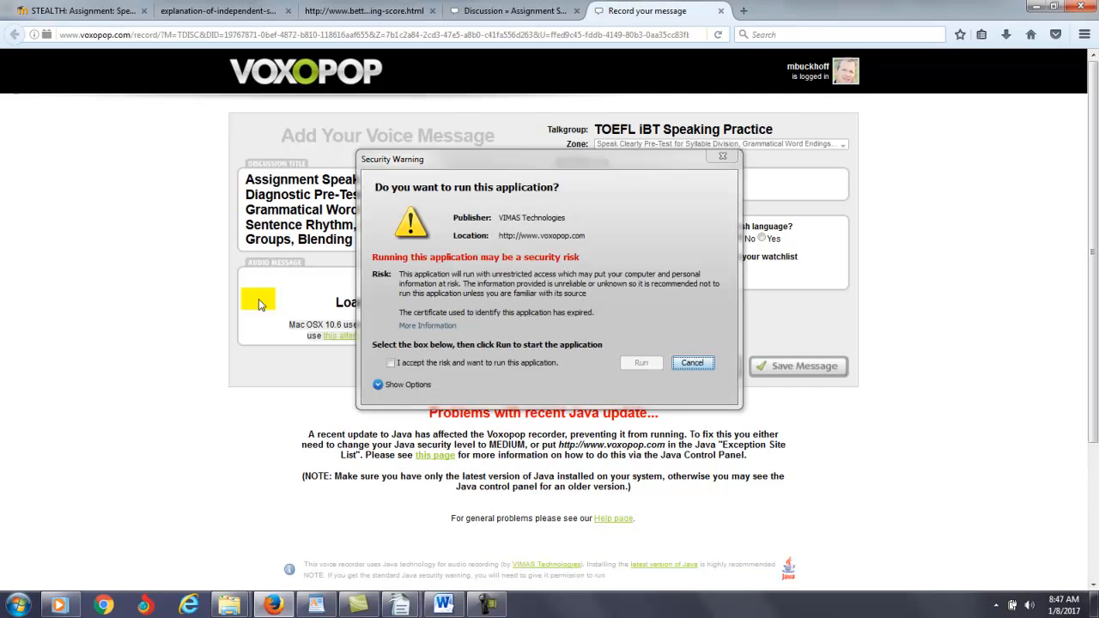
left_click(391, 363)
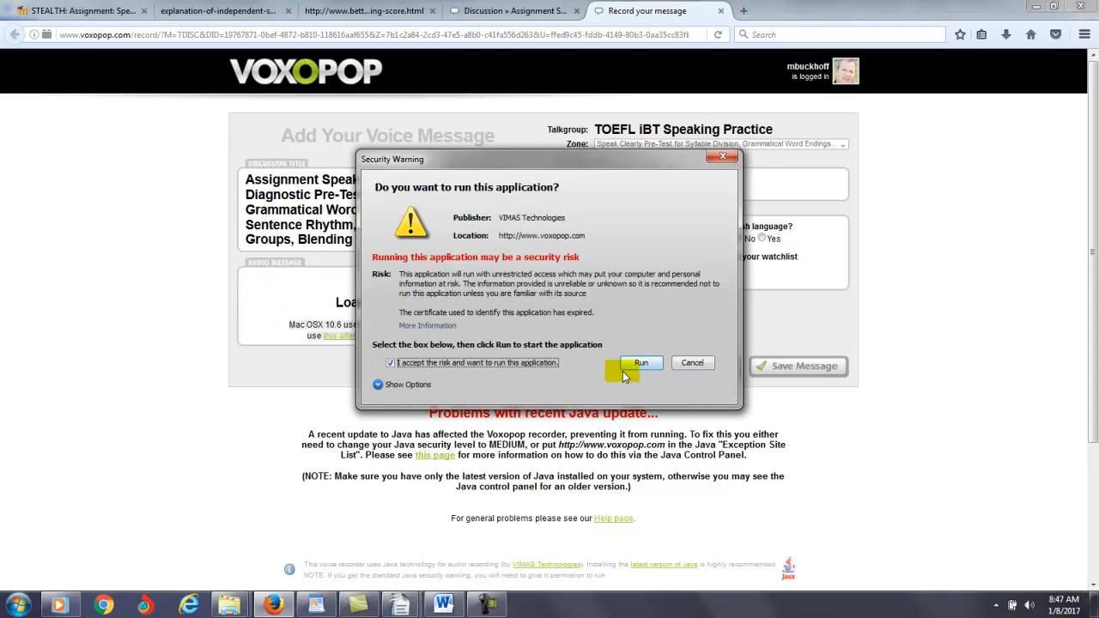
left_click(641, 362)
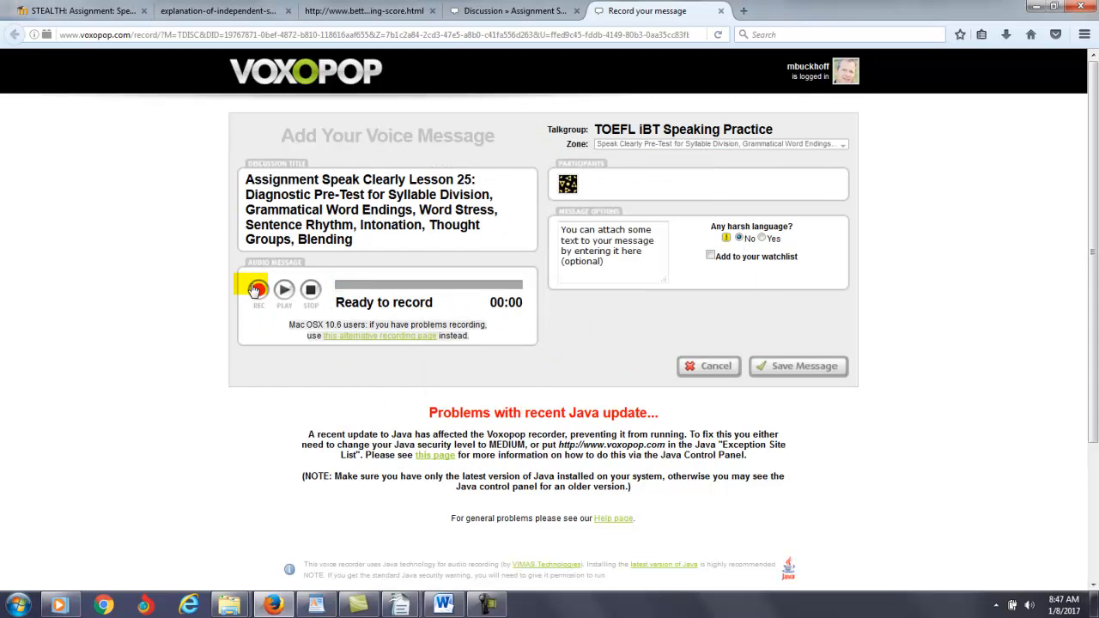
- Record a ninety-second voice reply, note 'Comments to Mohammed', and save the message
left_click(258, 288)
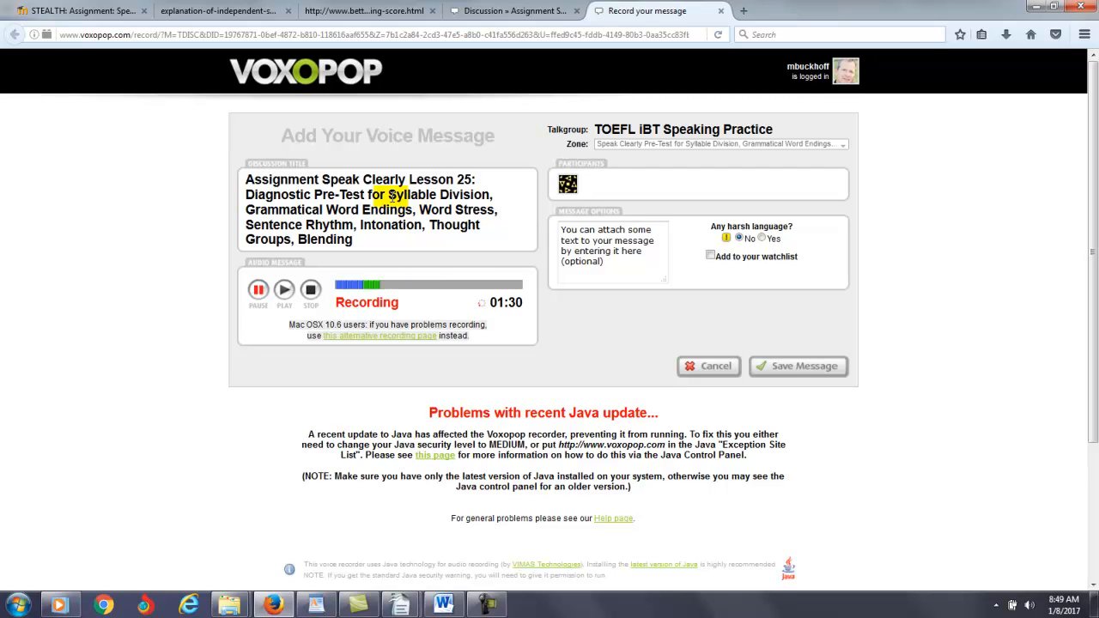
left_click(311, 288)
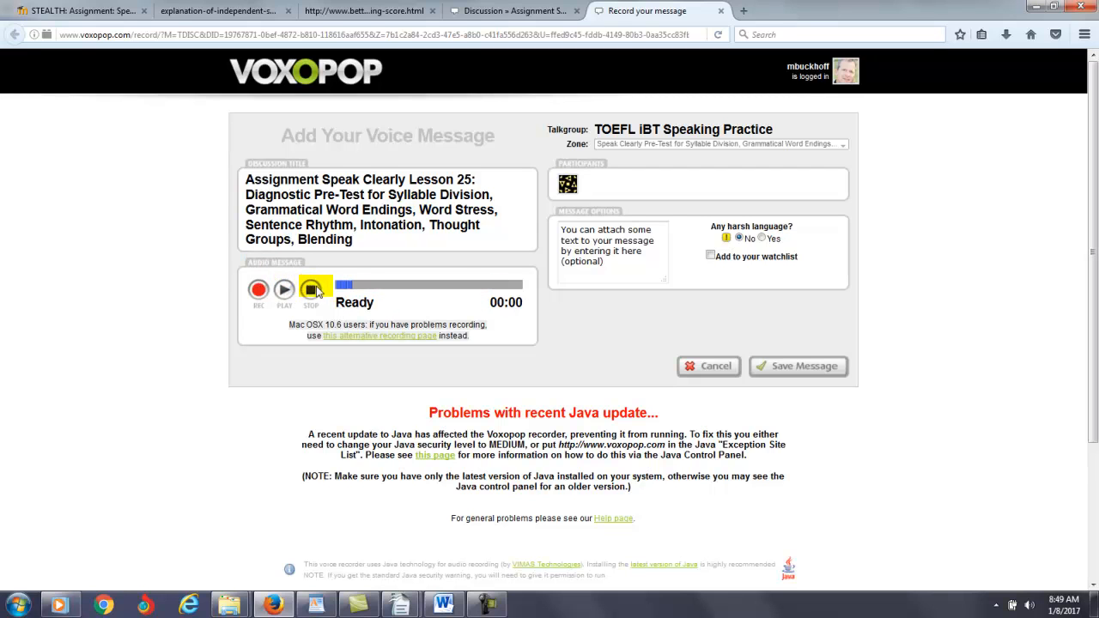
type("Co")
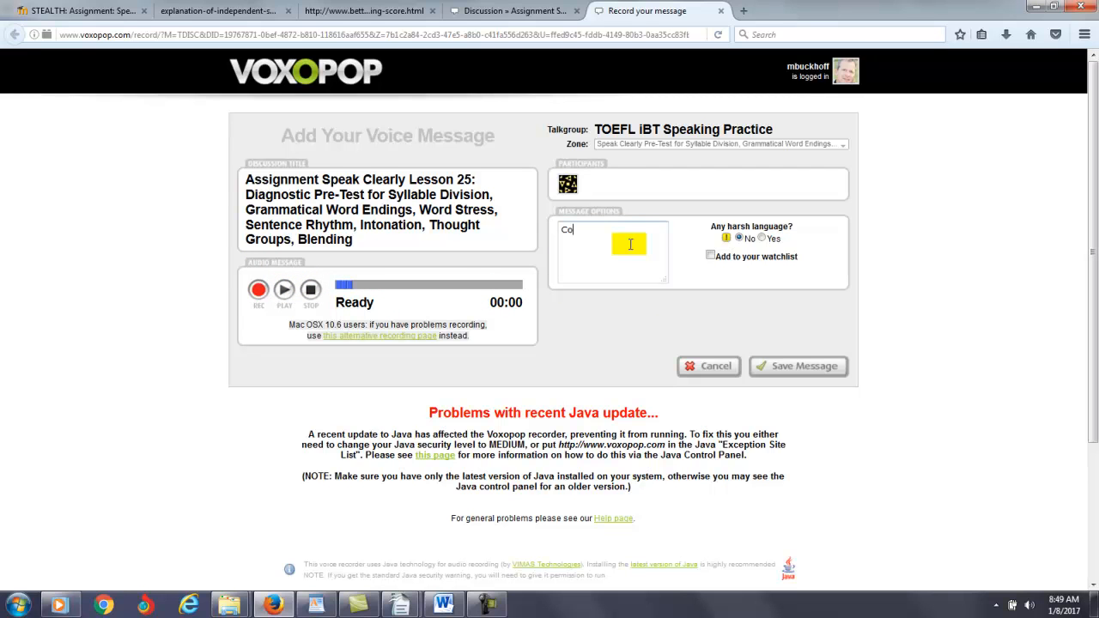
type("mments to Mo")
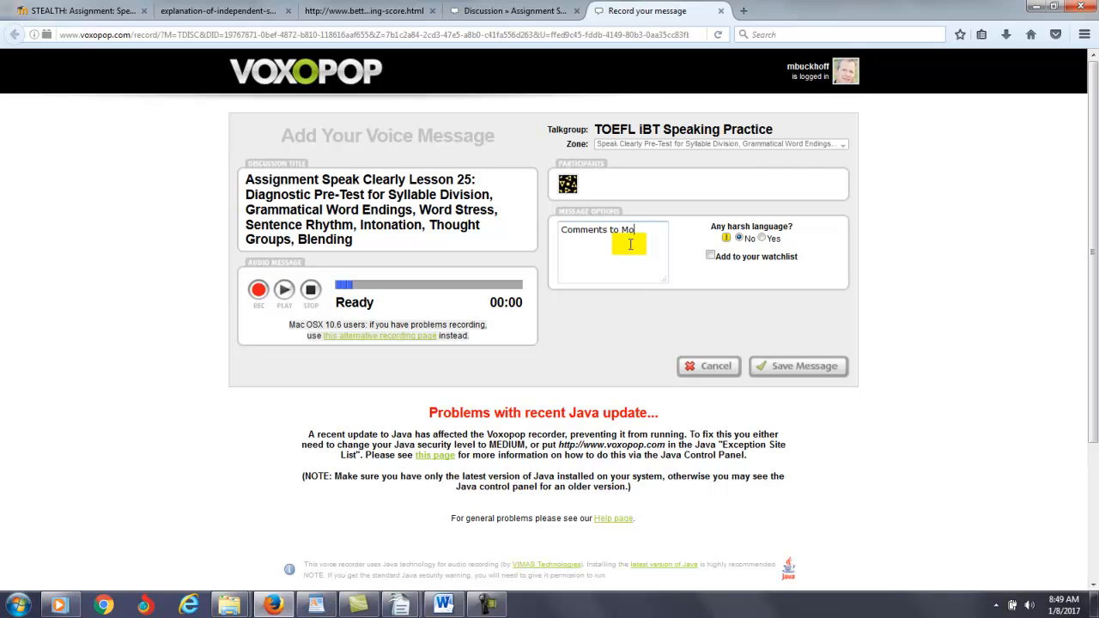
type("hammed")
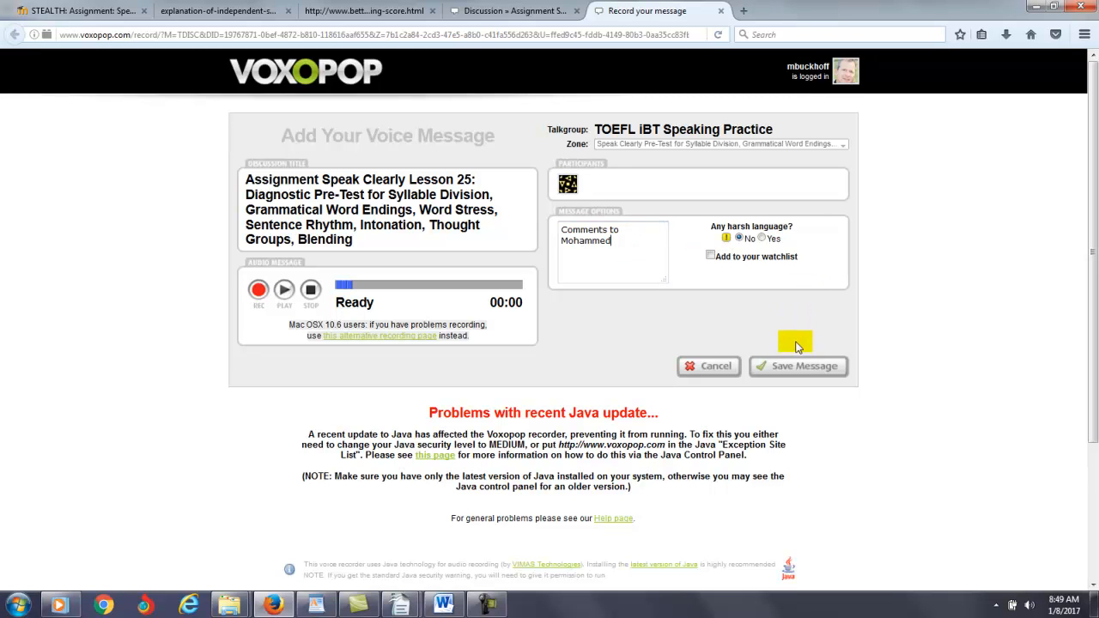
left_click(797, 366)
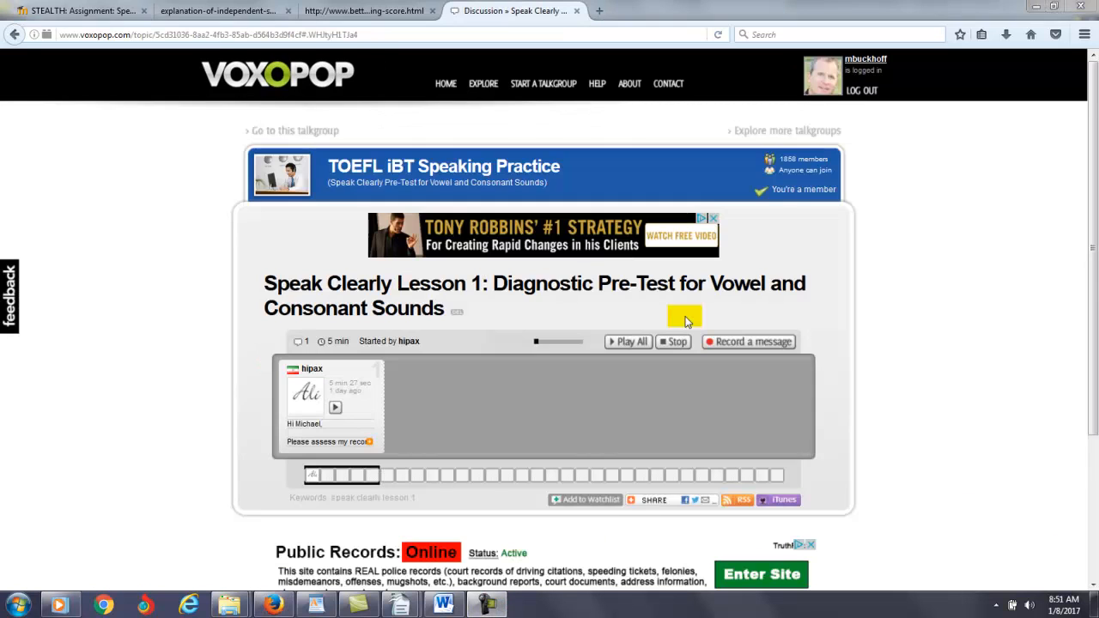
- Start the student's Lesson 1 recording and read down the STEALTH assignment word-pair table
left_click(627, 342)
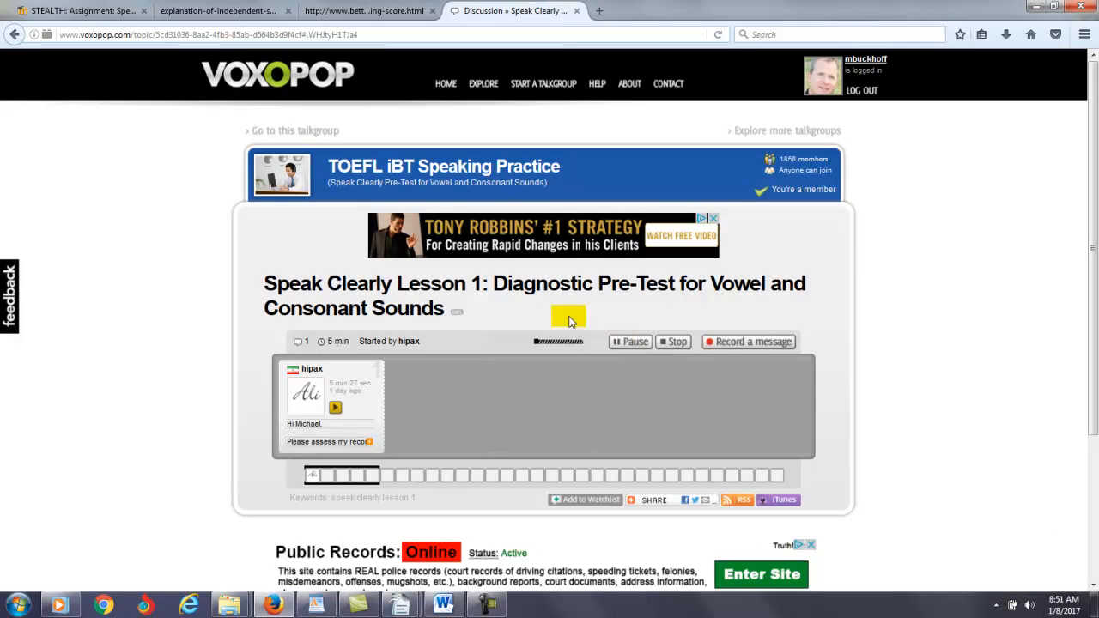
left_click(77, 10)
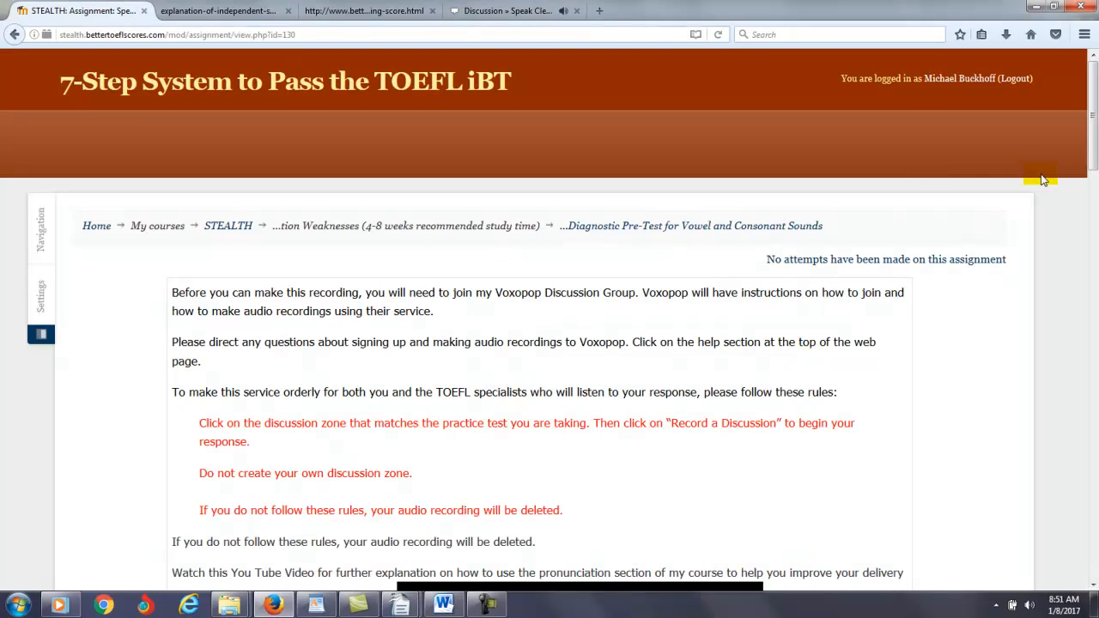
scroll("down", 3)
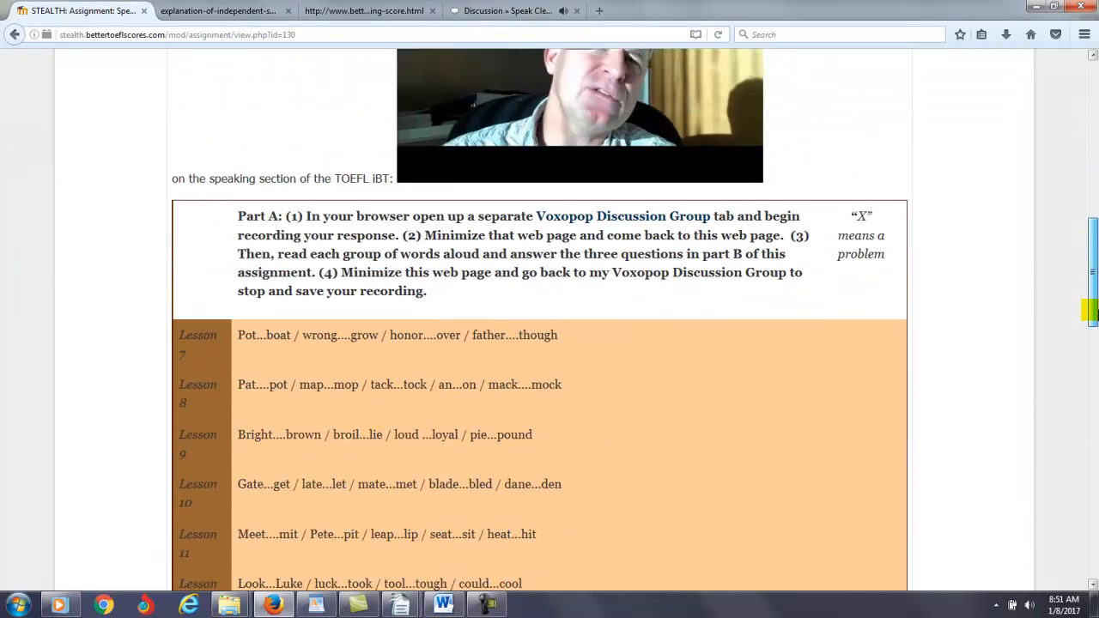
scroll("down", 3)
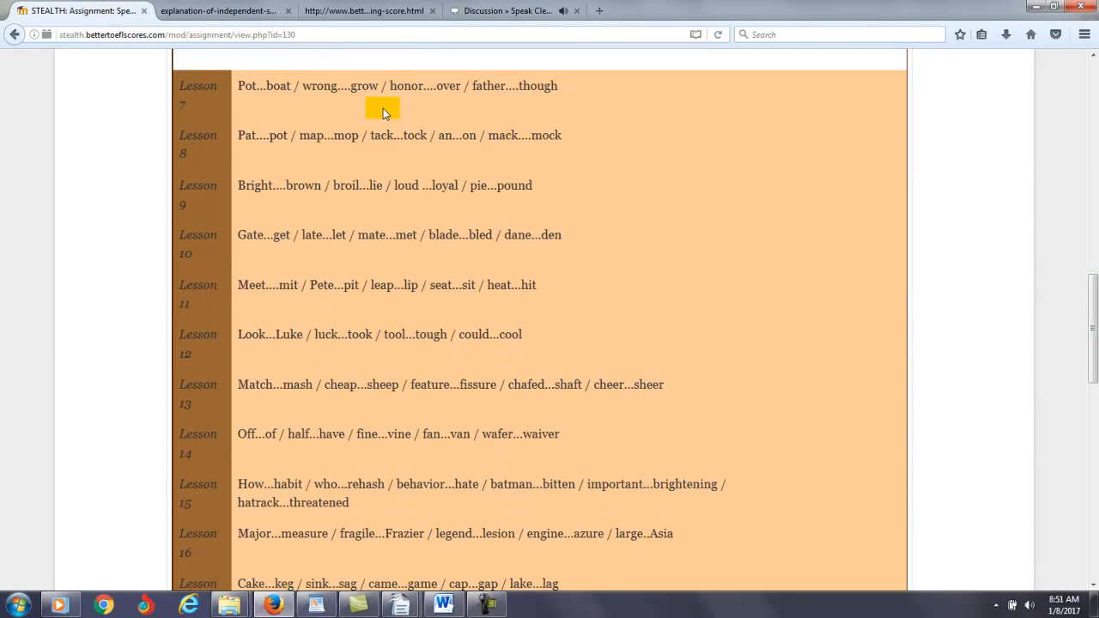
mouse_move(247, 127)
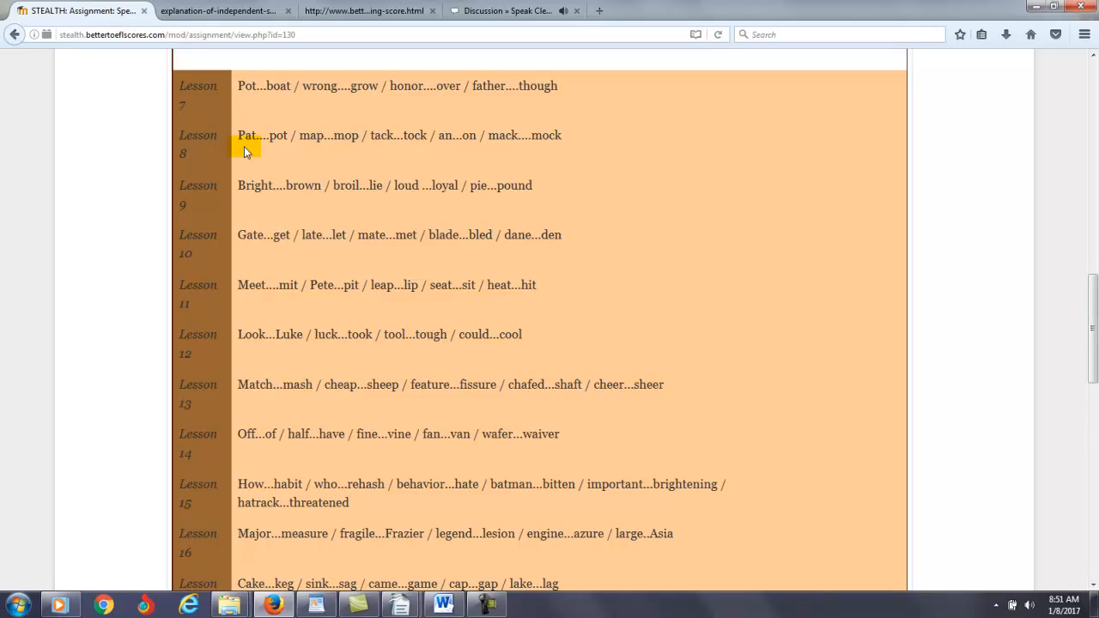
left_click(244, 146)
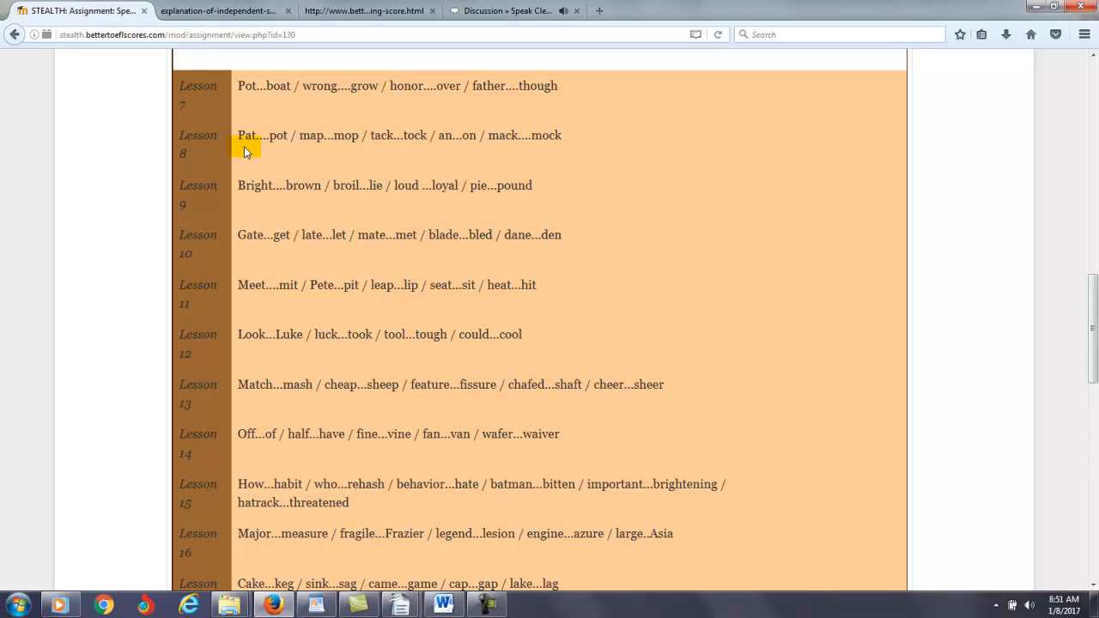
mouse_move(266, 204)
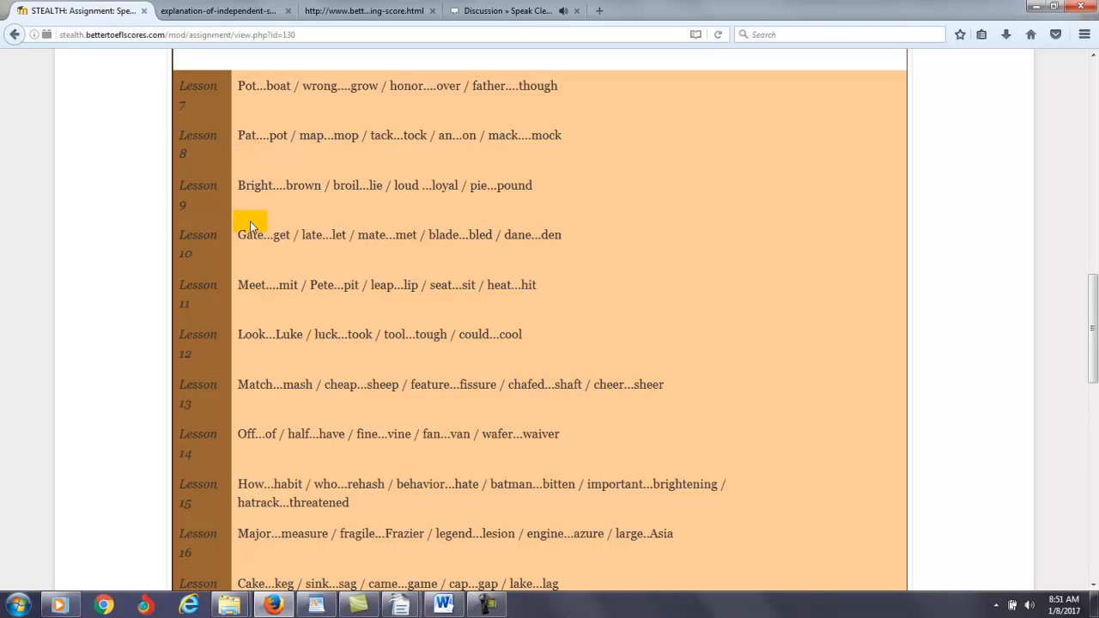
mouse_move(249, 244)
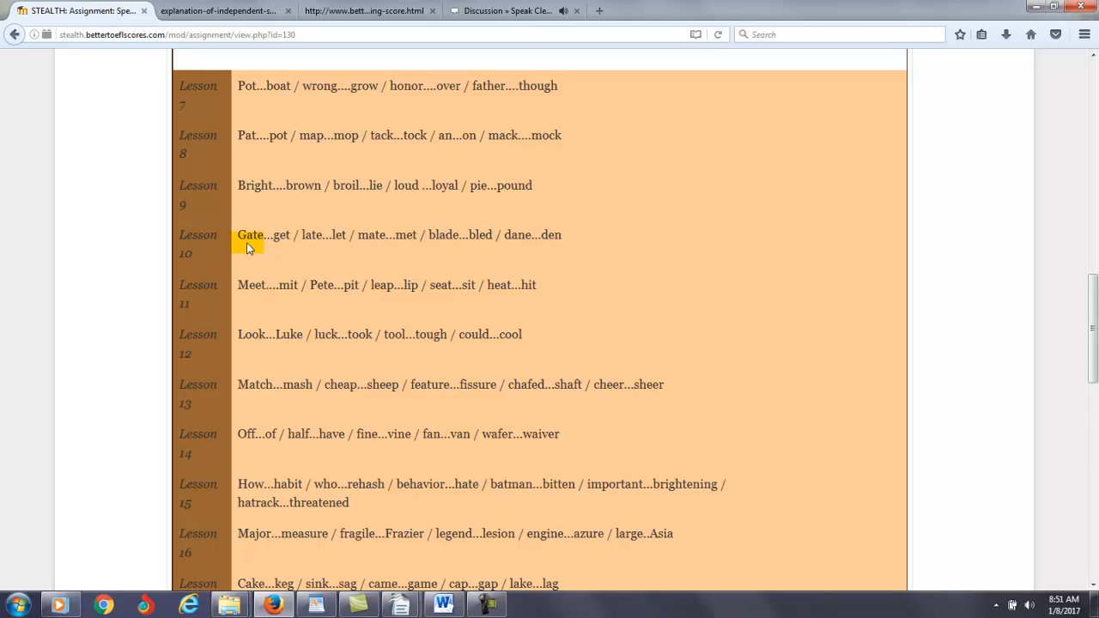
mouse_move(247, 244)
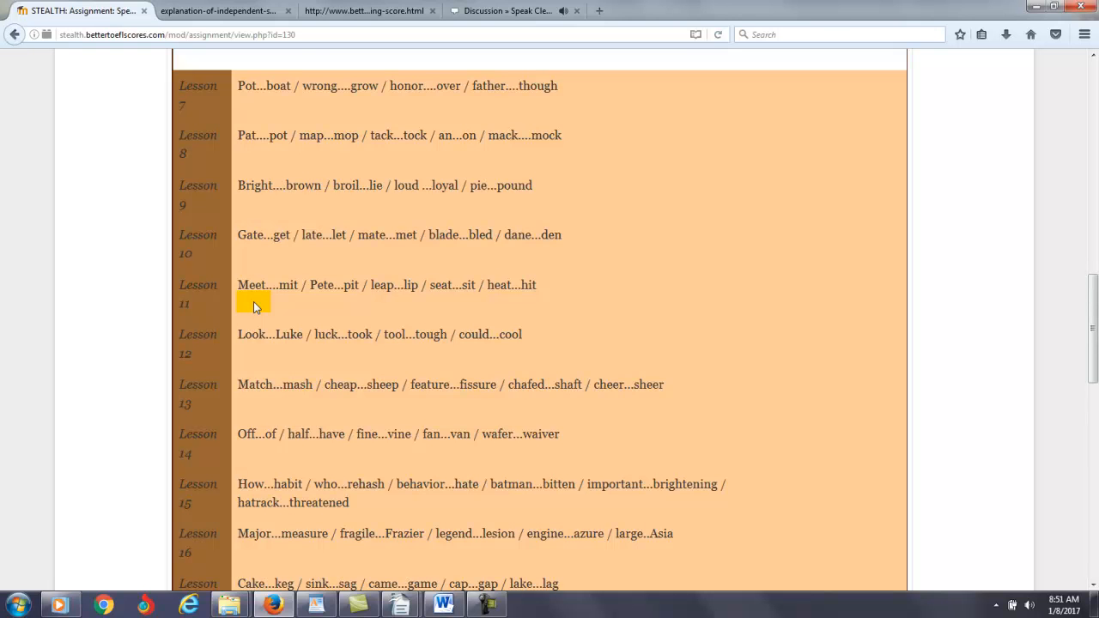
scroll("down", 3)
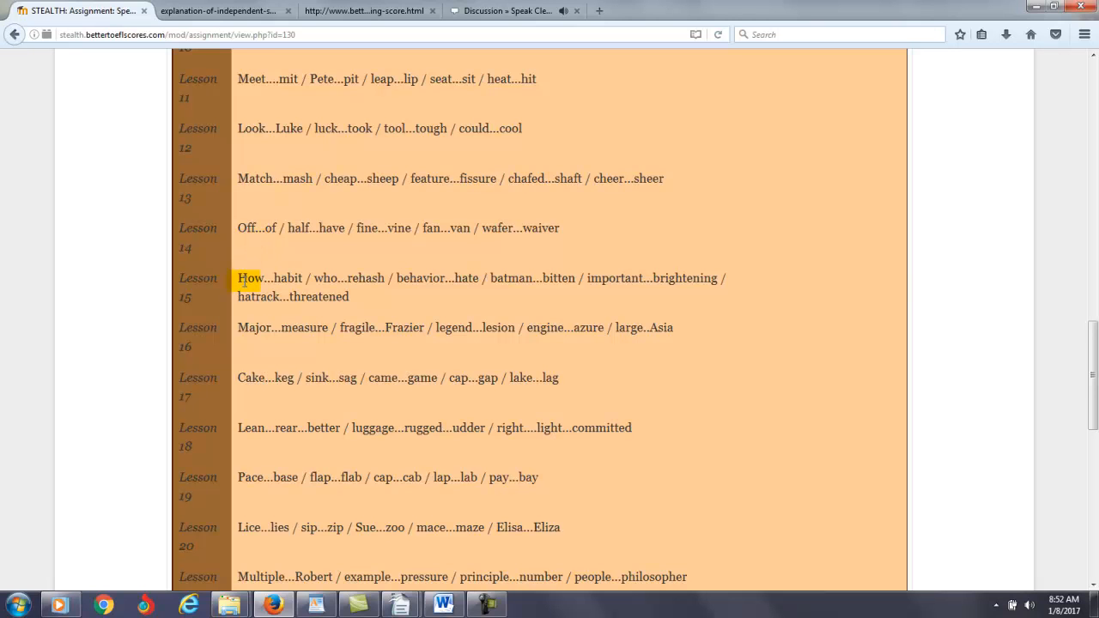
scroll("down", 3)
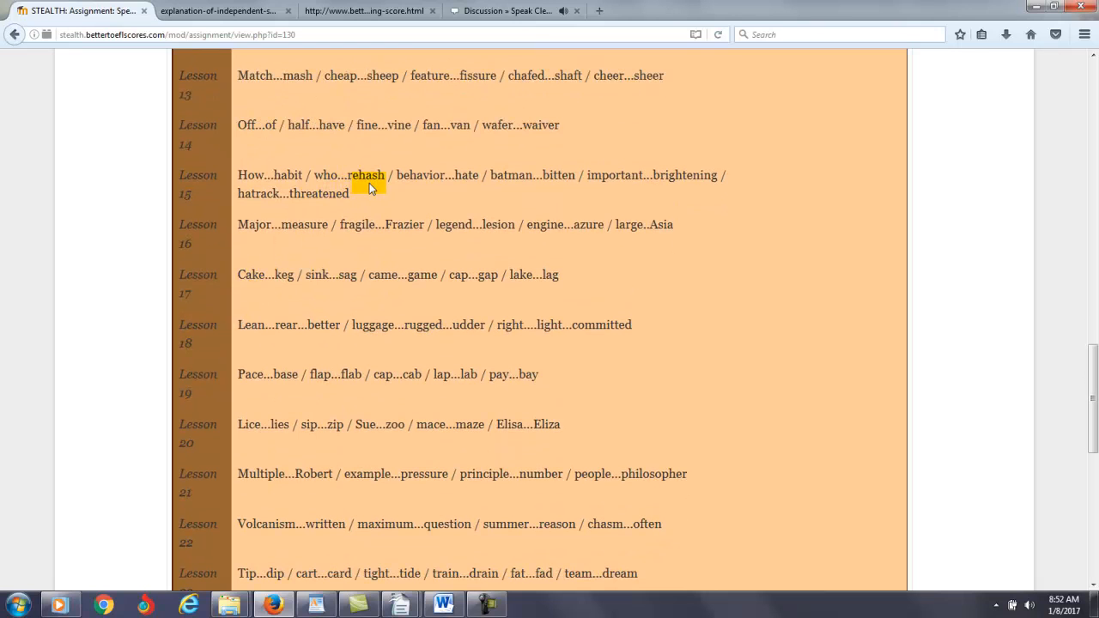
mouse_move(501, 175)
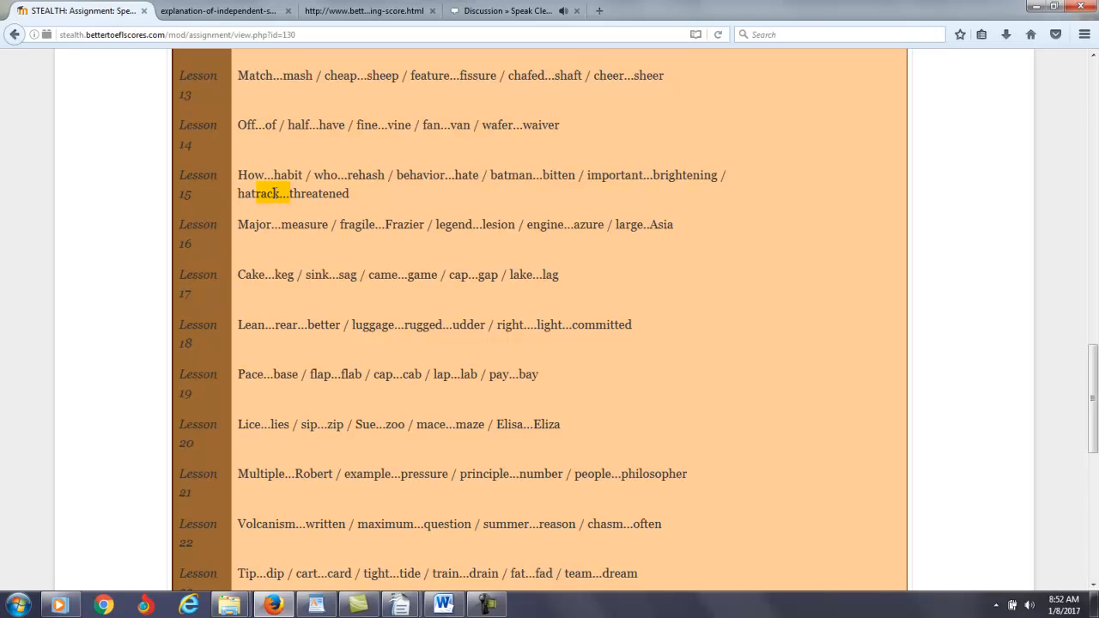
- Go through the remaining word pairs to Lesson 24 and return to the Voxopop Lesson 1 discussion
left_click(415, 234)
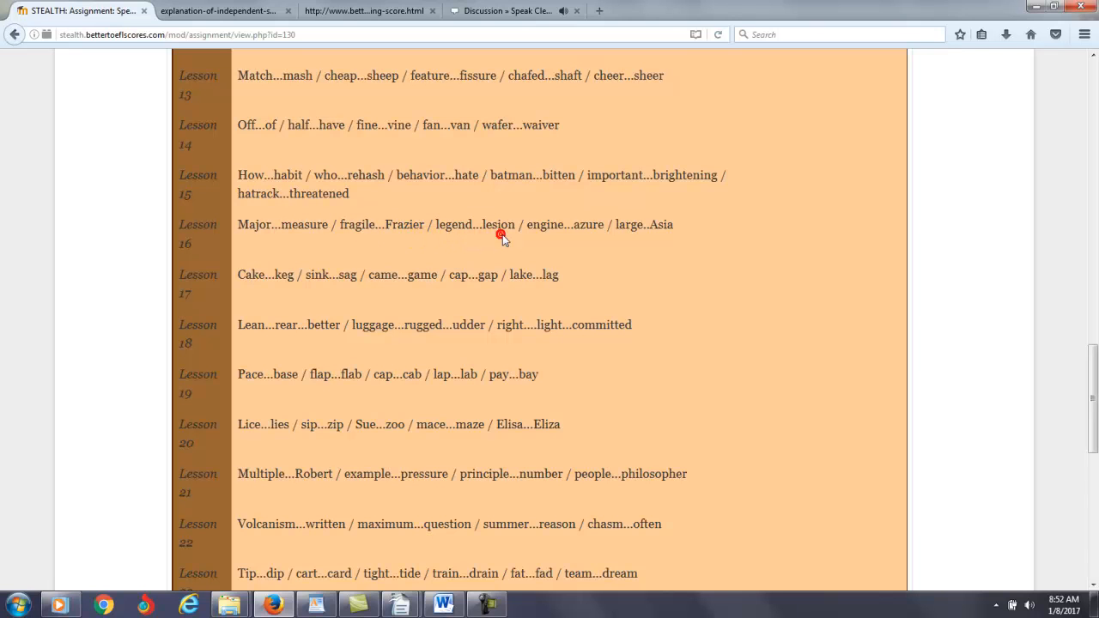
double_click(499, 223)
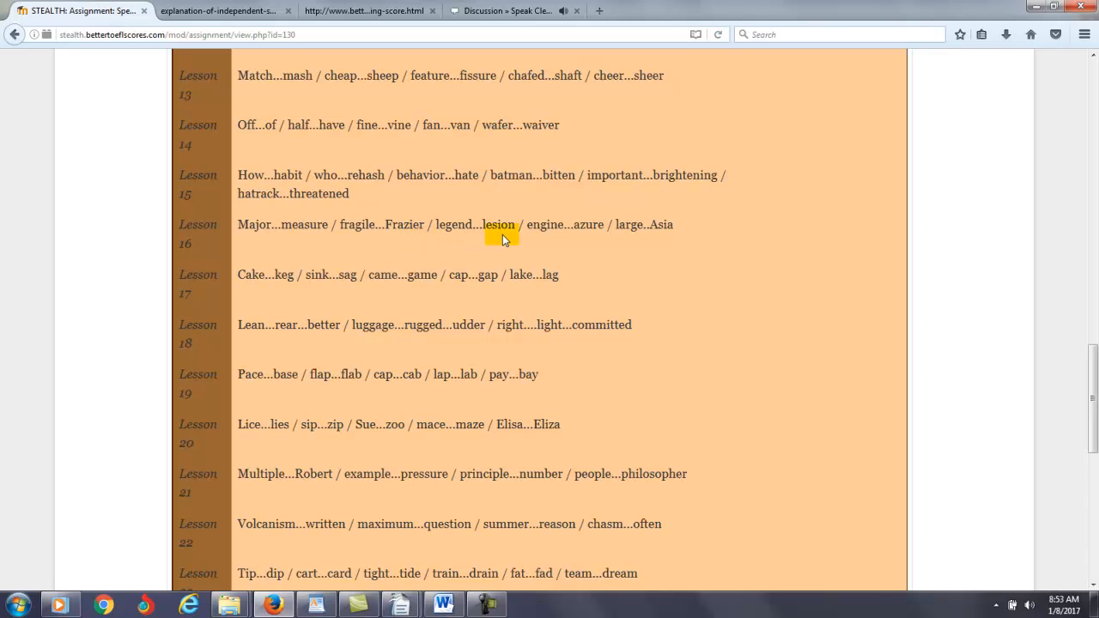
scroll("down", 3)
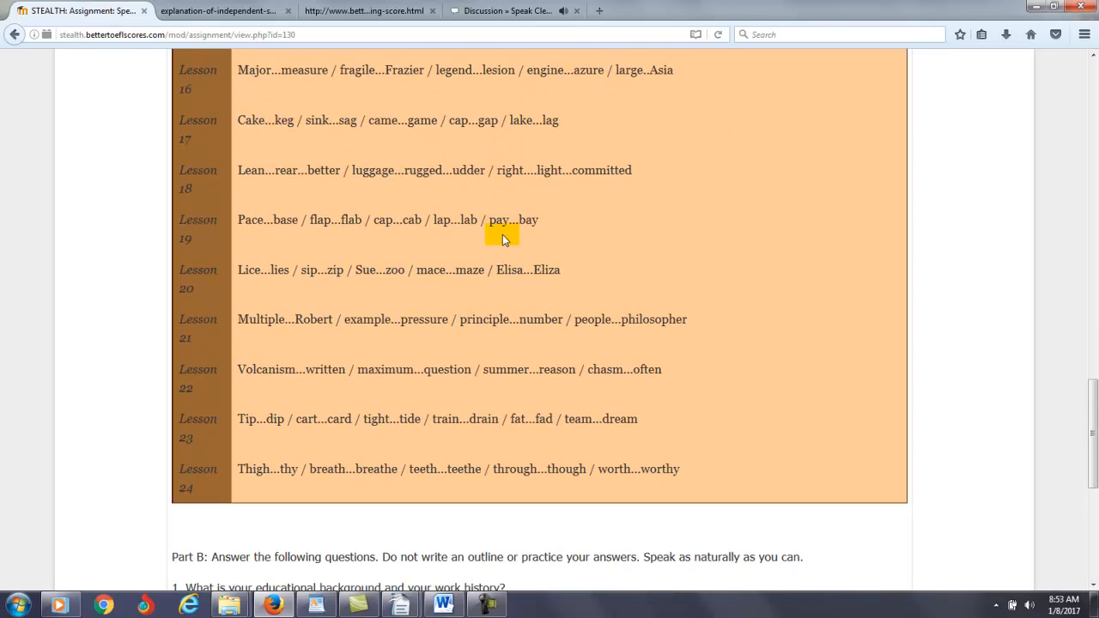
mouse_move(251, 138)
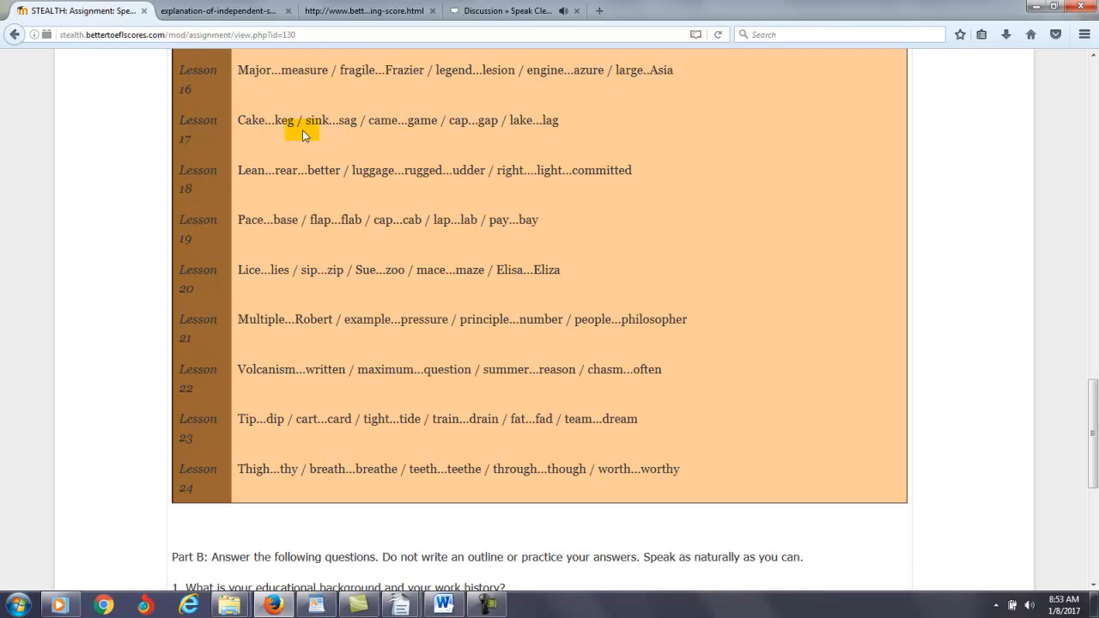
mouse_move(354, 137)
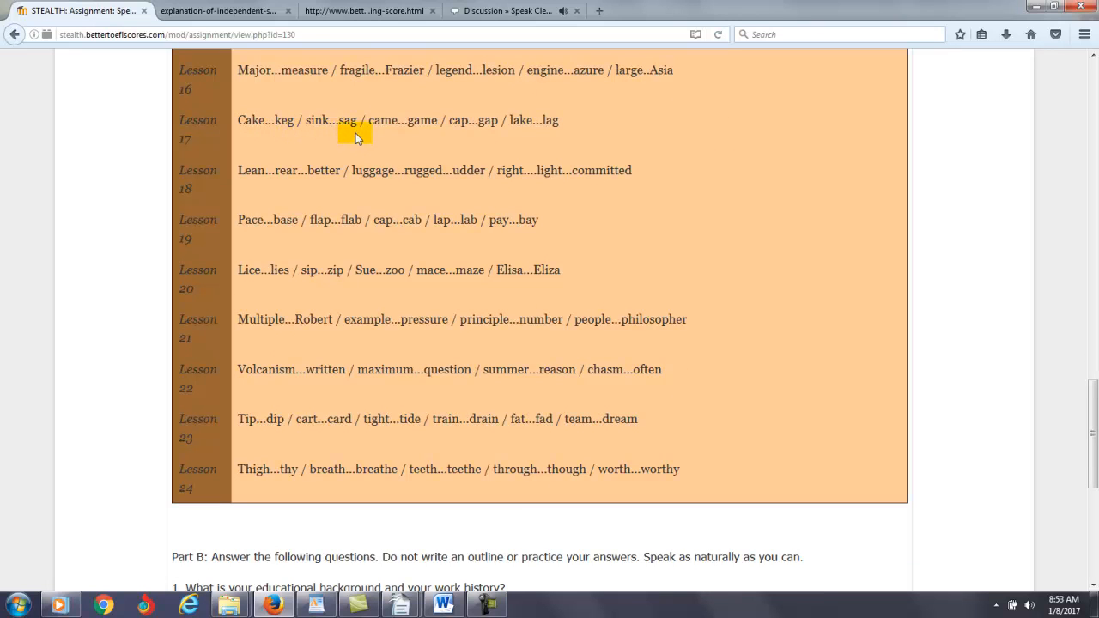
mouse_move(429, 129)
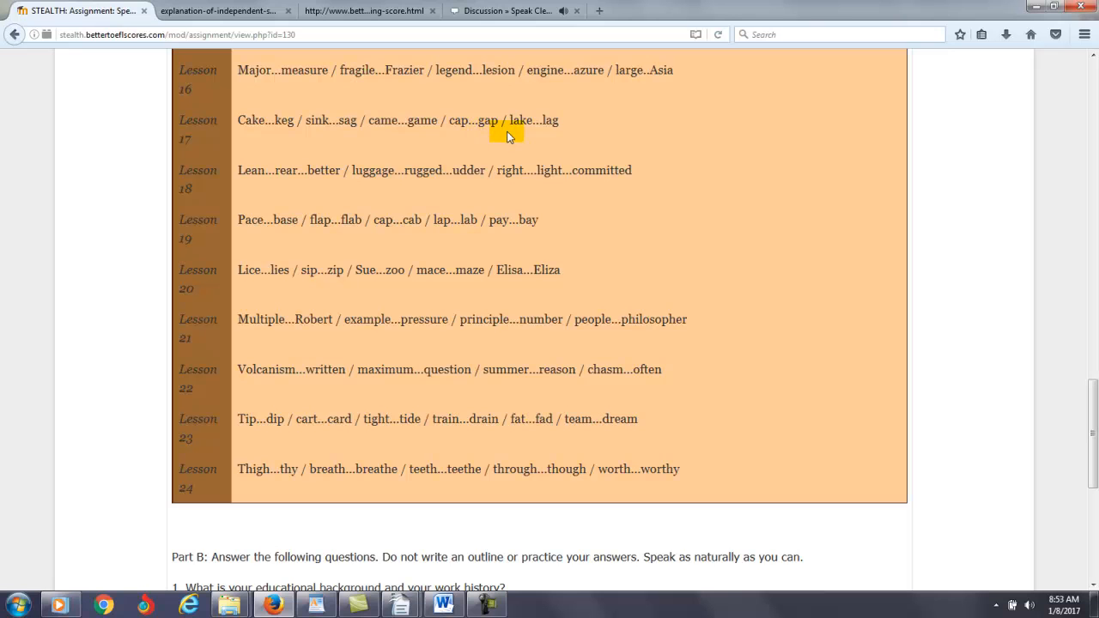
mouse_move(242, 189)
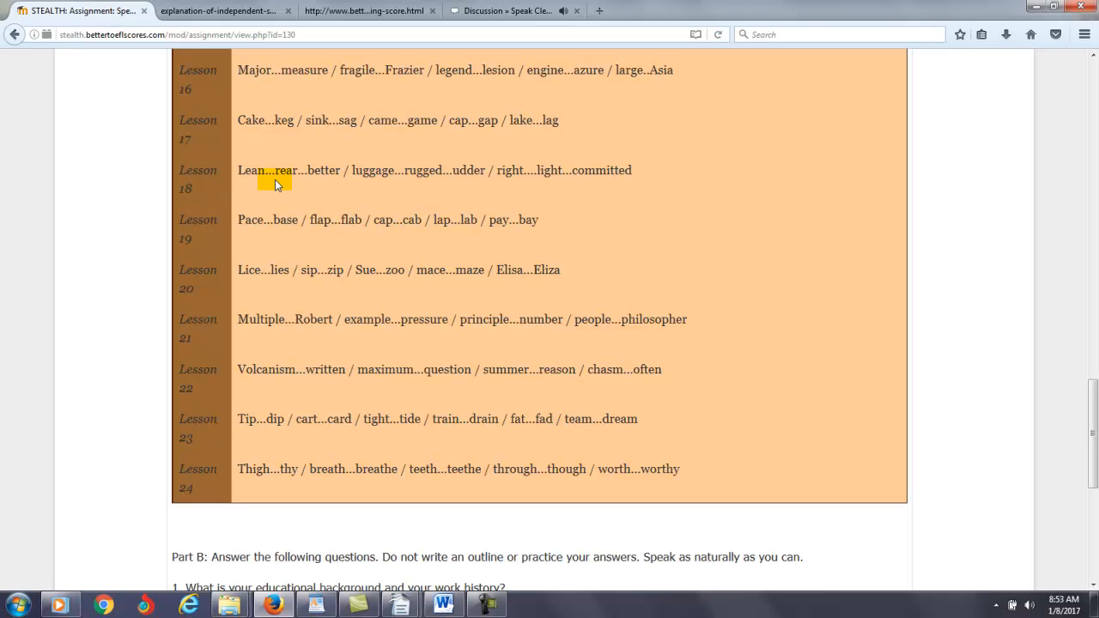
mouse_move(285, 187)
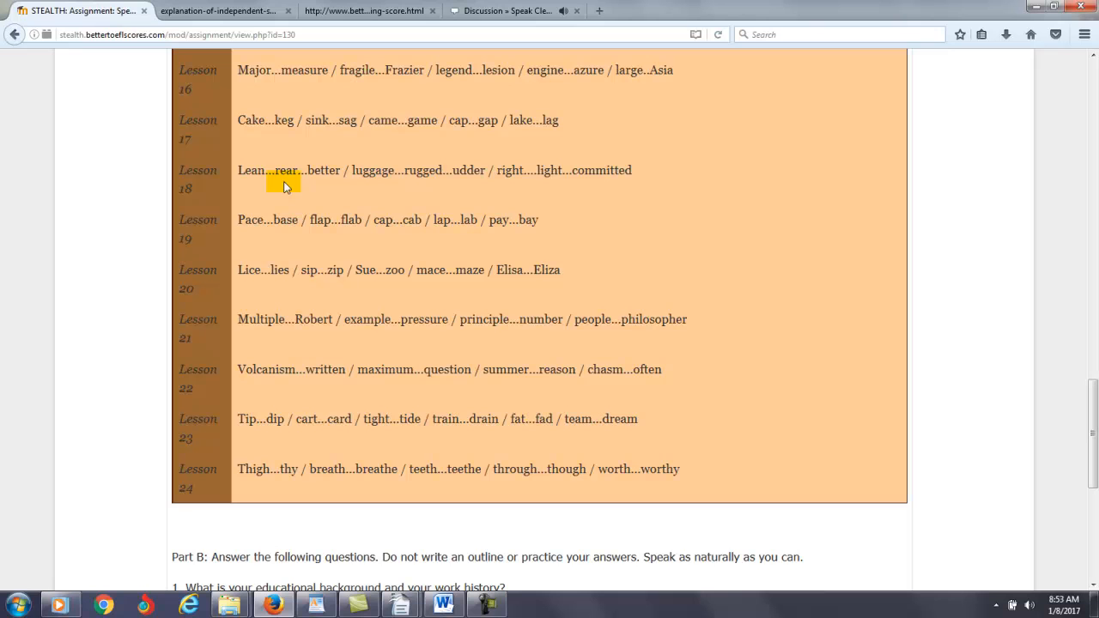
double_click(467, 170)
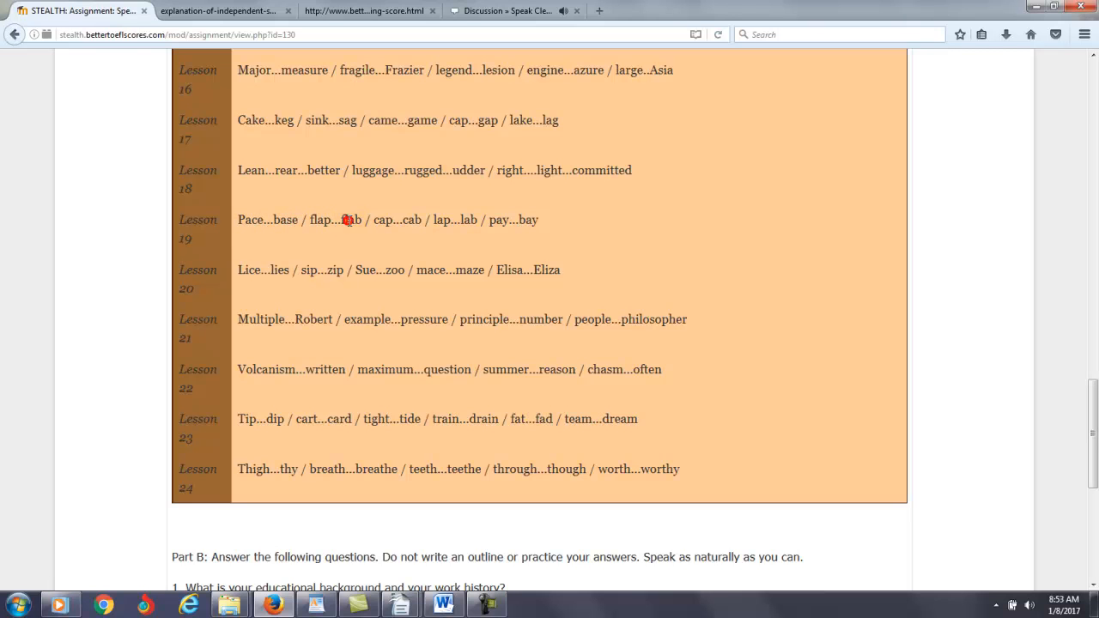
double_click(529, 220)
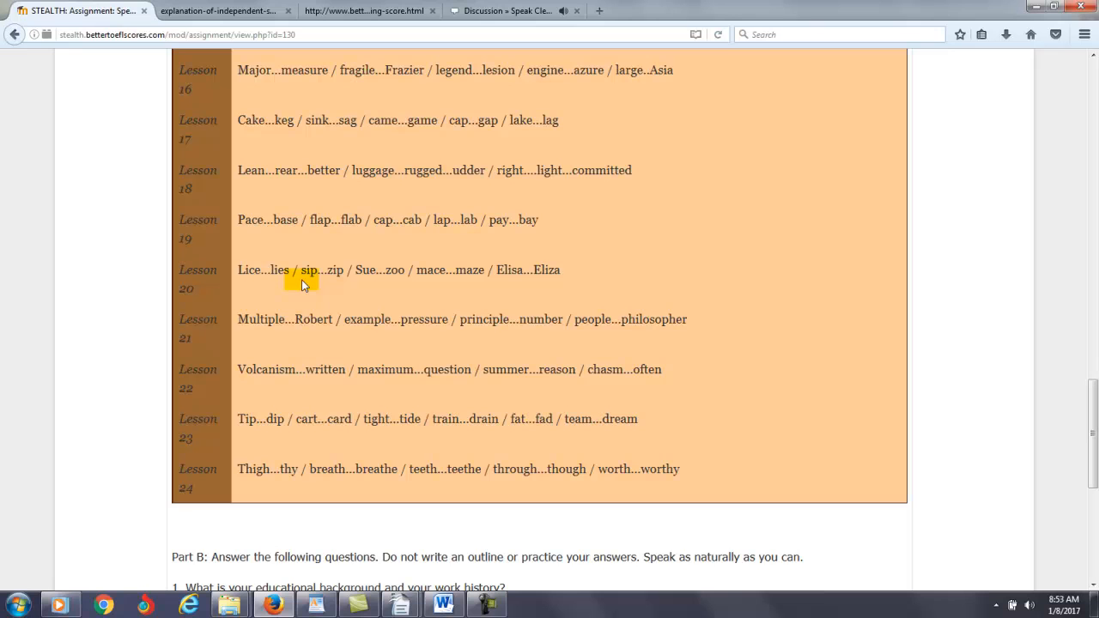
double_click(261, 319)
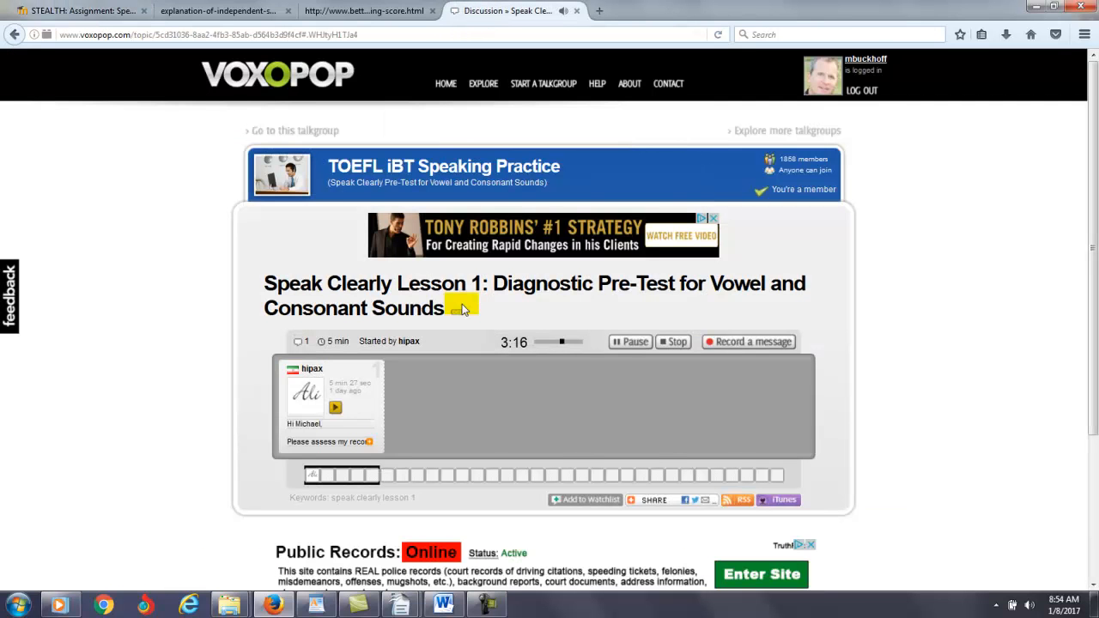
- Pause the pre-test at 3:18, begin recording a voice reply in a new tab, and return to the discussion
left_click(630, 342)
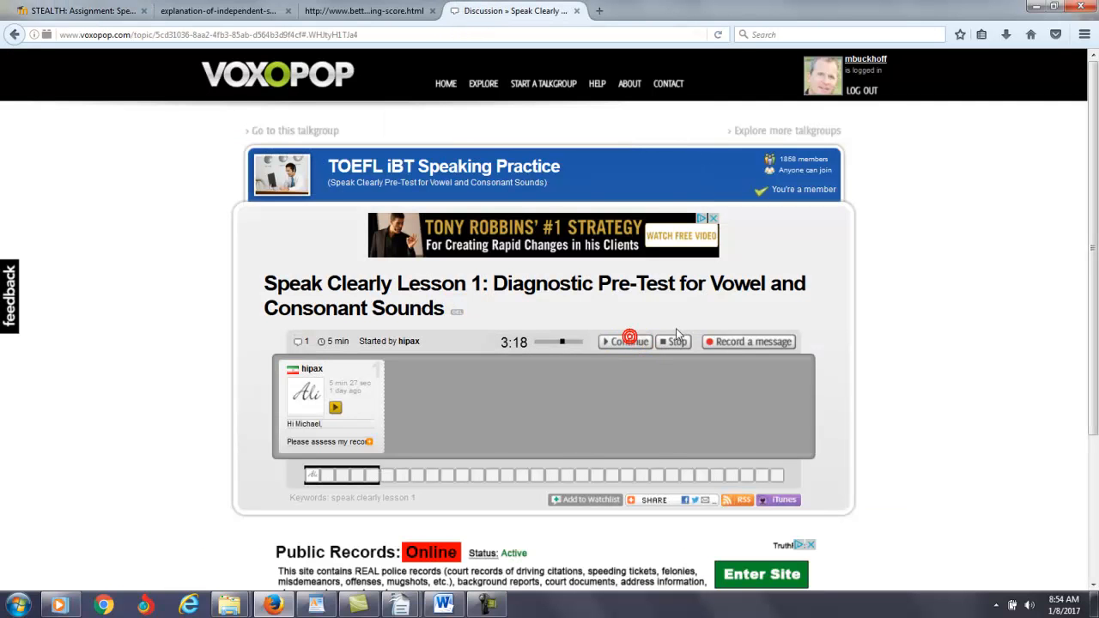
left_click(749, 340)
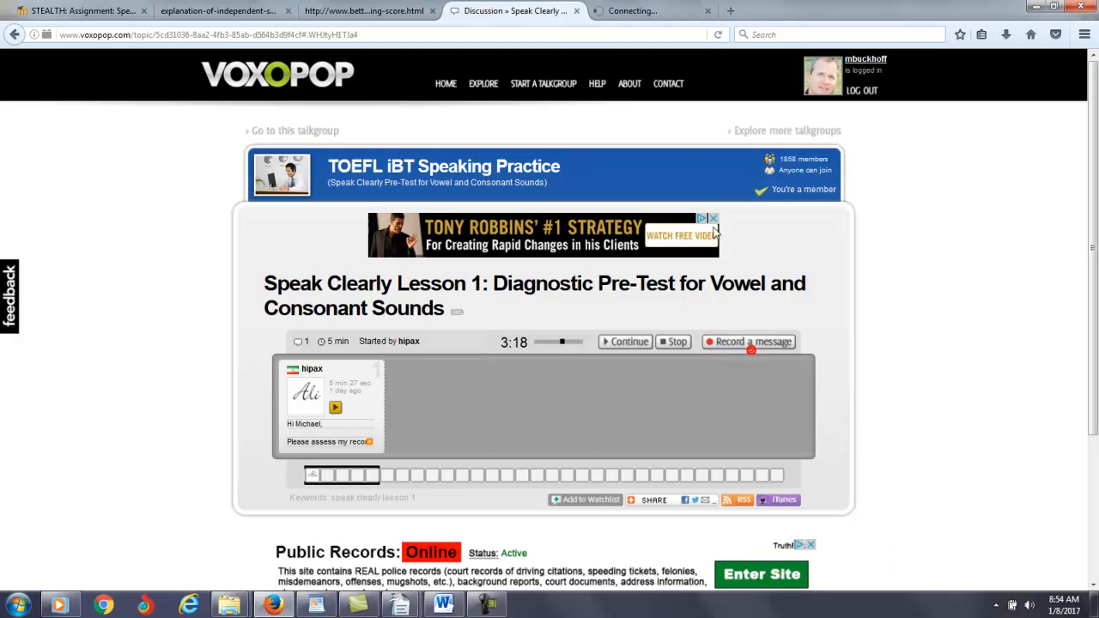
left_click(749, 340)
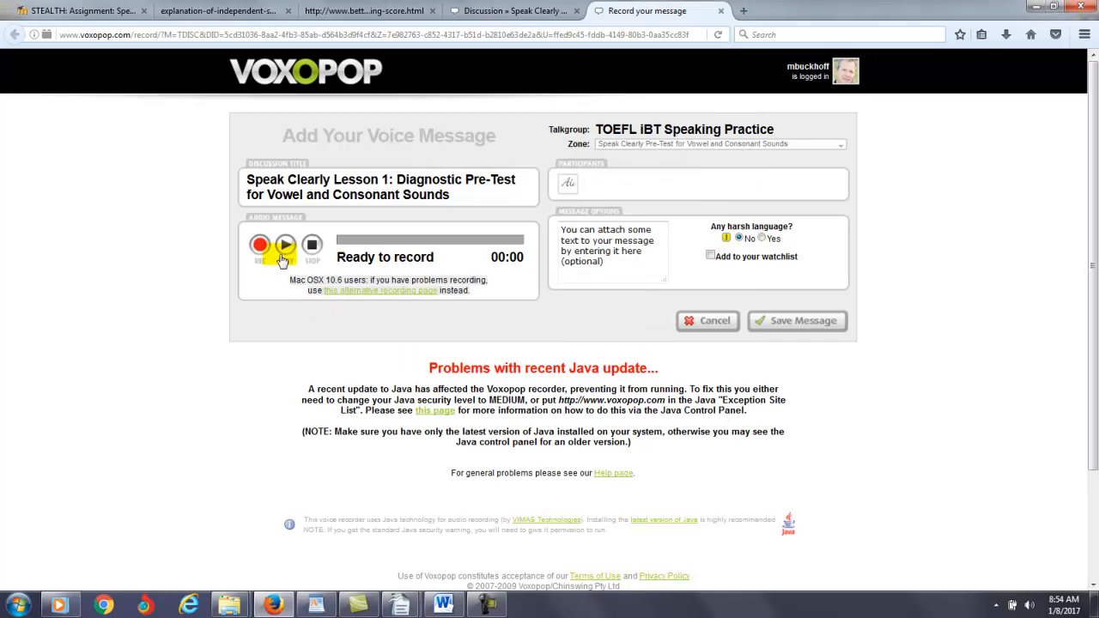
left_click(261, 247)
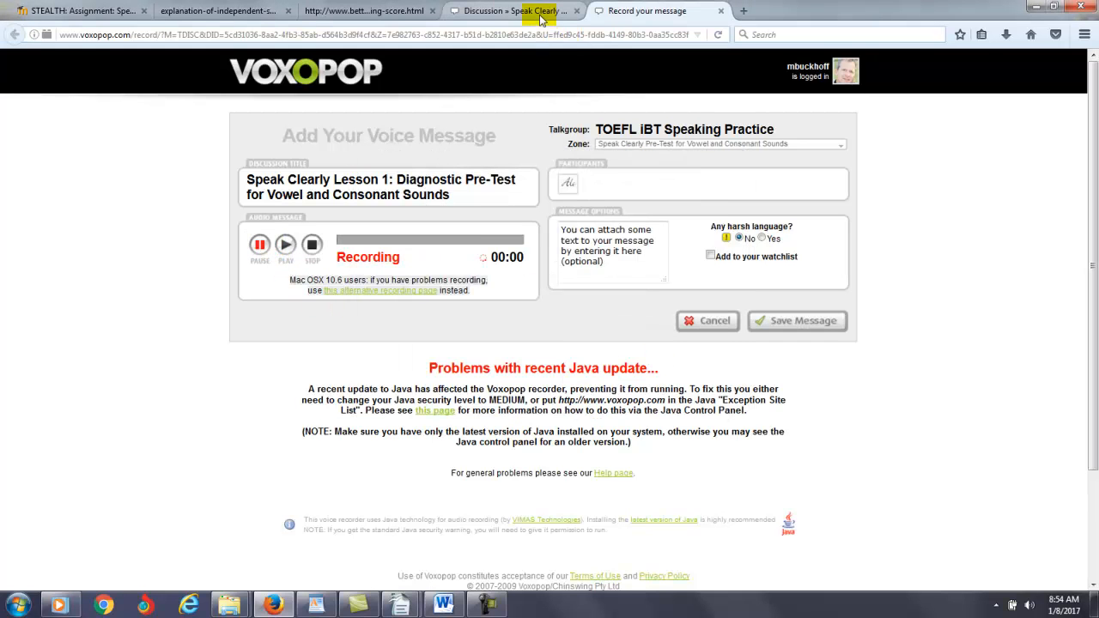
left_click(707, 322)
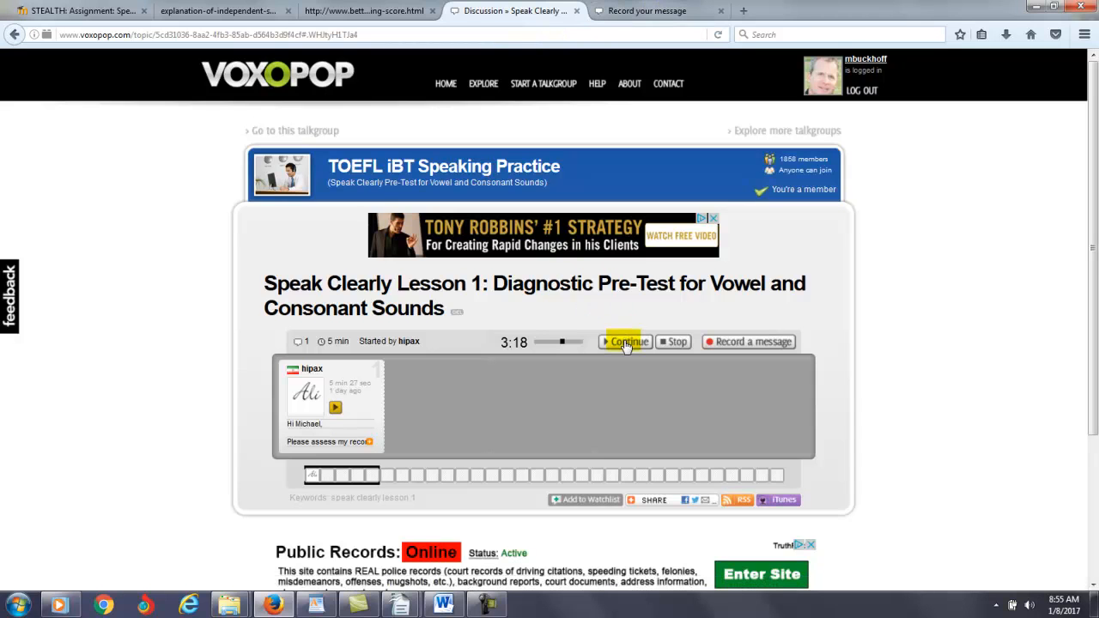
- Listen to the pre-test in chunks up to 5:15, then bring up the feedback templates document
left_click(628, 341)
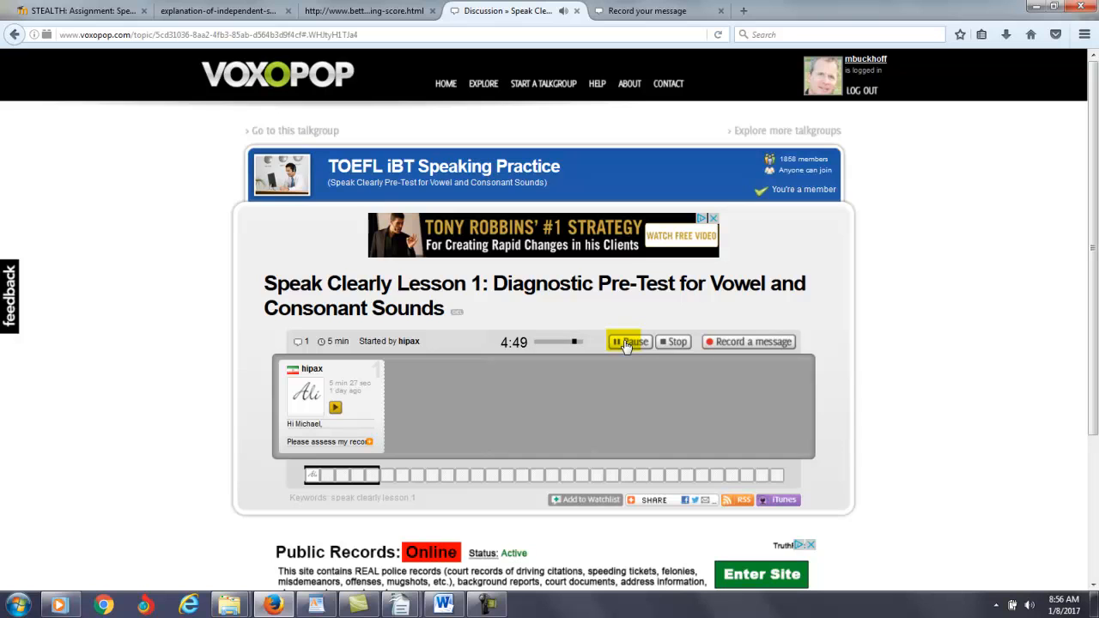
left_click(632, 342)
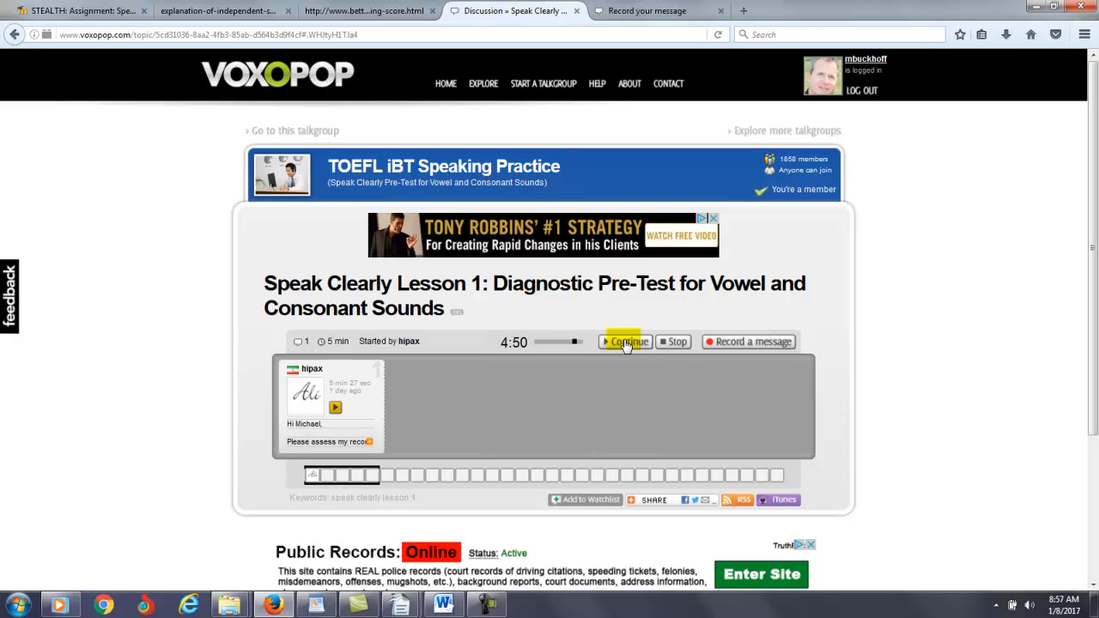
left_click(627, 340)
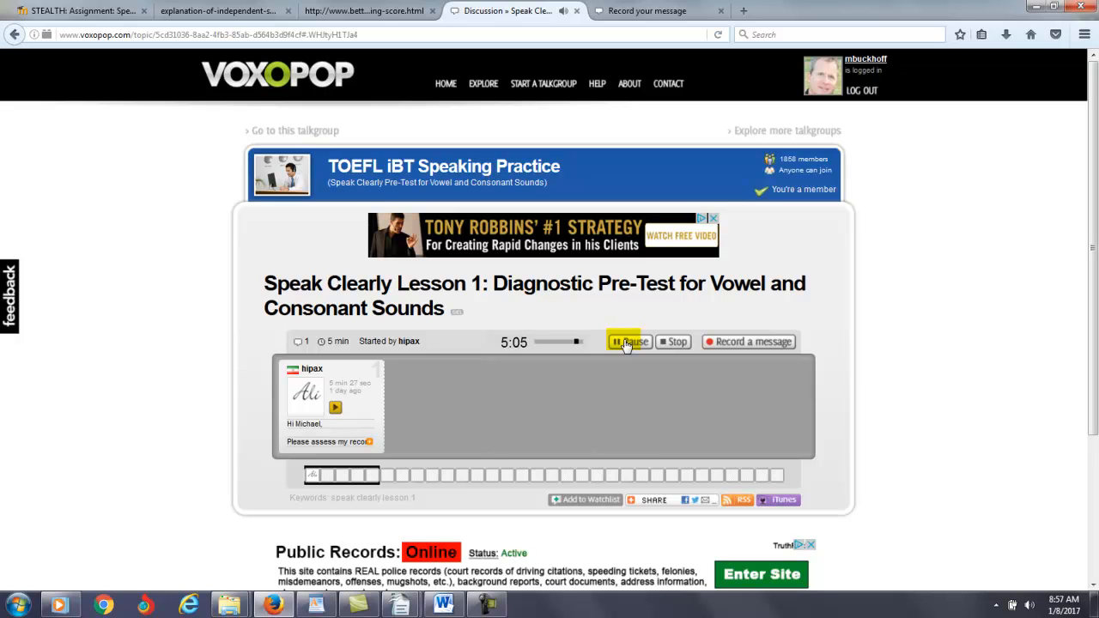
left_click(629, 340)
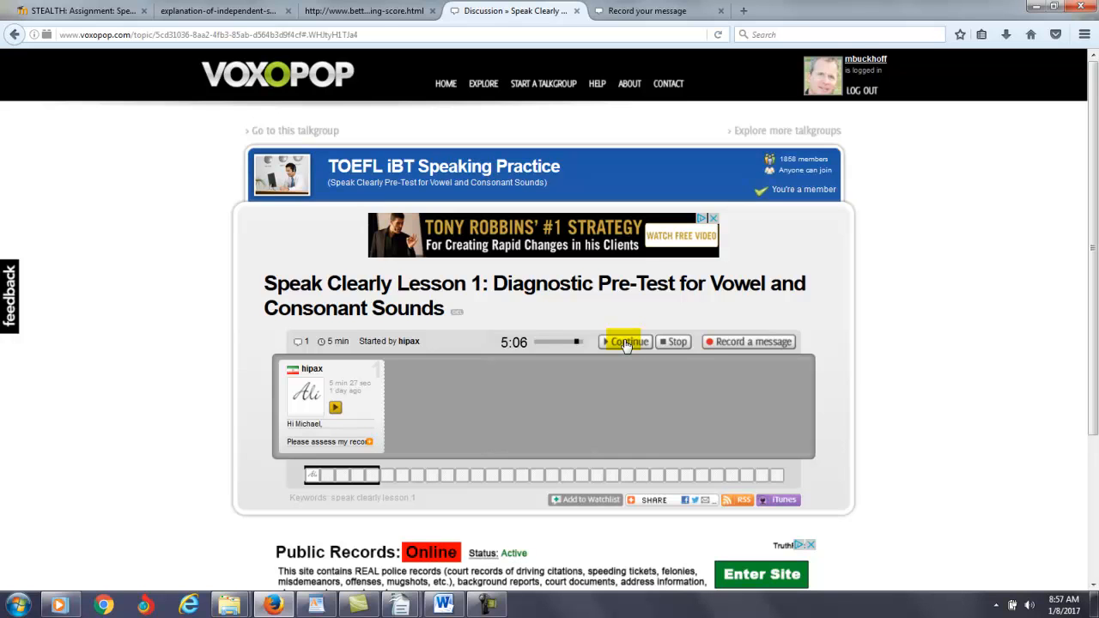
left_click(626, 342)
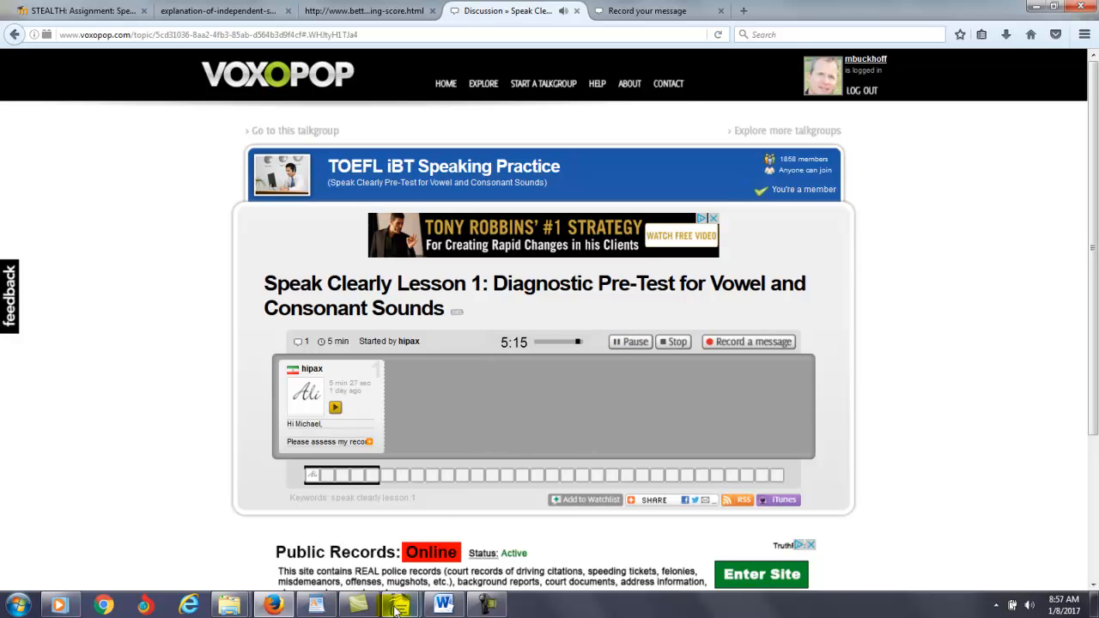
left_click(398, 605)
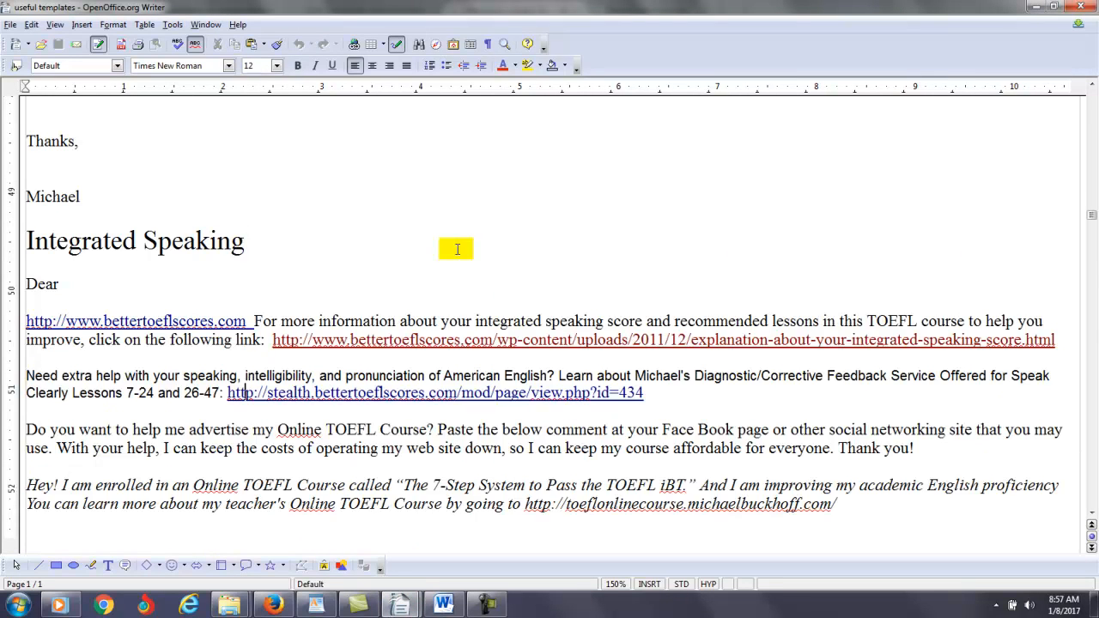
- Find the Intelligibility Tests template and follow its how-to-understand-your-intelligibility-score.pdf link
scroll("down", 3)
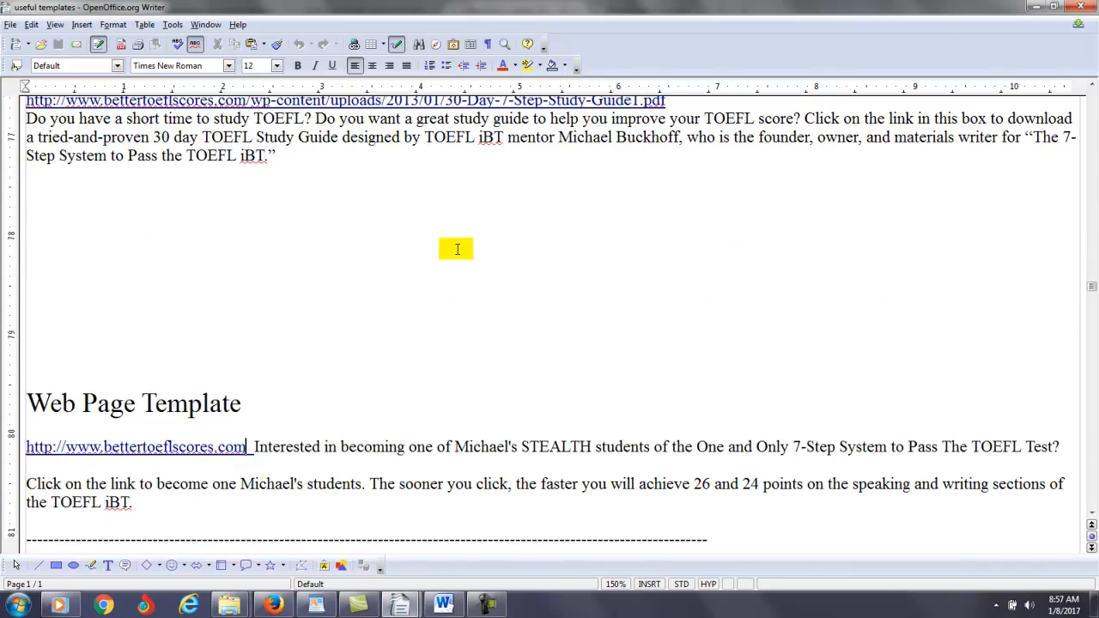
scroll("up", 3)
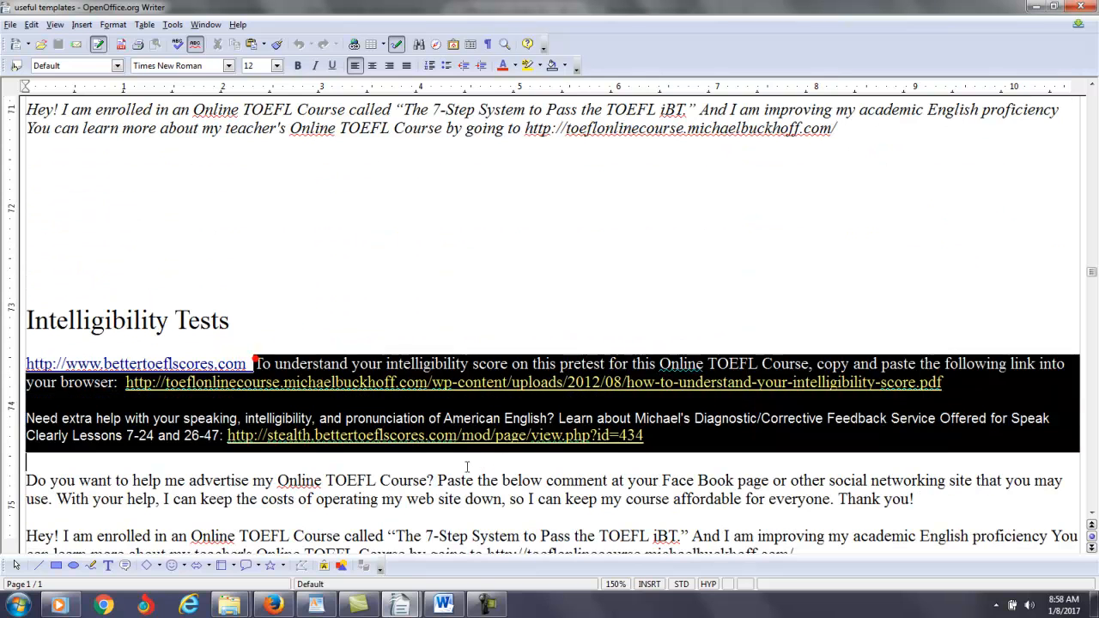
scroll("down", 3)
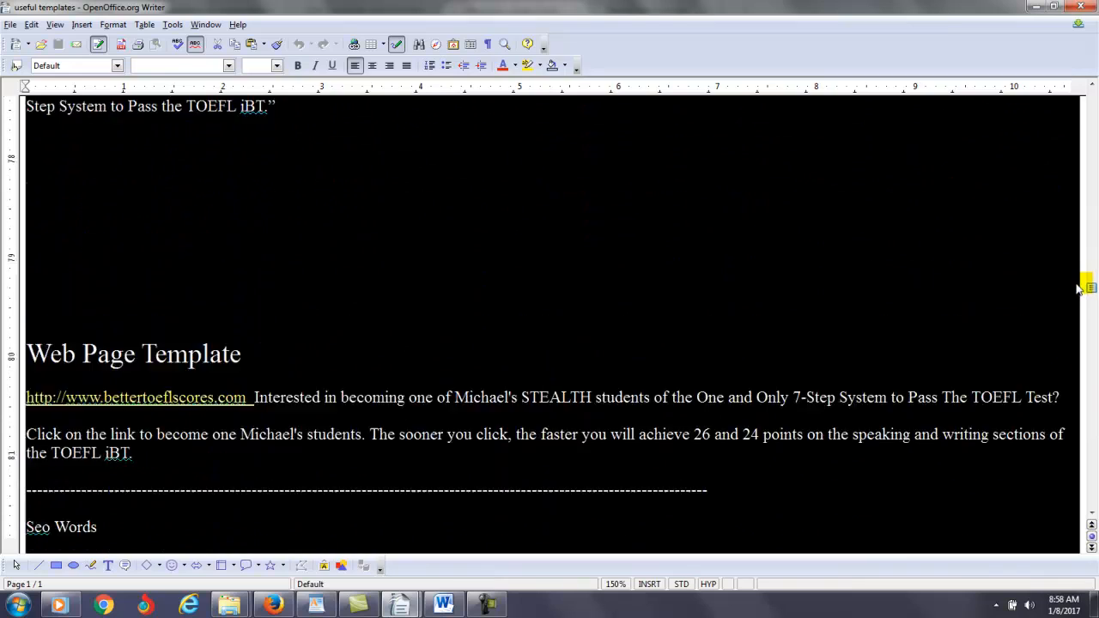
scroll("down", 3)
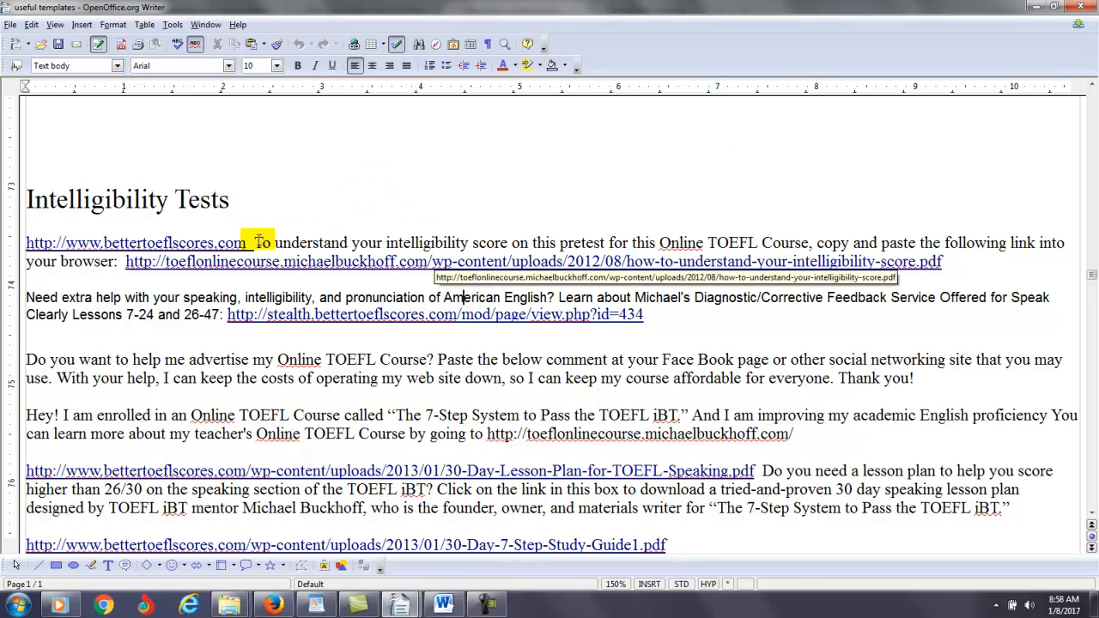
left_click_drag(258, 244, 845, 432)
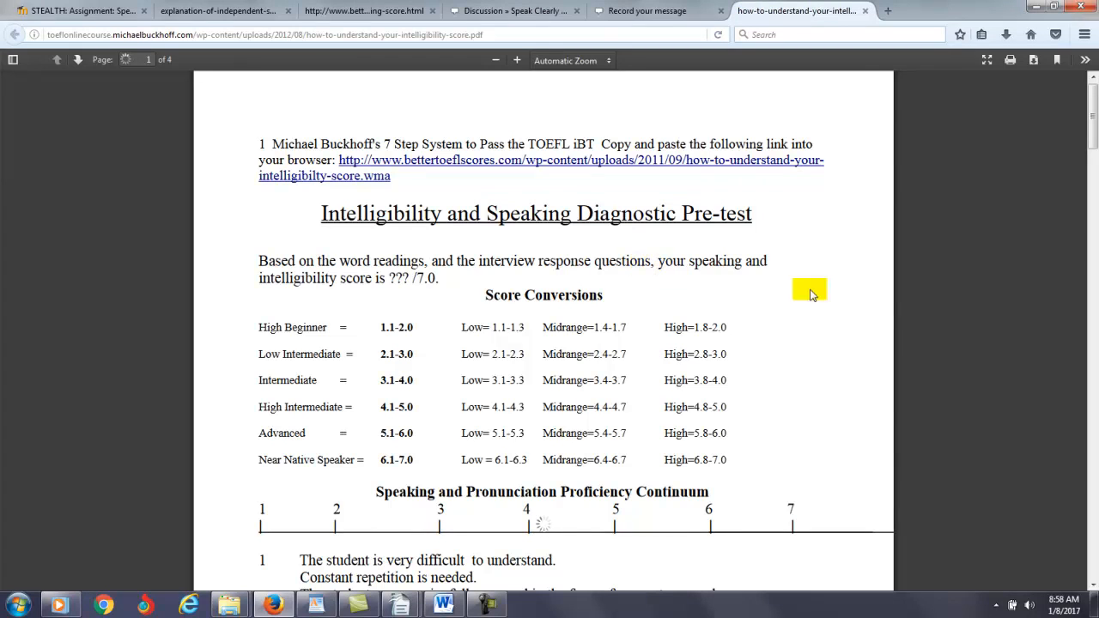
- Review the PDF's Score Conversions table and the start of the proficiency continuum
scroll("down", 3)
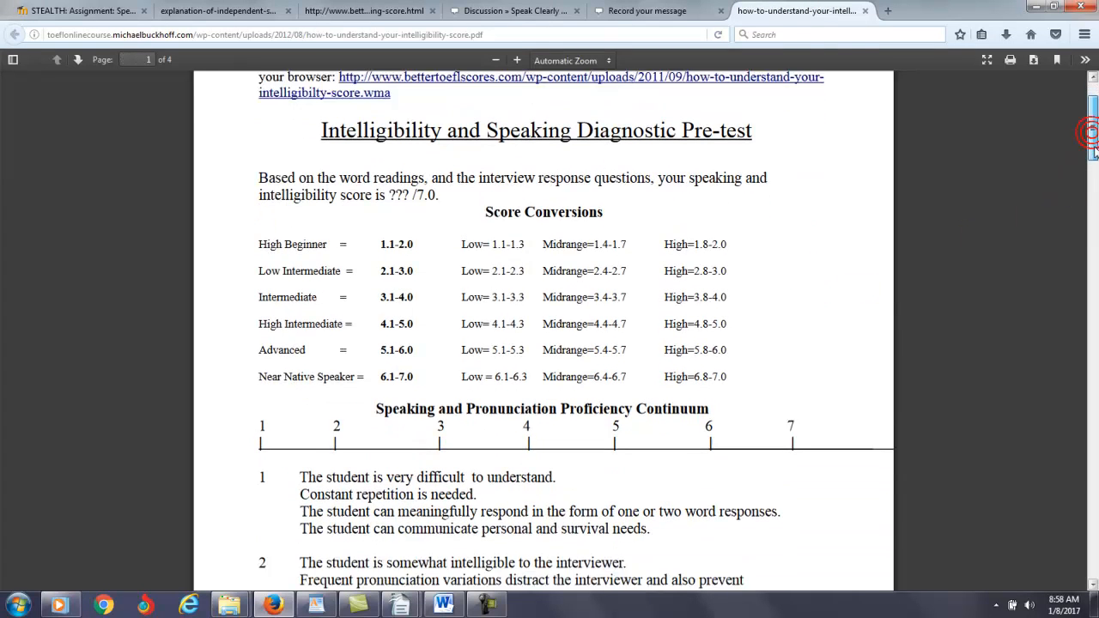
scroll("down", 3)
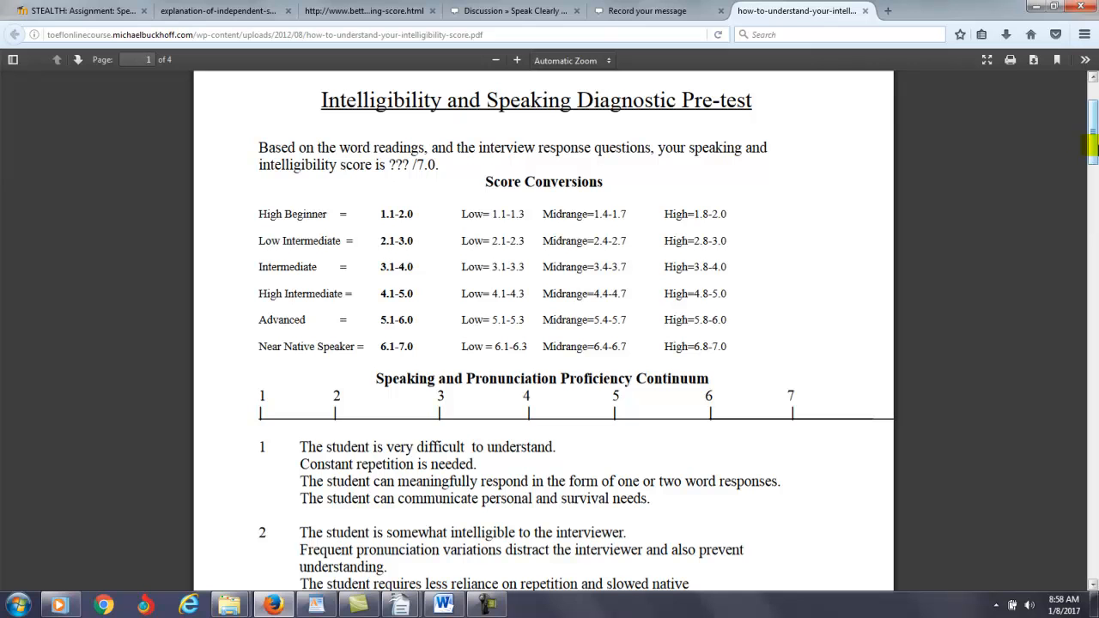
scroll("down", 3)
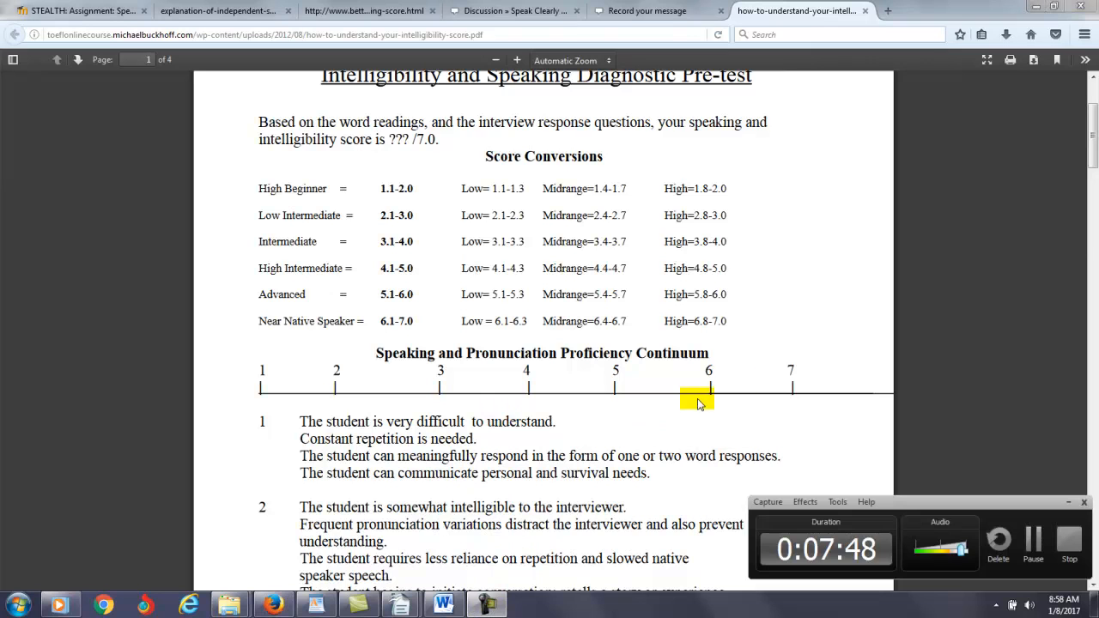
mouse_move(804, 330)
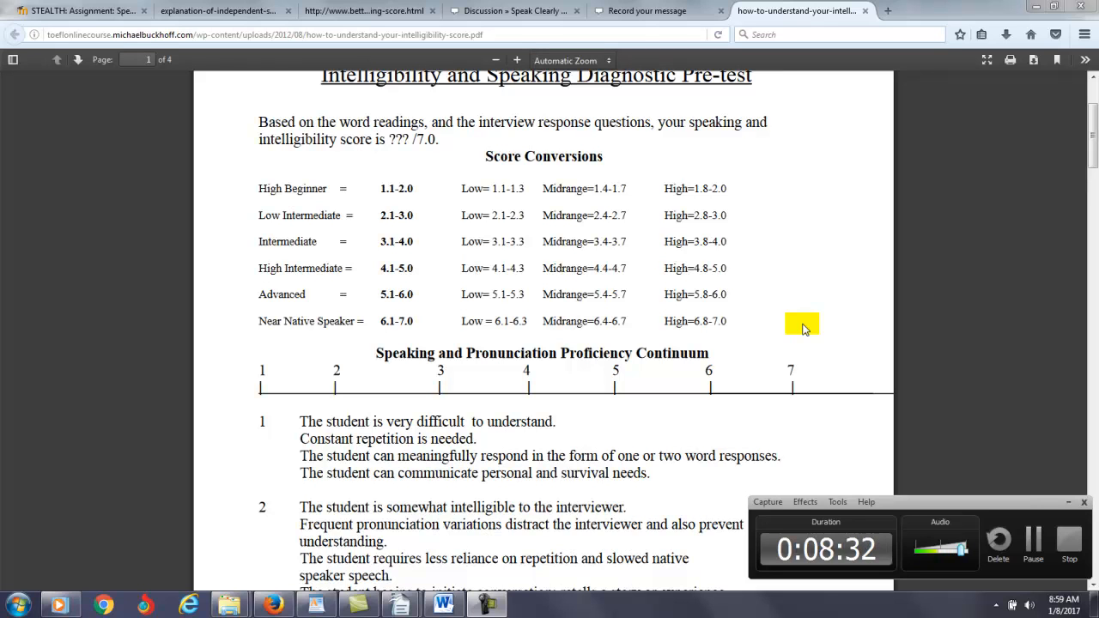
mouse_move(770, 240)
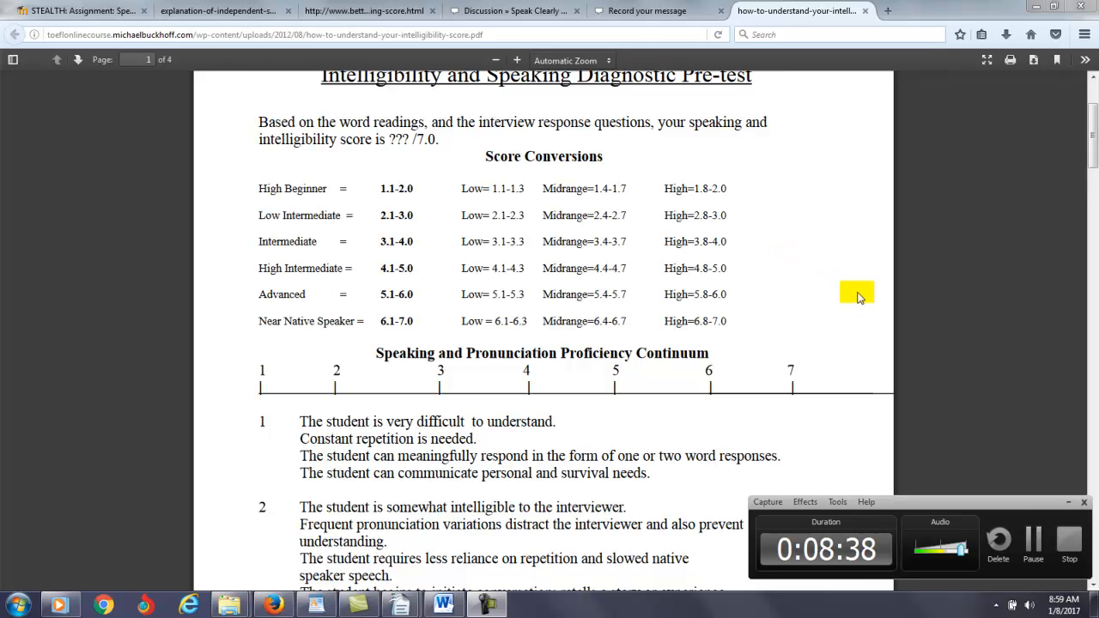
- Switch to the integrated speaking-20 discussion and load a reply-recording page in another tab
left_click(514, 10)
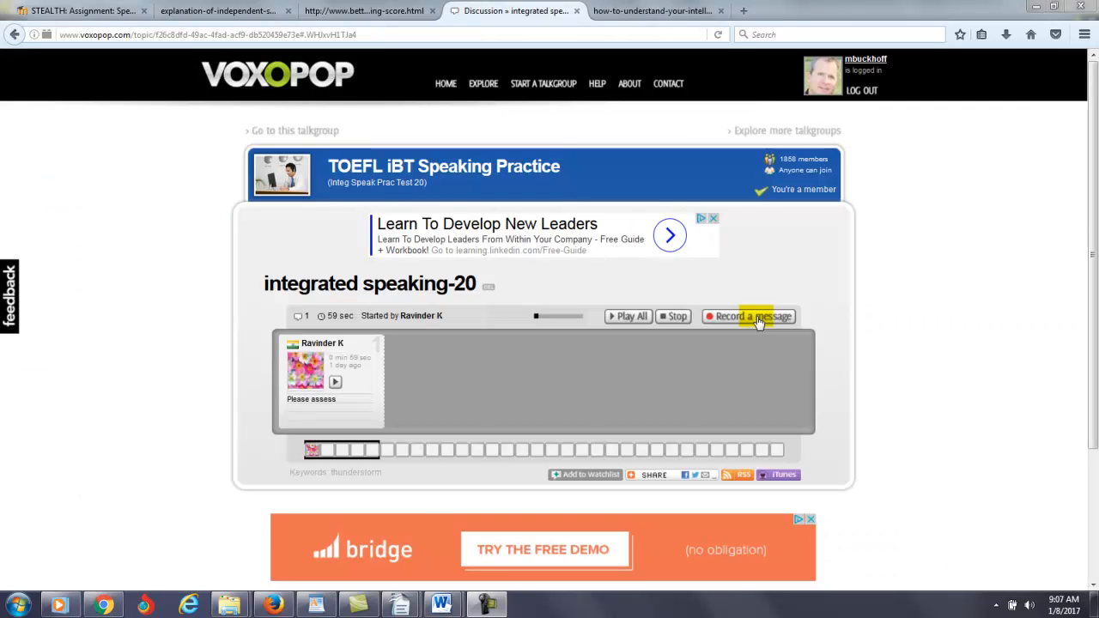
left_click(752, 316)
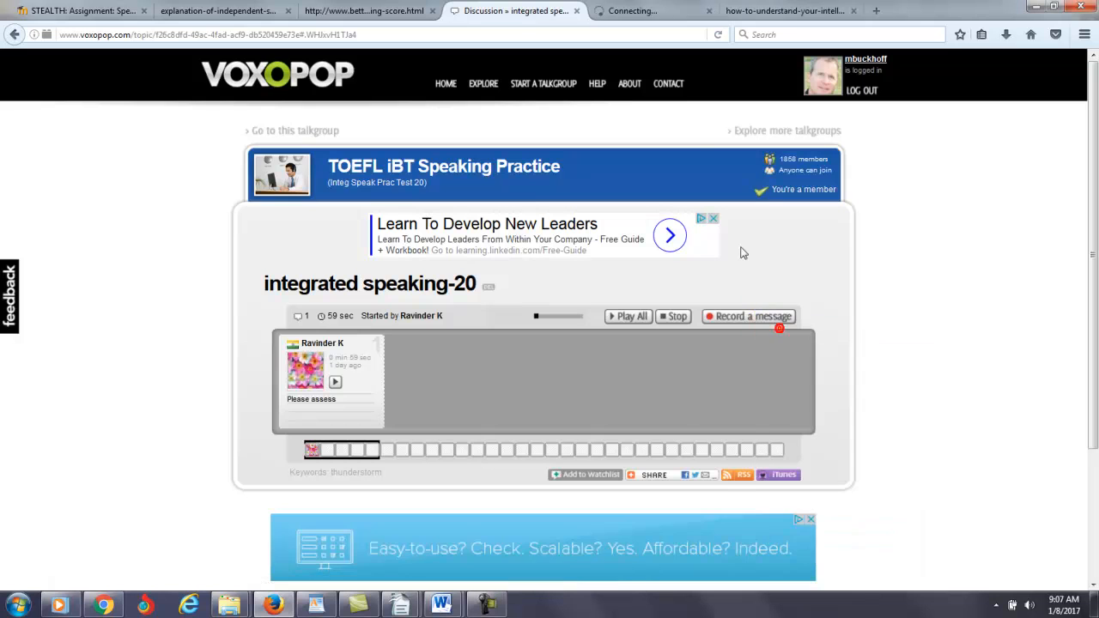
left_click(749, 316)
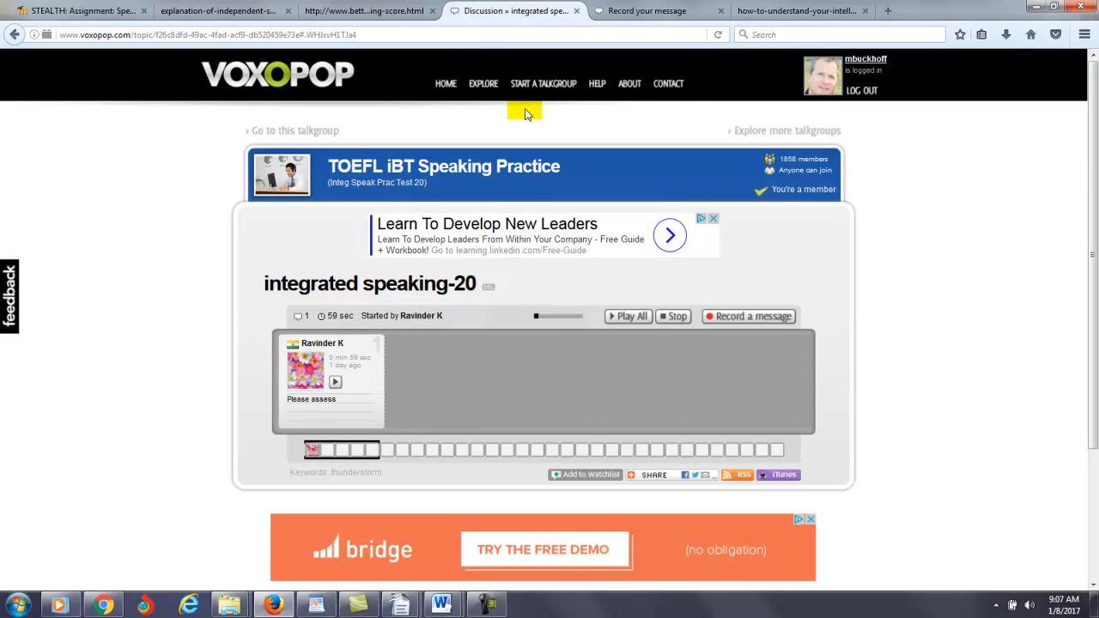
mouse_move(626, 204)
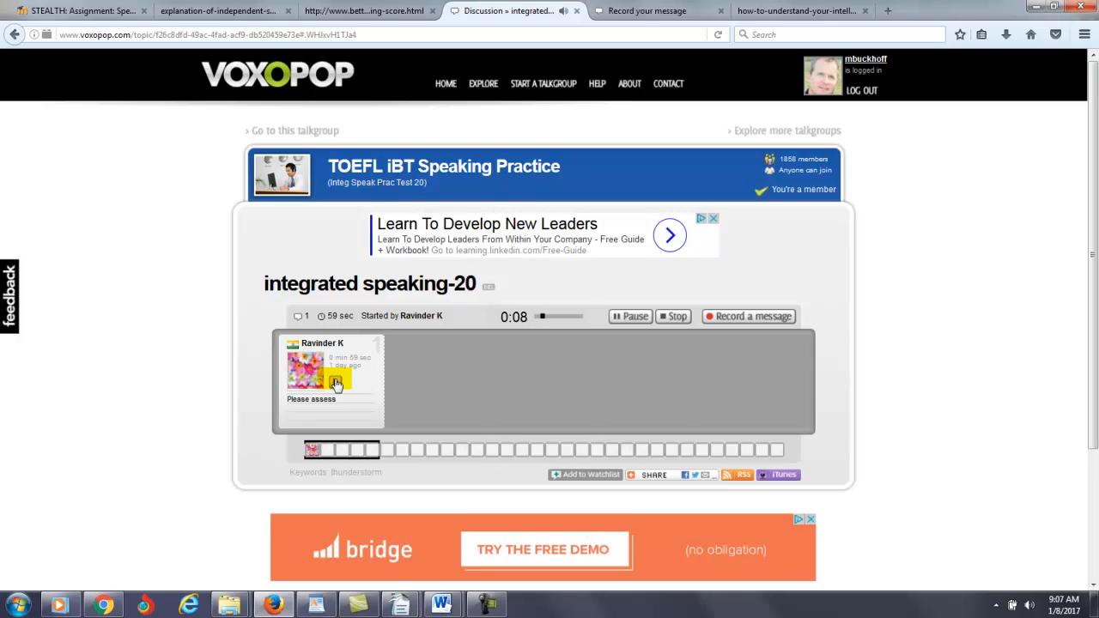
- Play the student's integrated speaking-20 response through to 1:00, pausing and resuming several times
left_click(629, 316)
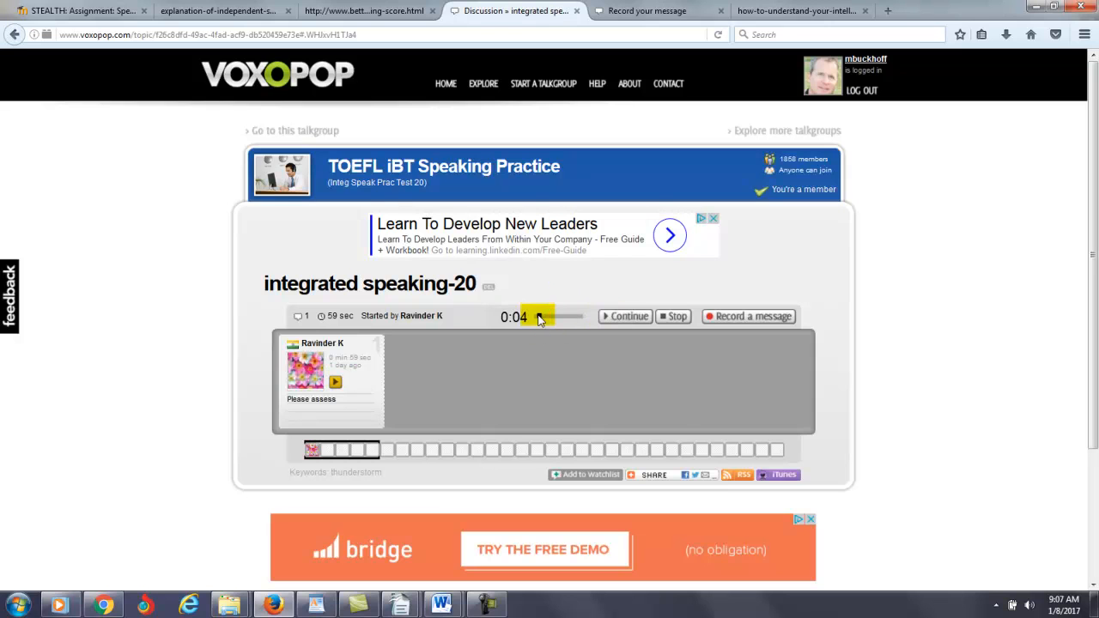
left_click(626, 316)
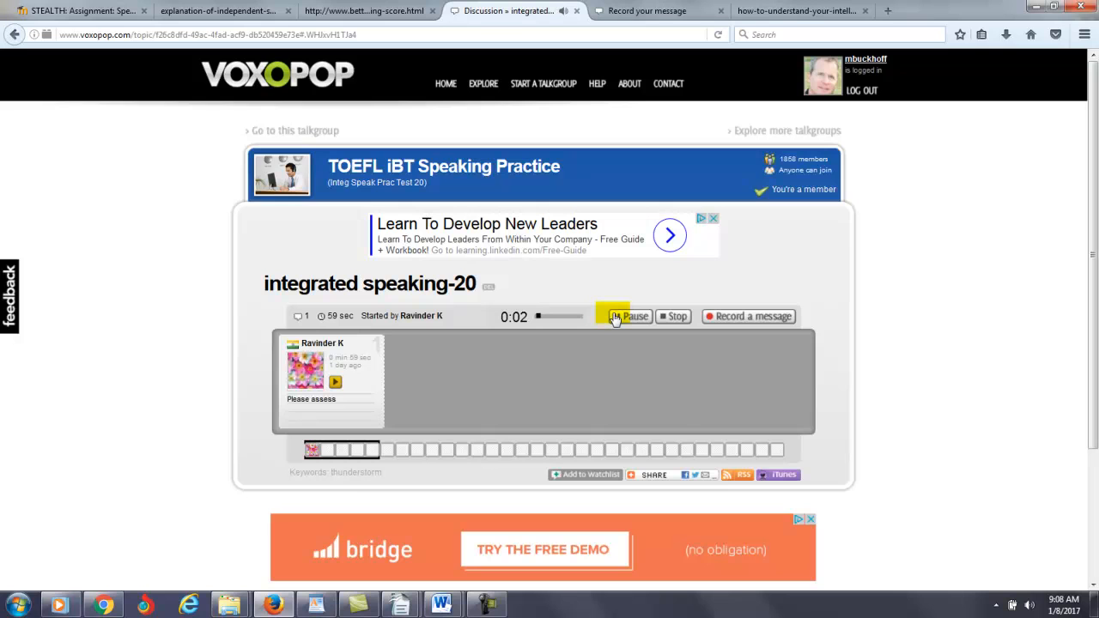
left_click(630, 316)
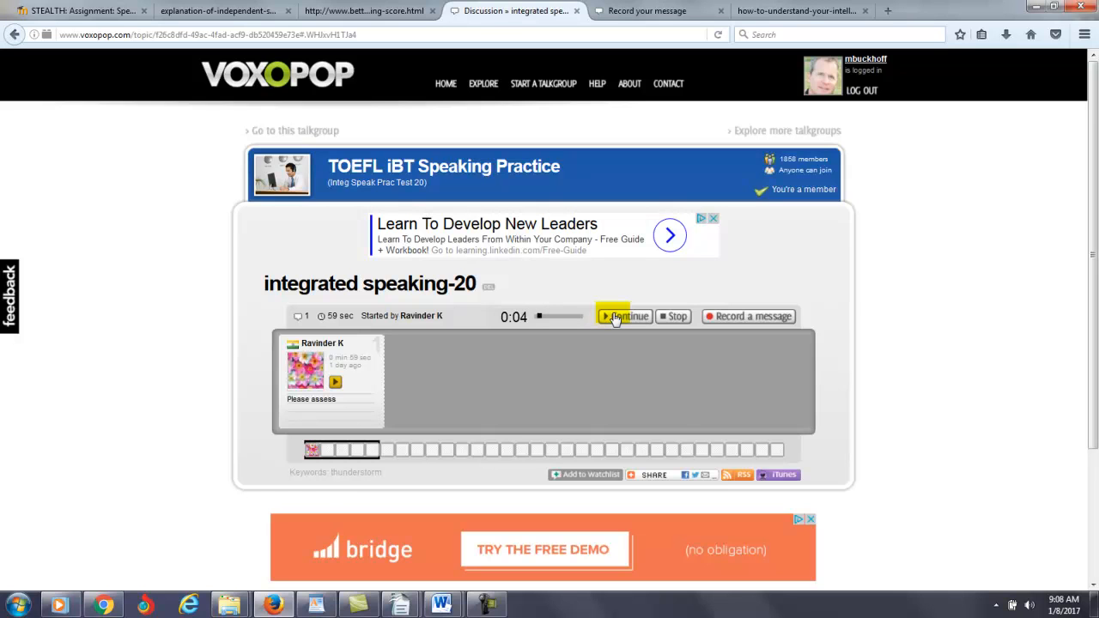
left_click(625, 317)
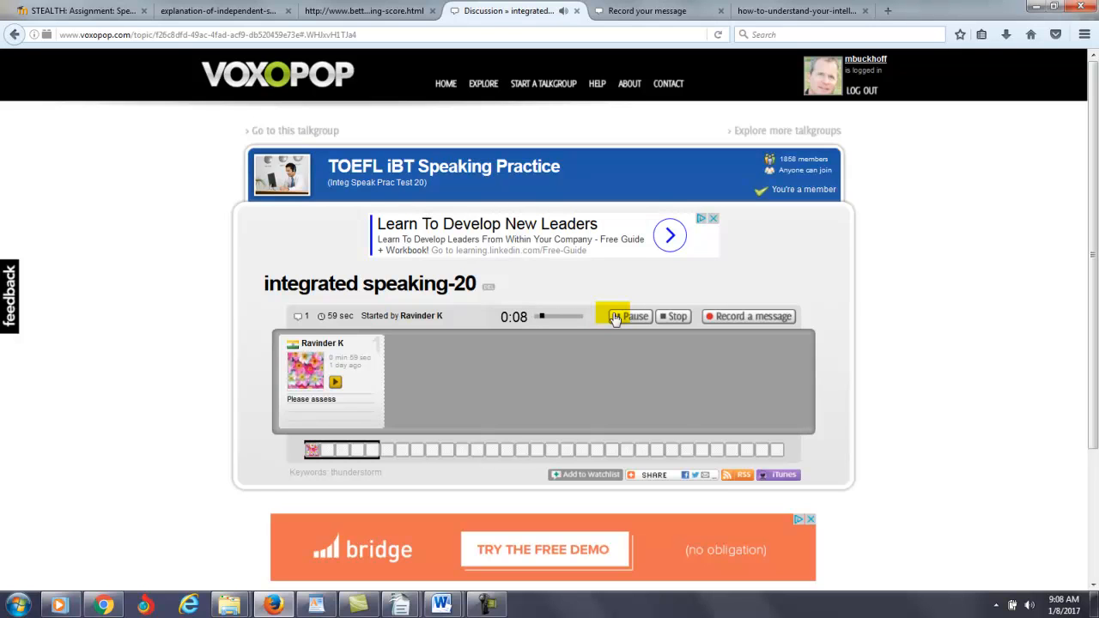
left_click(632, 316)
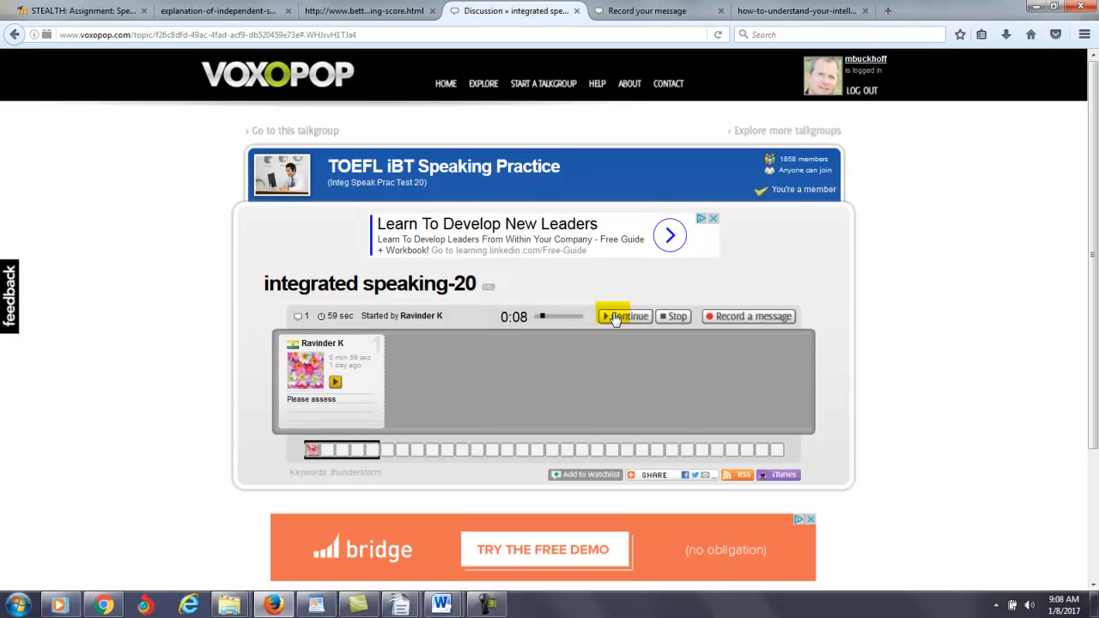
left_click(625, 316)
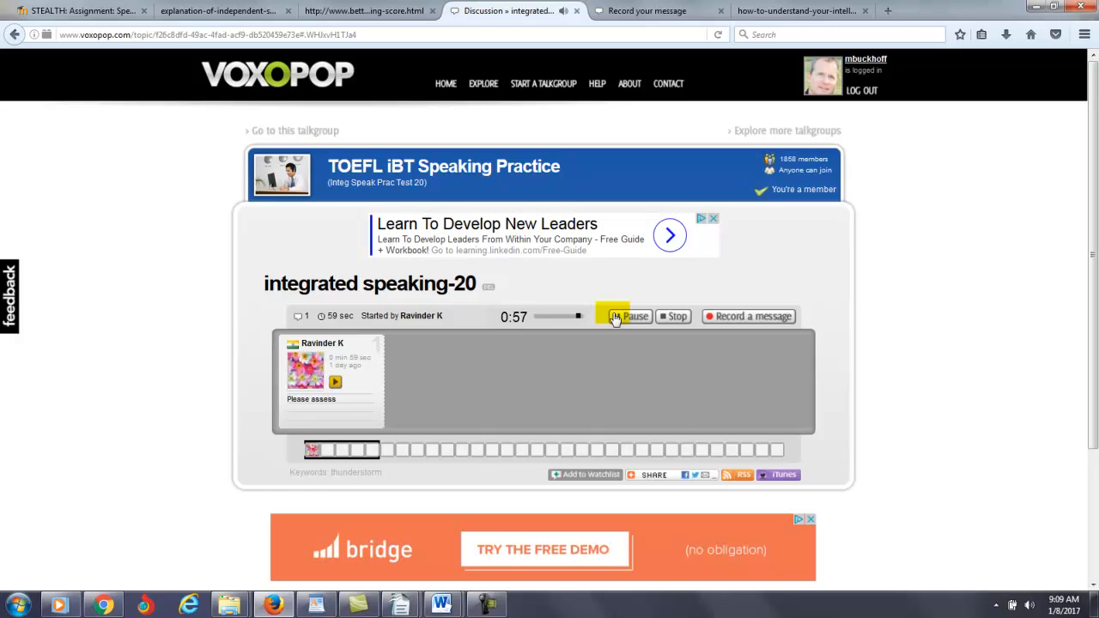
left_click(631, 316)
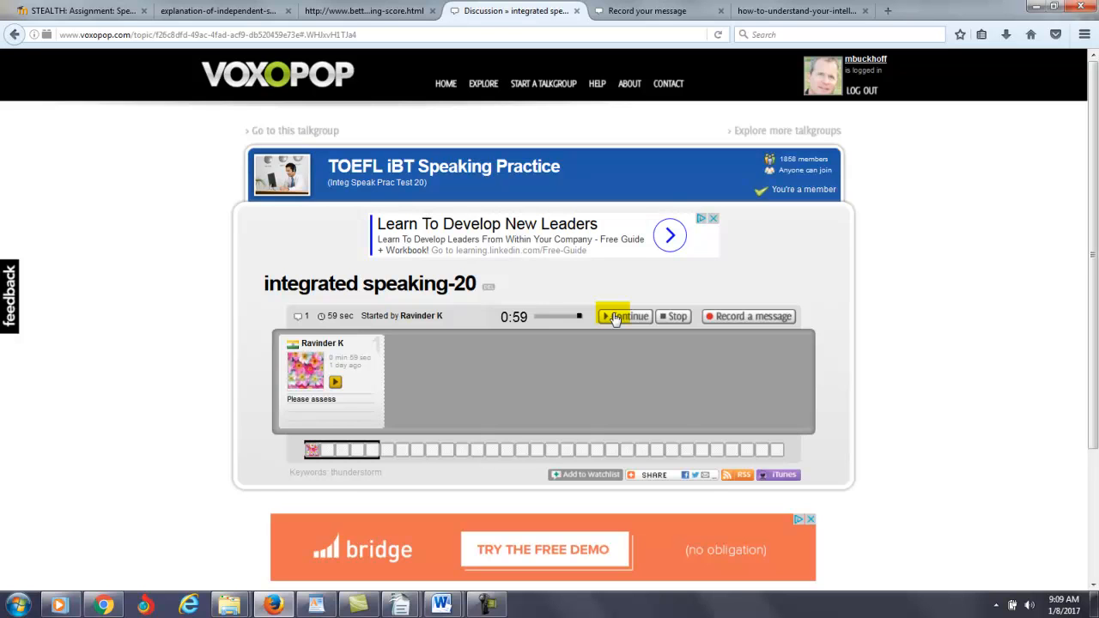
left_click(625, 316)
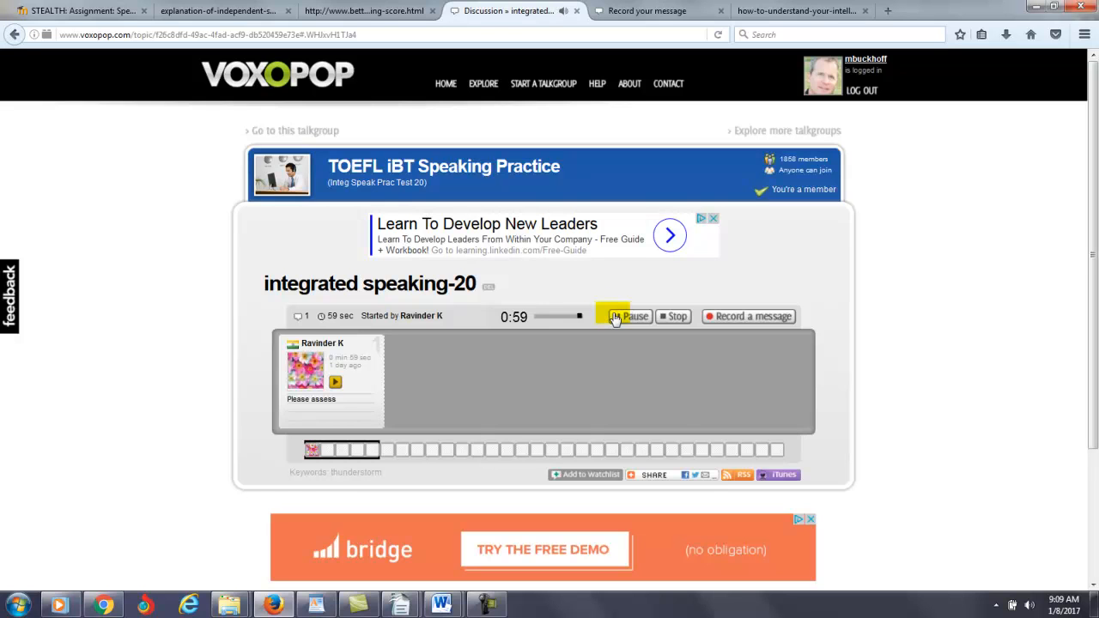
left_click(632, 316)
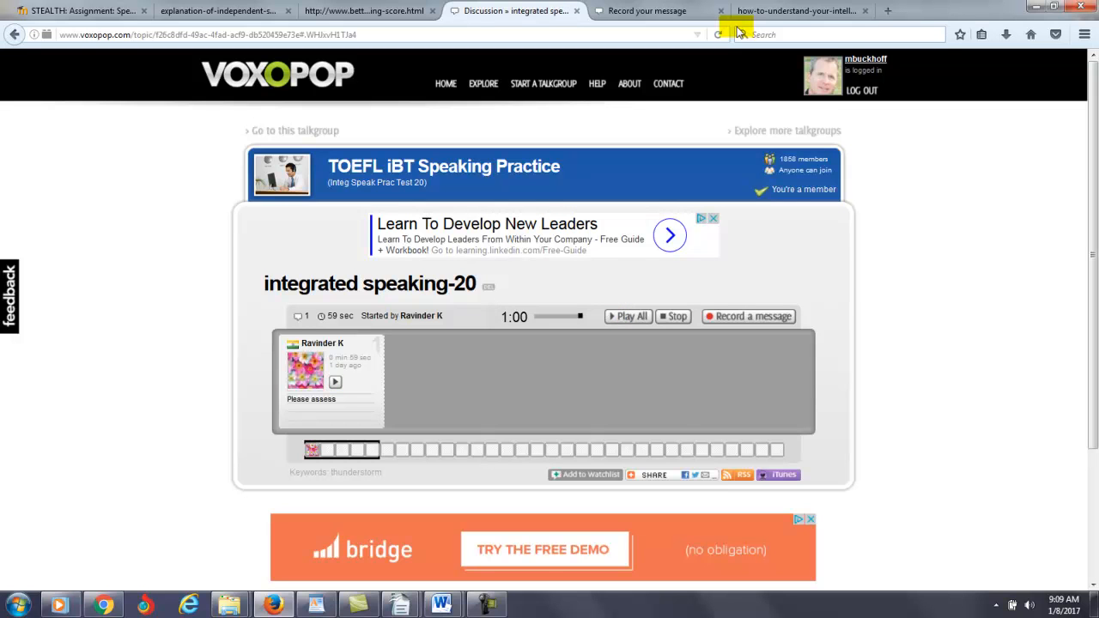
- Read the bettertoeflscores.com integrated speaking rubric bands from 4.00 down to about 2.33
left_click(367, 10)
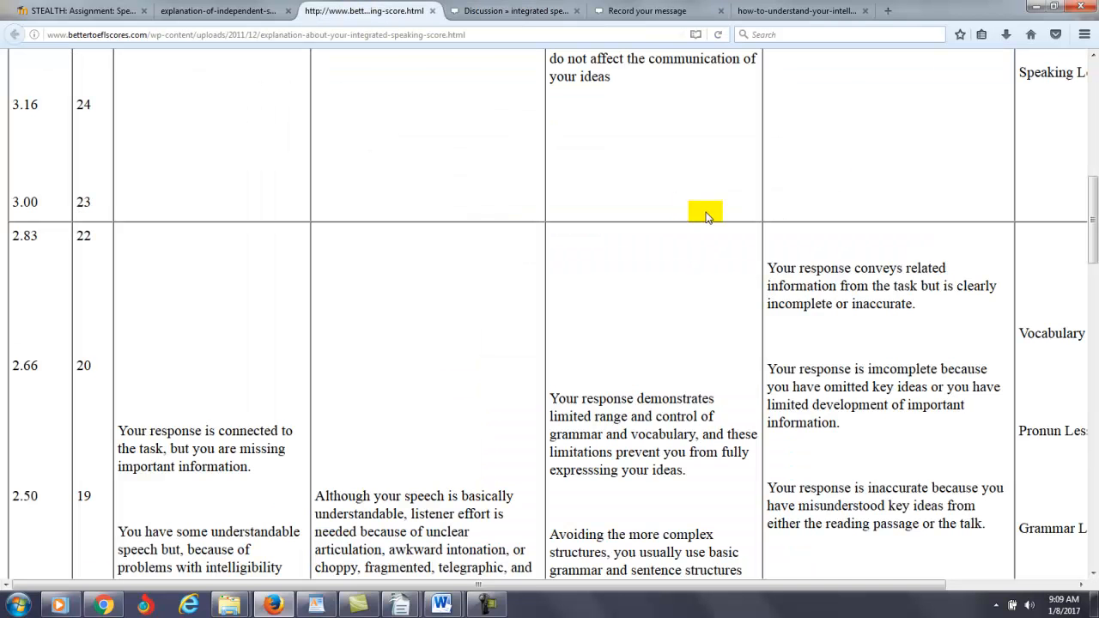
scroll("down", 3)
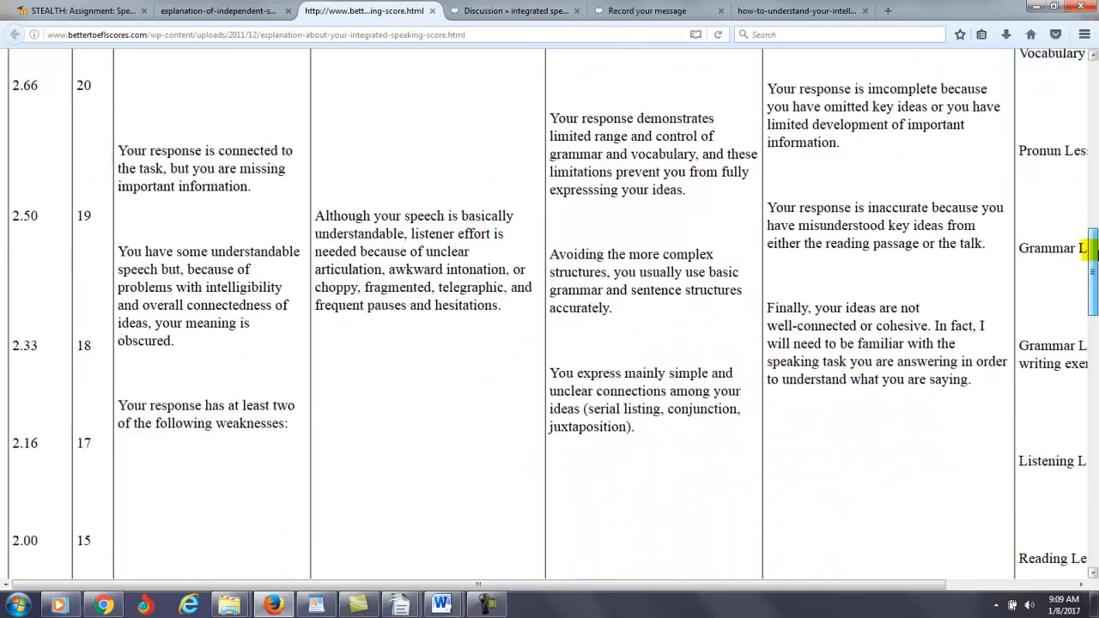
scroll("up", 3)
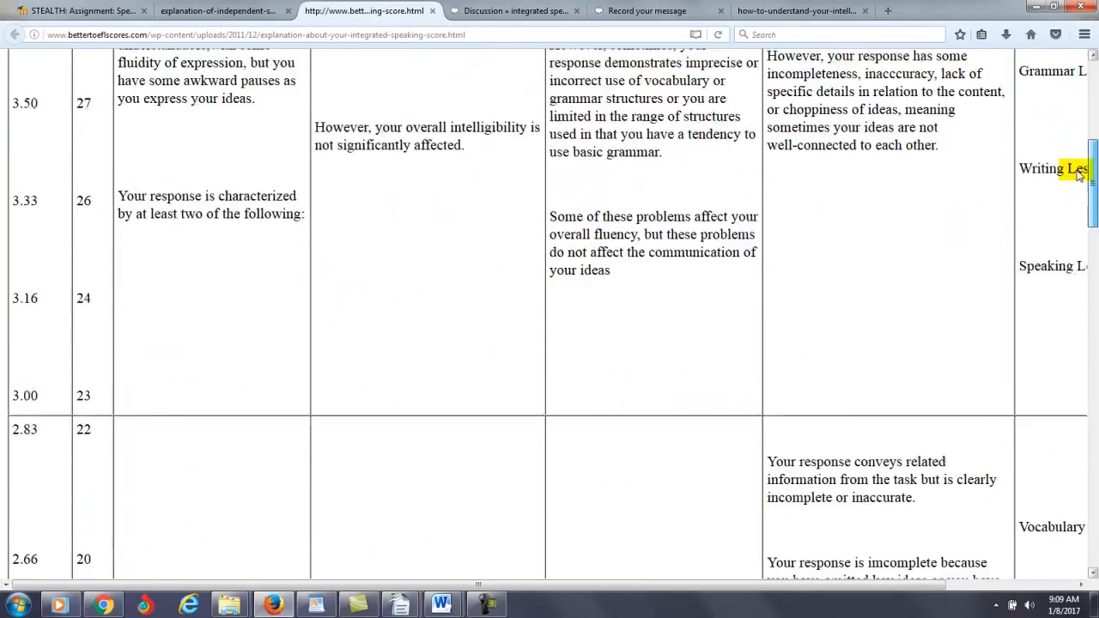
scroll("up", 3)
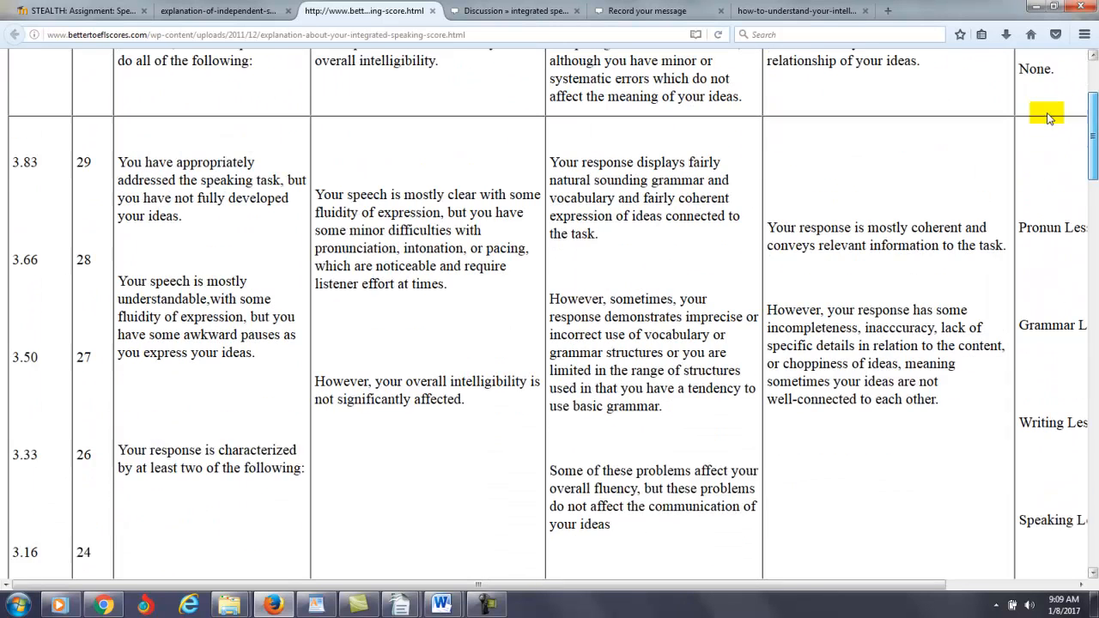
scroll("up", 3)
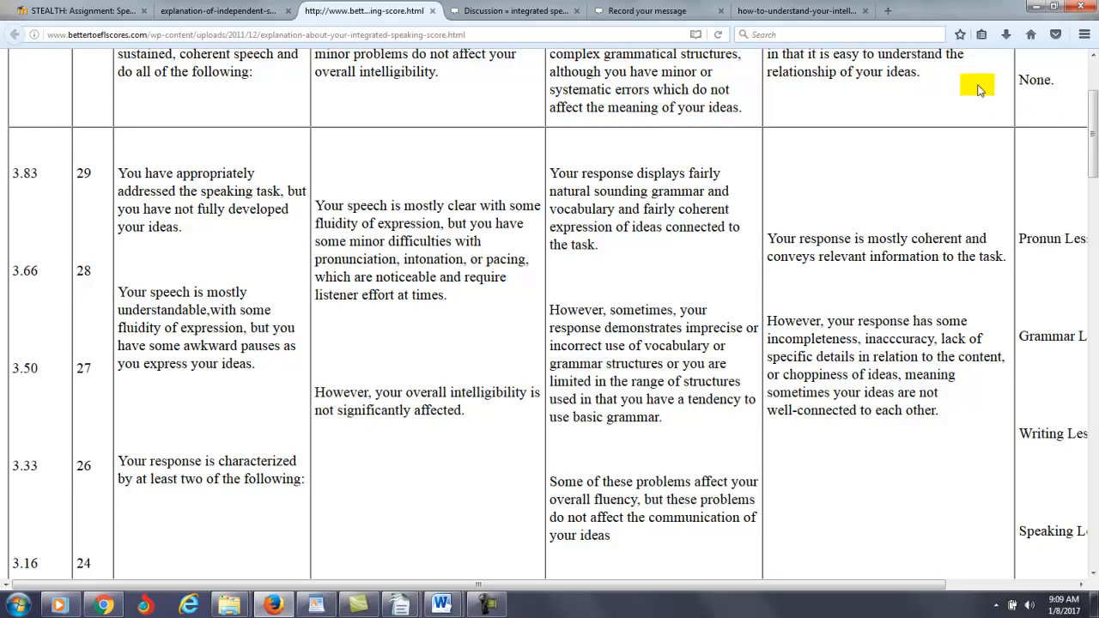
scroll("up", 3)
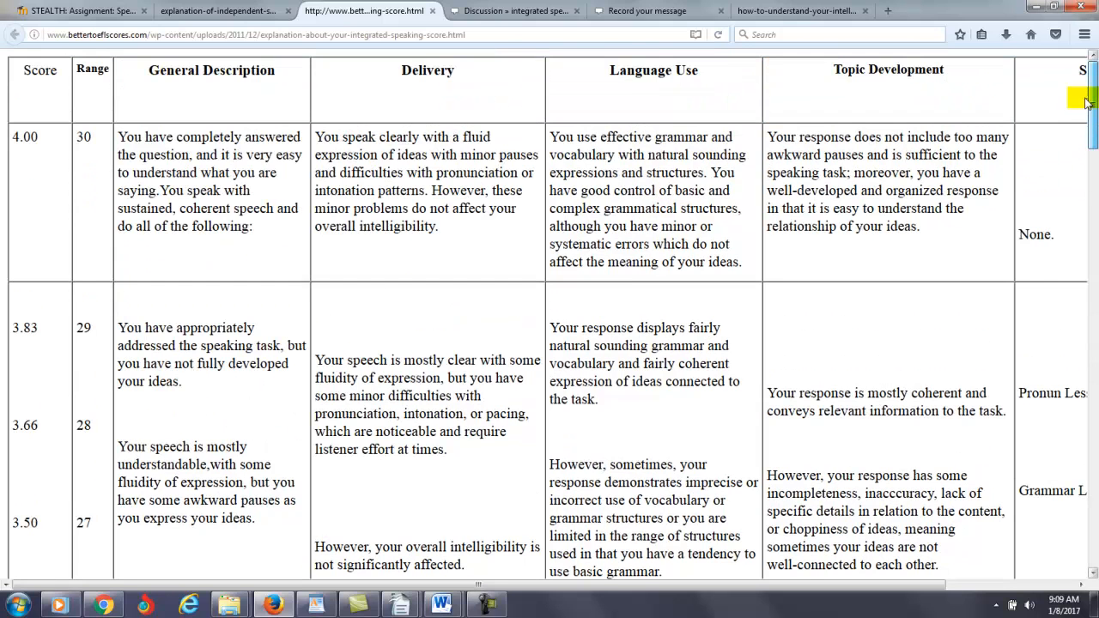
scroll("down", 3)
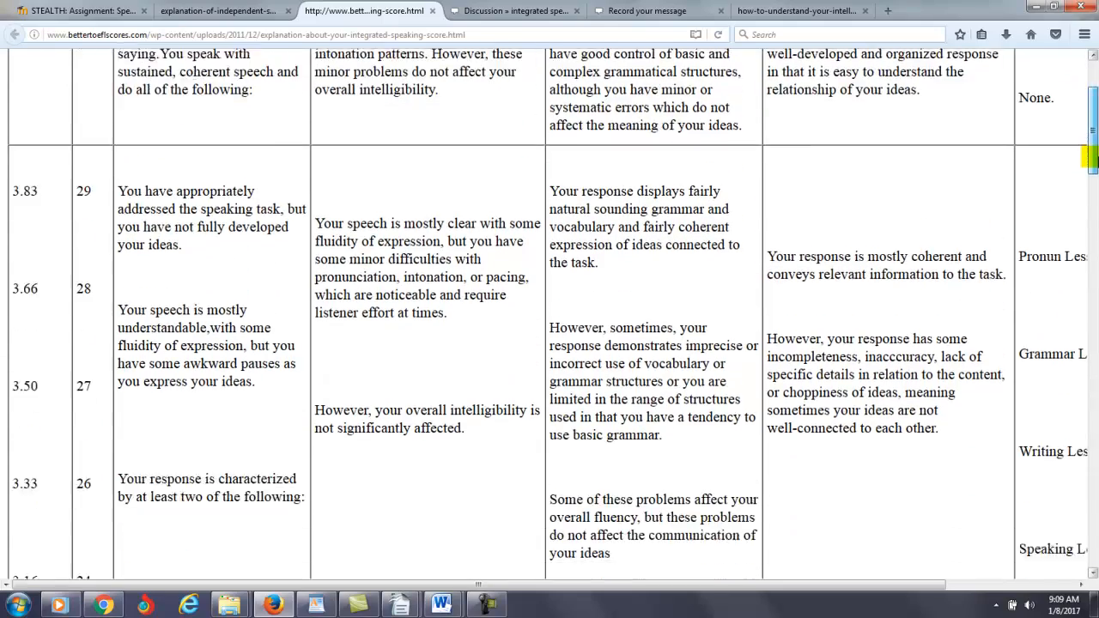
scroll("up", 3)
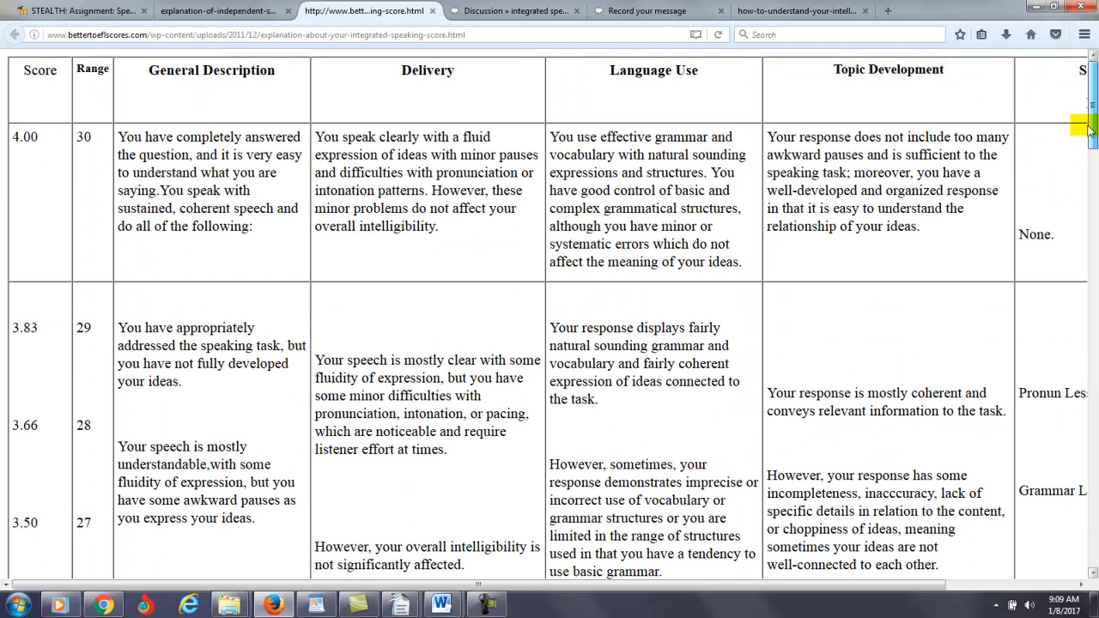
scroll("down", 3)
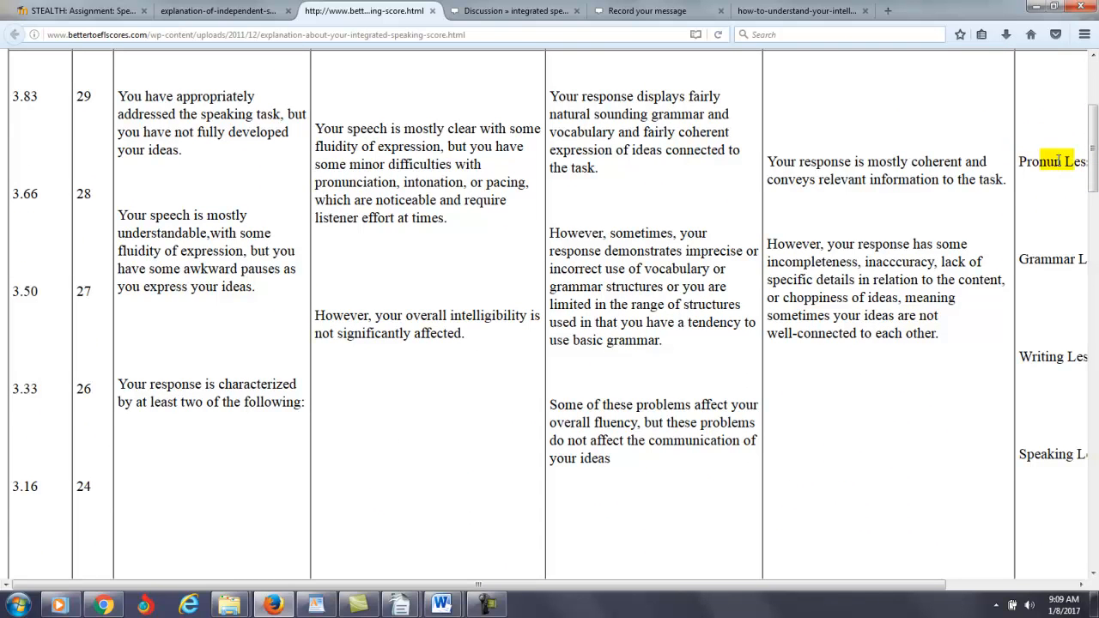
scroll("down", 3)
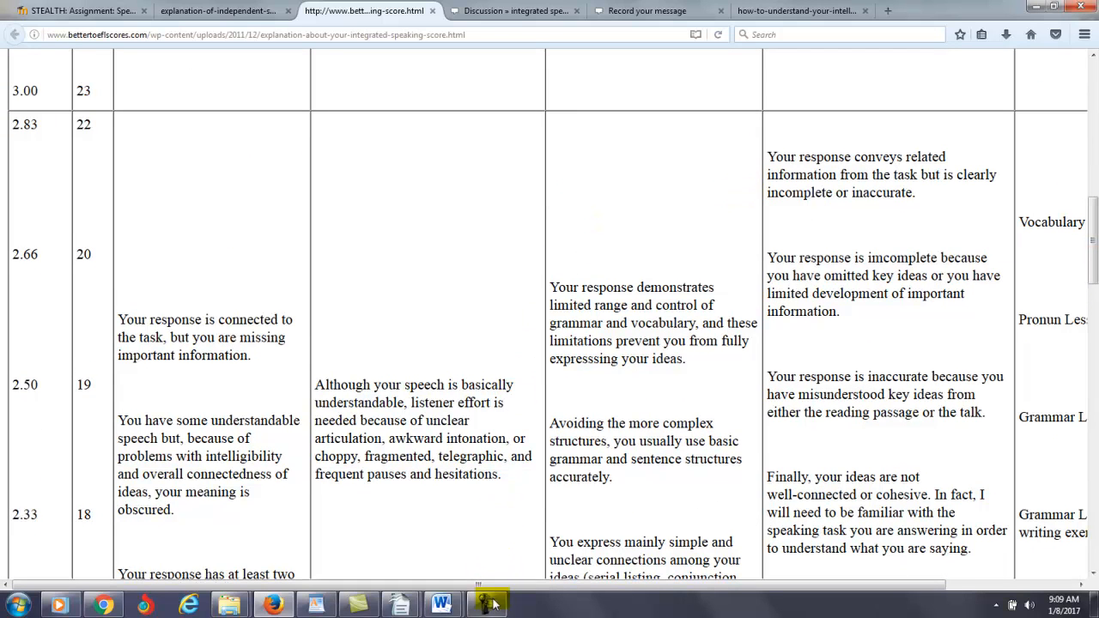
- Open the Lesson 15 reply recorder, accept the Java security risk, run it, and ready the recording
left_click(488, 604)
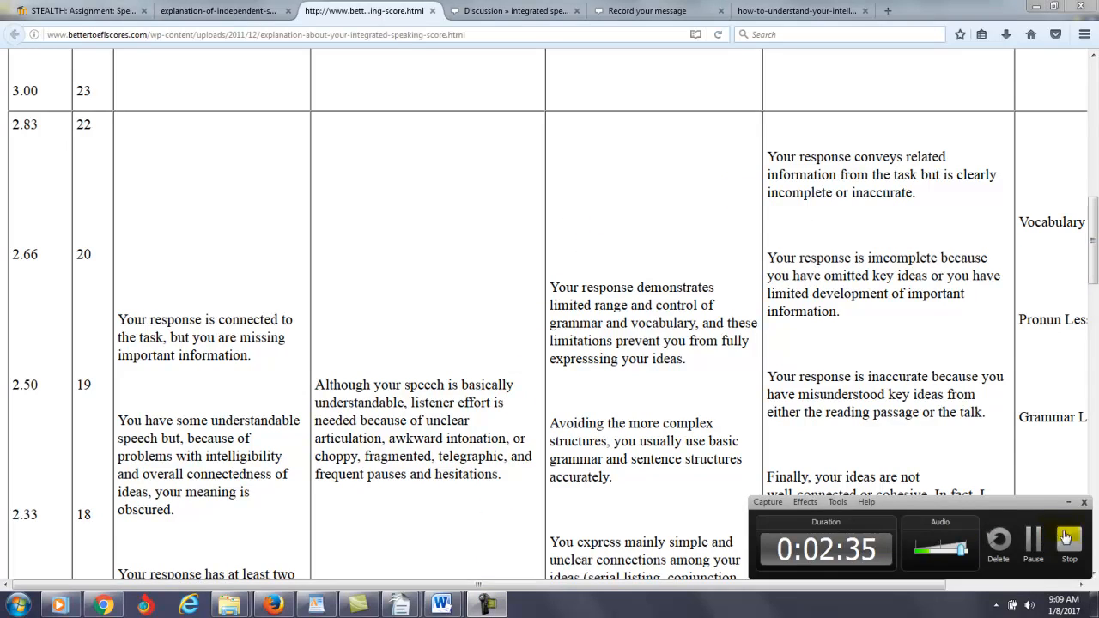
left_click(514, 10)
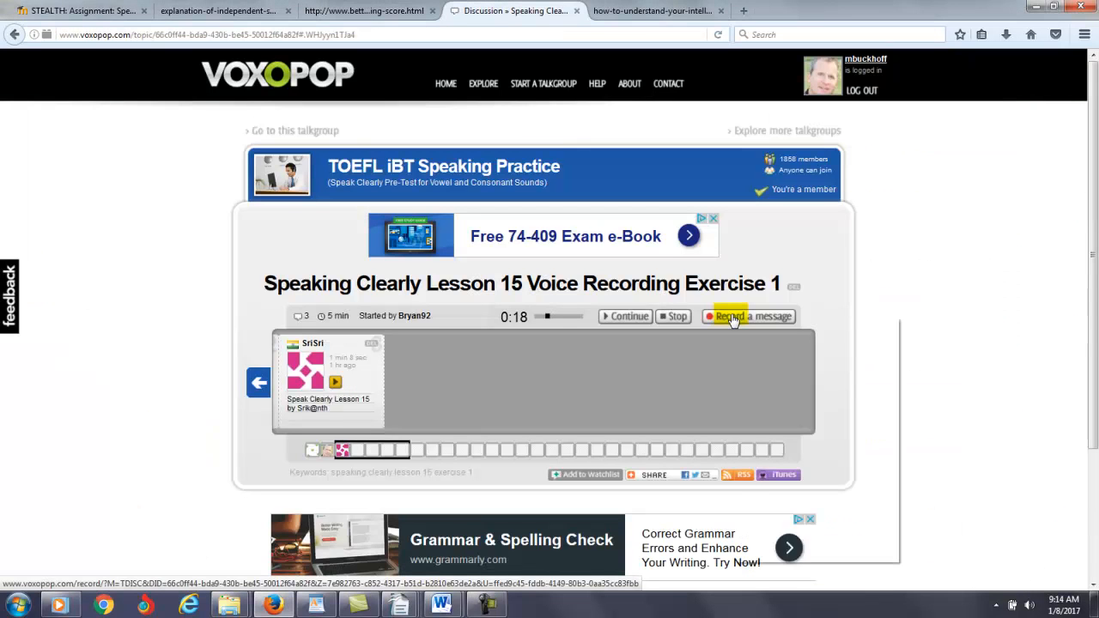
left_click(754, 316)
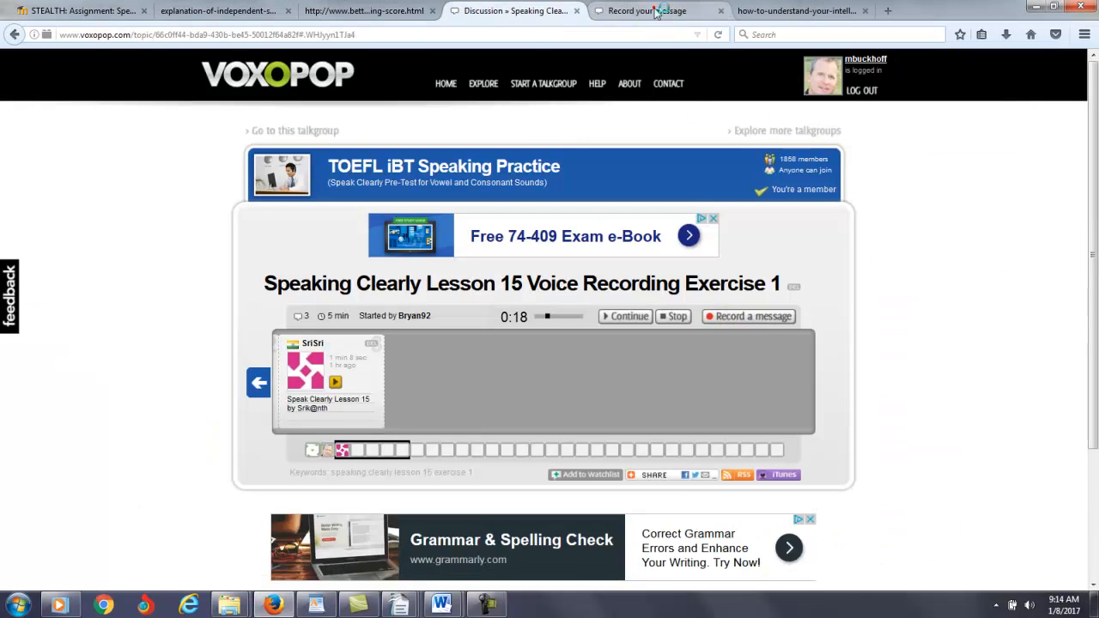
left_click(749, 316)
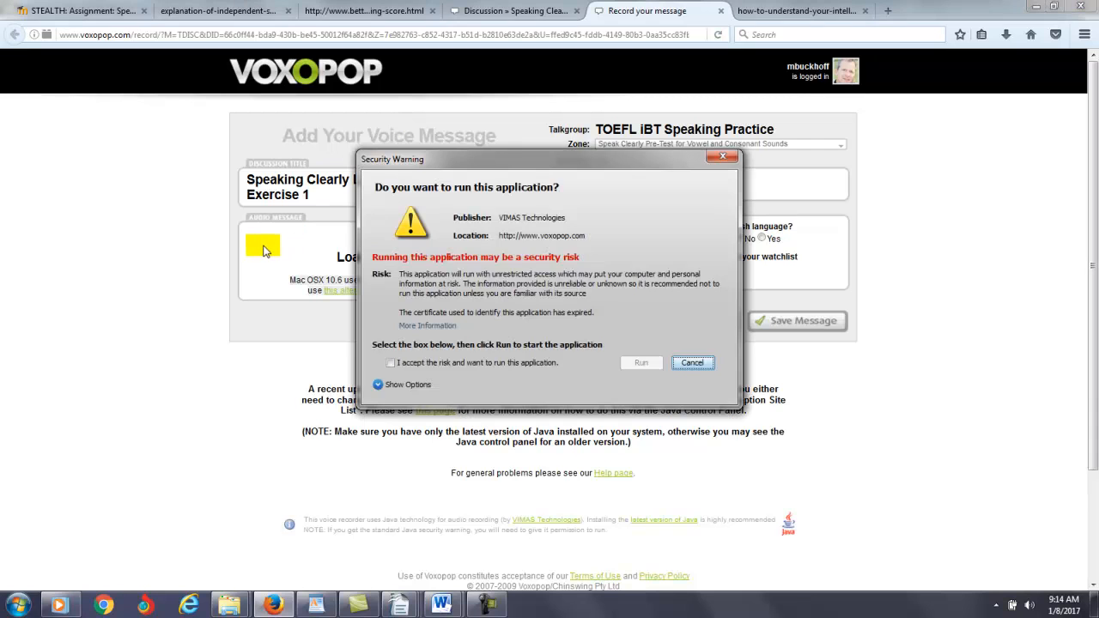
left_click(392, 363)
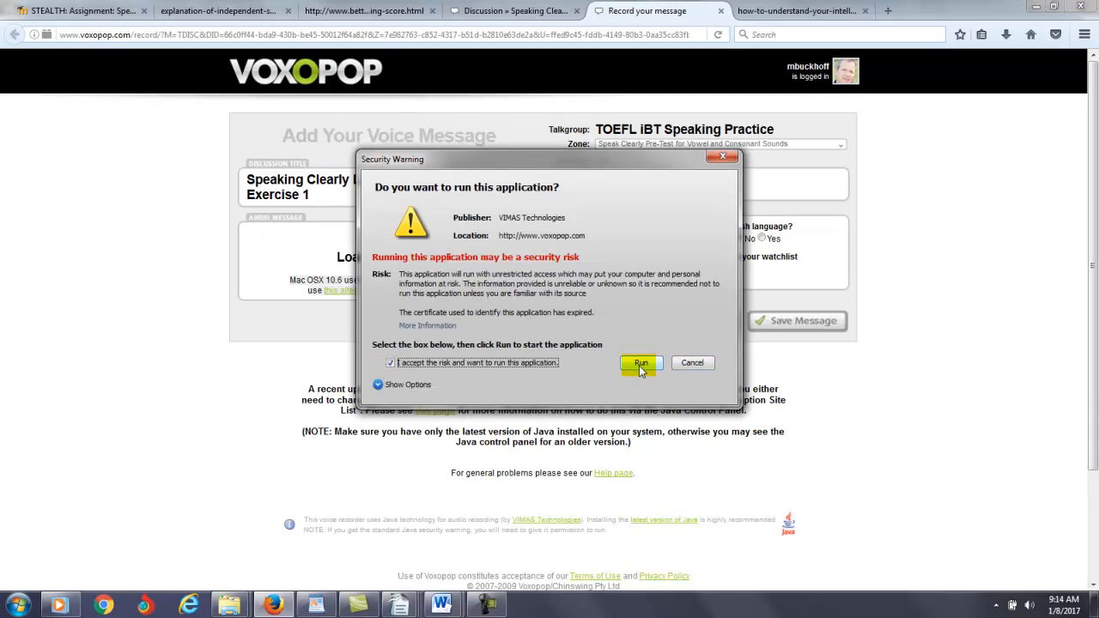
left_click(639, 362)
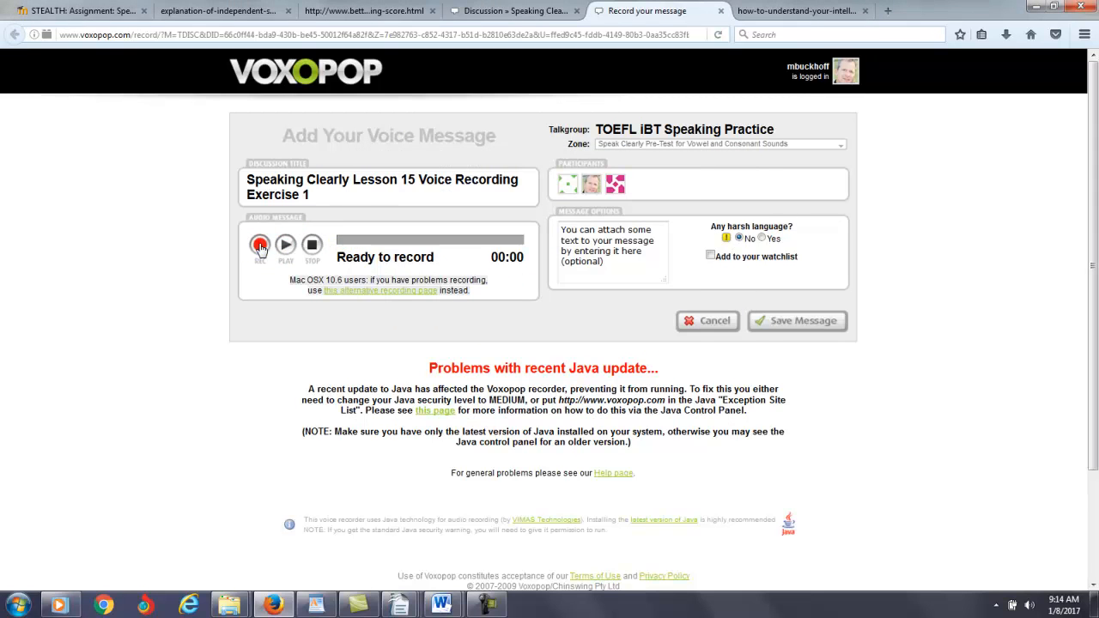
left_click(261, 244)
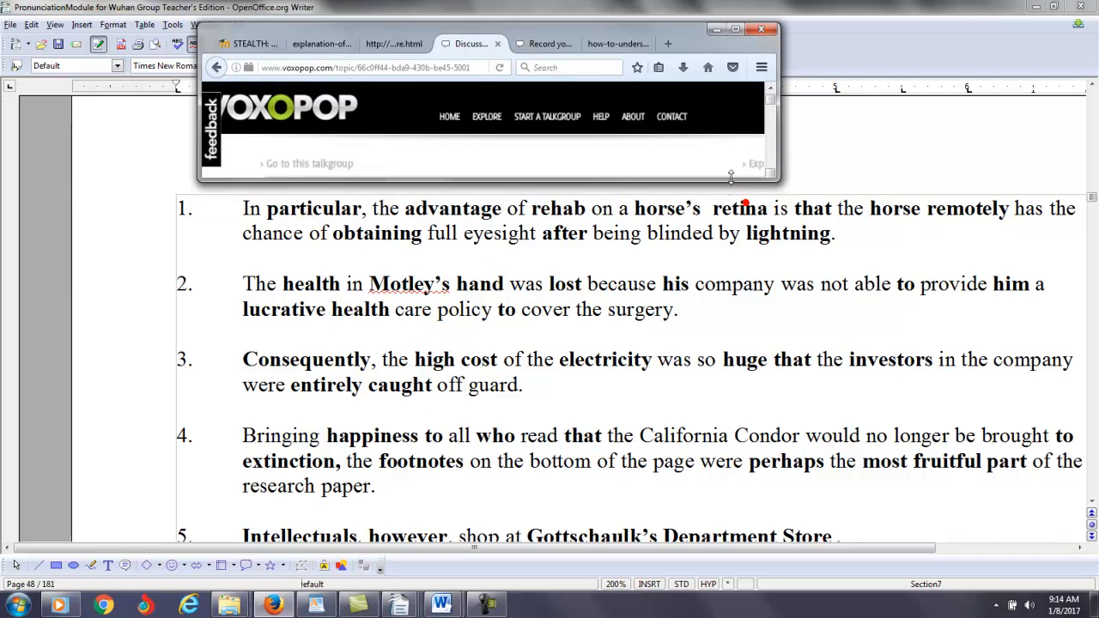
- Scroll through the Voice Recording Exercise 1 instructions and its five numbered practice sentences
scroll("down", 3)
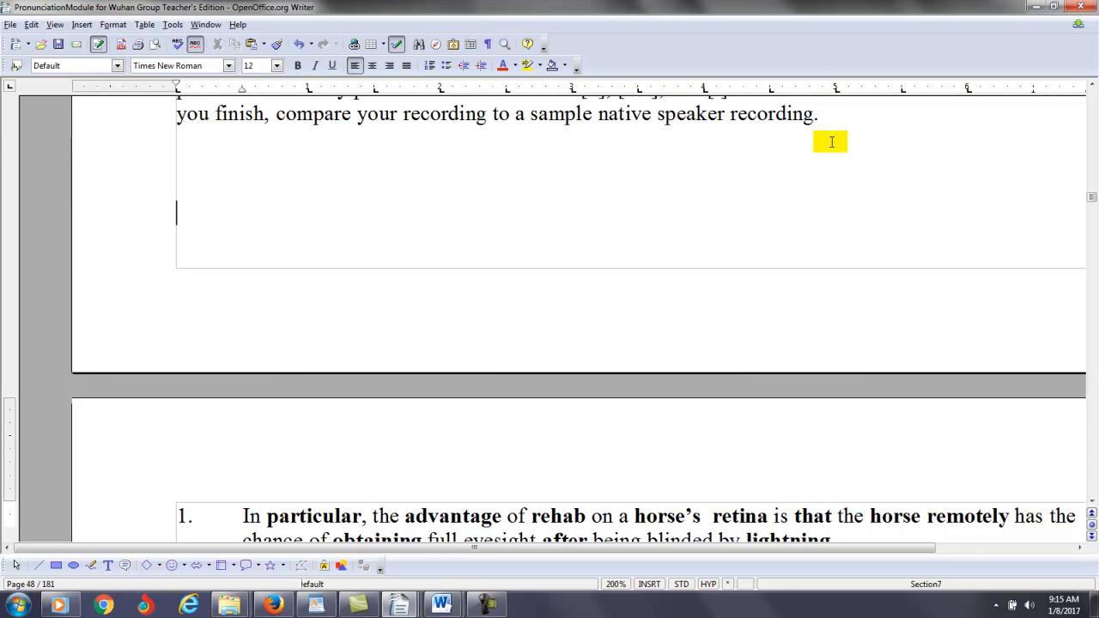
scroll("up", 3)
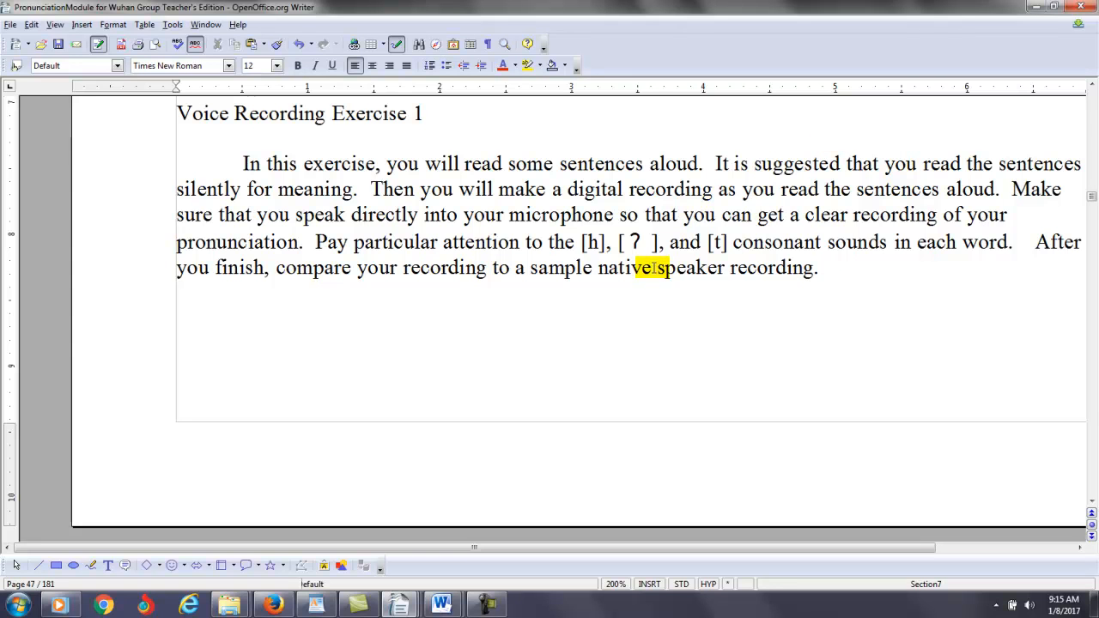
scroll("down", 3)
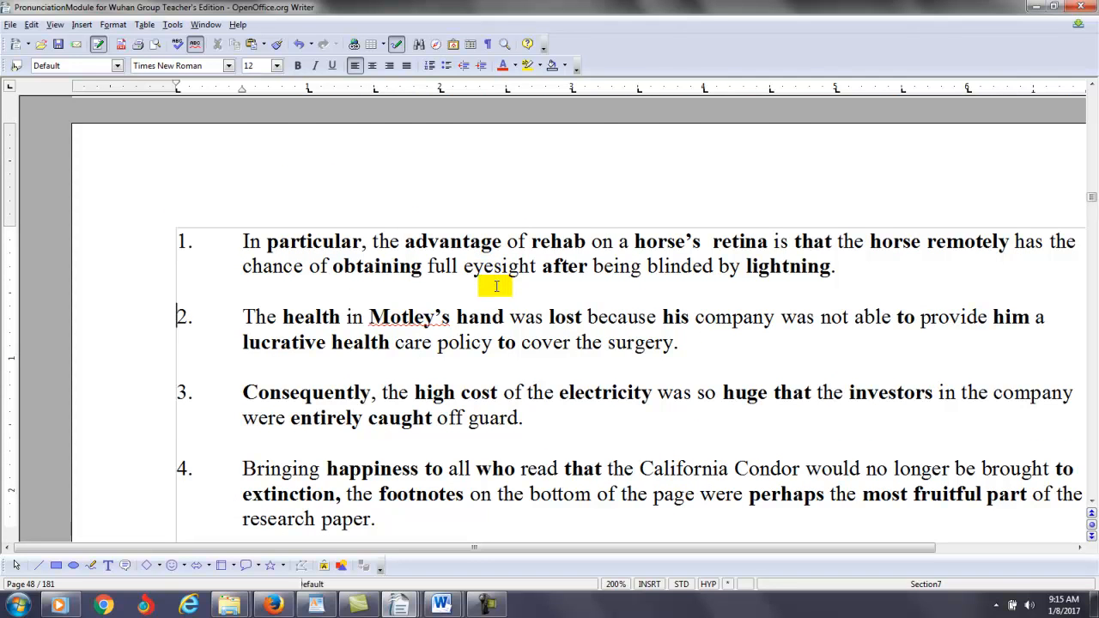
scroll("down", 3)
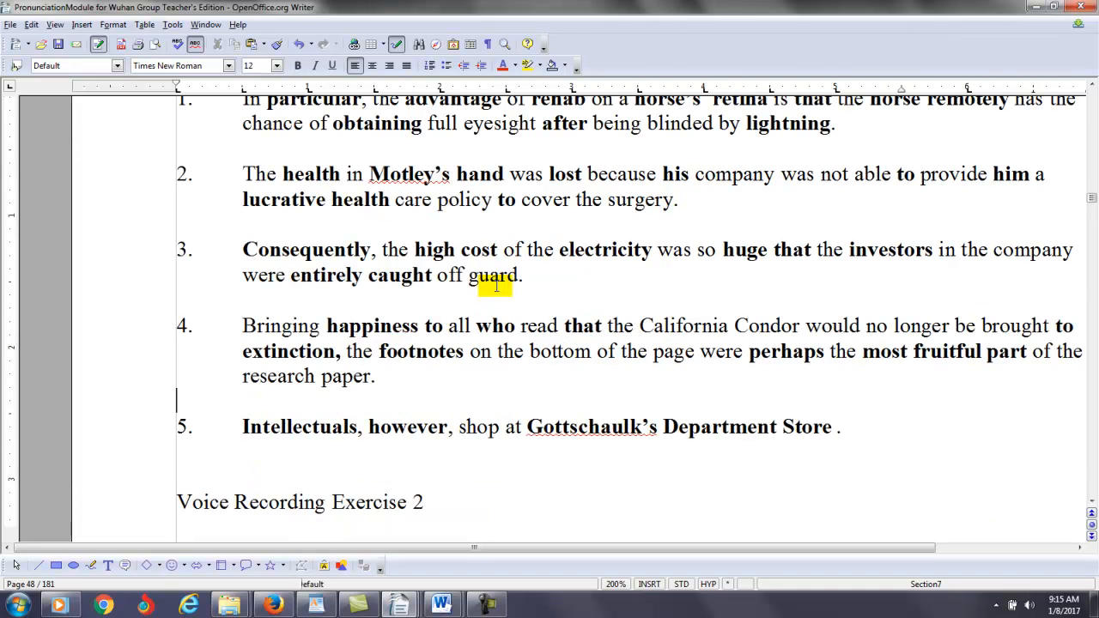
scroll("up", 3)
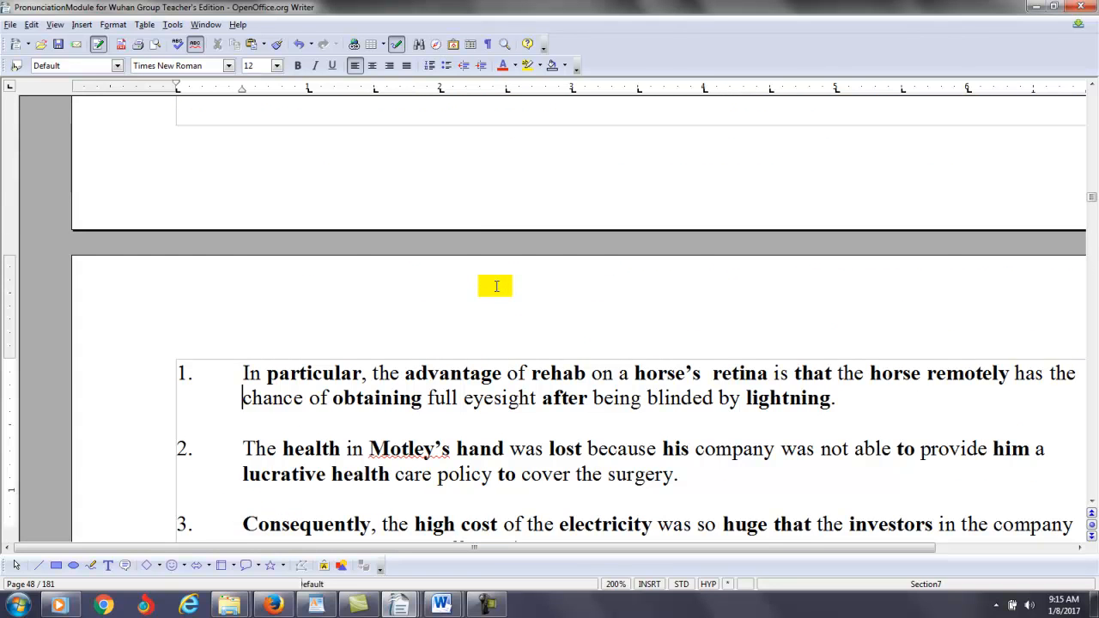
scroll("down", 3)
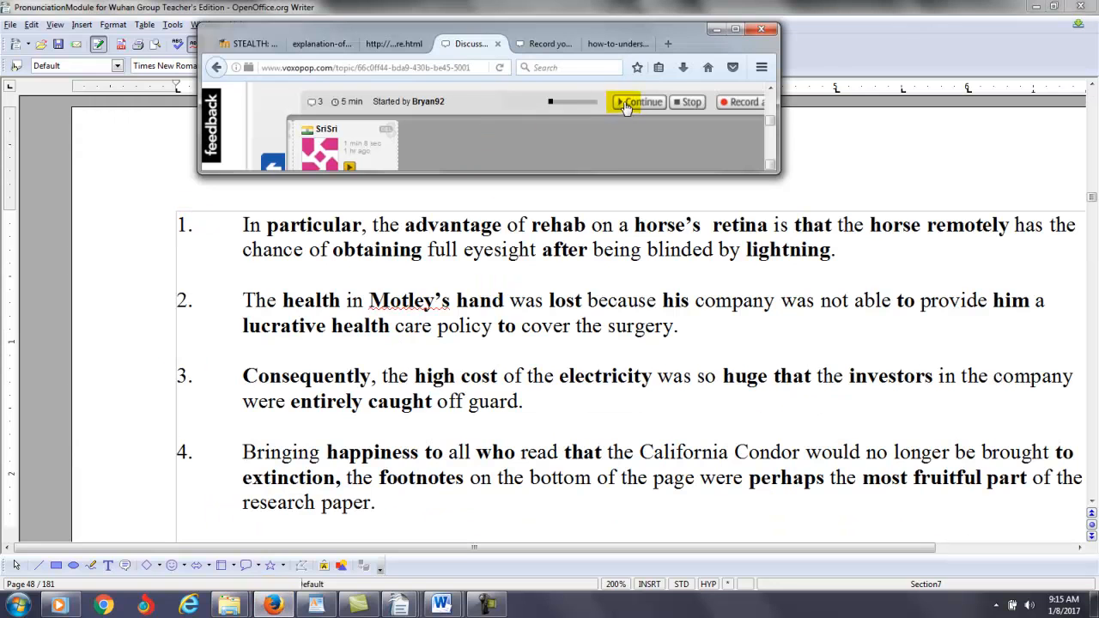
- Play the student's Exercise 1 recording in three short stretches, pausing after each sentence
left_click(643, 103)
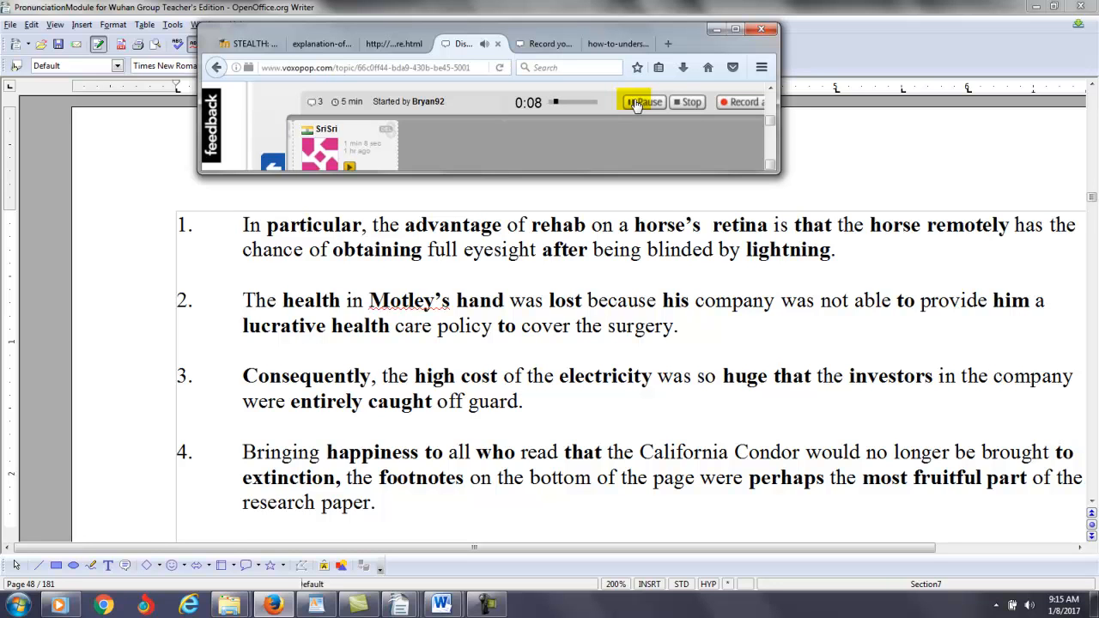
left_click(639, 103)
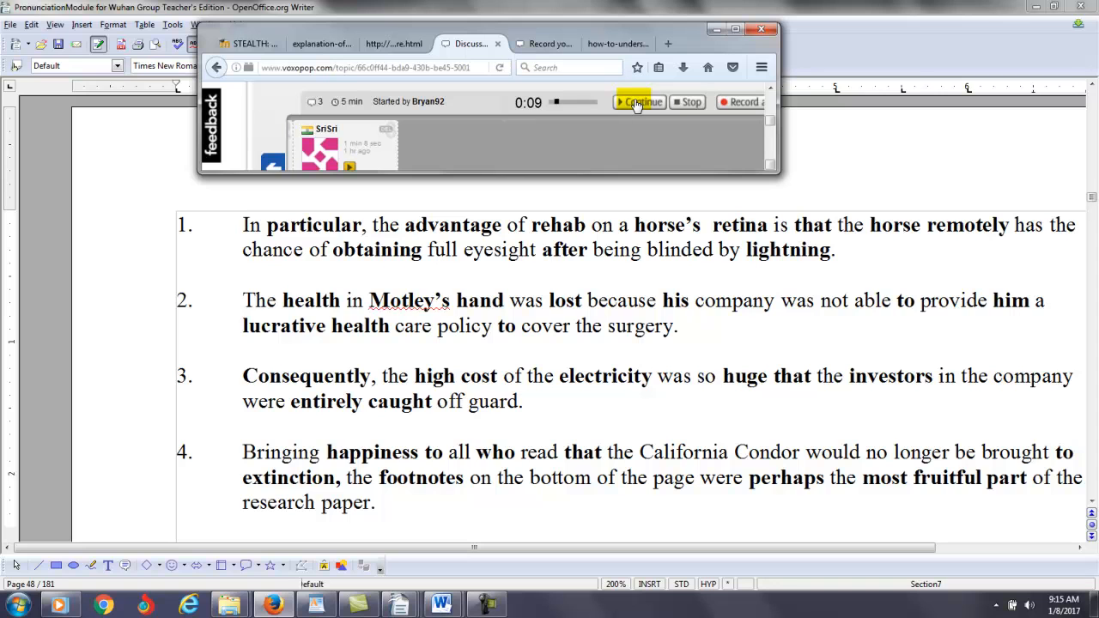
left_click(639, 103)
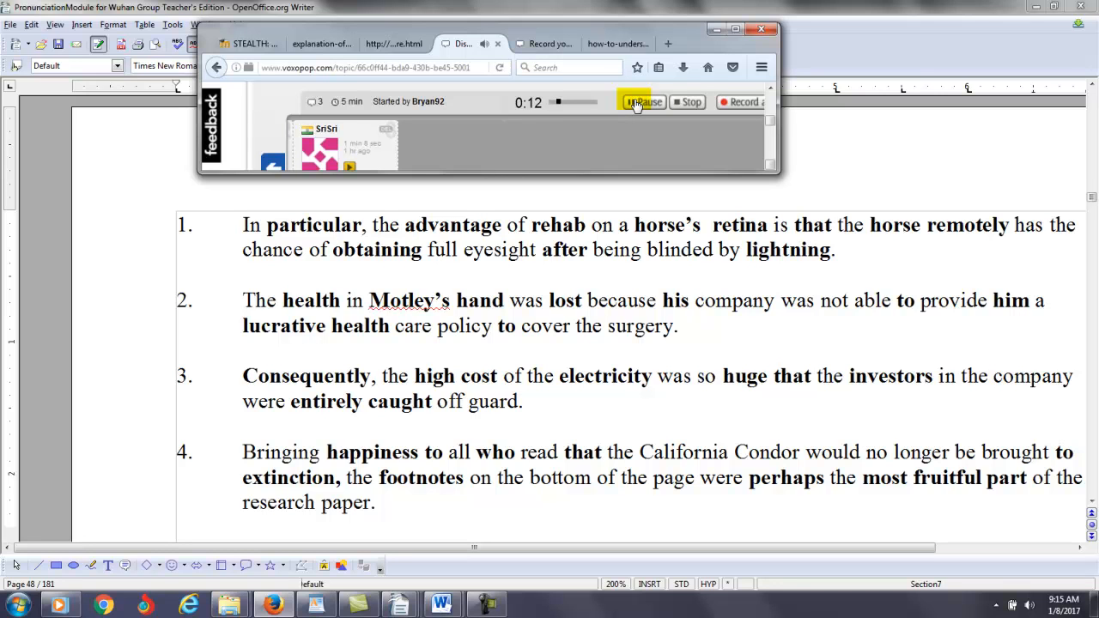
left_click(639, 103)
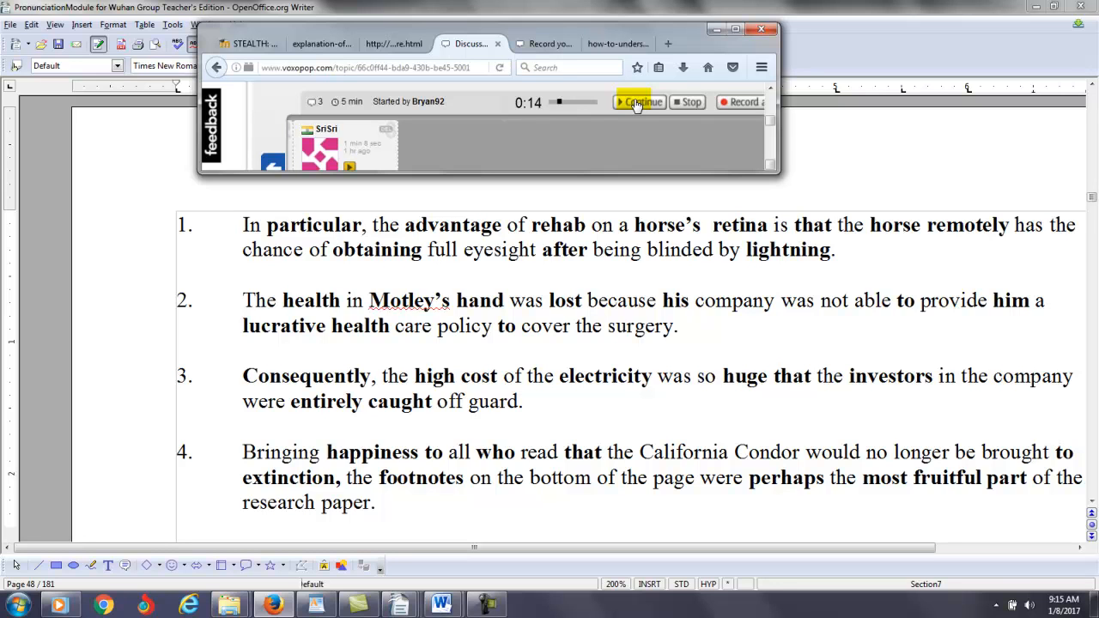
left_click(639, 103)
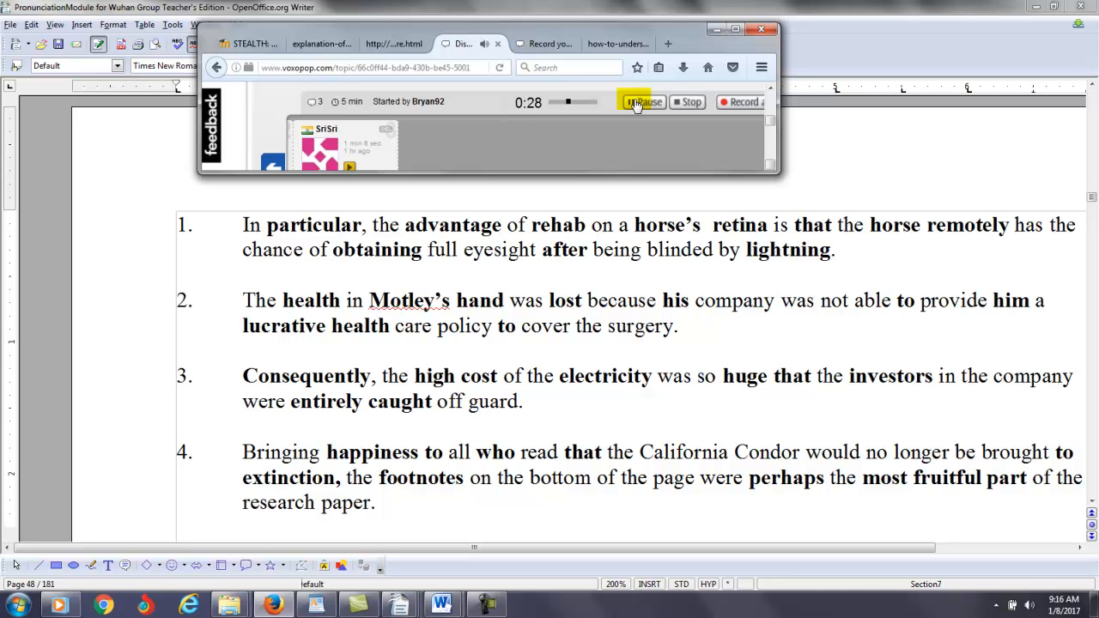
left_click(642, 101)
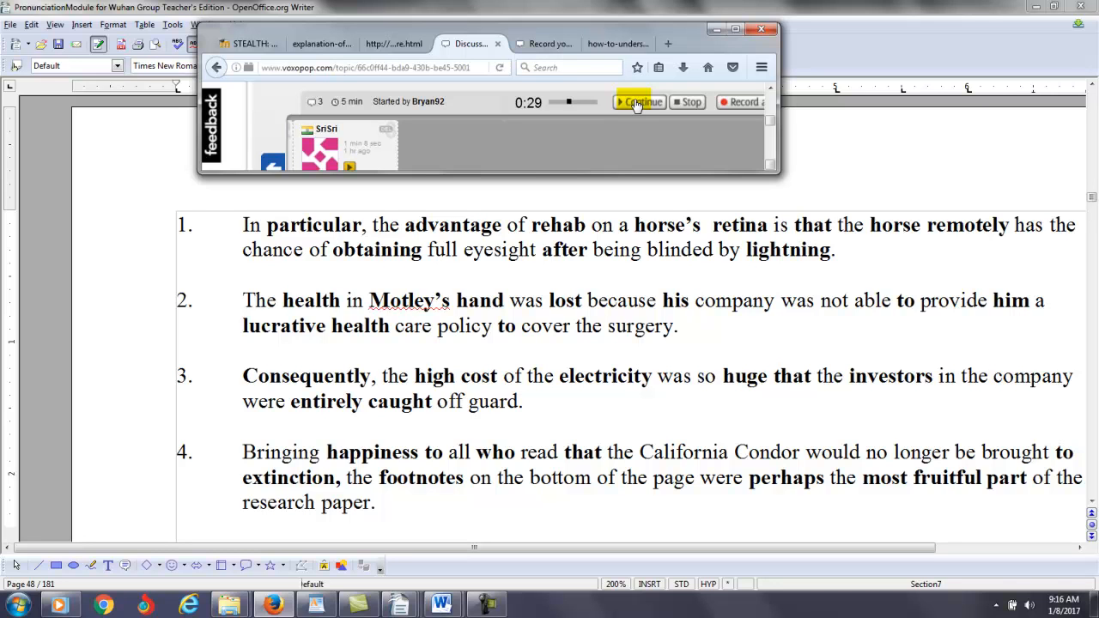
- Continue the recording in further stretches past the one-minute mark, pausing to follow the sentences
left_click(638, 103)
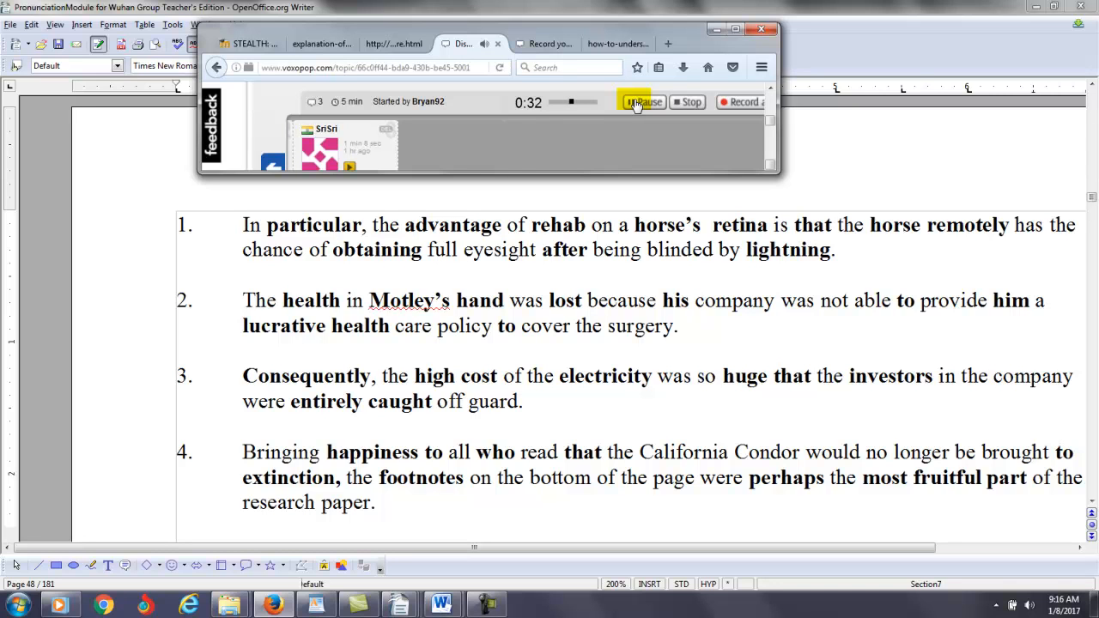
left_click(641, 103)
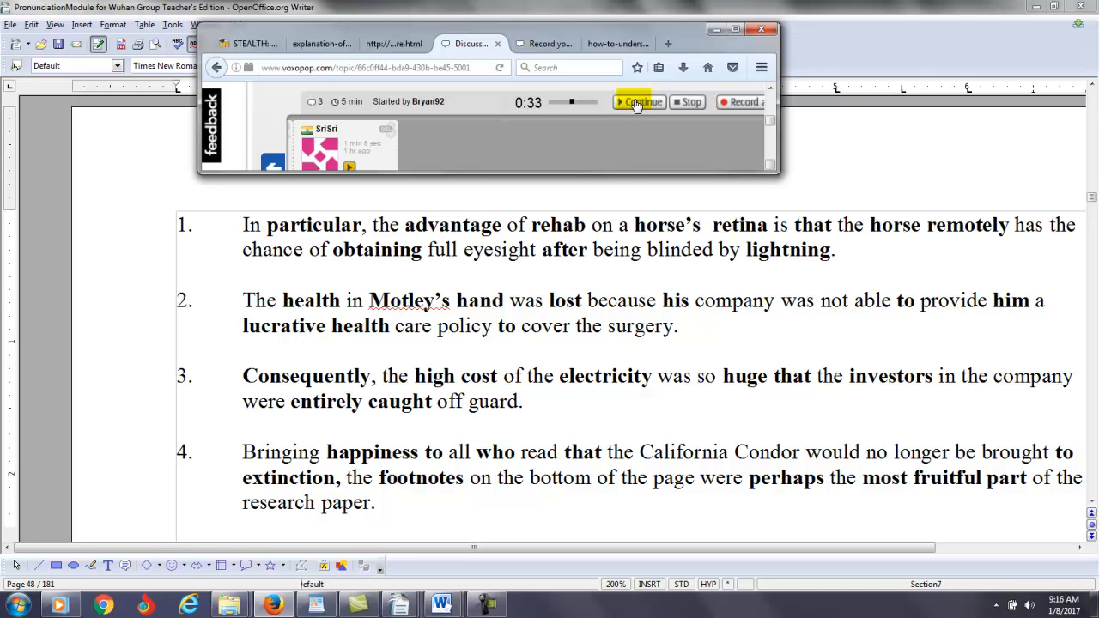
left_click(639, 101)
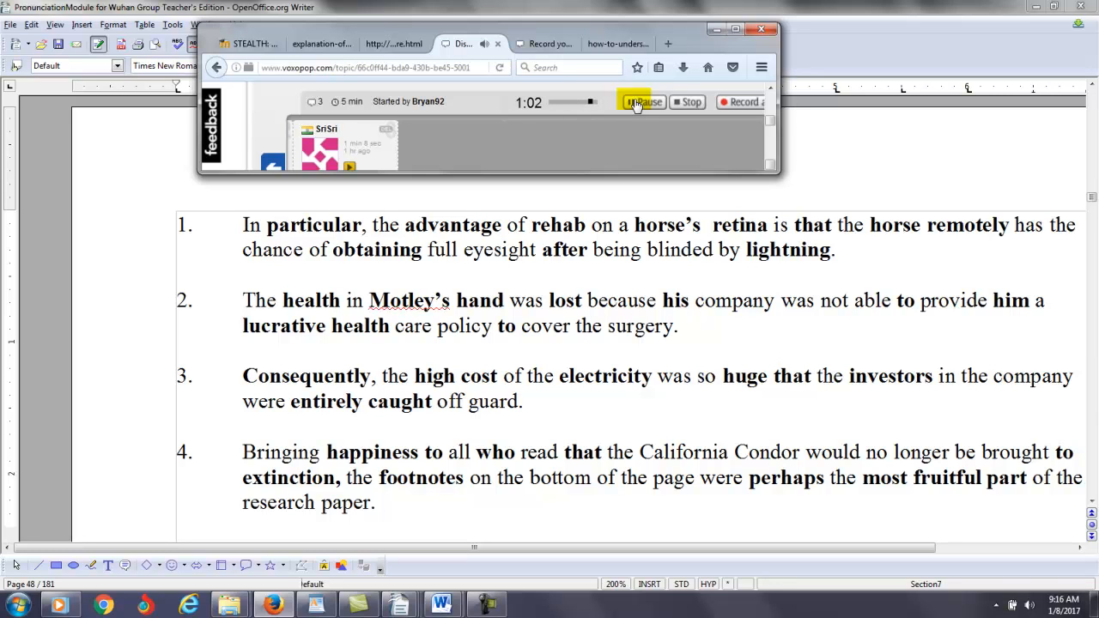
left_click(643, 102)
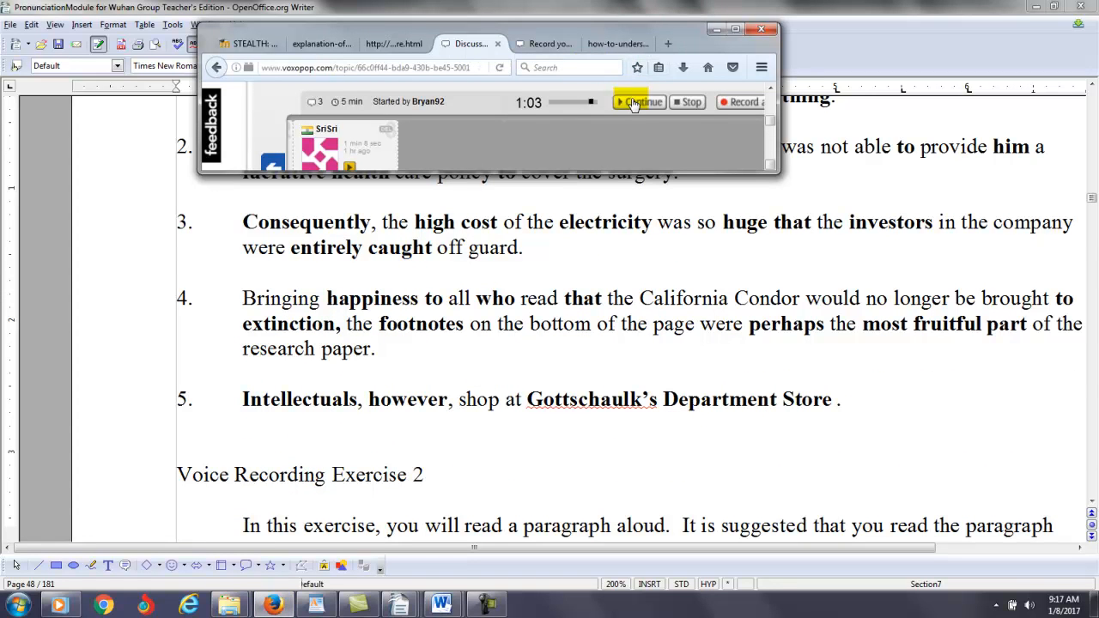
left_click(639, 103)
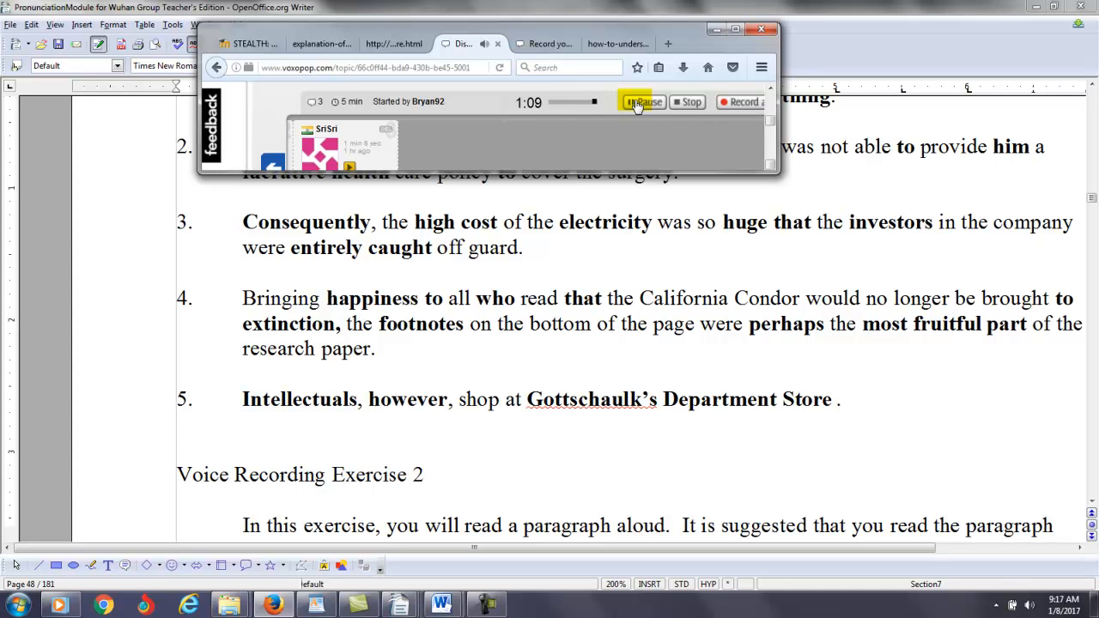
left_click(643, 101)
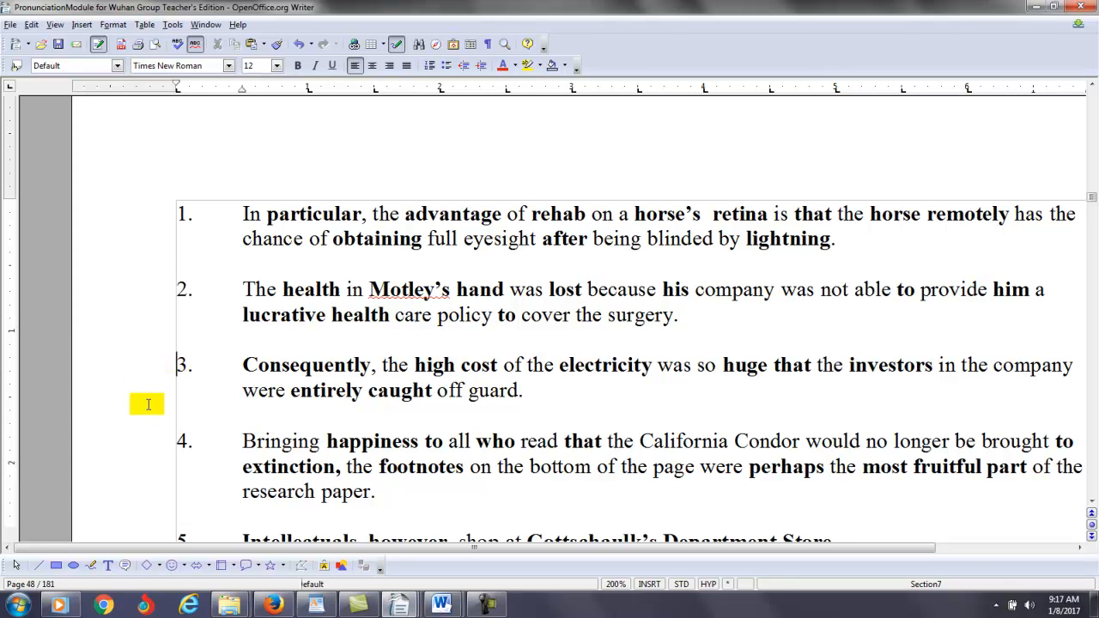
- Bring practice sentence 5 and the Voice Recording Exercise 2 heading into view in Writer
left_click(180, 439)
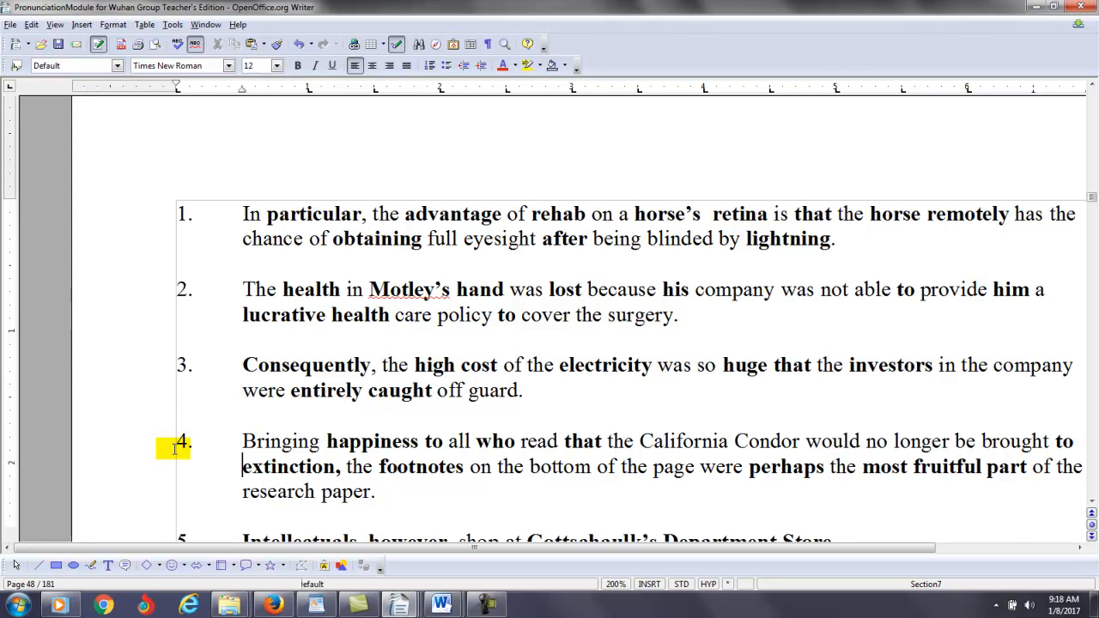
scroll("down", 3)
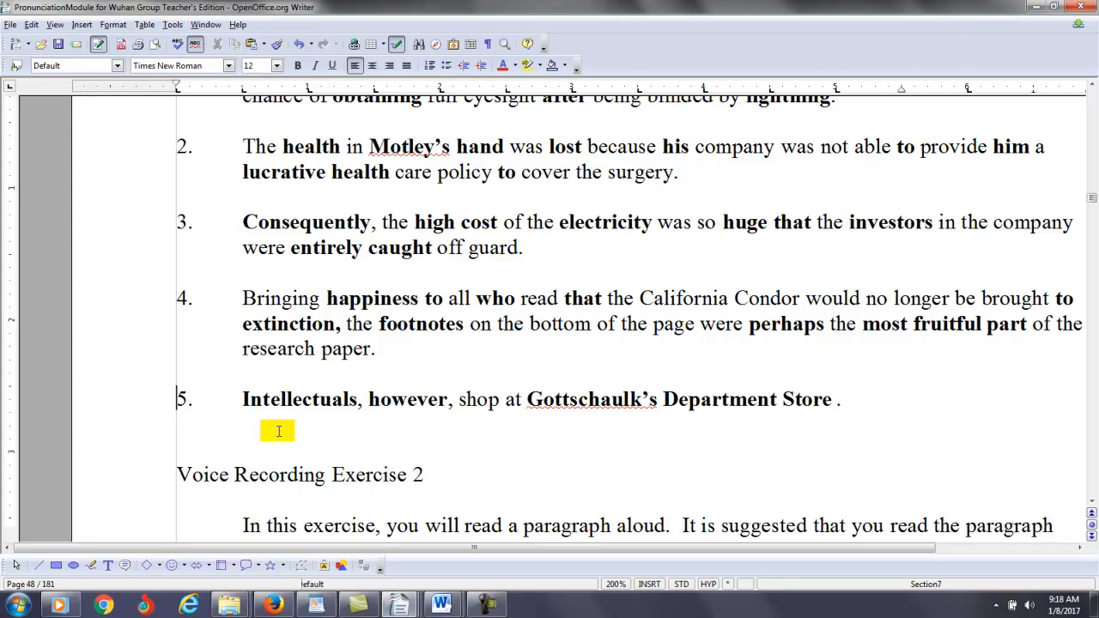
mouse_move(113, 382)
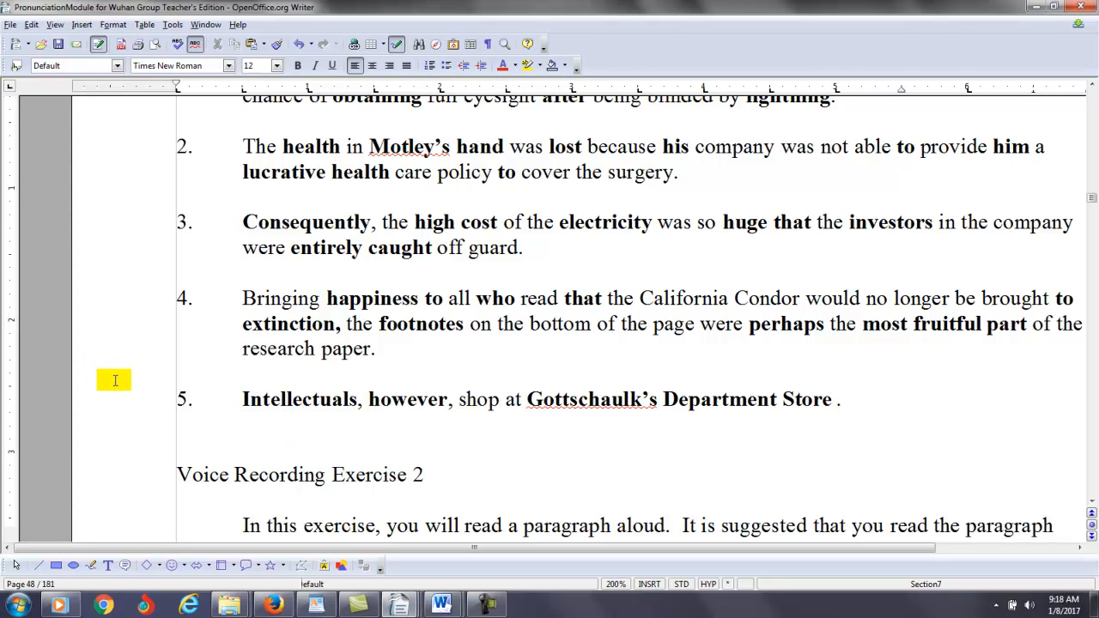
double_click(405, 398)
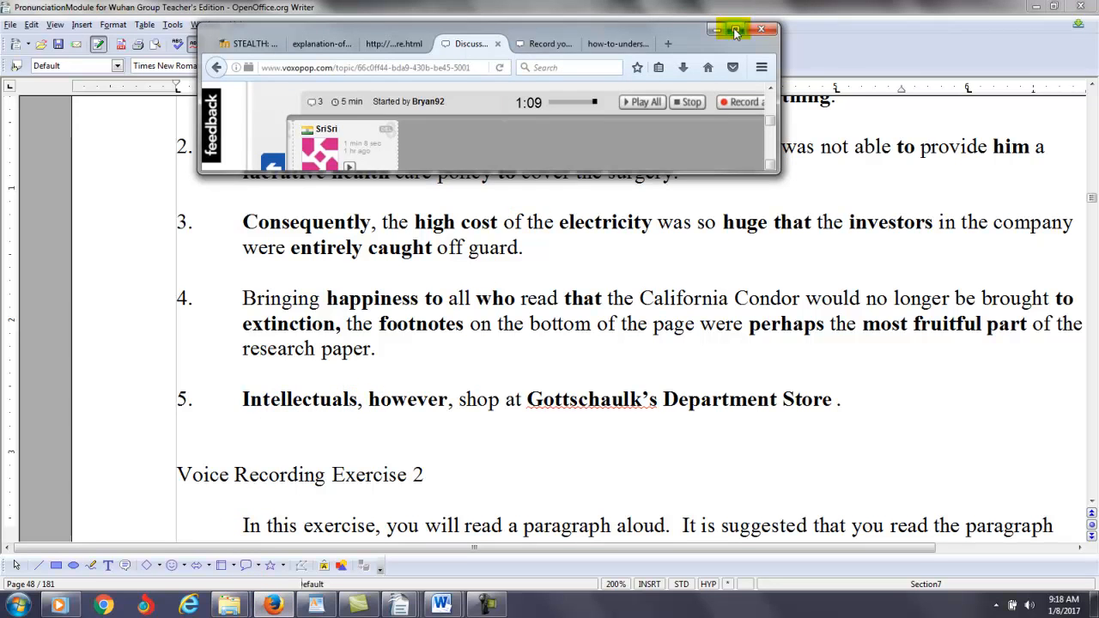
- Record a short spoken feedback clip for the student in Windows Sound Recorder
left_click(735, 29)
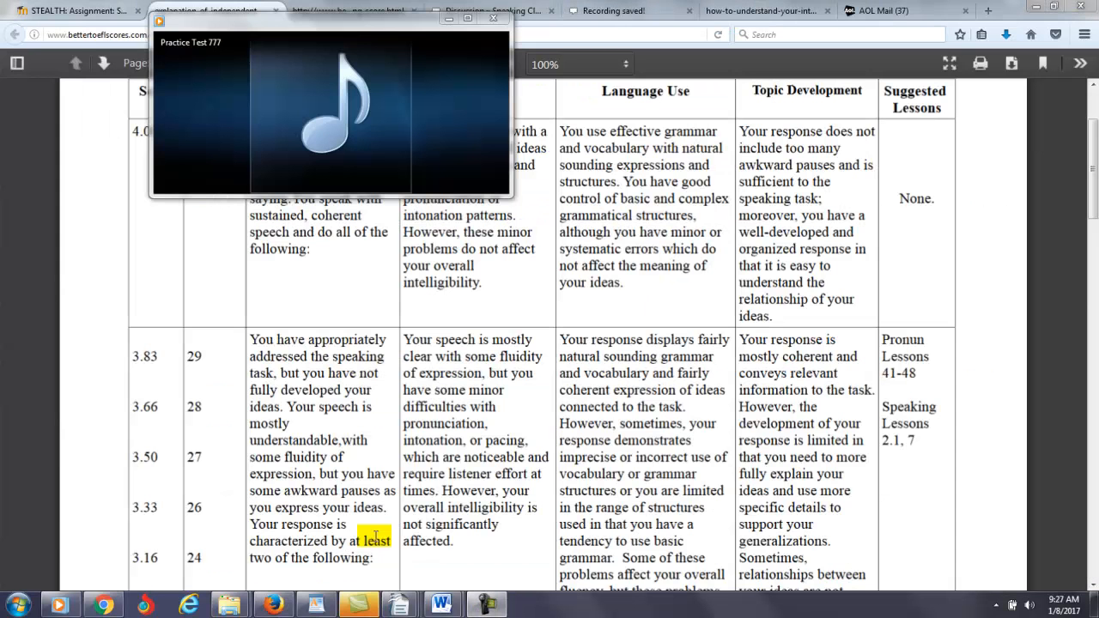
left_click(15, 604)
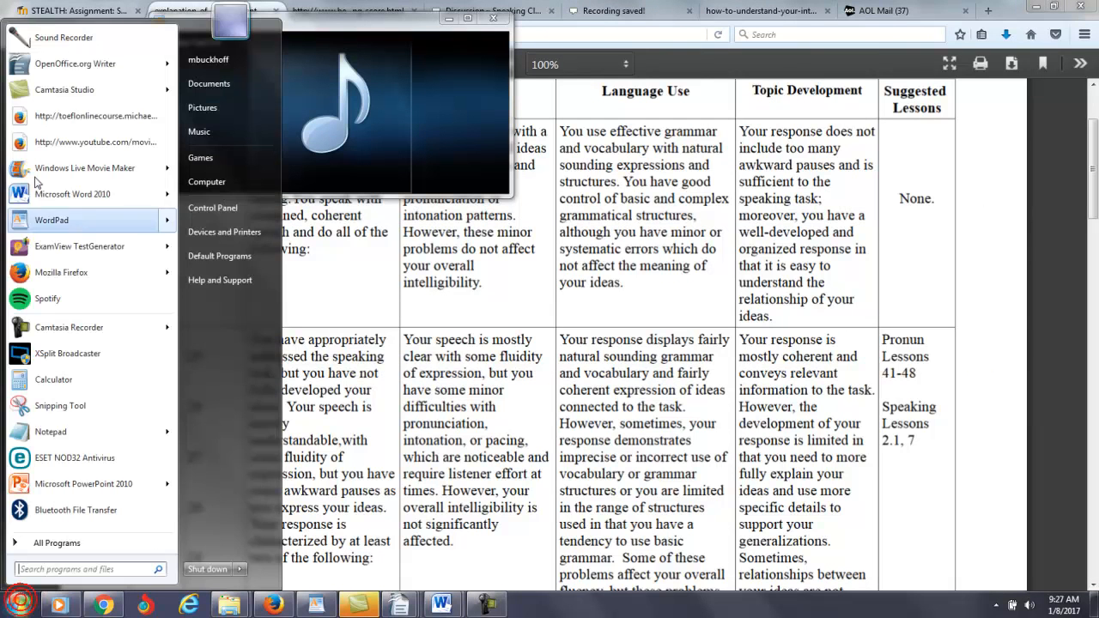
left_click(65, 38)
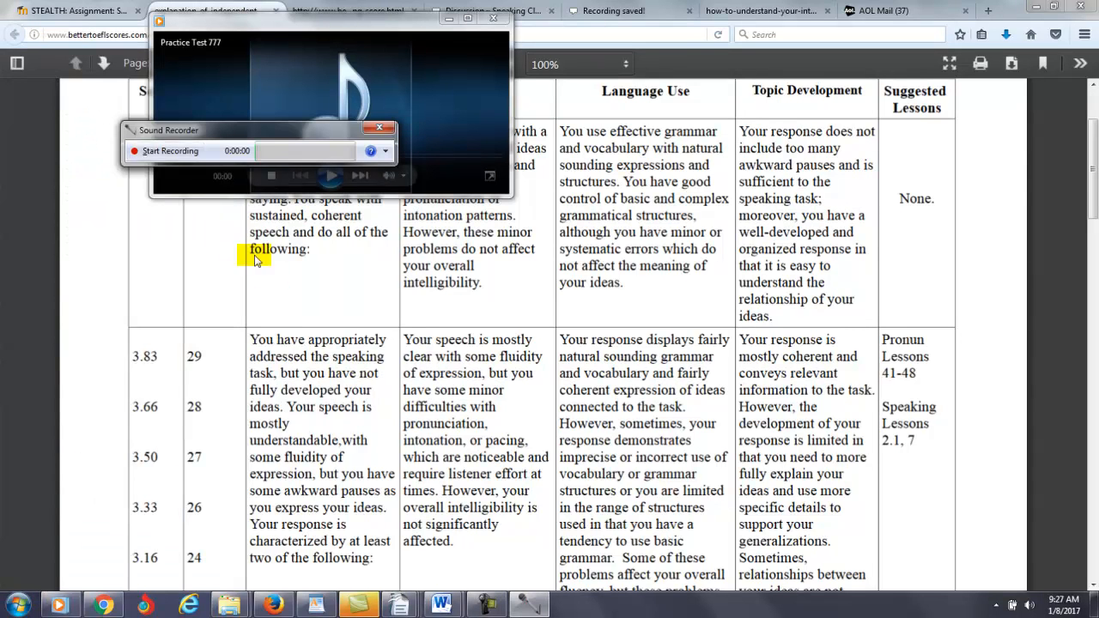
left_click(168, 151)
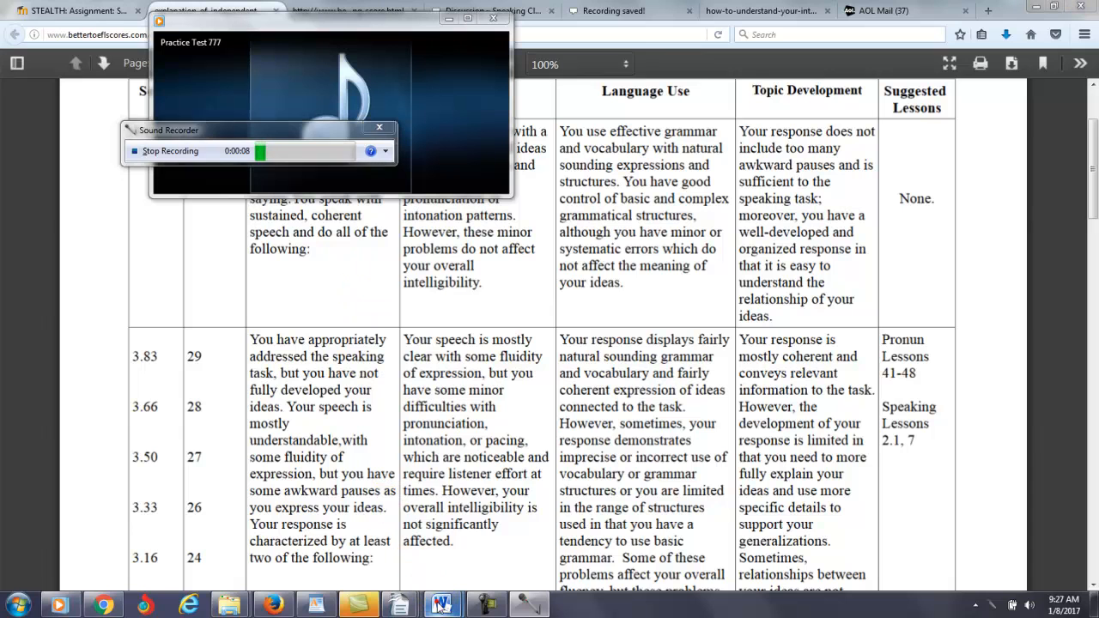
left_click(440, 604)
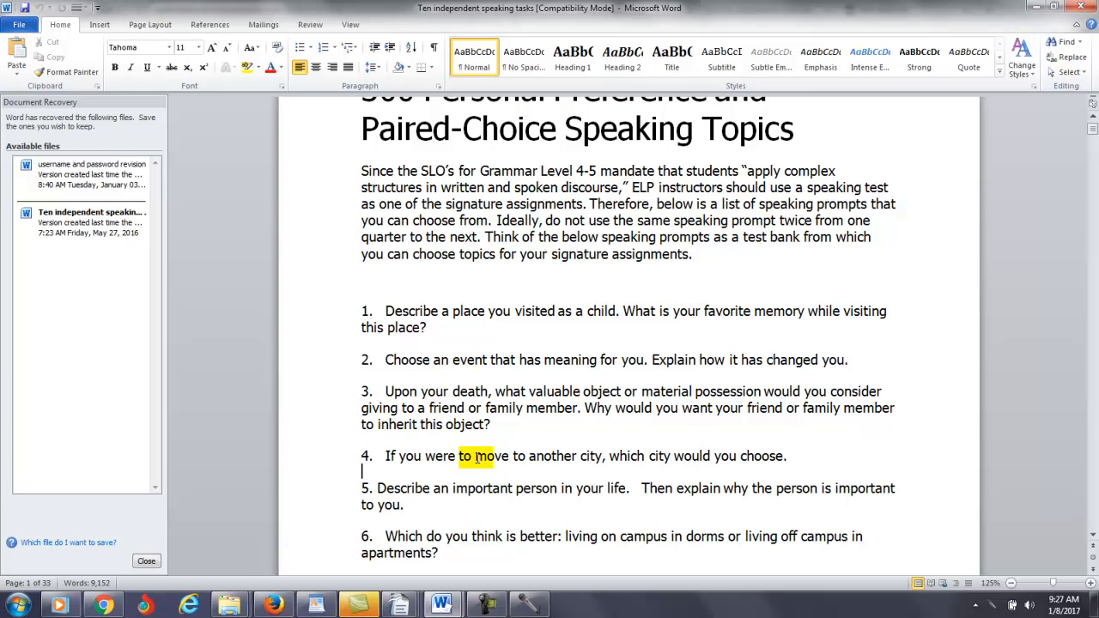
- Look over the ten independent speaking prompts in Word, then bring back the Practice Test 777 recording
scroll("down", 3)
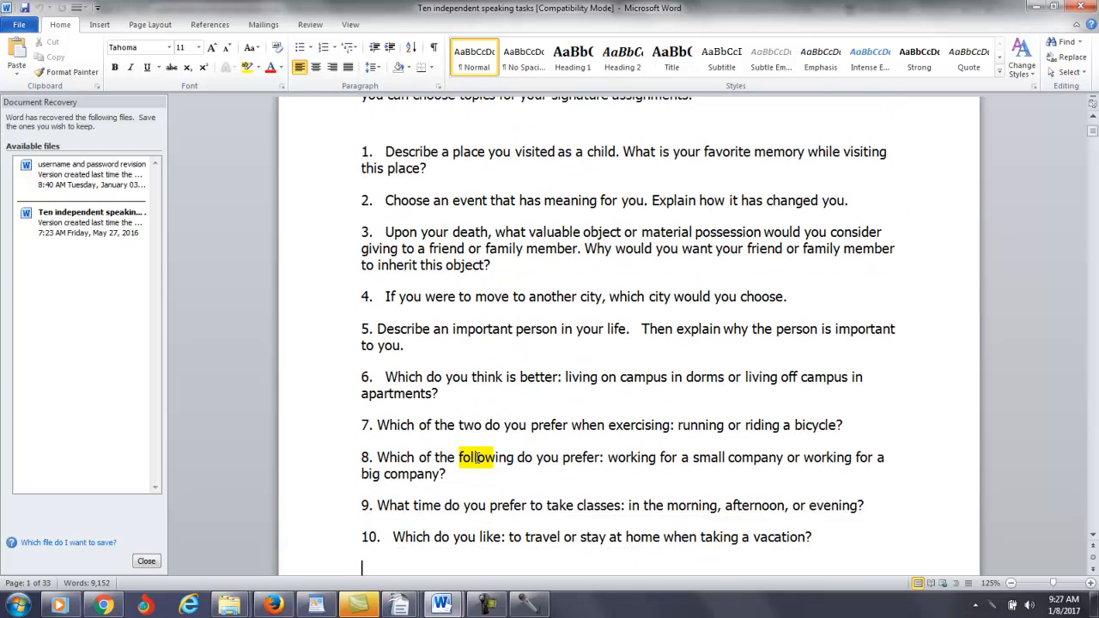
left_click(461, 426)
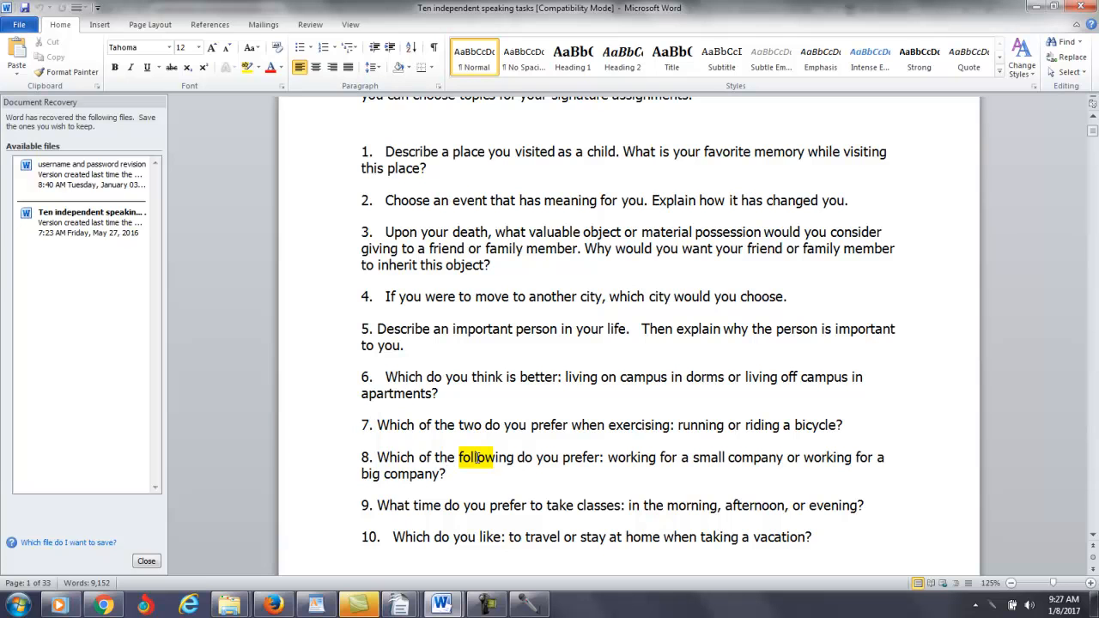
left_click(369, 426)
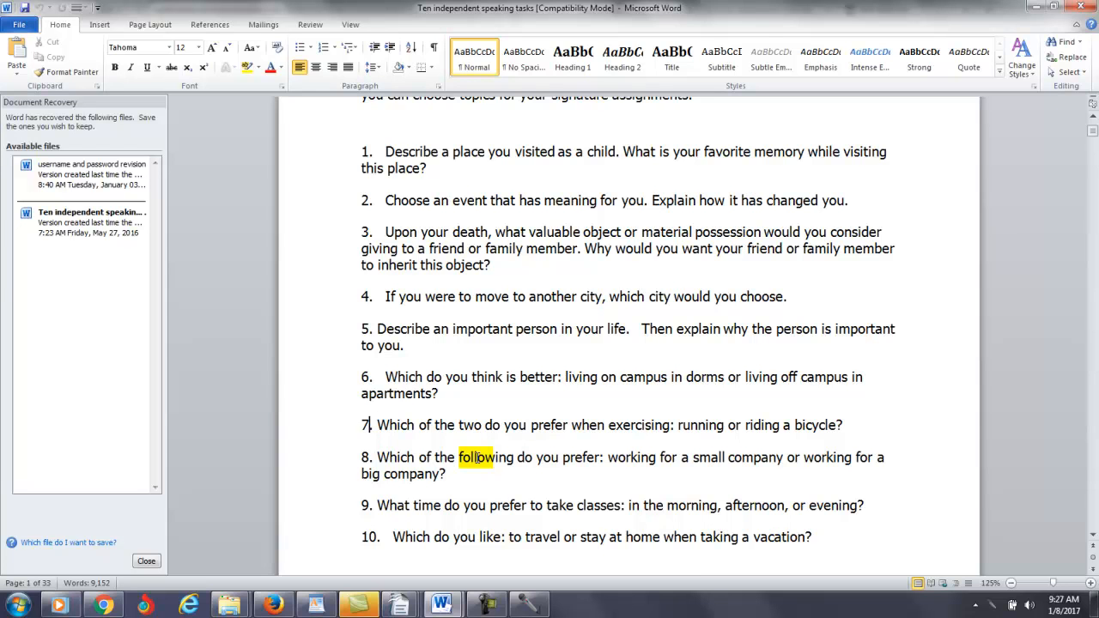
left_click(60, 605)
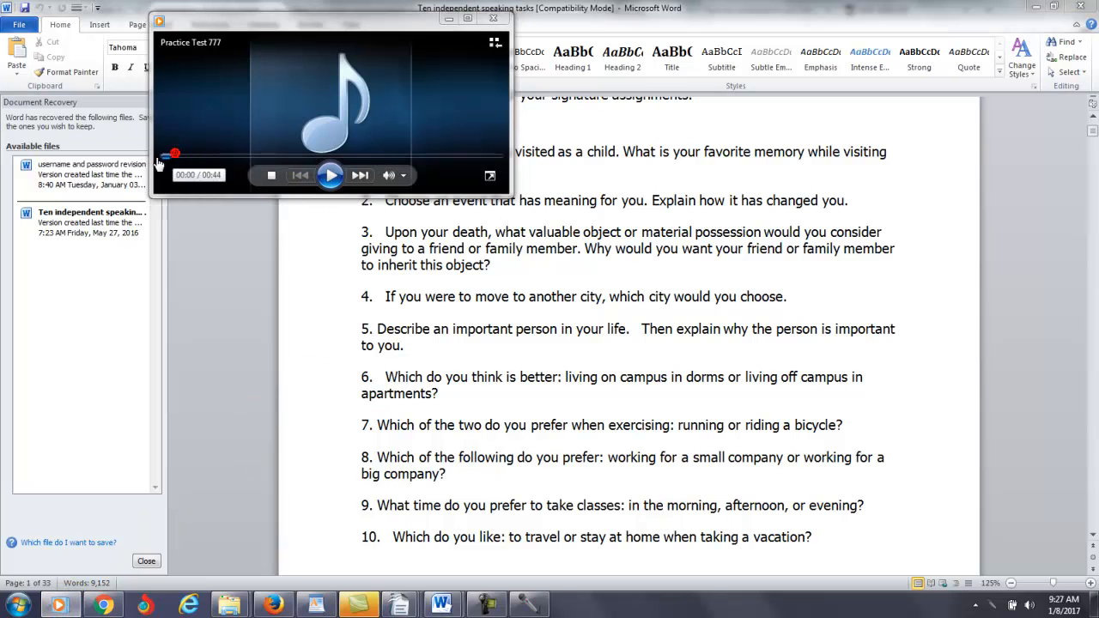
- Play the Practice Test 777 recording, pausing once and resuming to about 36 seconds
left_click(330, 175)
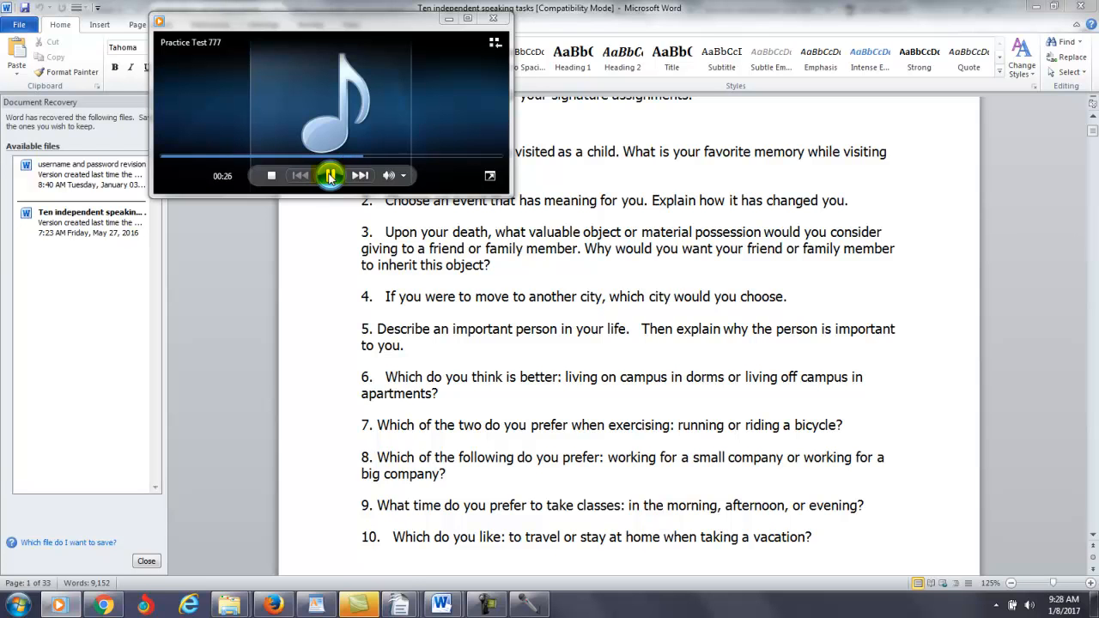
left_click(330, 175)
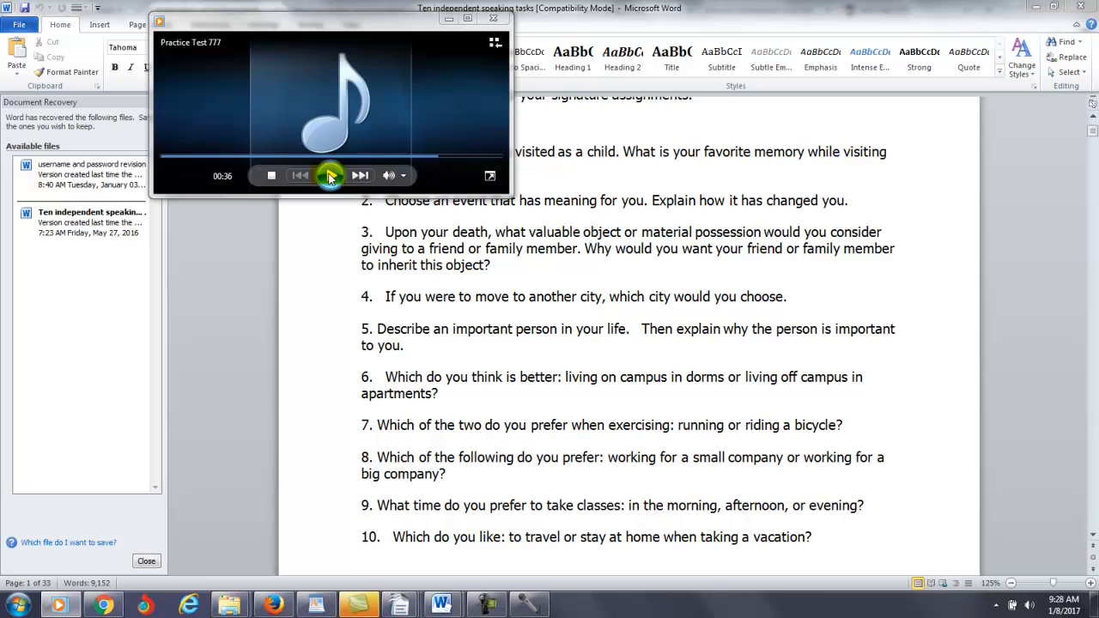
left_click(330, 176)
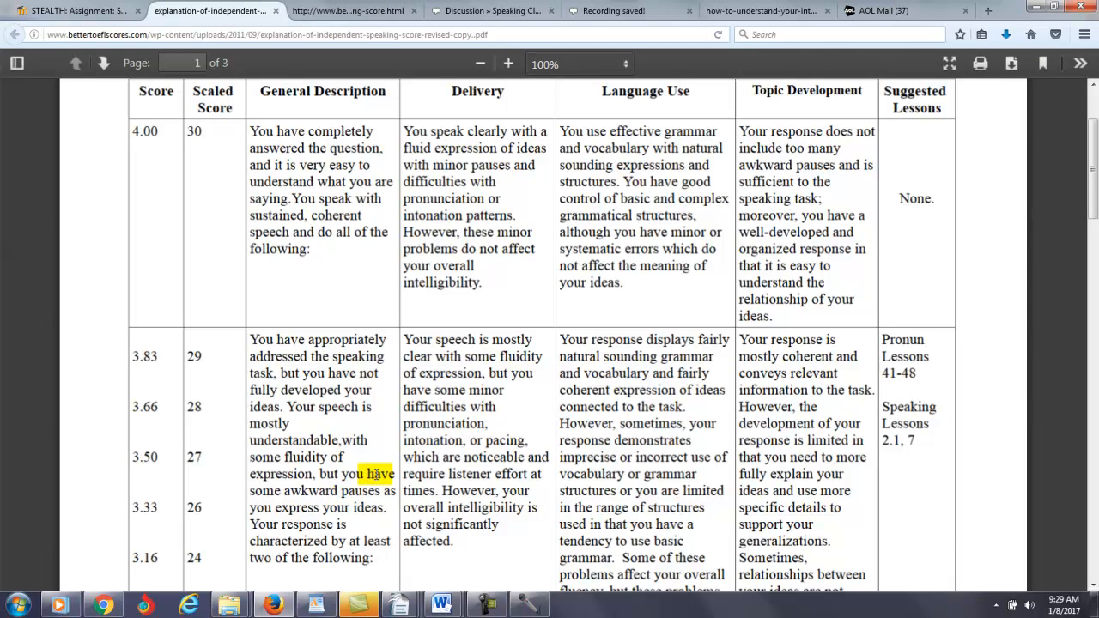
- Review the rubric's 2.83–2.00 score bands and select a word in the 2.83 delivery description
scroll("down", 3)
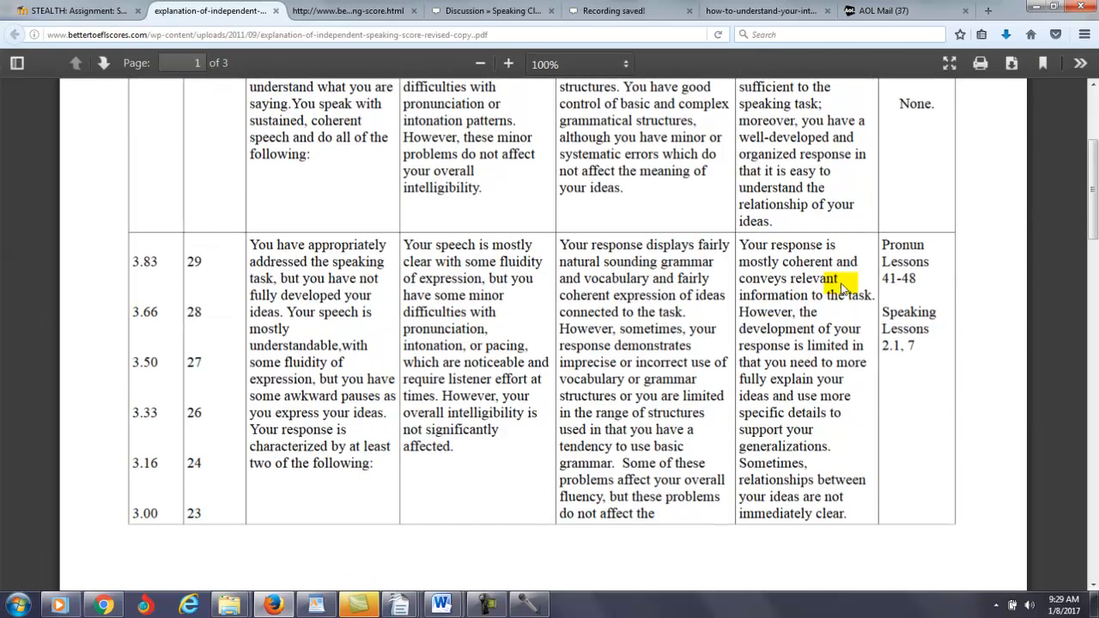
scroll("up", 3)
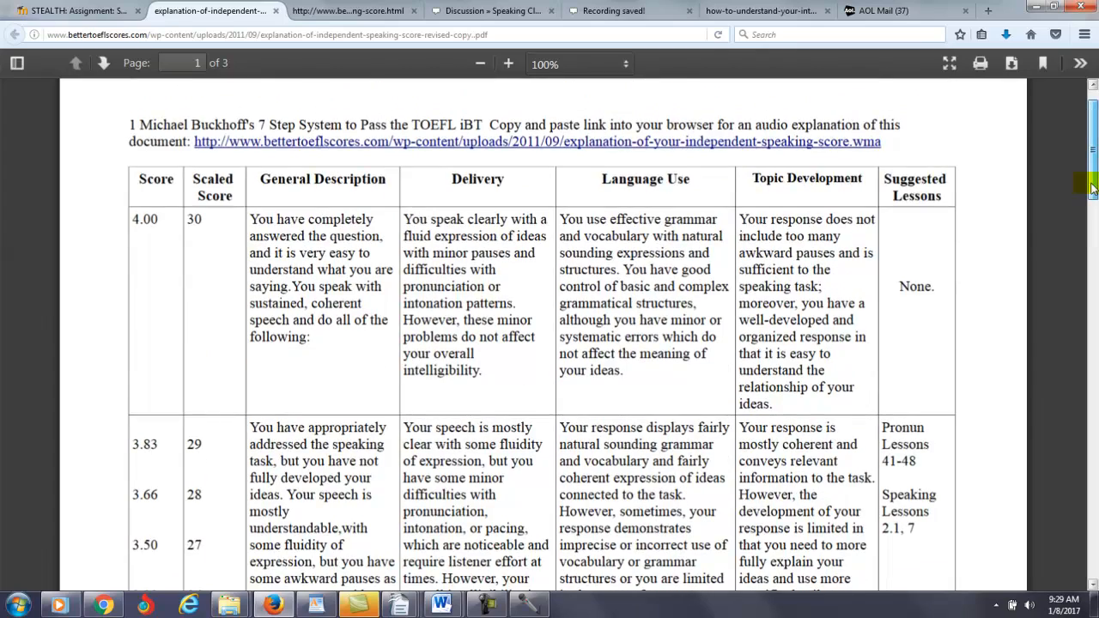
scroll("down", 3)
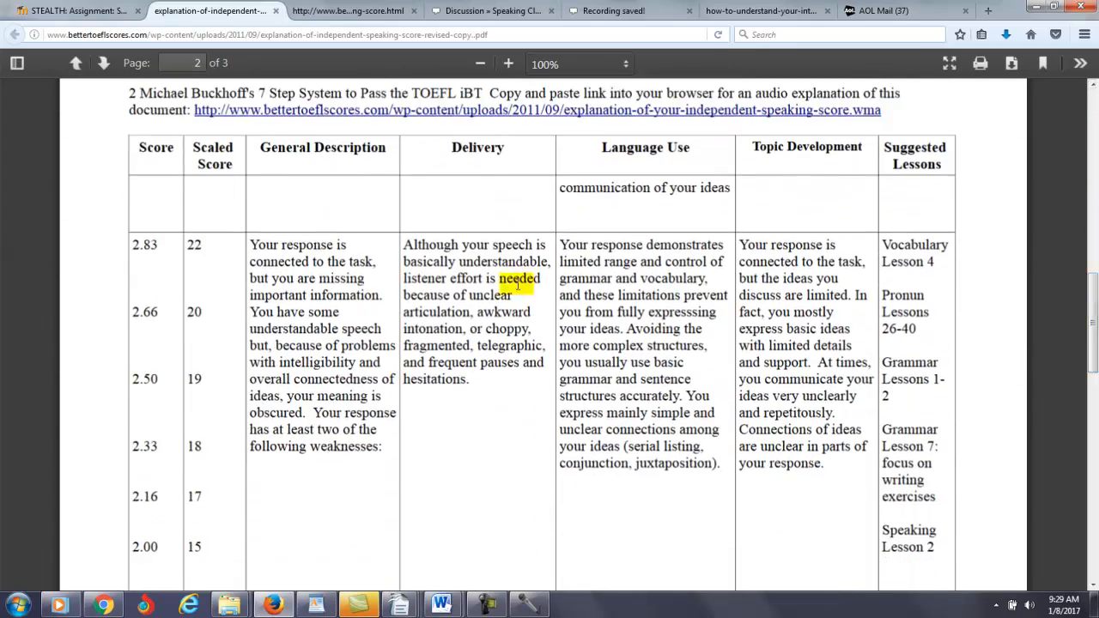
double_click(192, 312)
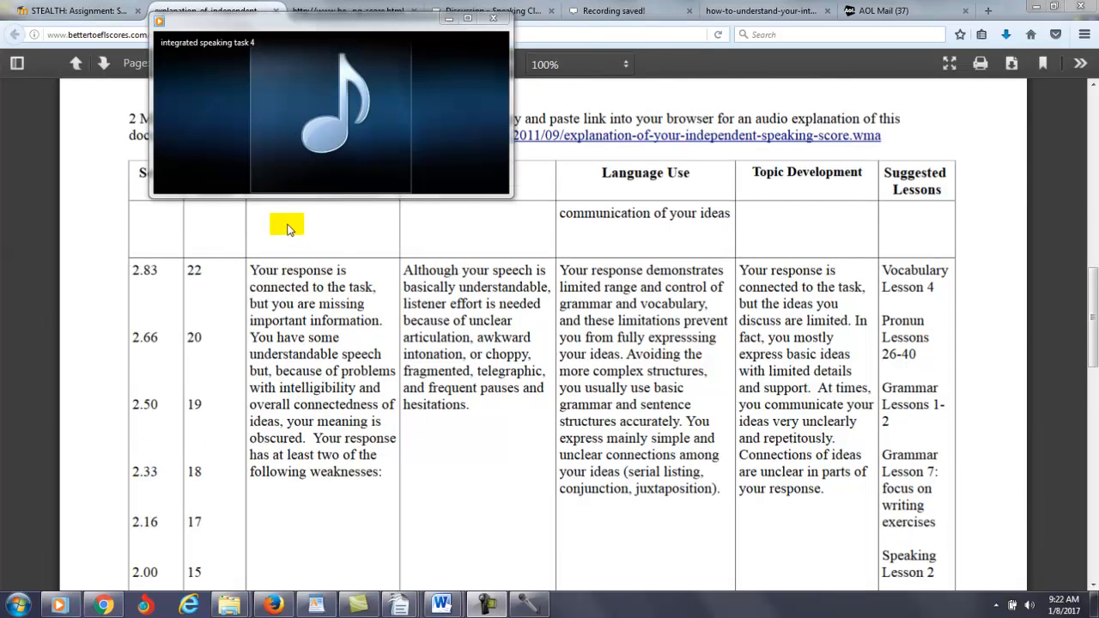
mouse_move(408, 490)
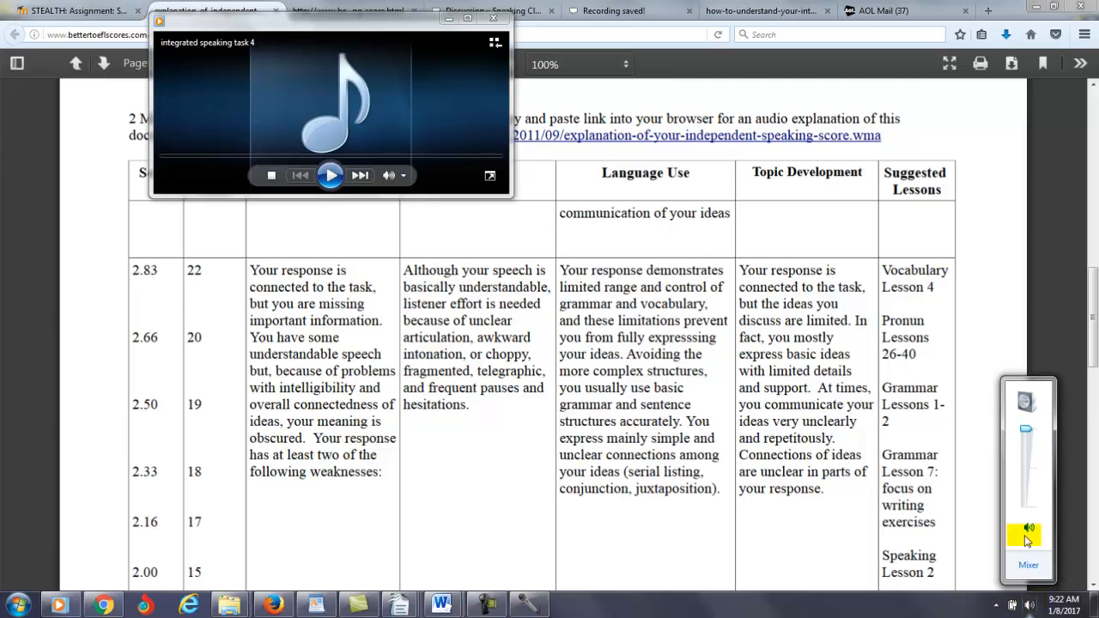
- Play the integrated speaking task 4 recording to about one minute, stop it, and return to the rubric PDF
left_click(329, 175)
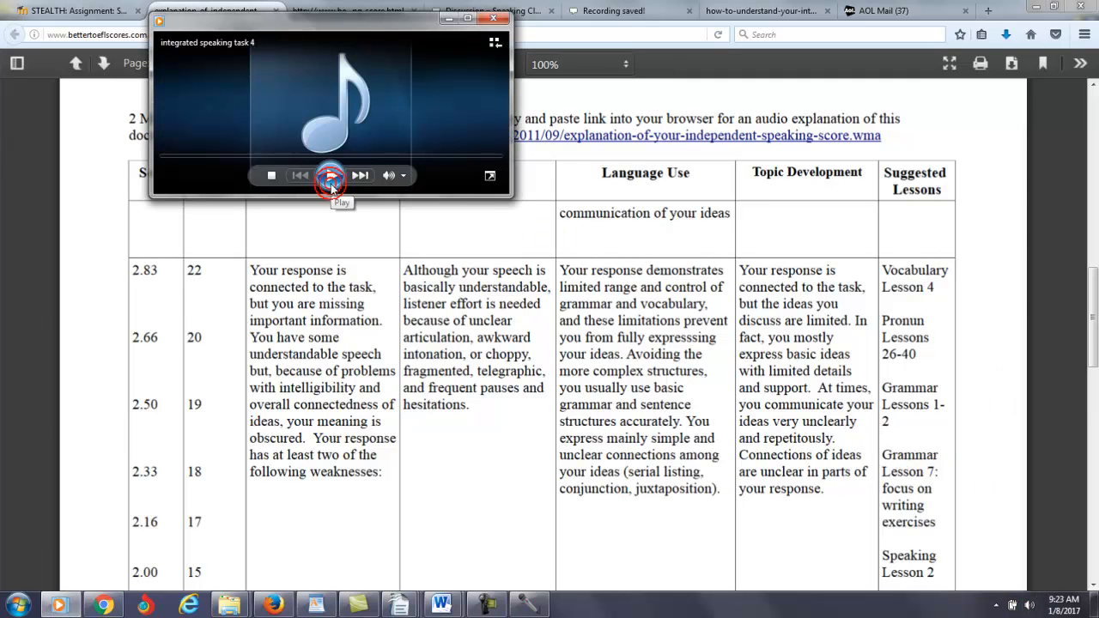
left_click(329, 175)
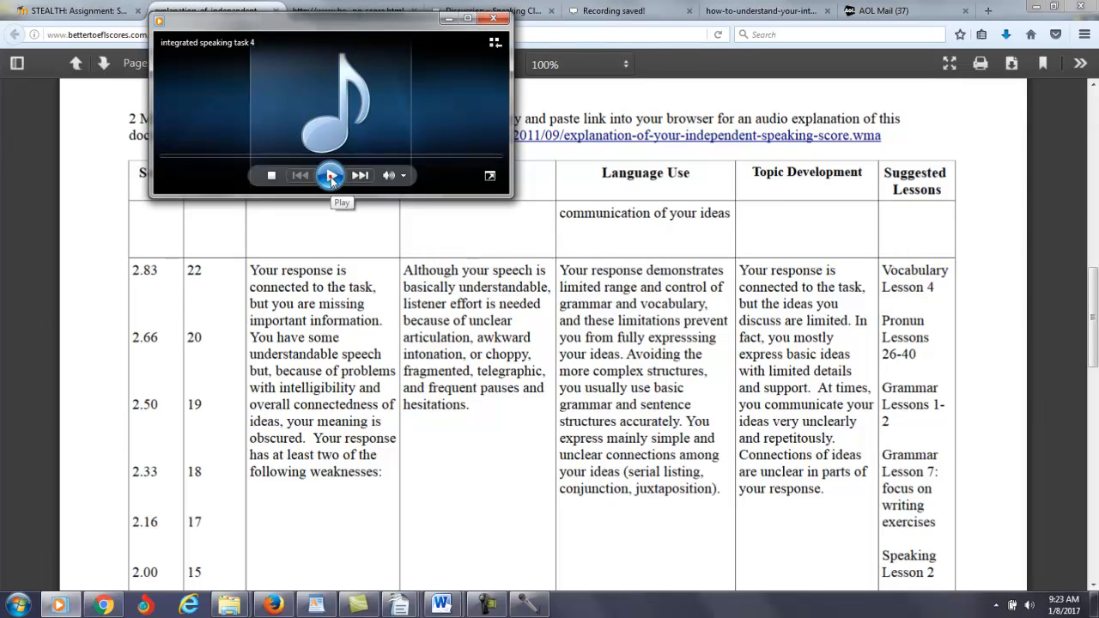
left_click(330, 175)
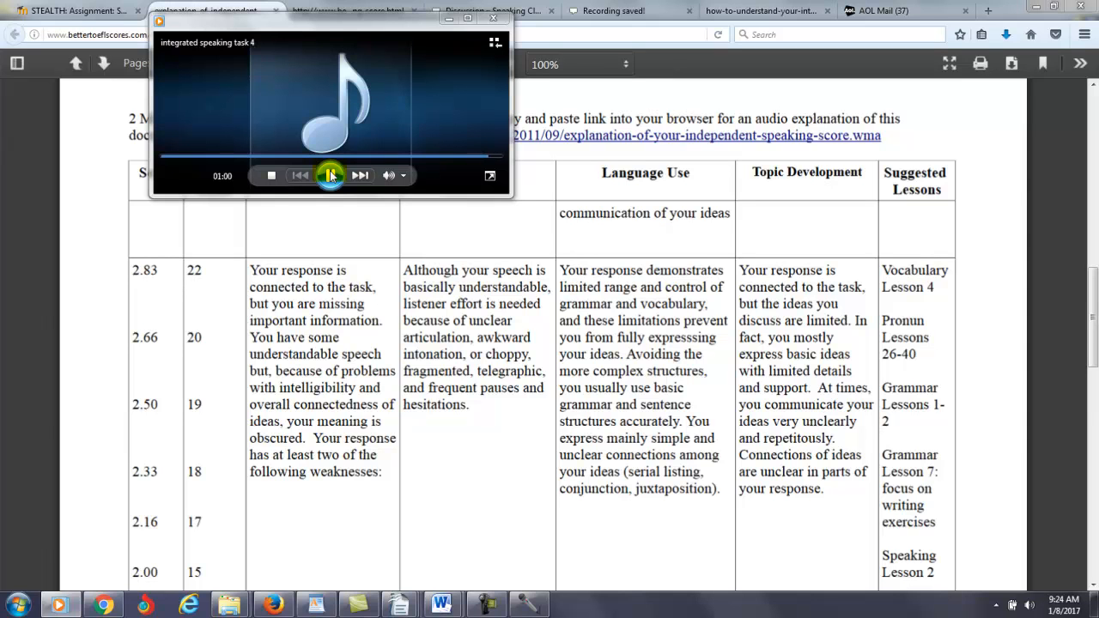
left_click(272, 175)
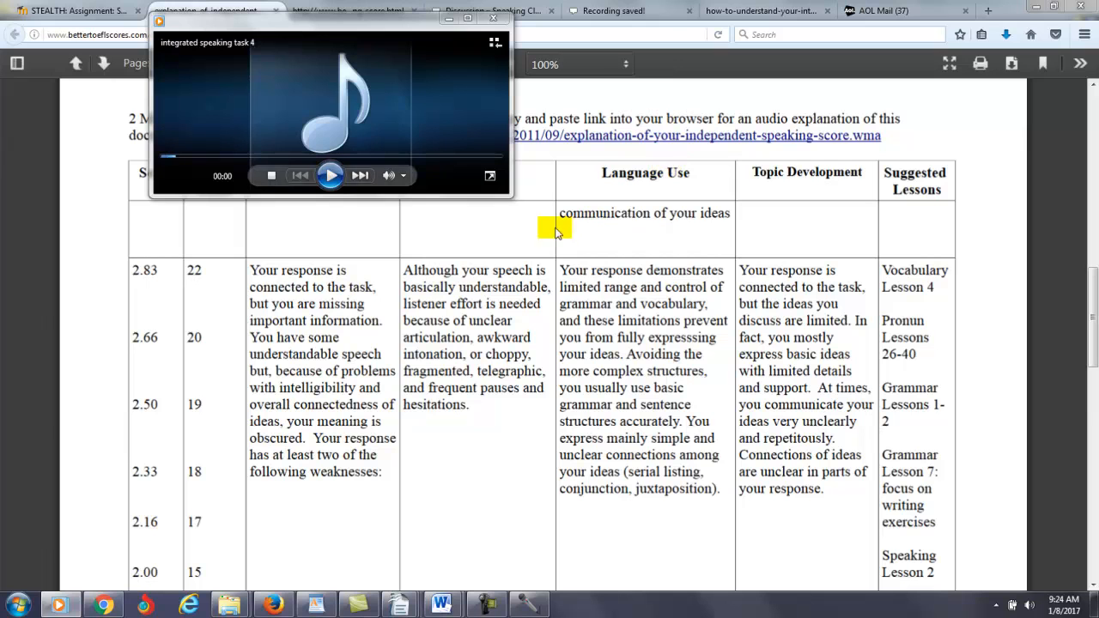
left_click(495, 19)
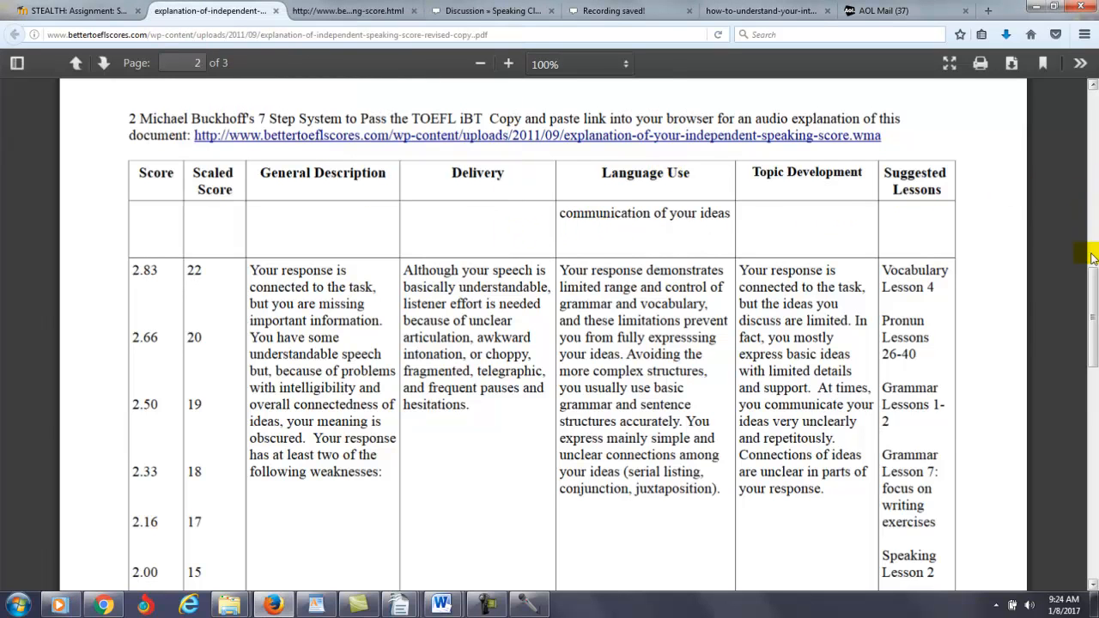
- Return to page 1 of the rubric and select the 4.00/30 score row text
scroll("up", 3)
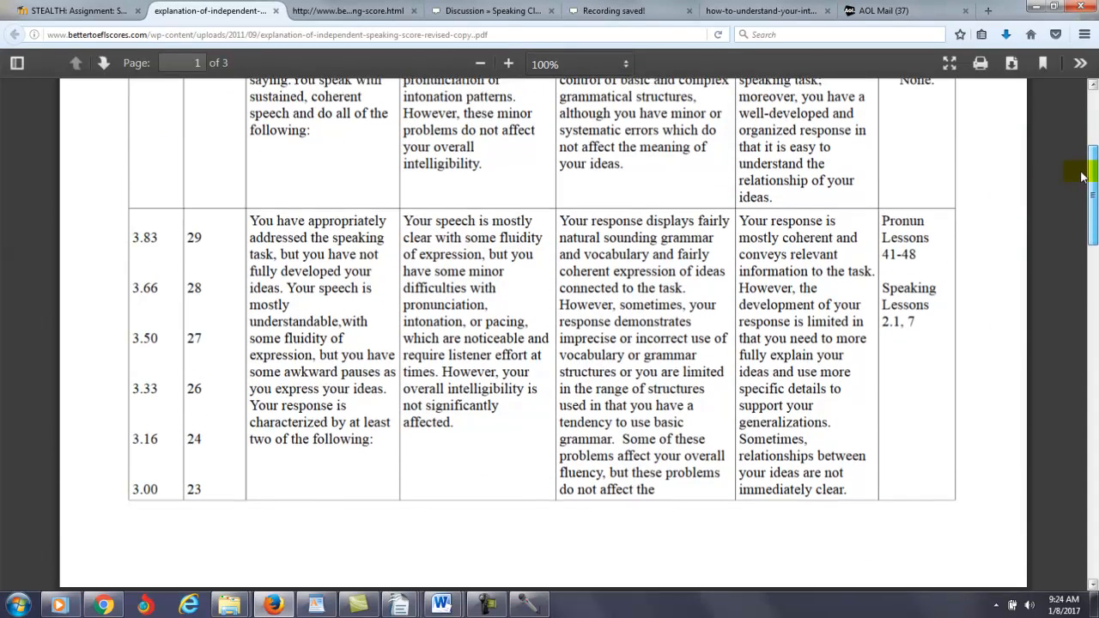
scroll("down", 3)
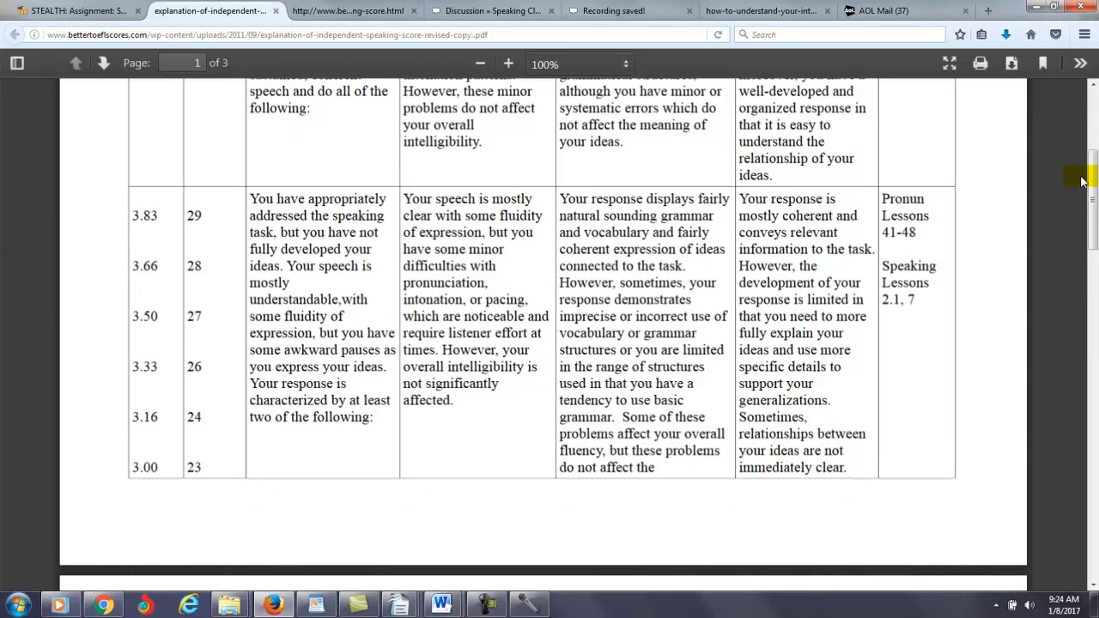
scroll("up", 3)
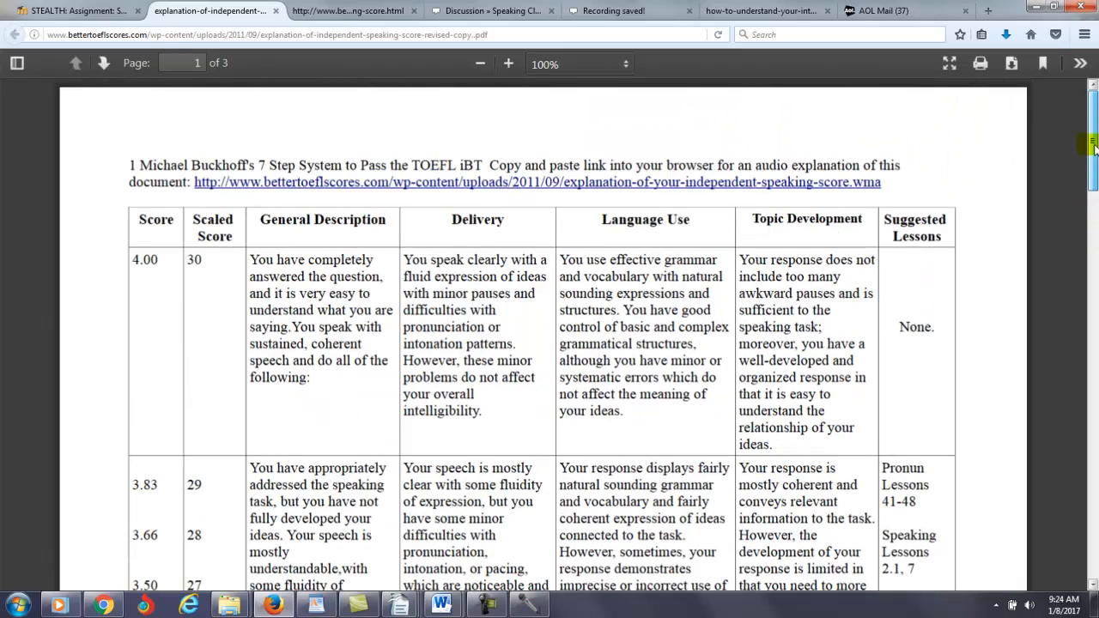
scroll("down", 3)
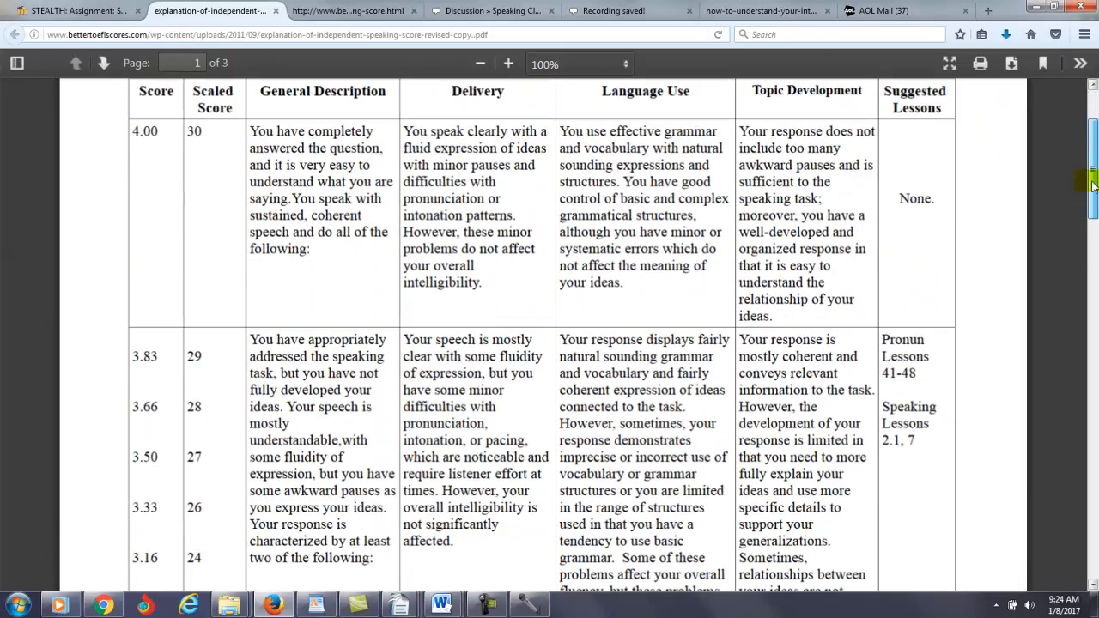
double_click(196, 556)
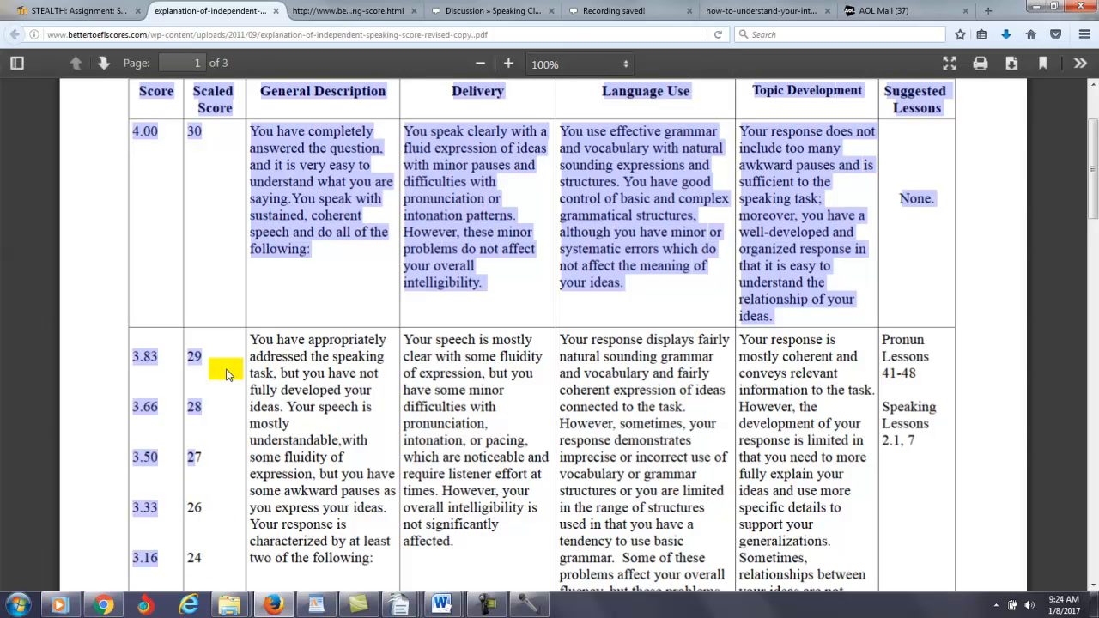
mouse_move(95, 244)
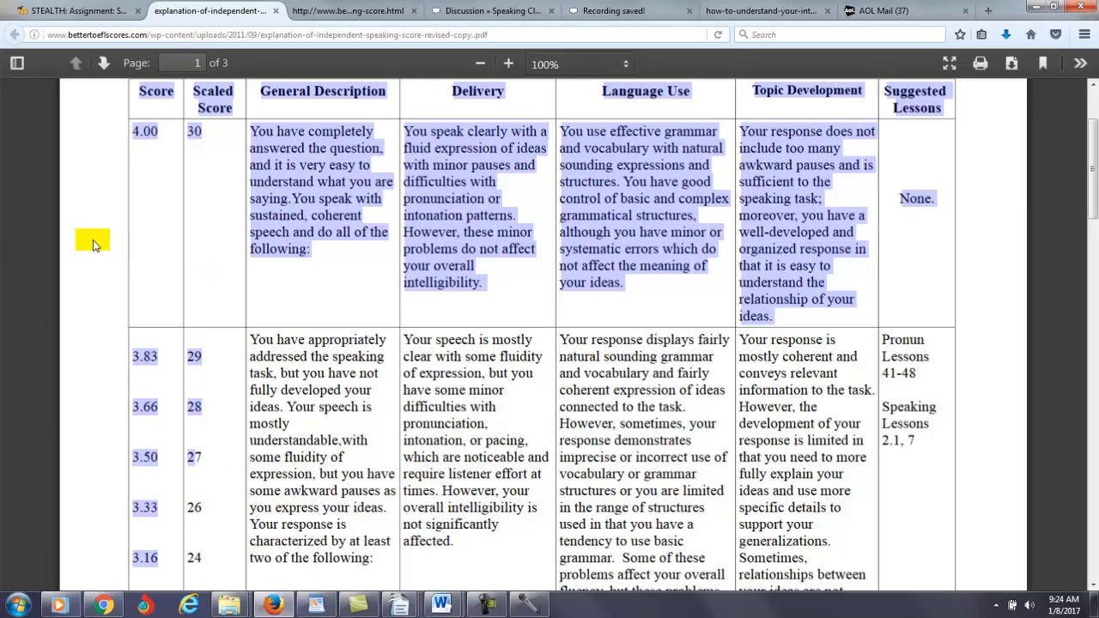
mouse_move(484, 582)
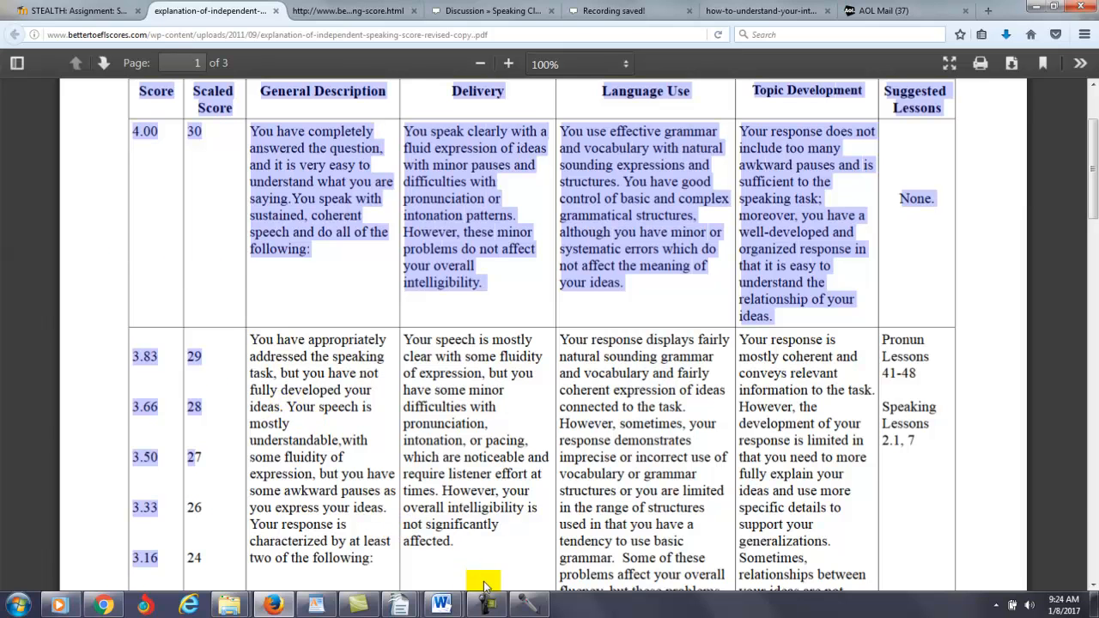